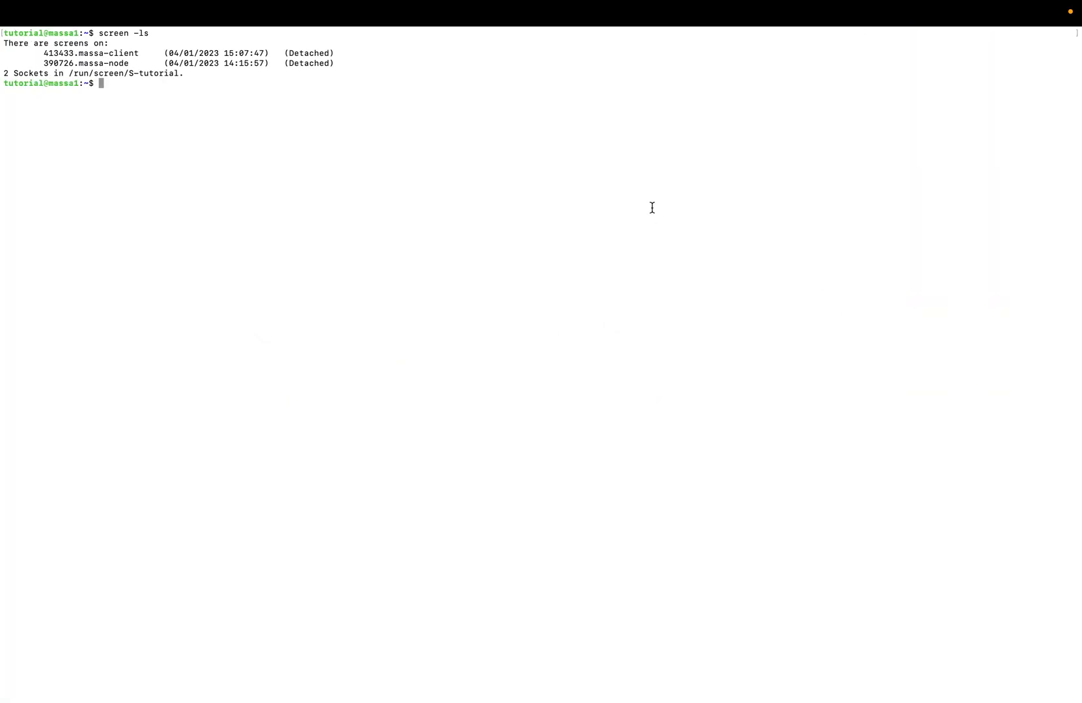
{"action": "mouse_move", "coordinate": [304, 135]}
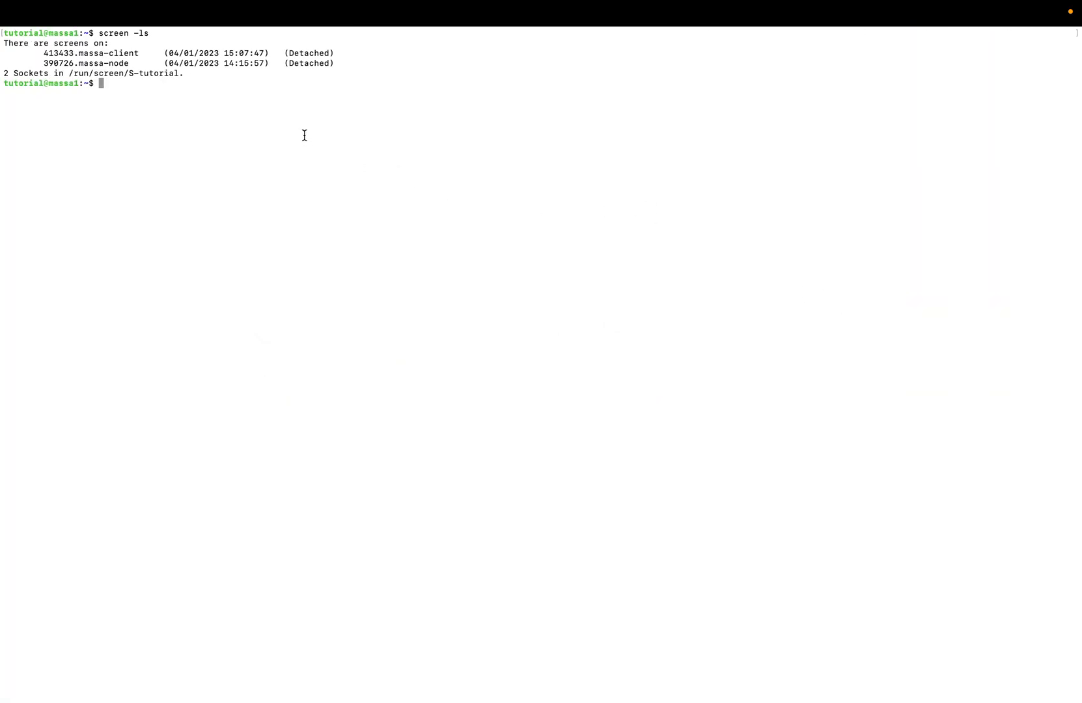
{"action": "mouse_move", "coordinate": [206, 162]}
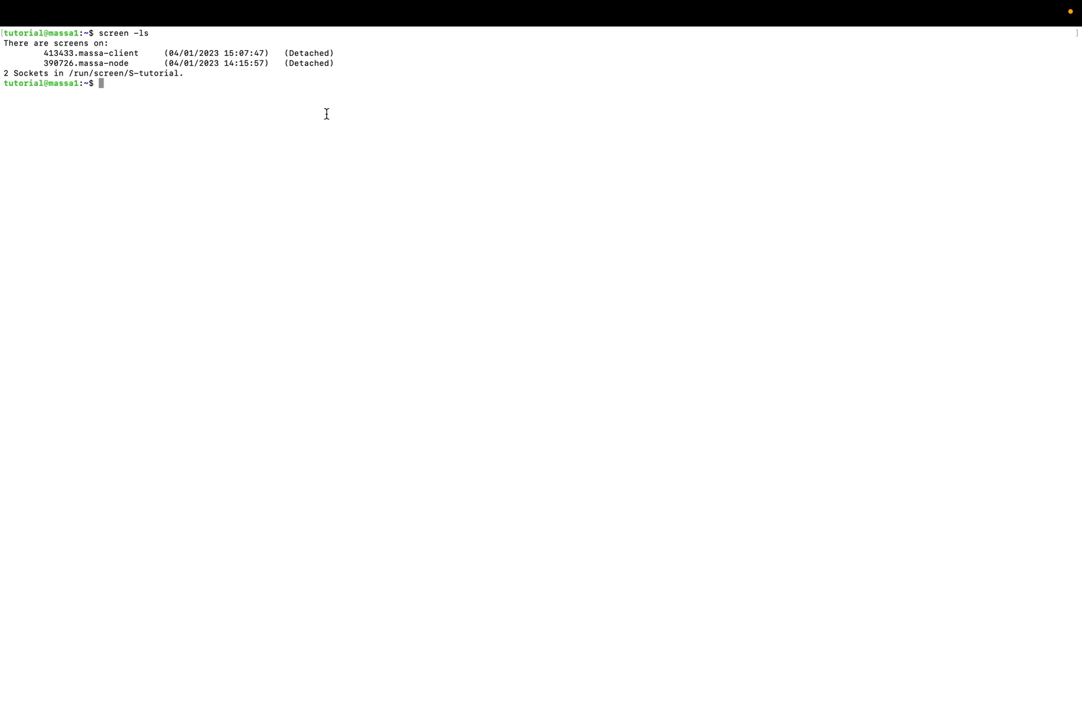
{"action": "mouse_move", "coordinate": [182, 99]}
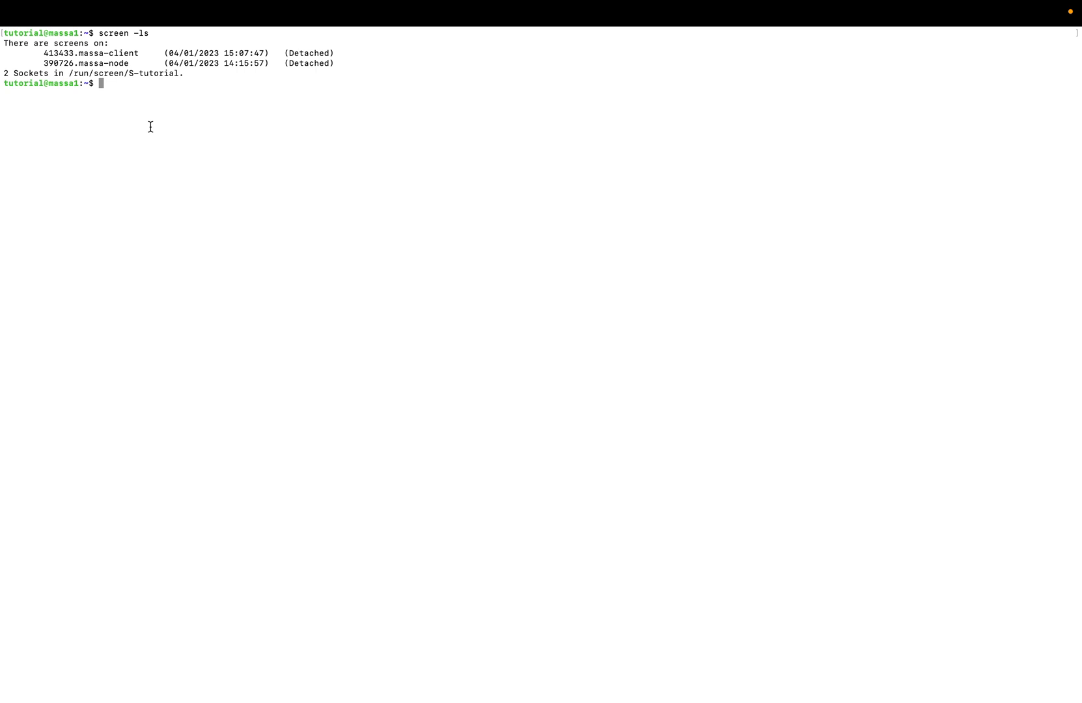
- Reattach the detached massa-client screen session with screen -R massa-client
{"action": "type", "text": "screen -"}
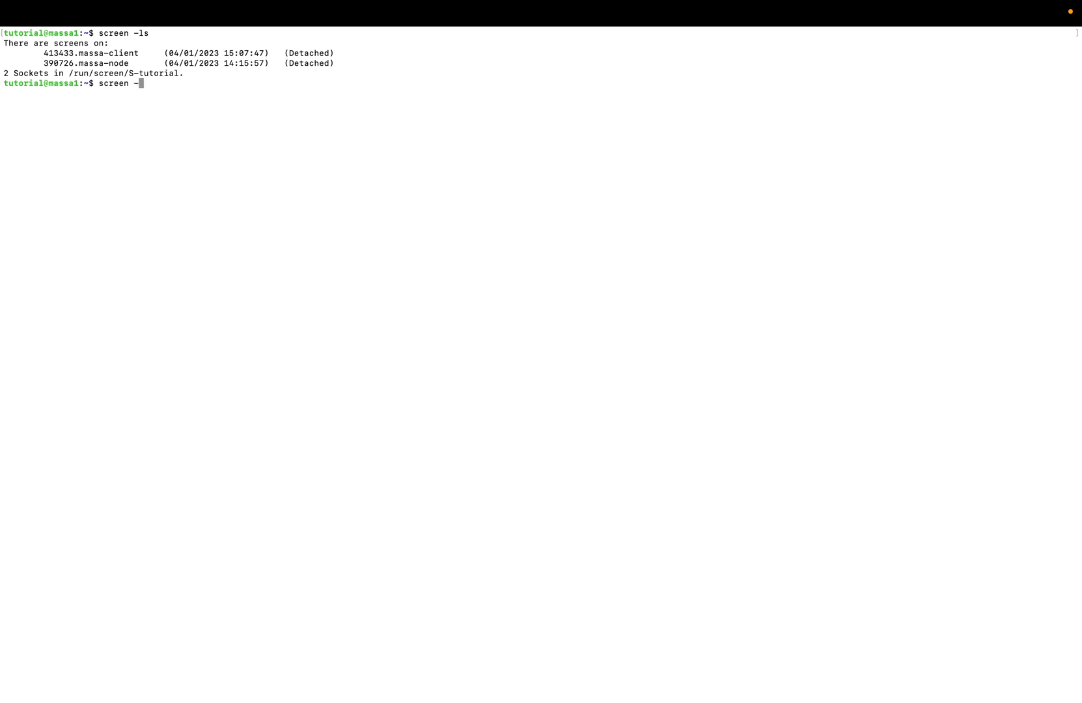
{"action": "type", "text": "R massa"}
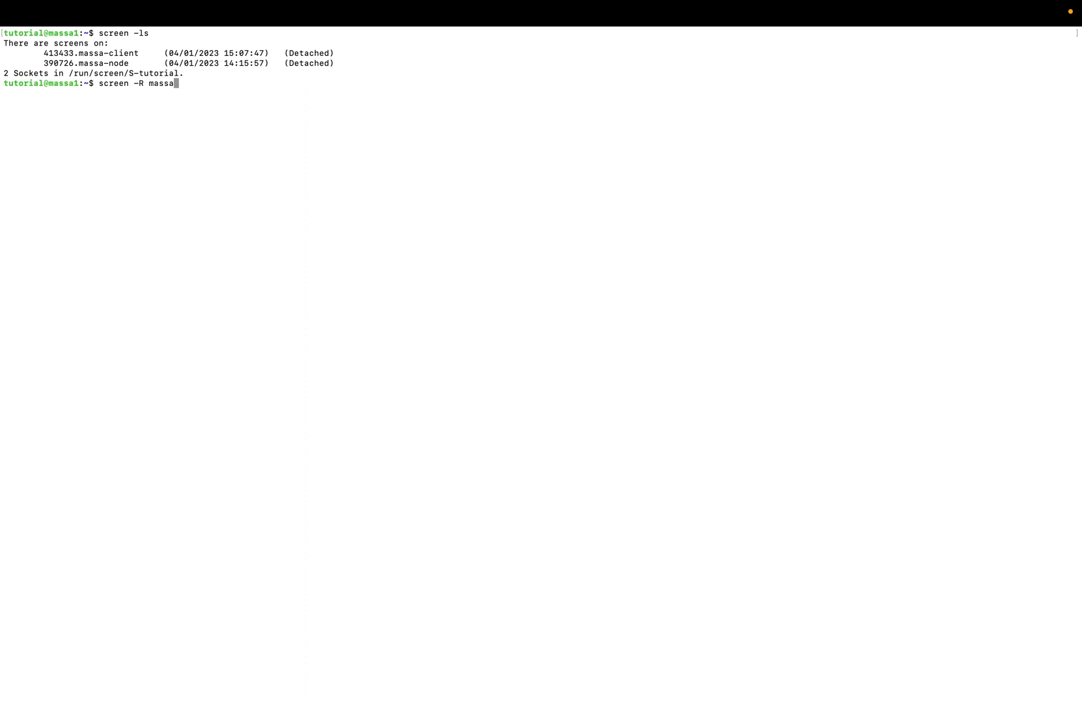
{"action": "type", "text": "-clie"}
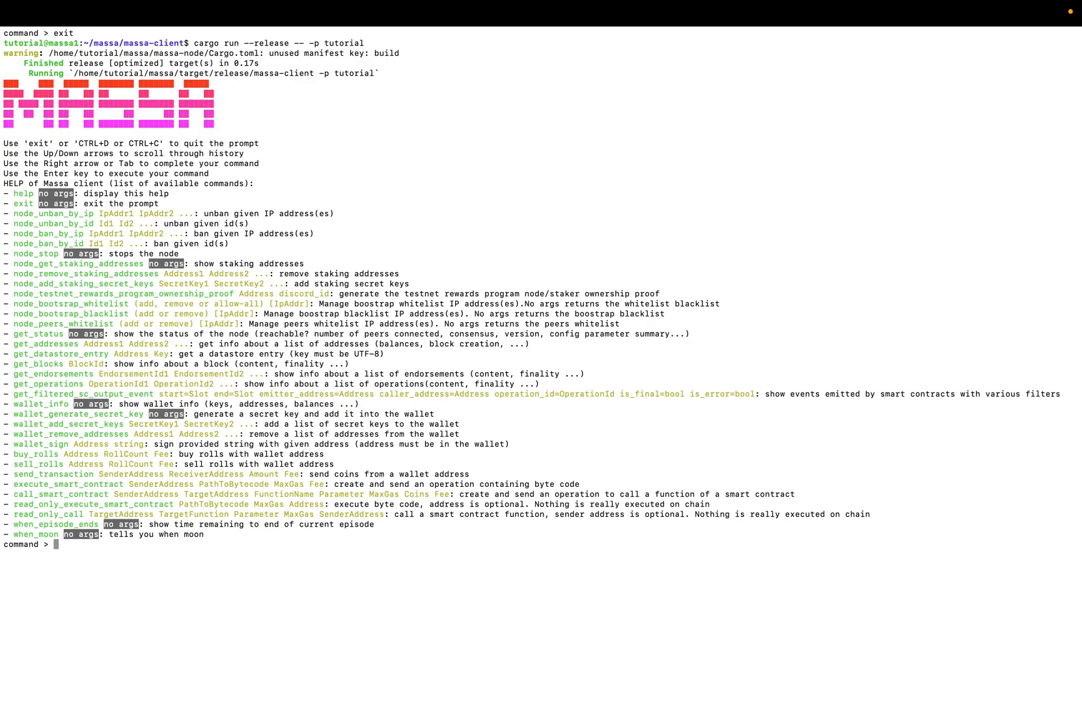
- Check wallet_info, then generate a new wallet key with wallet_generate_secret_key
{"action": "type", "text": "wallet"}
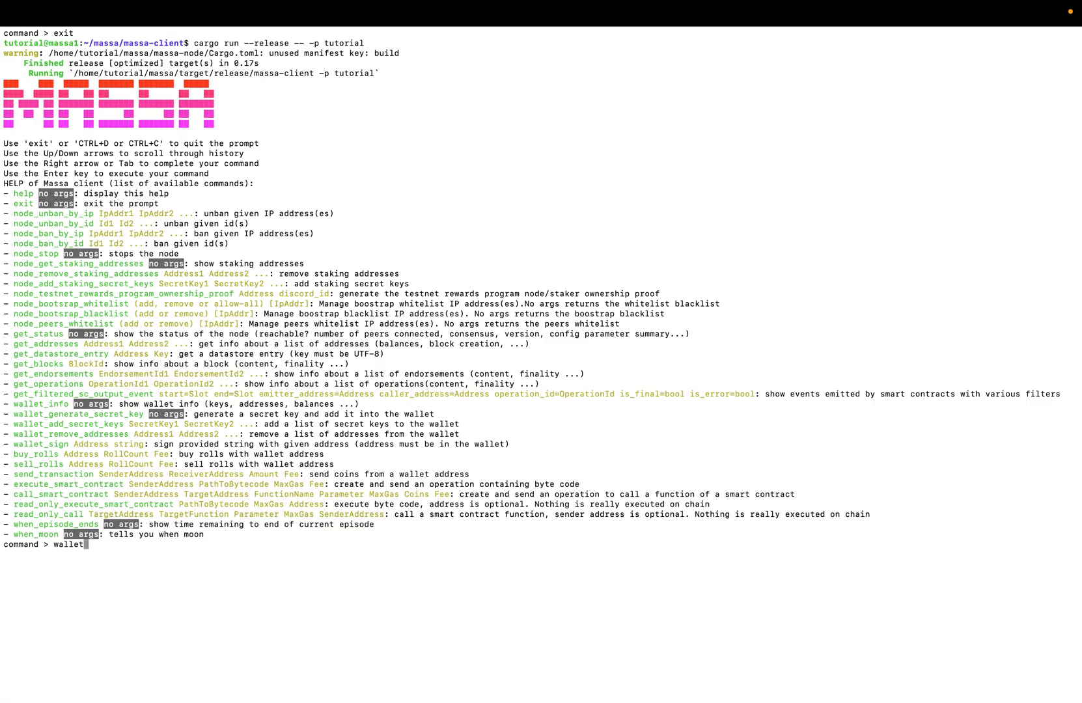
{"action": "type", "text": "_info"}
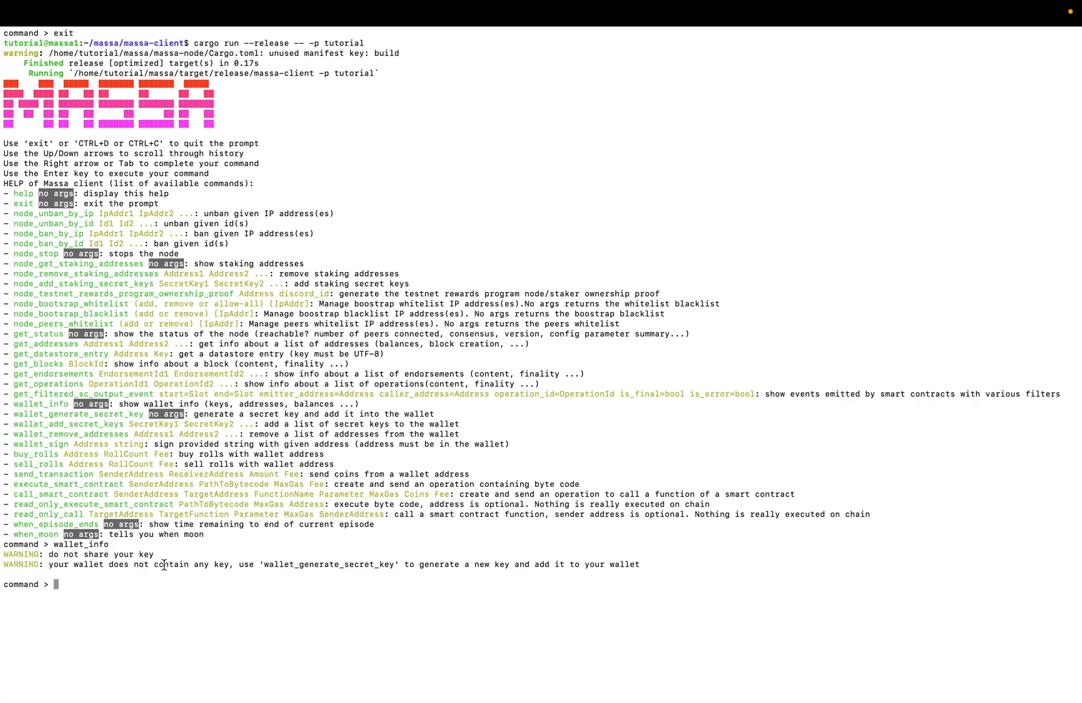
{"action": "double_click", "coordinate": [328, 564]}
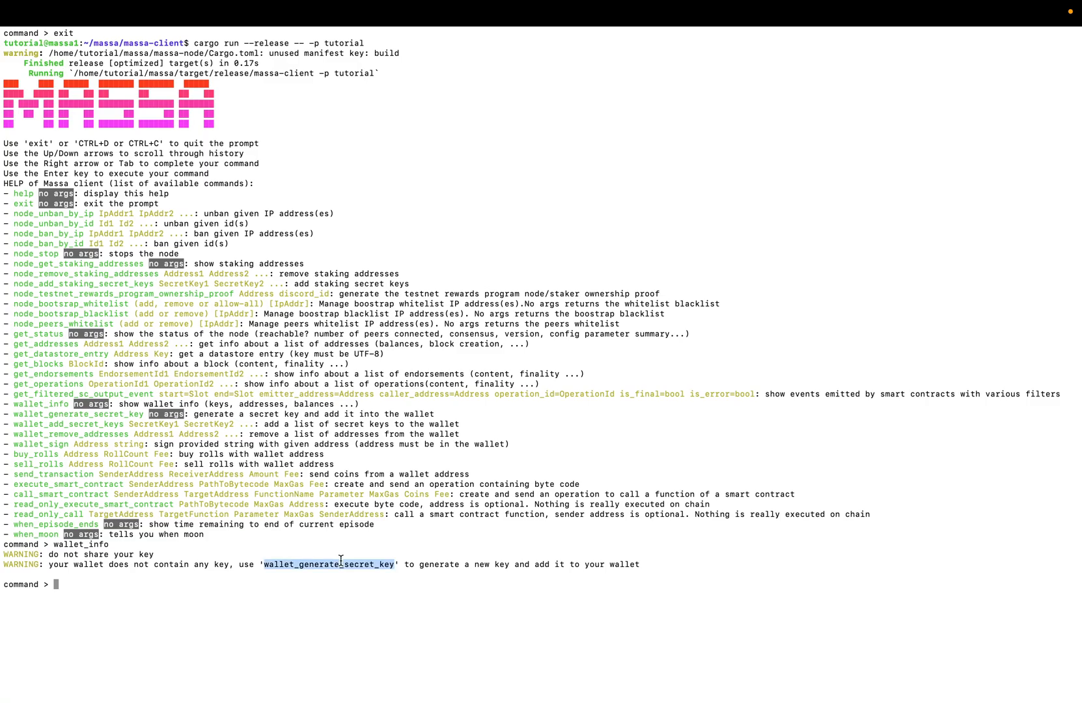
{"action": "type", "text": "wallet_generate_secret_key"}
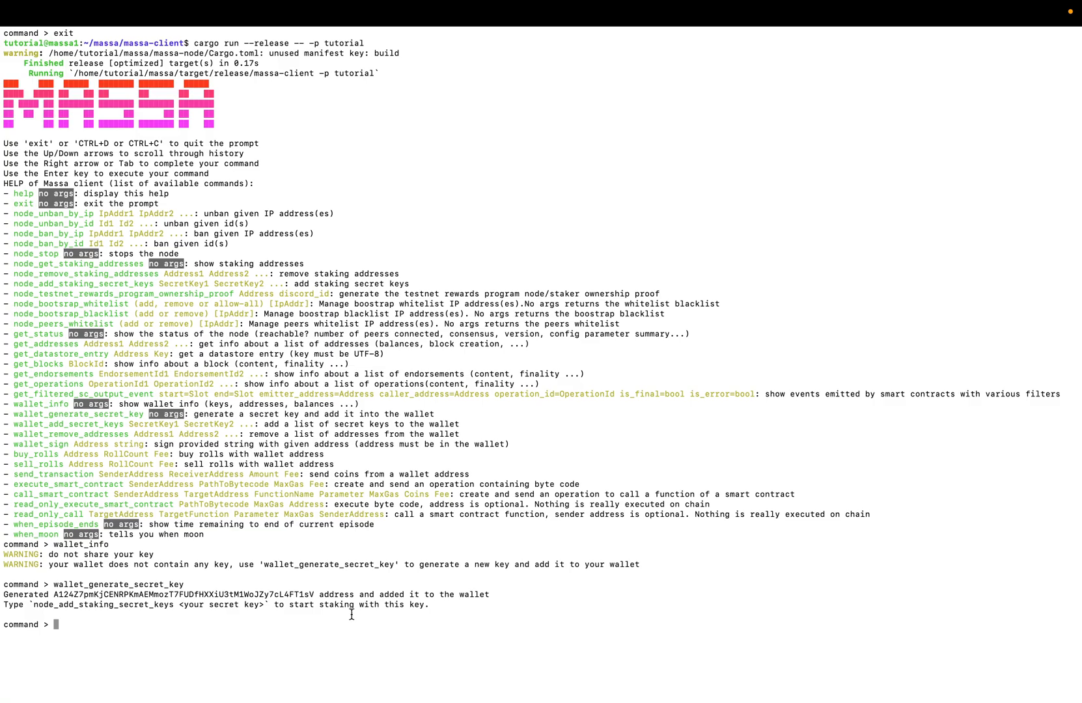
{"action": "mouse_move", "coordinate": [231, 595]}
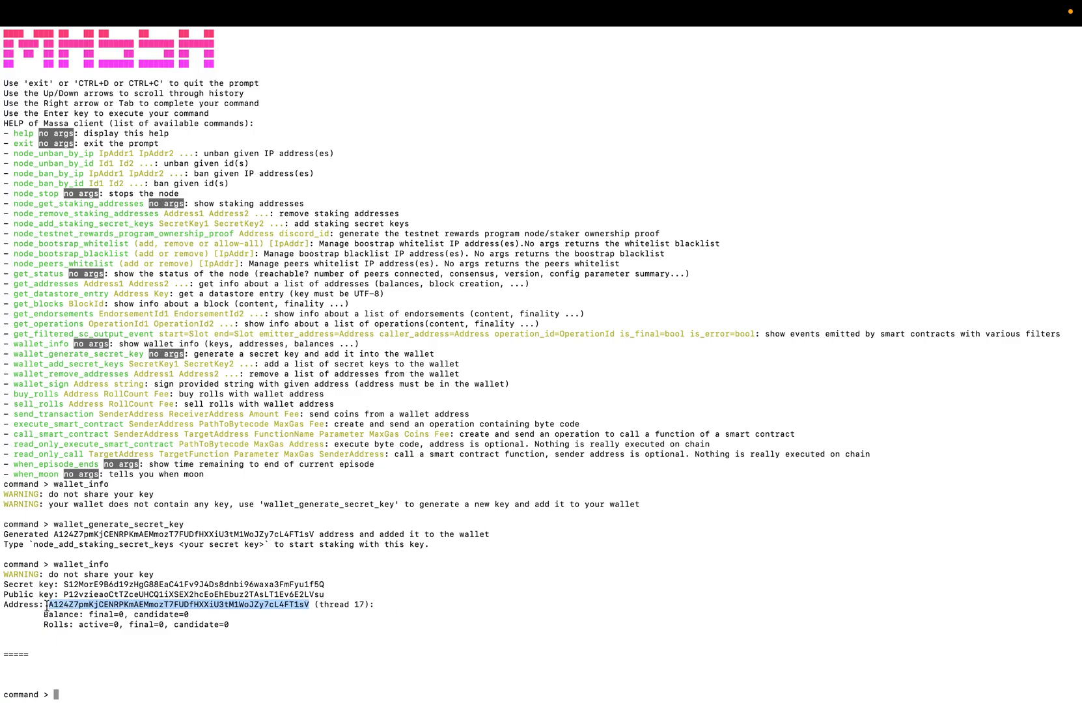
{"action": "mouse_move", "coordinate": [136, 636]}
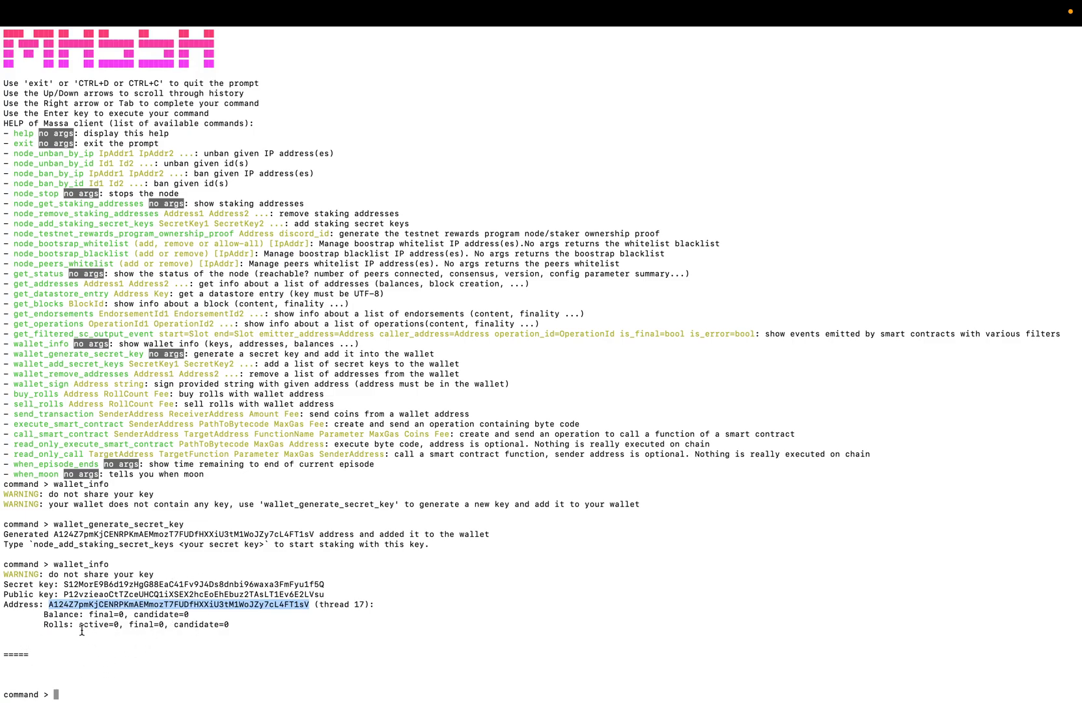
{"action": "mouse_move", "coordinate": [221, 631]}
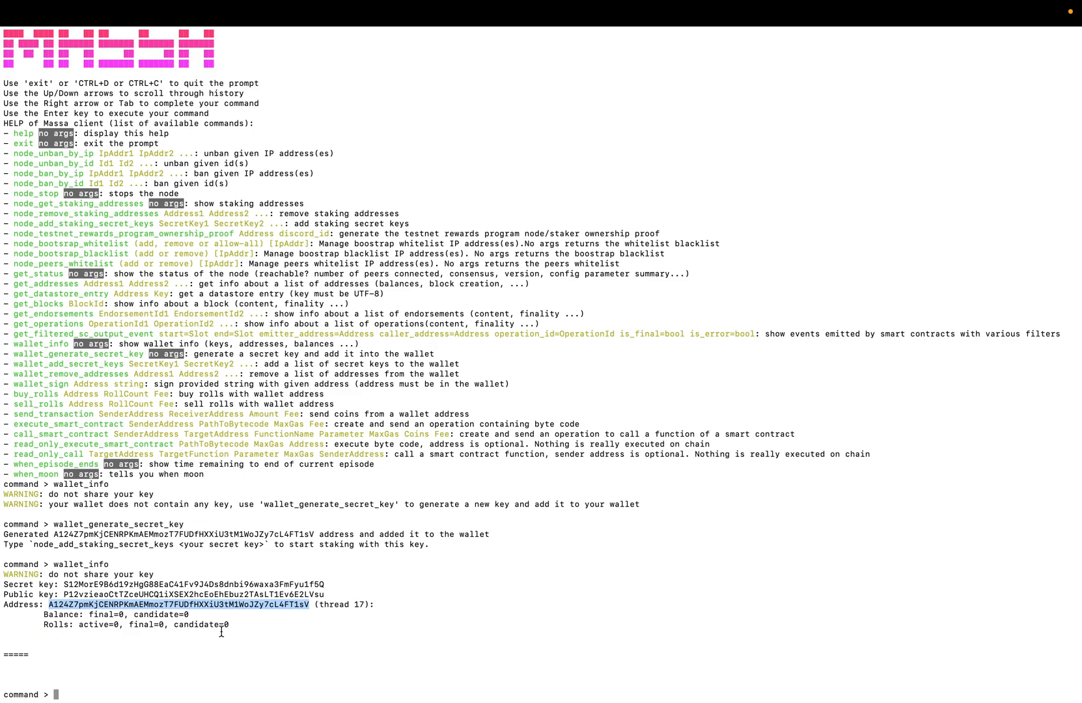
{"action": "mouse_move", "coordinate": [640, 475]}
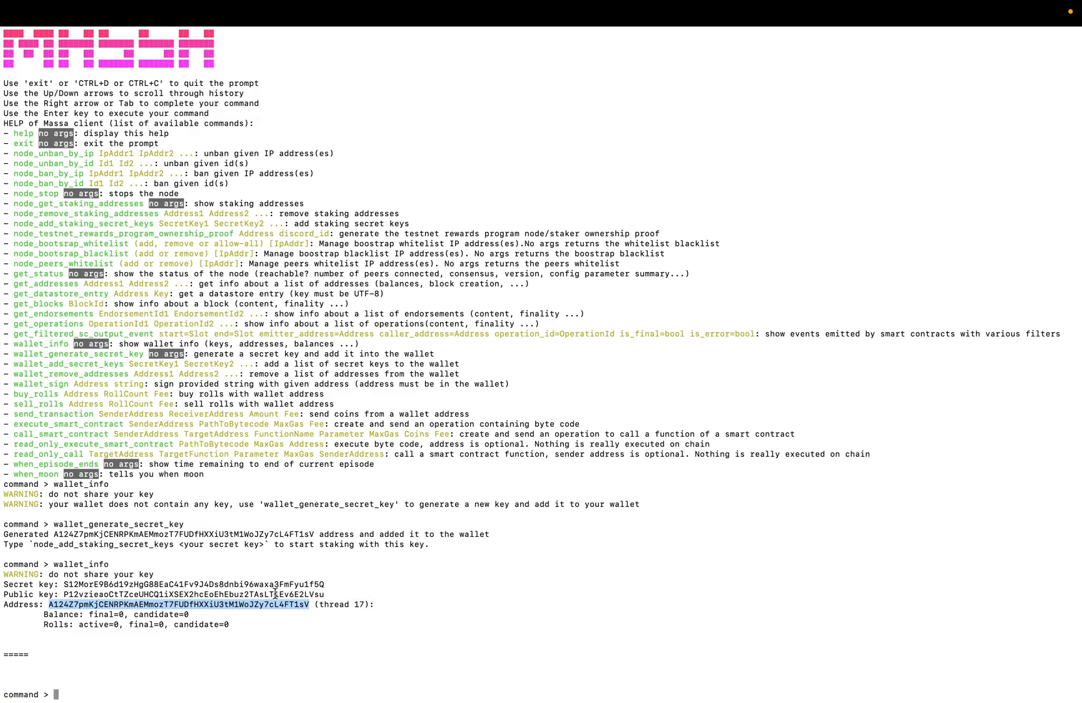
{"action": "mouse_move", "coordinate": [393, 594]}
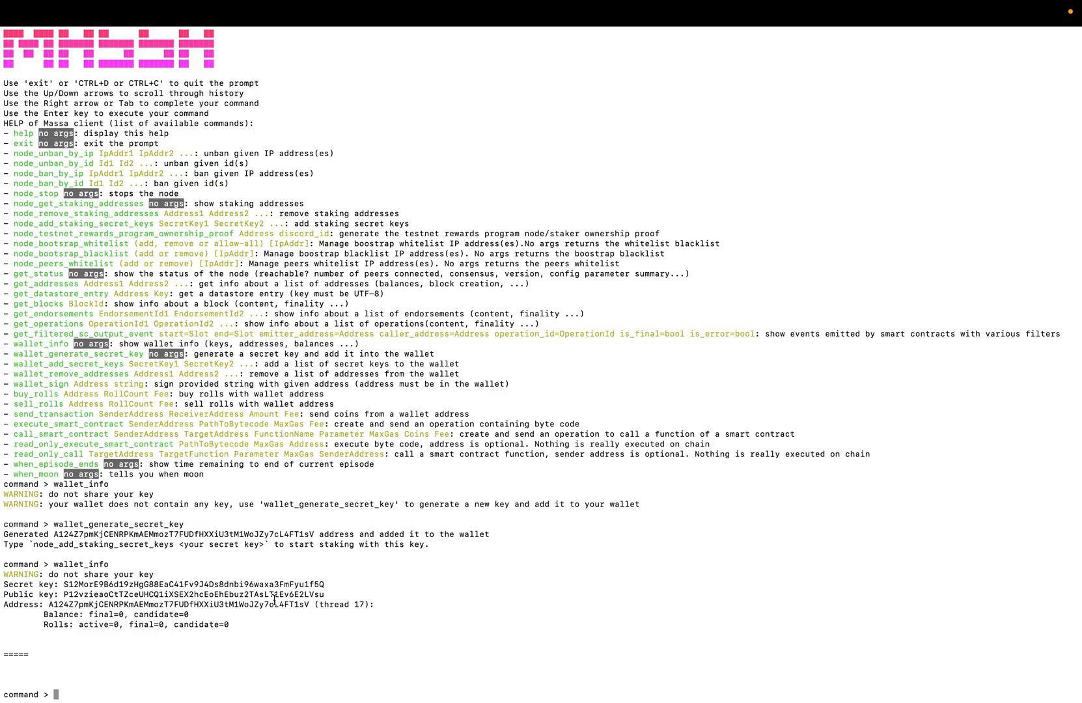
- Select and copy the new wallet's address from the wallet_info output
{"action": "type", "text": "wallet_generate_secret_key"}
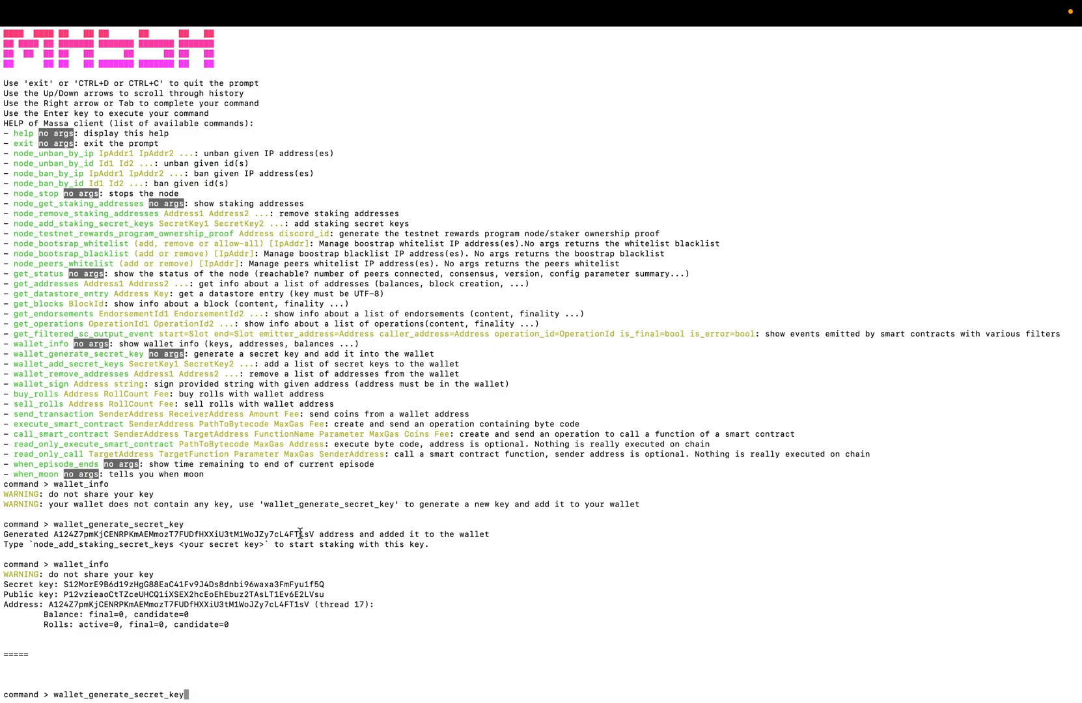
{"action": "mouse_move", "coordinate": [283, 583]}
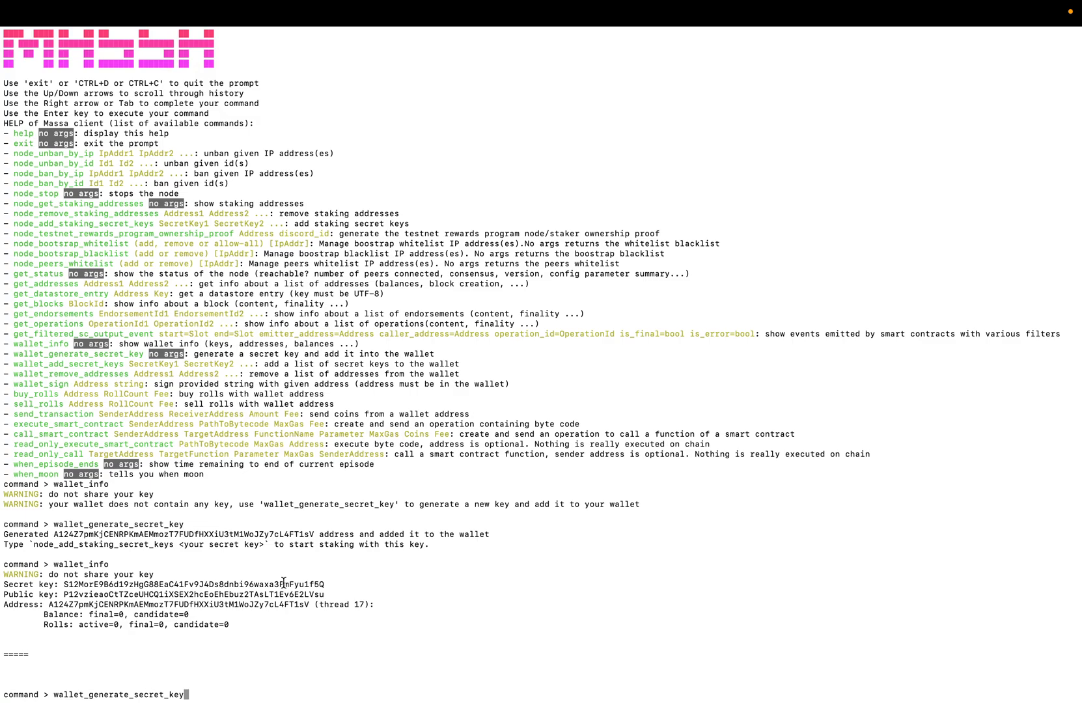
{"action": "left_click_drag", "start_coordinate": [8, 604], "coordinate": [373, 604]}
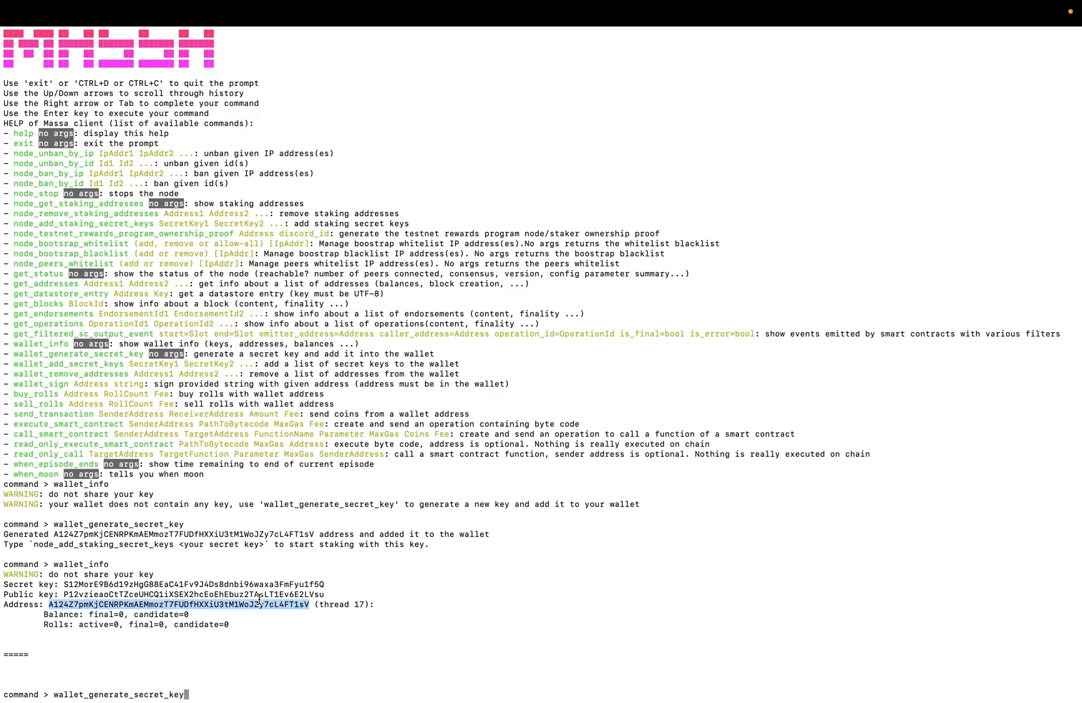
{"action": "key", "text": "cmd+tab"}
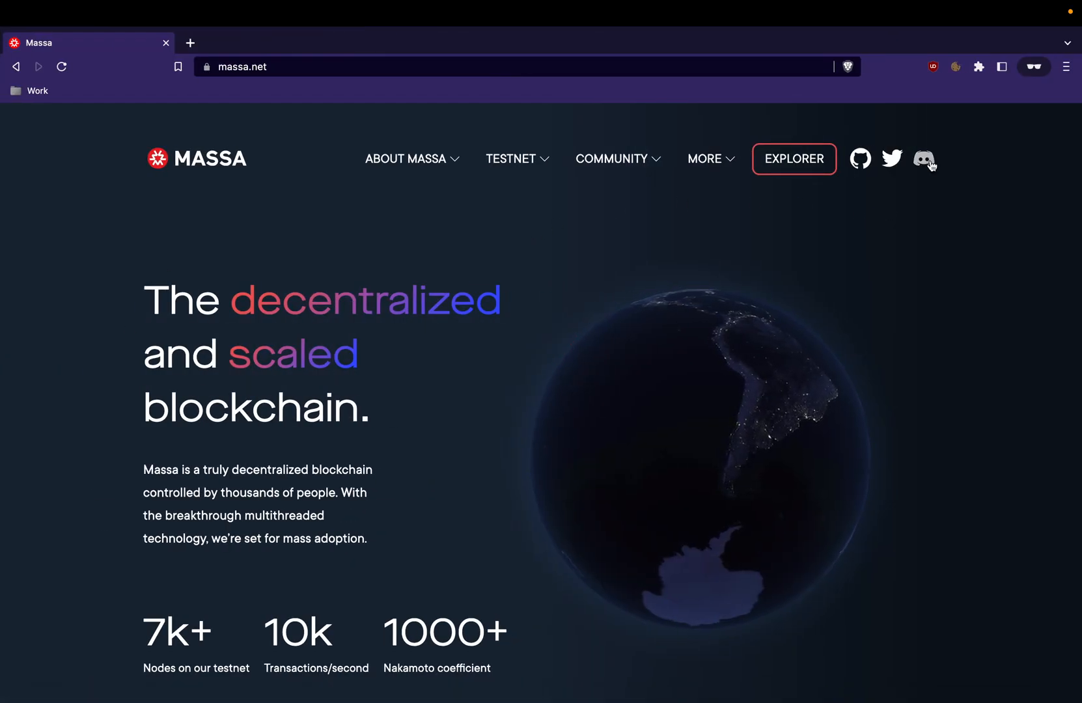
- Open the Massa Discord invite page from massa.net and return to Terminal
{"action": "left_click", "coordinate": [924, 159]}
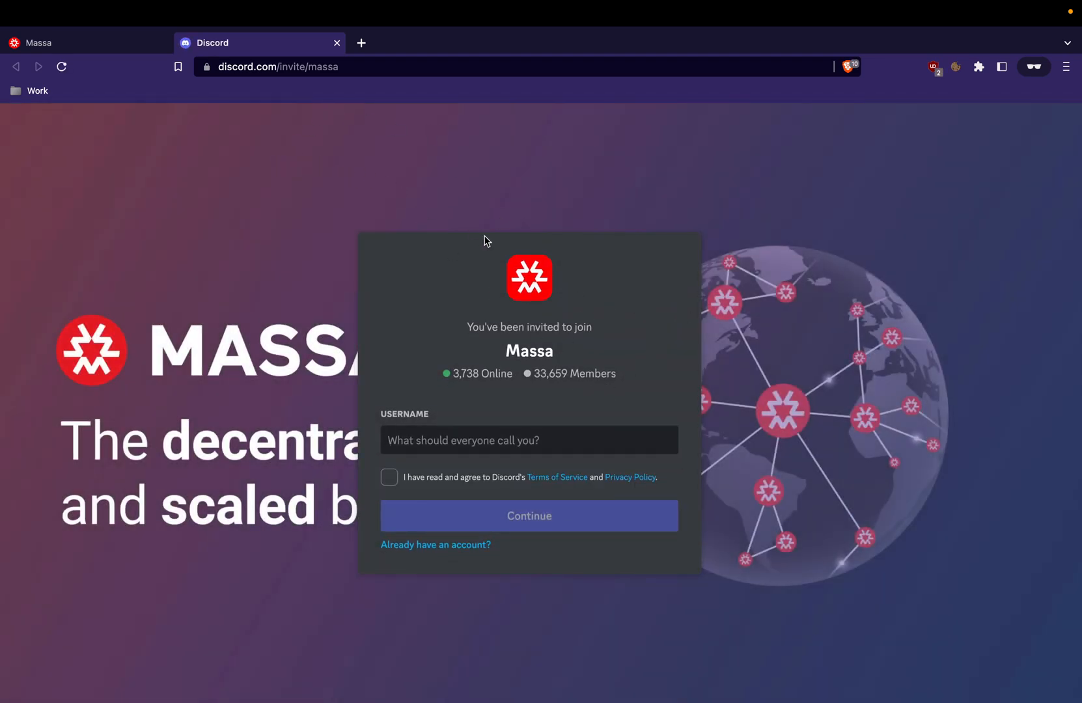
{"action": "mouse_move", "coordinate": [344, 221]}
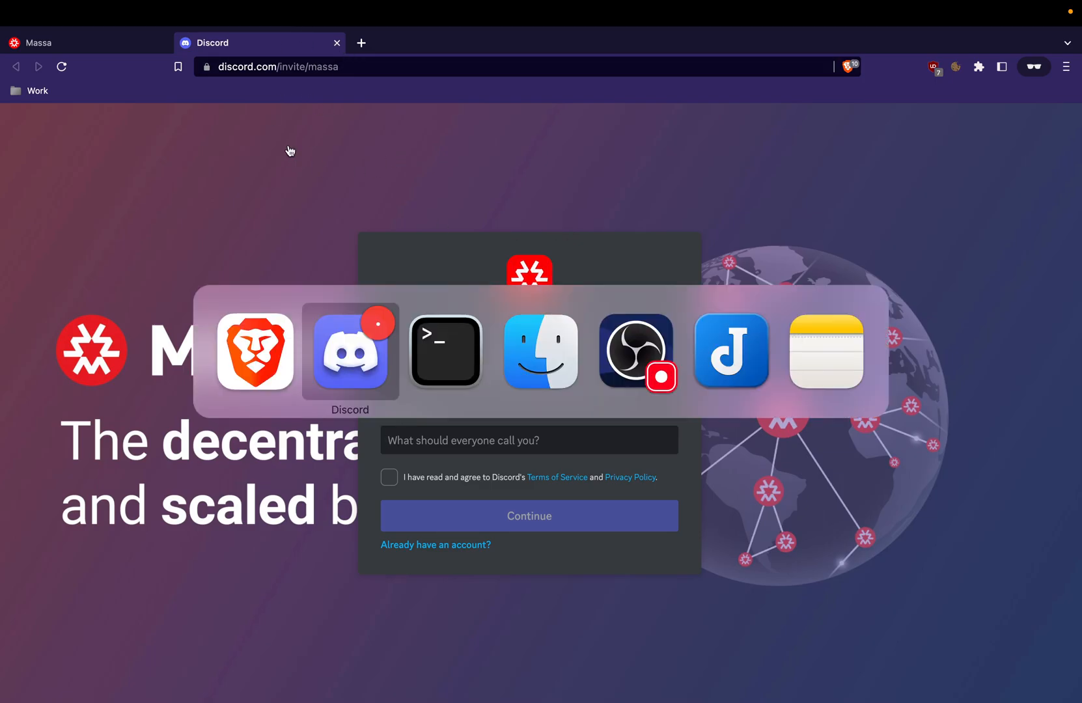
{"action": "left_click", "coordinate": [350, 353]}
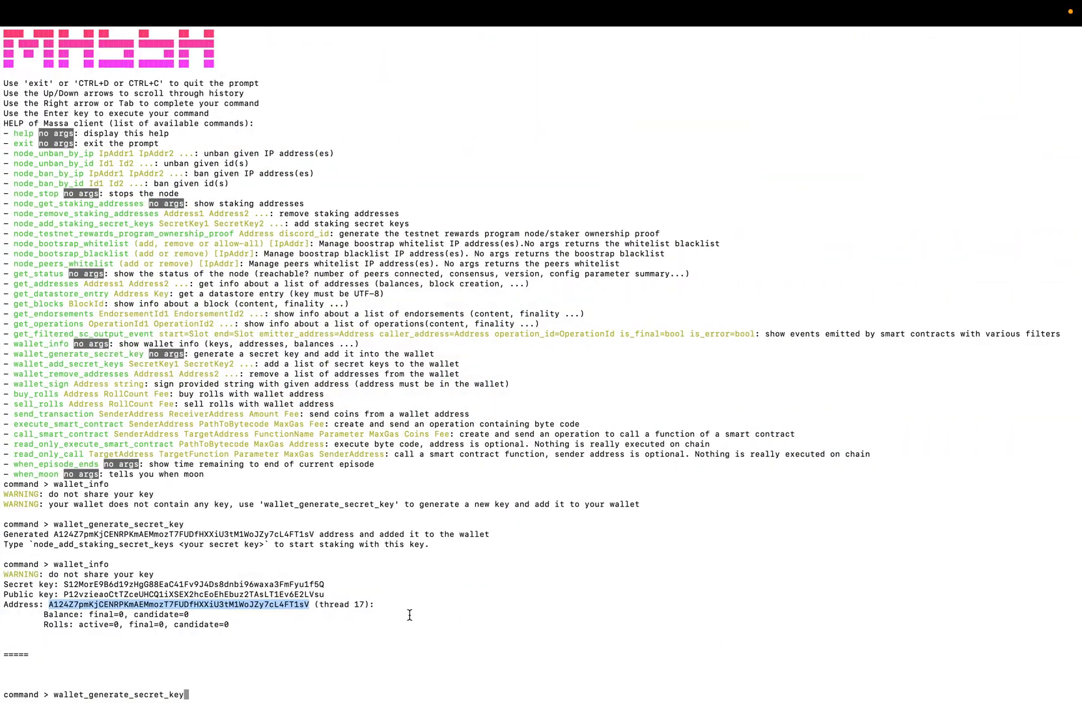
- Rerun wallet_info to show the candidate balance of 150 with zero rolls
{"action": "key", "text": "BackSpace"}
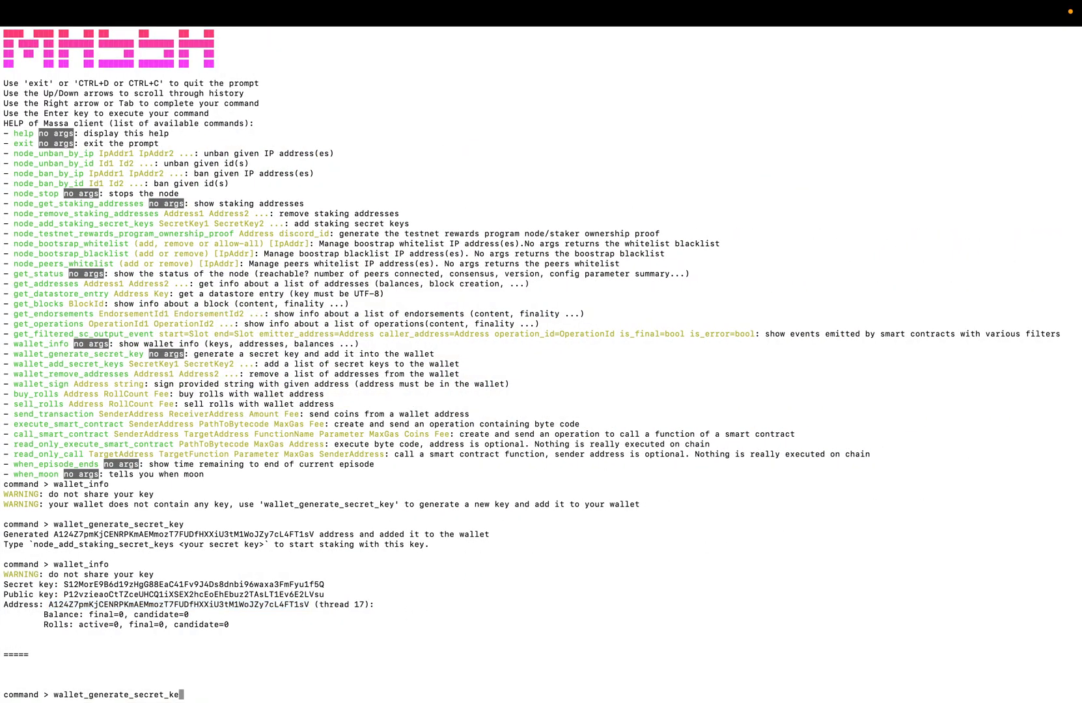
{"action": "key", "text": "Backspace"}
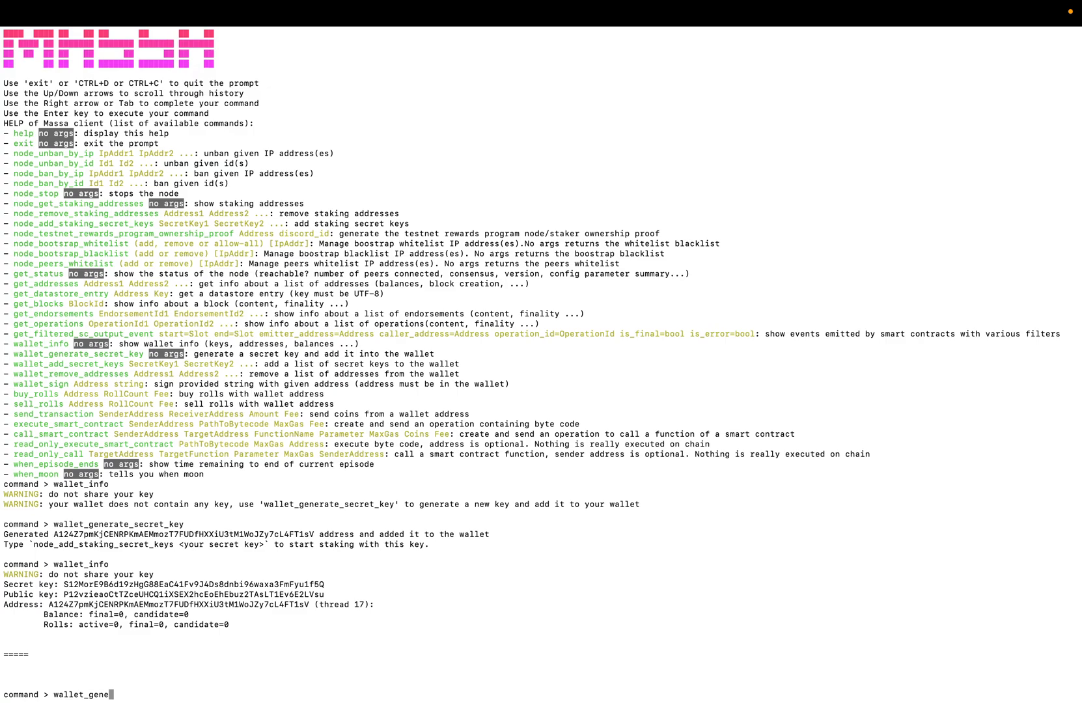
{"action": "key", "text": "BackSpace"}
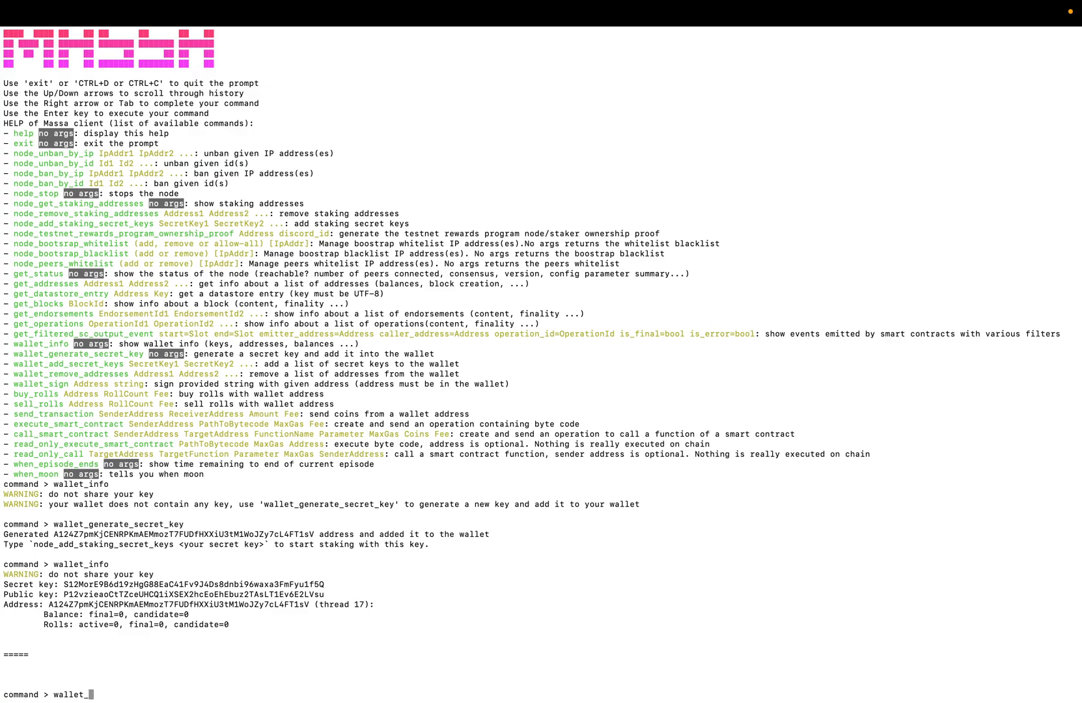
{"action": "type", "text": "info"}
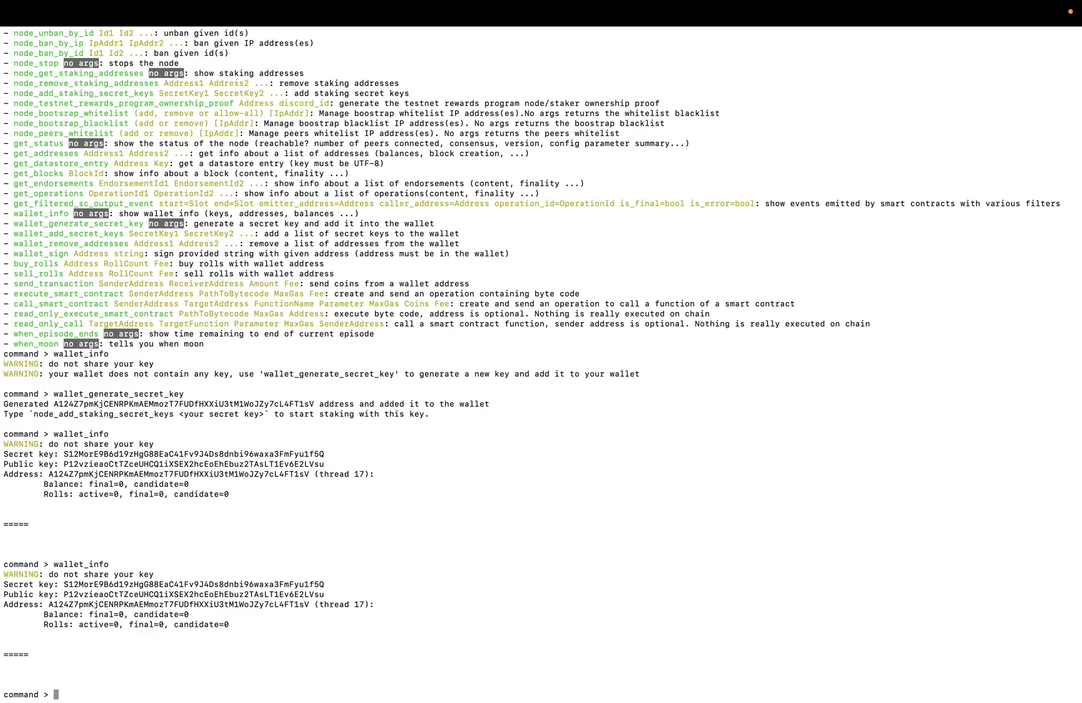
{"action": "type", "text": "wallet_info"}
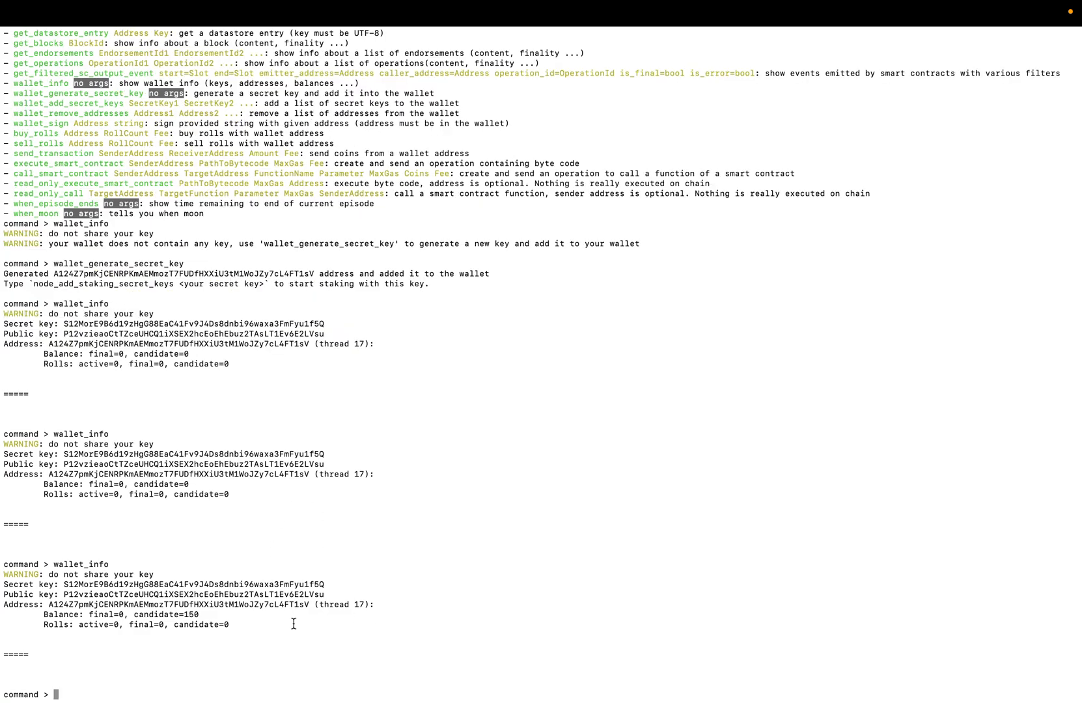
{"action": "mouse_move", "coordinate": [179, 631]}
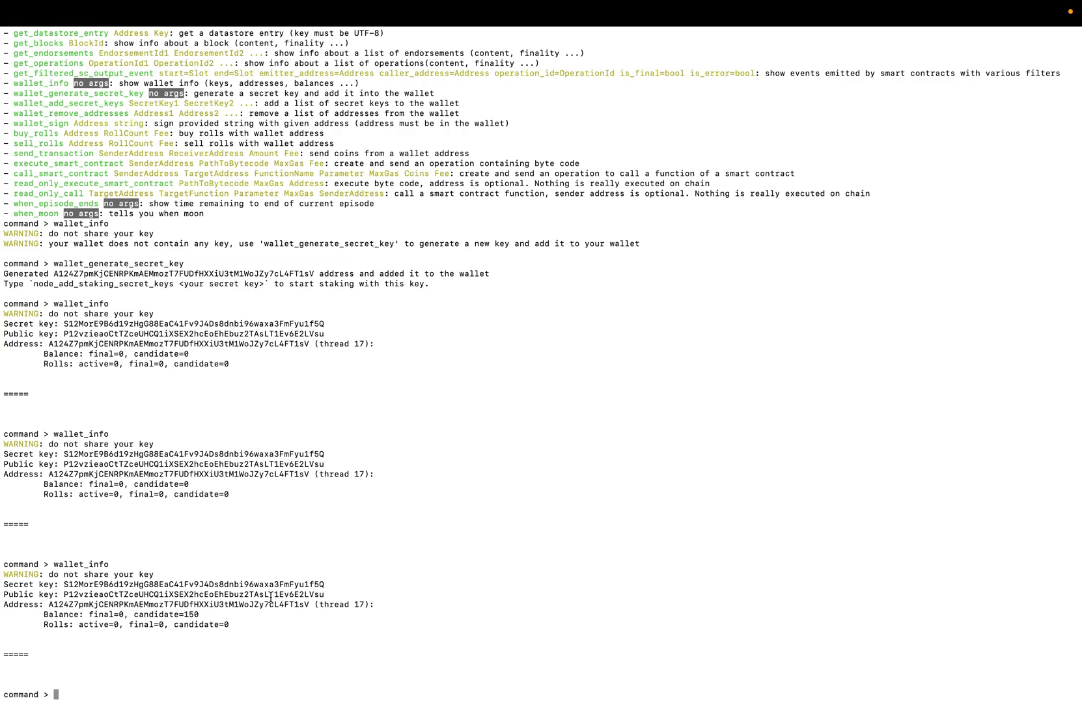
{"action": "mouse_move", "coordinate": [203, 636]}
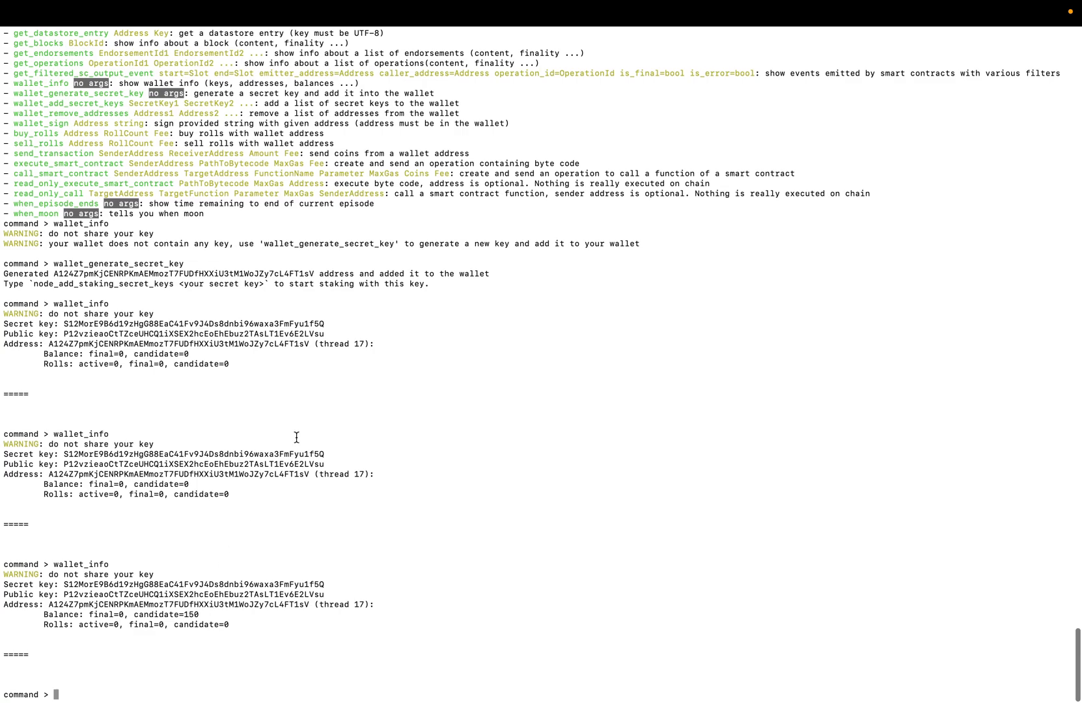
{"action": "mouse_move", "coordinate": [237, 429]}
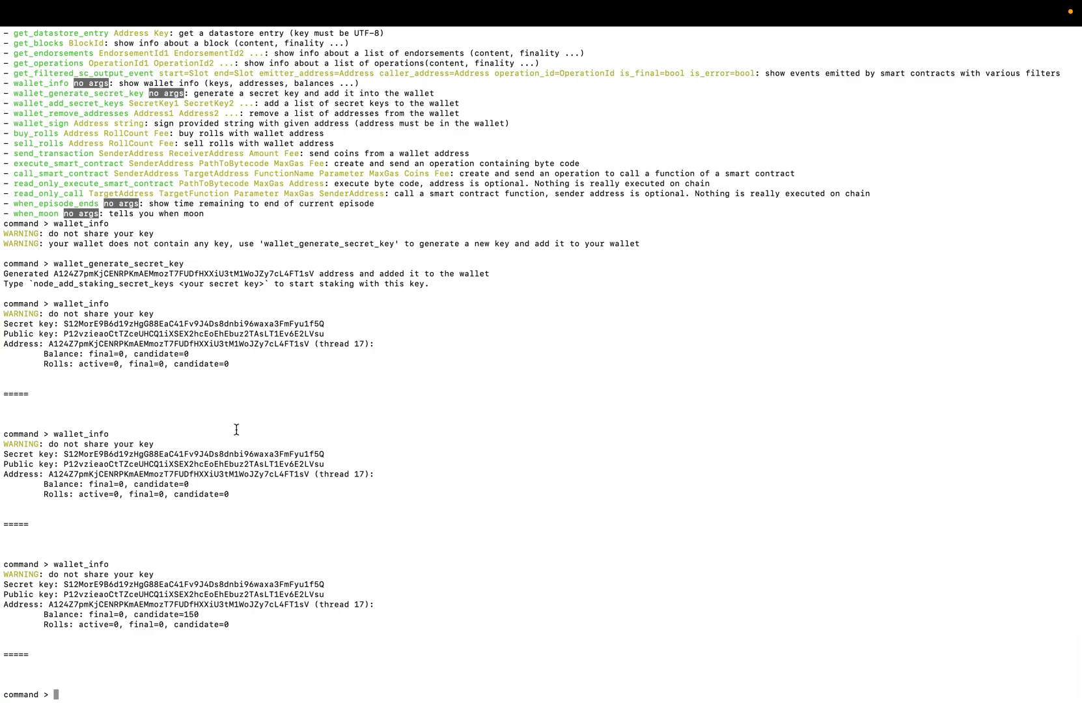
{"action": "mouse_move", "coordinate": [143, 354]}
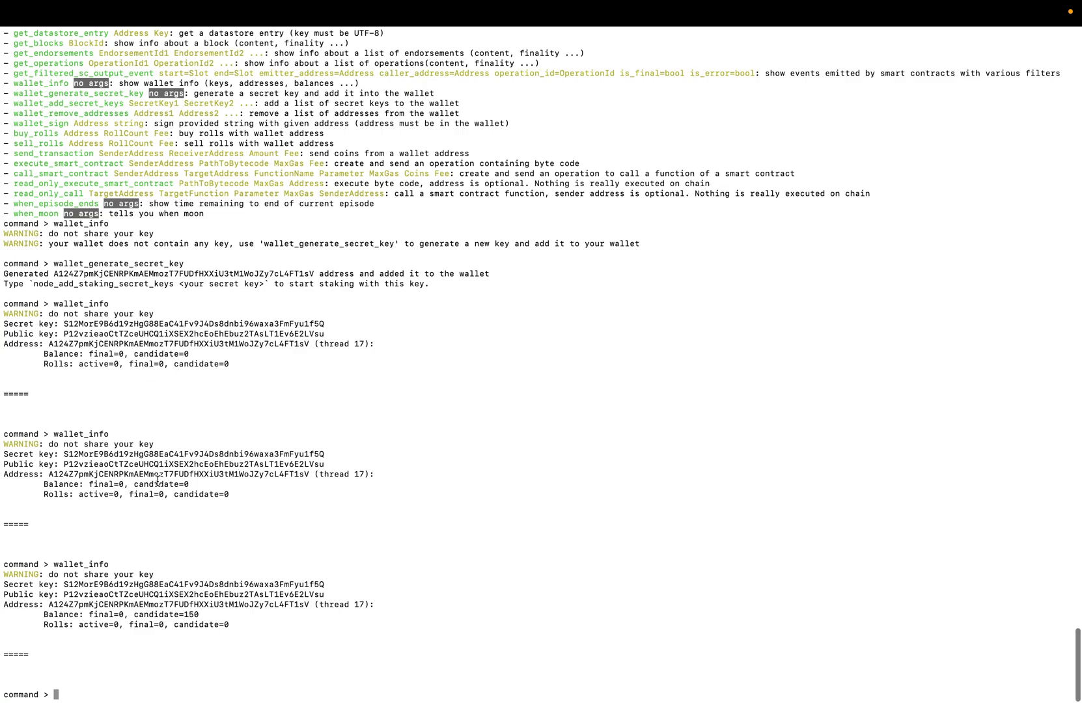
{"action": "mouse_move", "coordinate": [214, 330]}
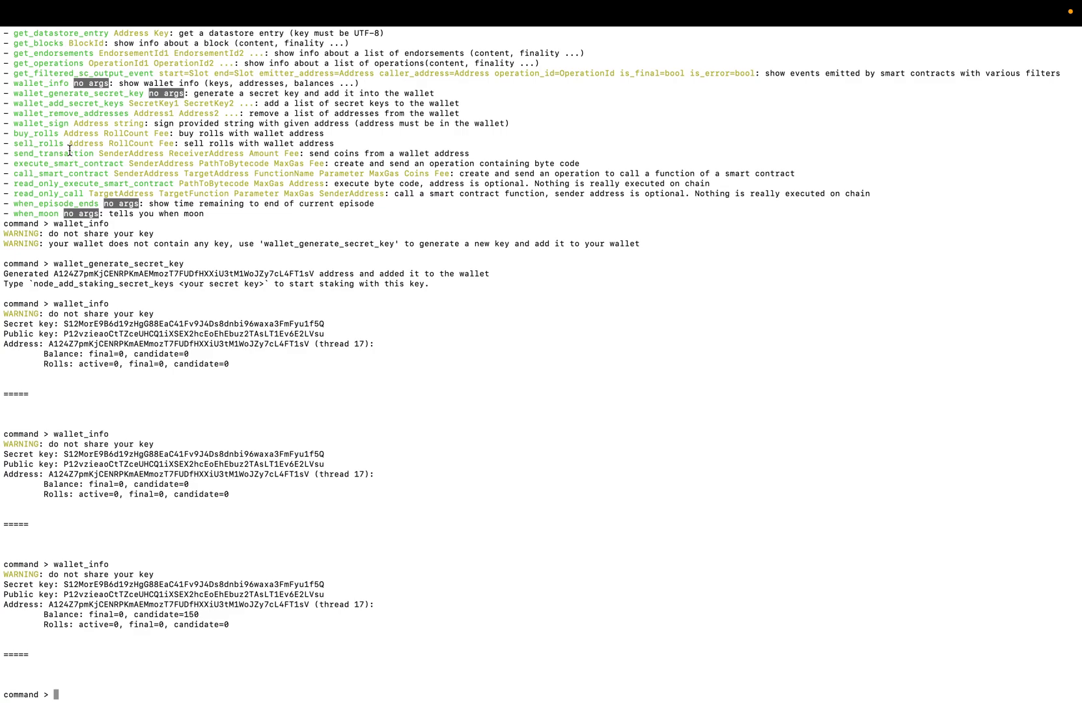
{"action": "double_click", "coordinate": [36, 133]}
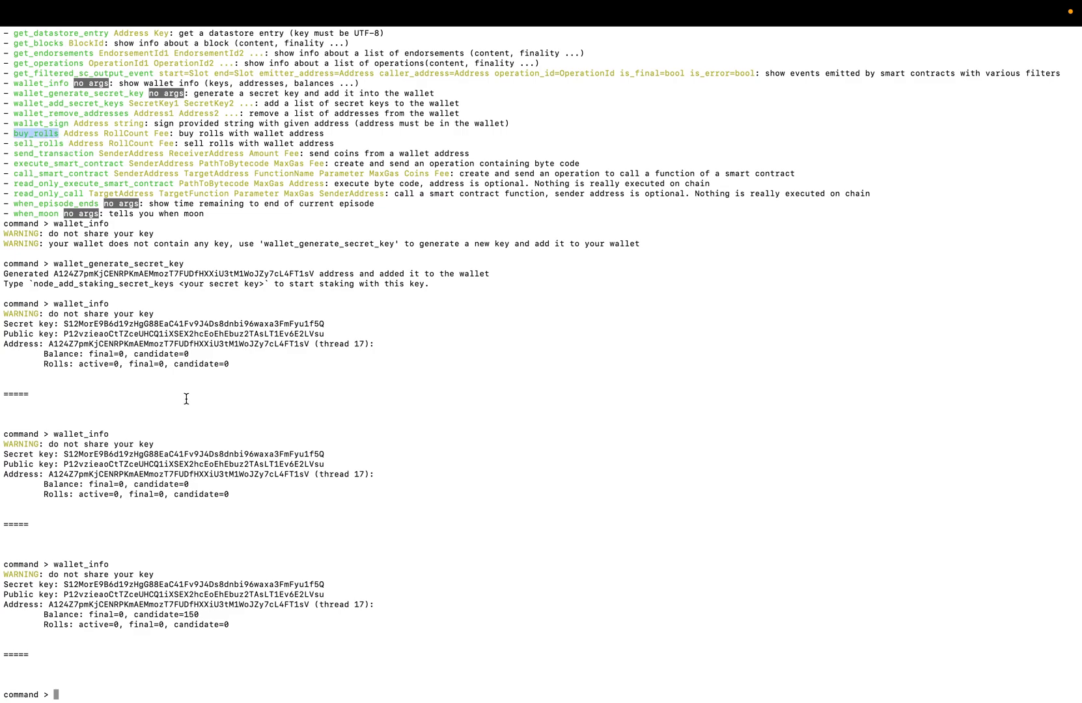
{"action": "type", "text": "buy_rolls"}
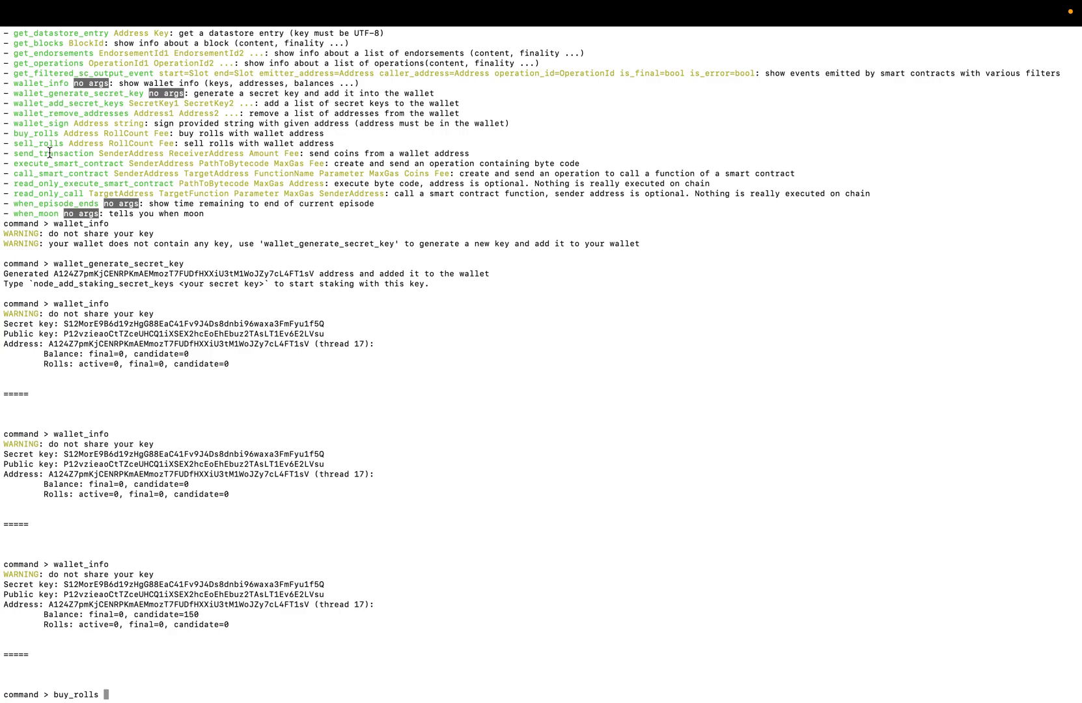
{"action": "mouse_move", "coordinate": [71, 134]}
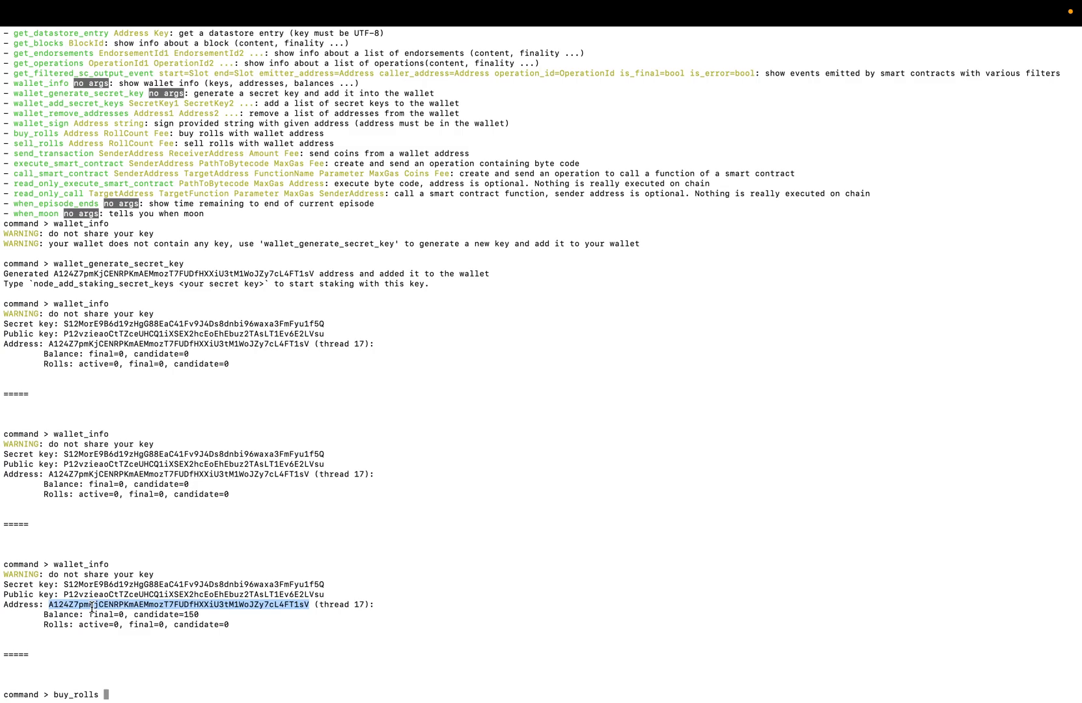
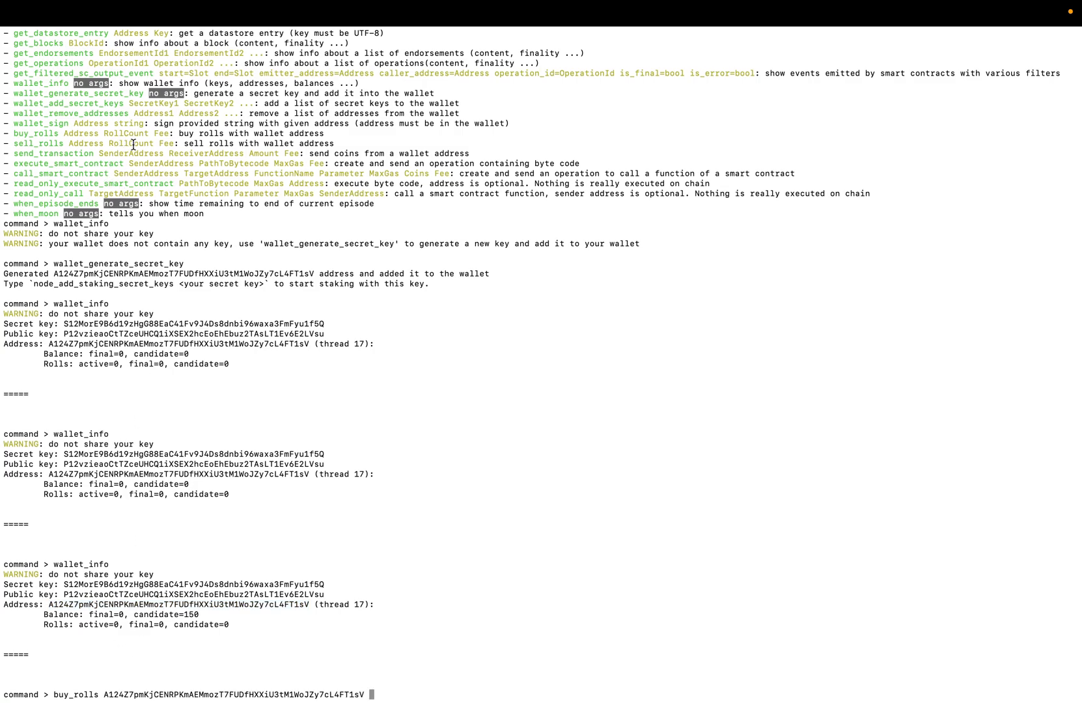
{"action": "type", "text": "1"}
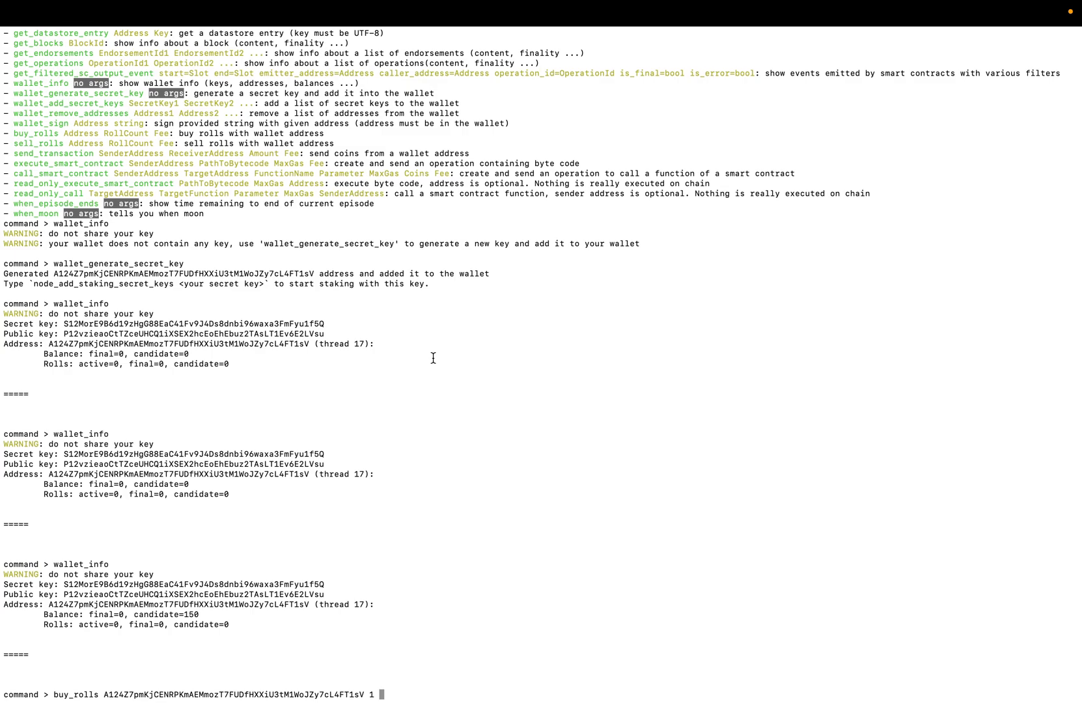
{"action": "type", "text": "0"}
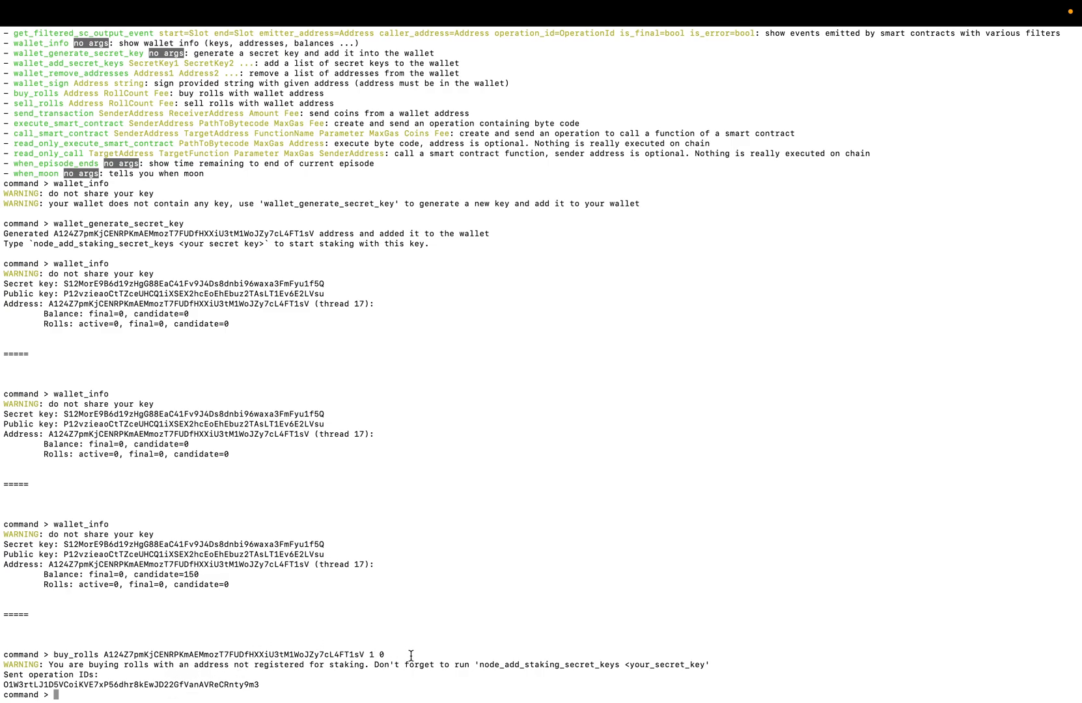
{"action": "mouse_move", "coordinate": [412, 617]}
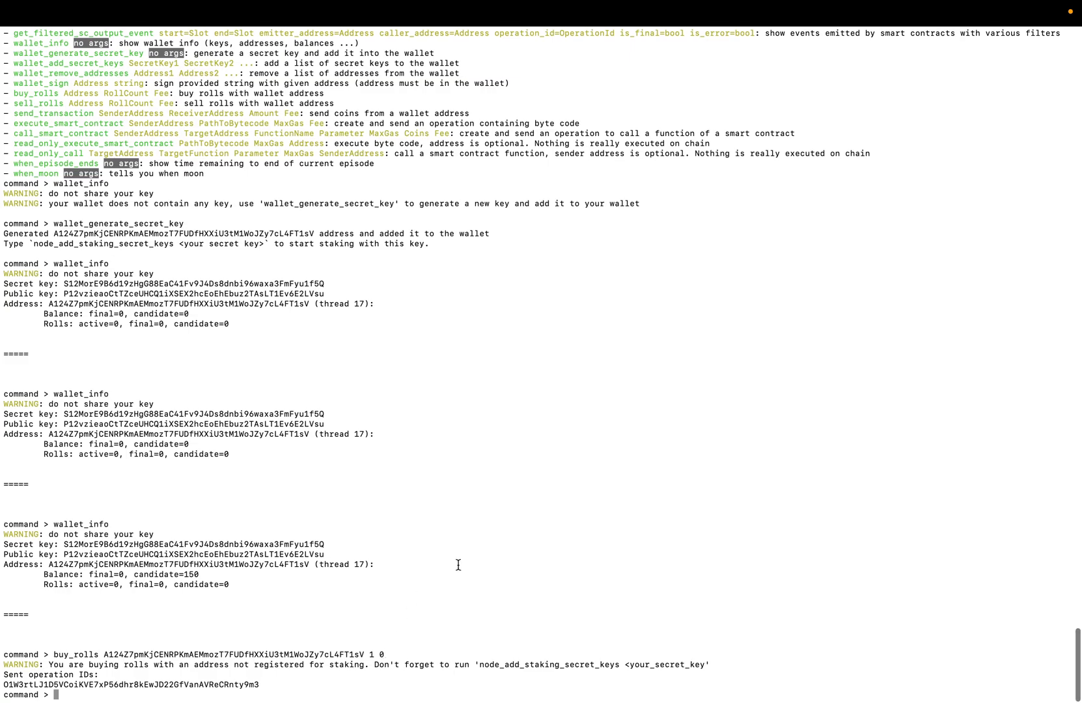
{"action": "mouse_move", "coordinate": [470, 485]}
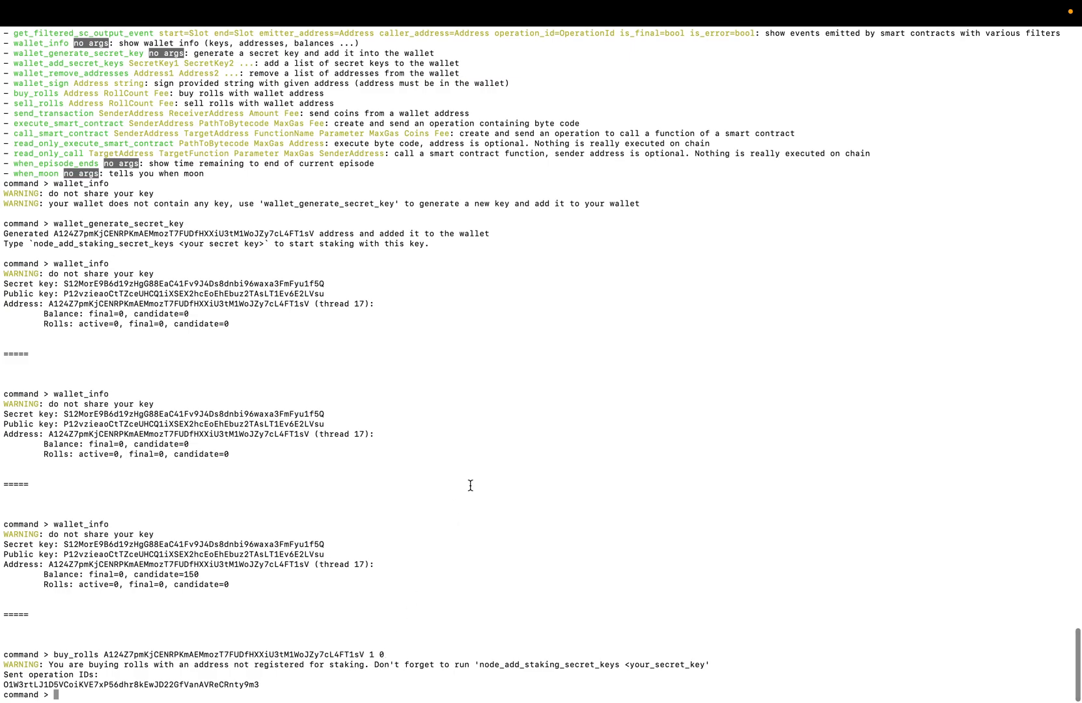
{"action": "mouse_move", "coordinate": [475, 474]}
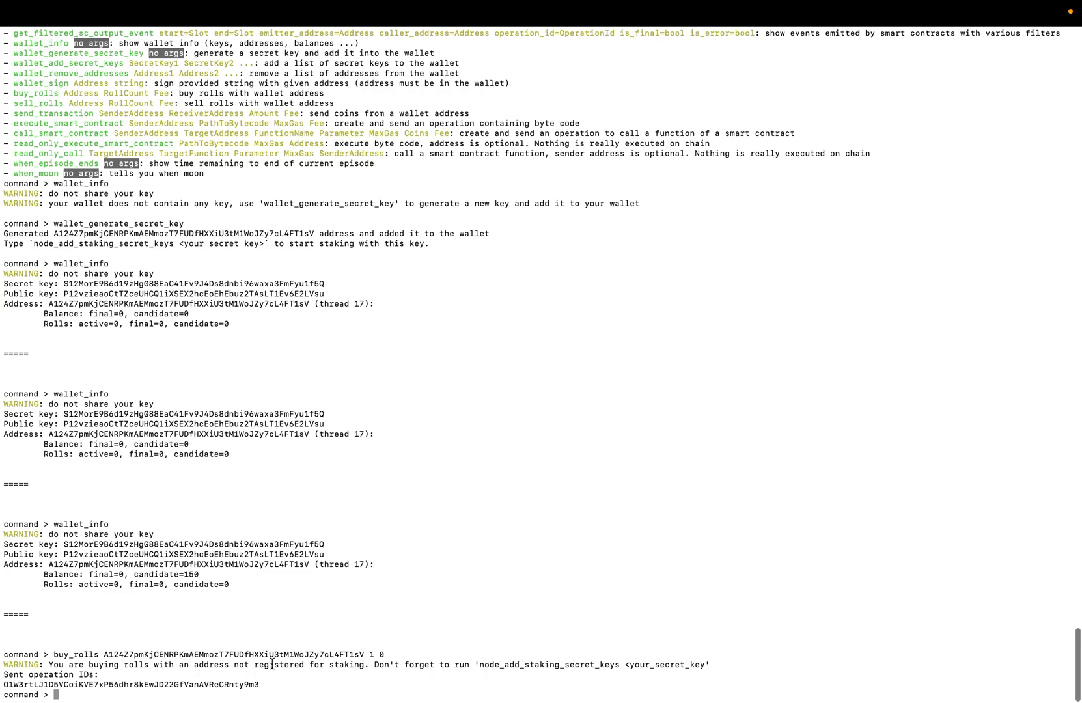
{"action": "double_click", "coordinate": [549, 665]}
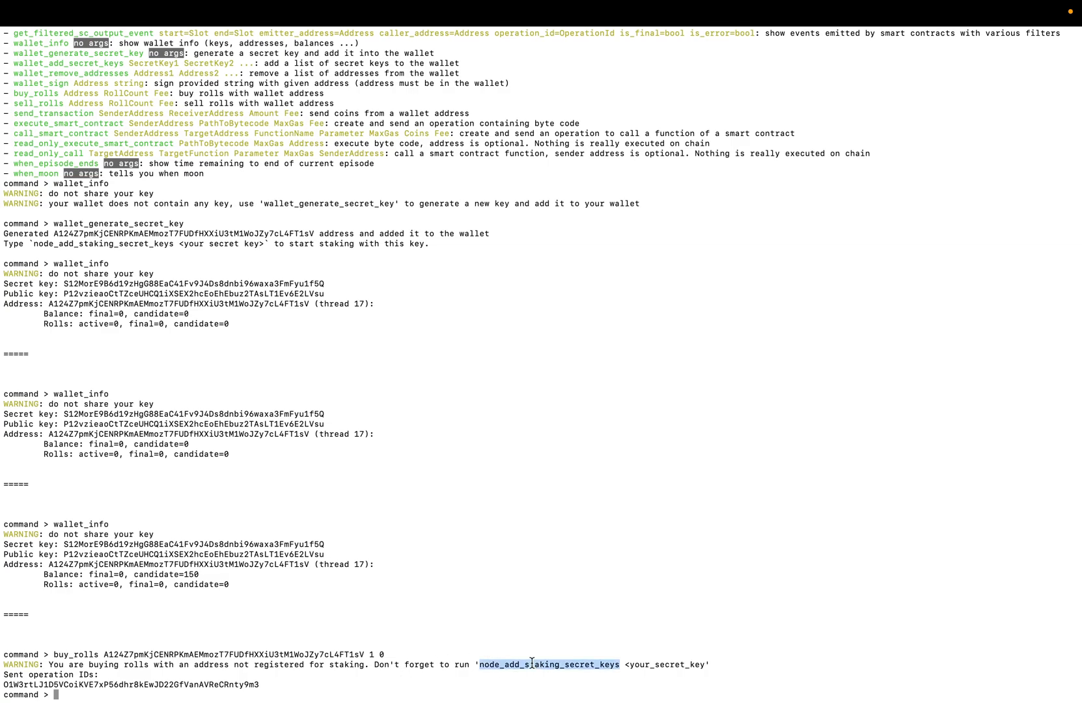
{"action": "type", "text": "node_add_staking_secret_keys"}
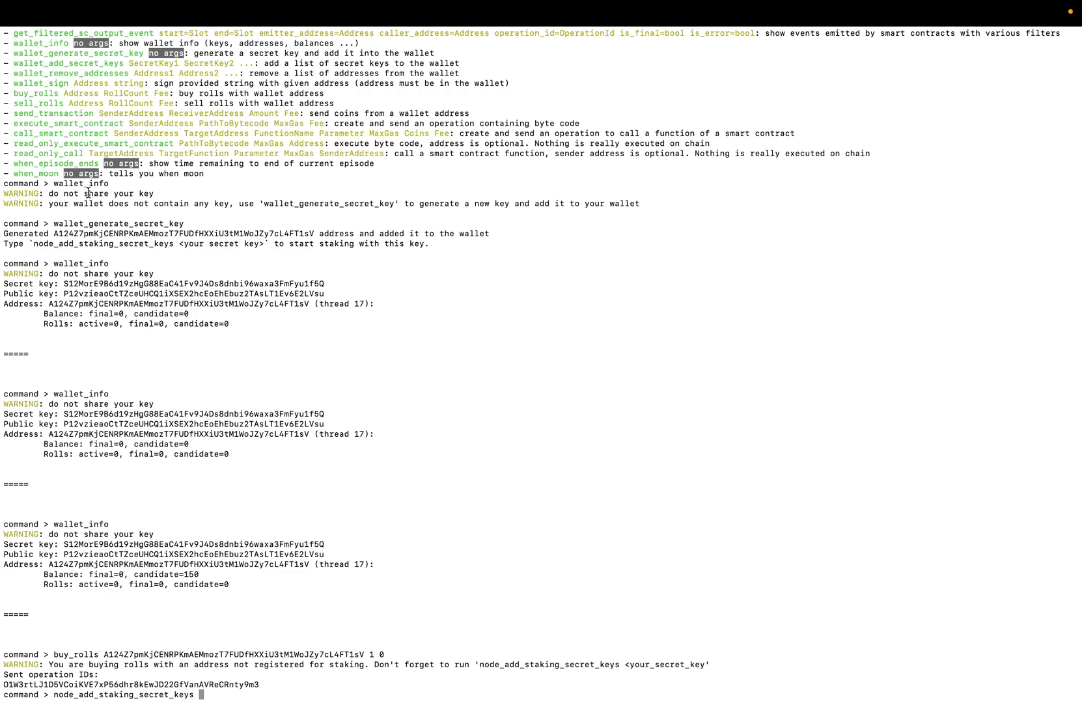
{"action": "double_click", "coordinate": [123, 404]}
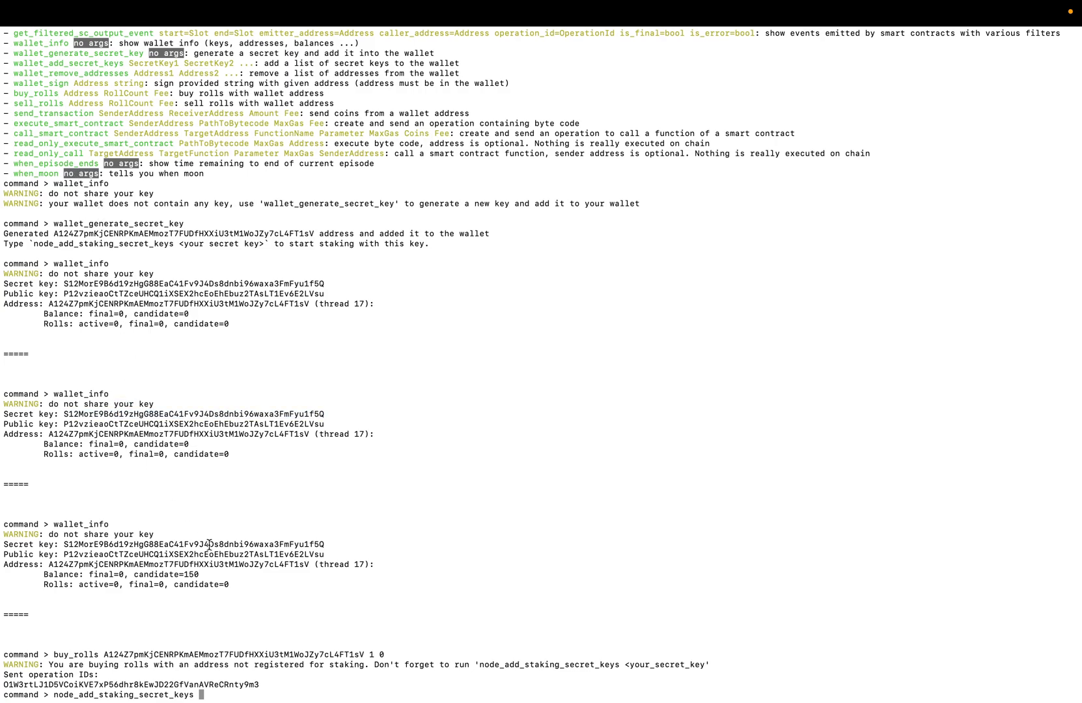
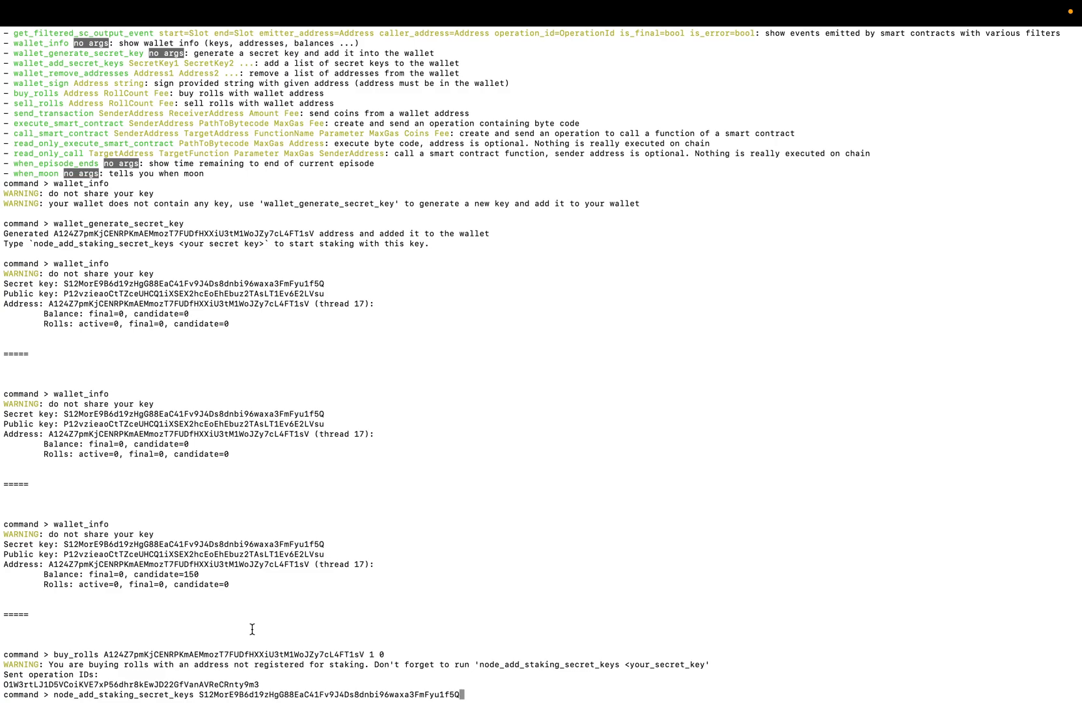
{"action": "key", "text": "enter"}
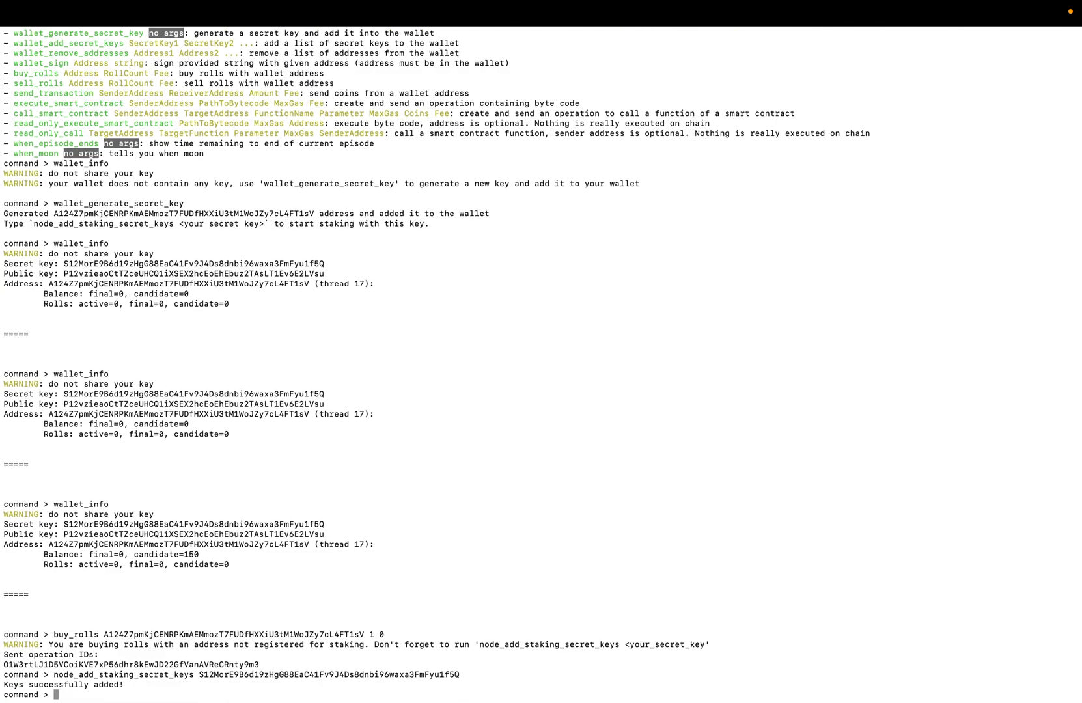
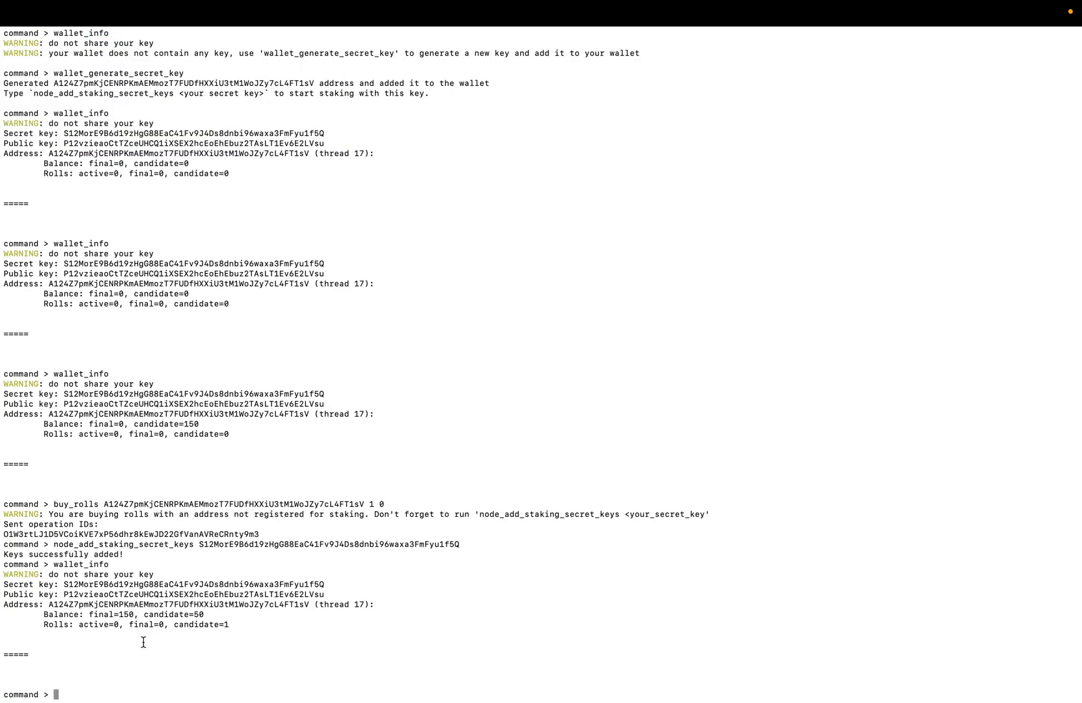
{"action": "mouse_move", "coordinate": [233, 617]}
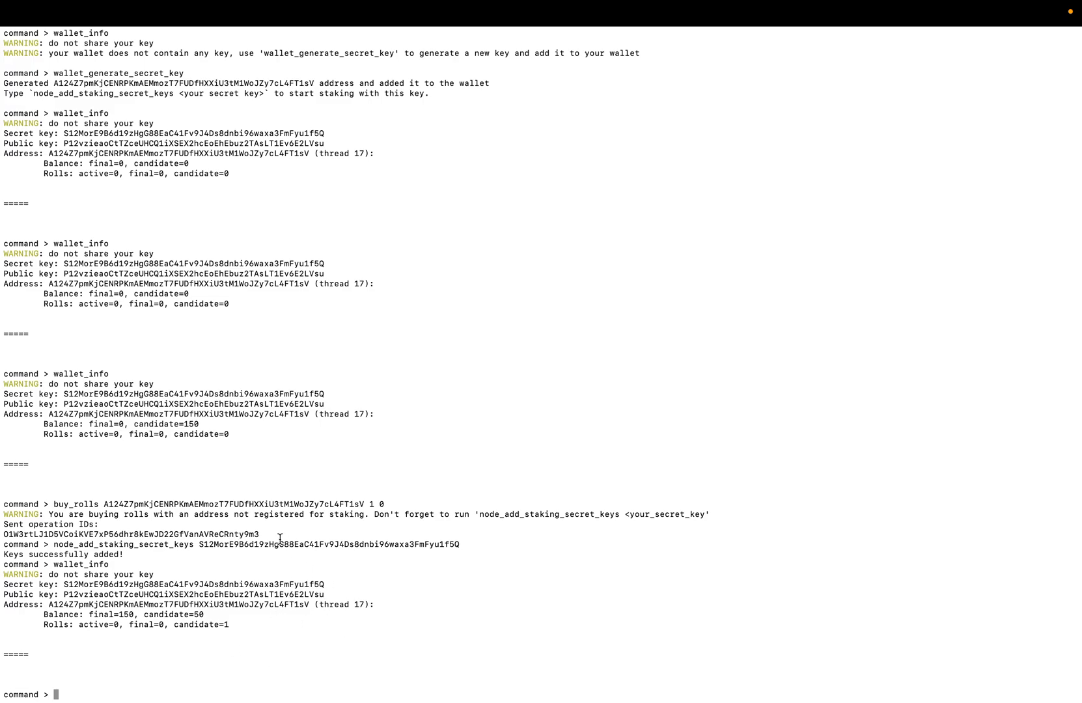
{"action": "type", "text": "wallet_info"}
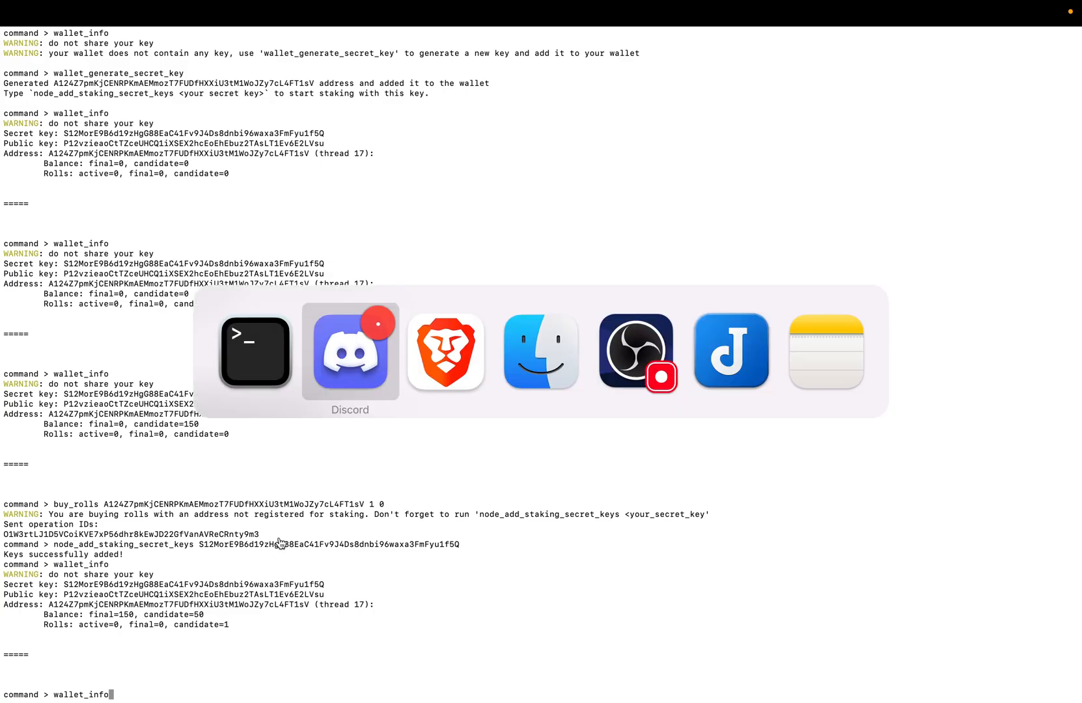
{"action": "left_click", "coordinate": [350, 350]}
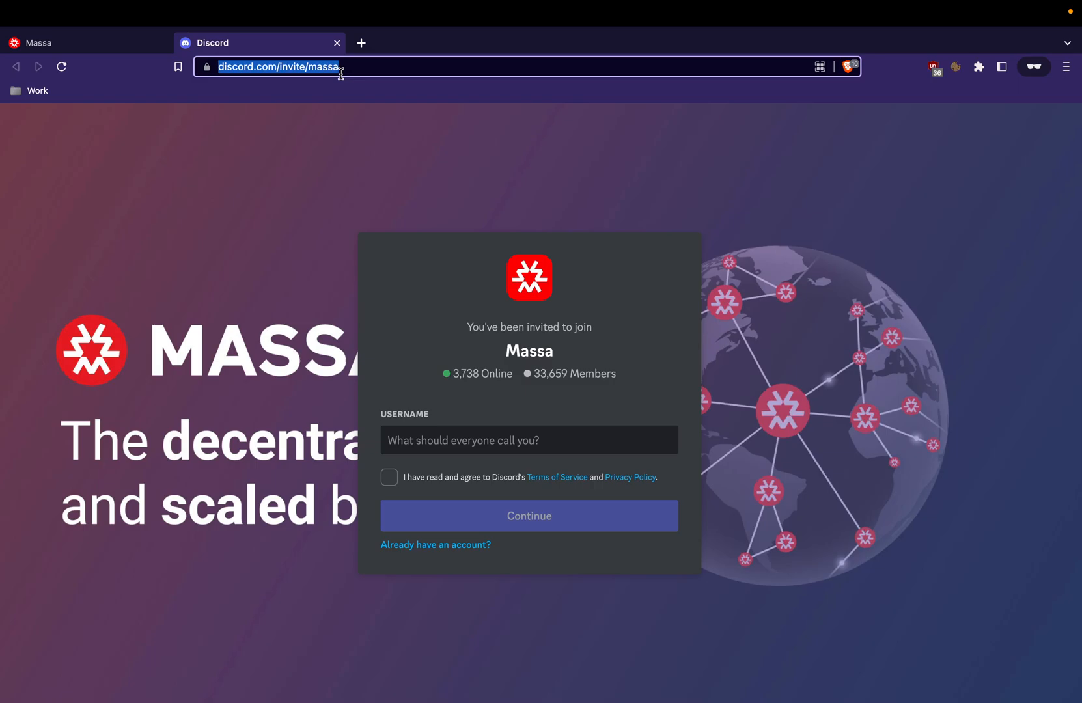
- Open docs.massa.net and advance to the Staking page
{"action": "type", "text": "docs.massa.net/en/latest/testnet/wallet.html"}
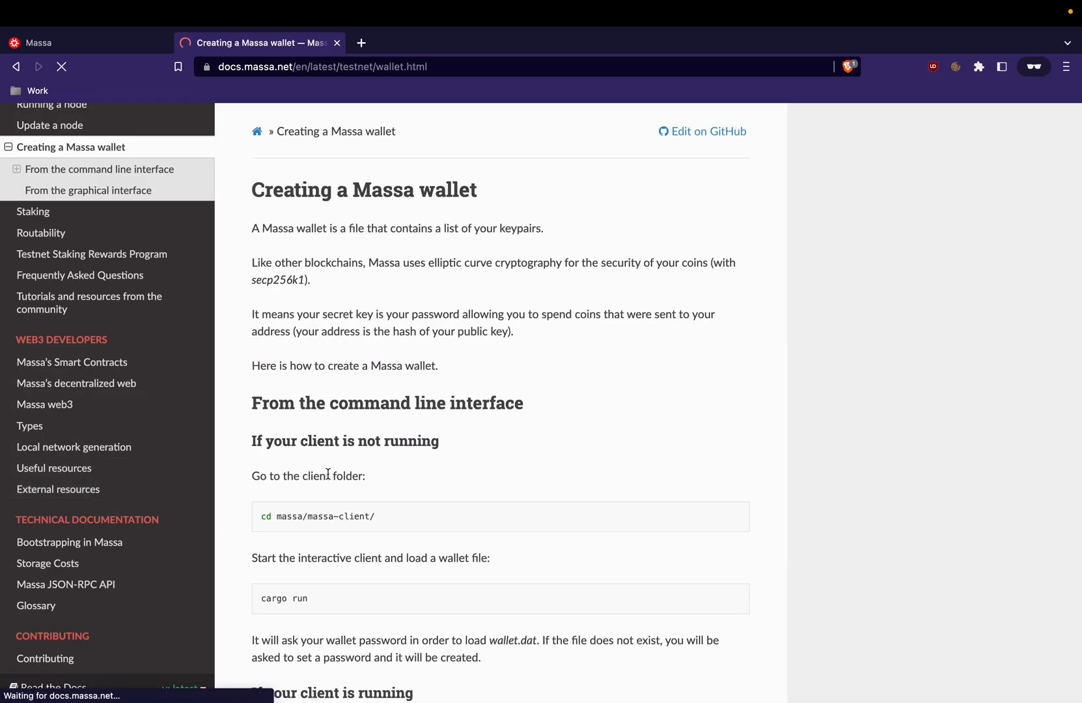
{"action": "scroll", "scroll_direction": "down", "scroll_amount": 3}
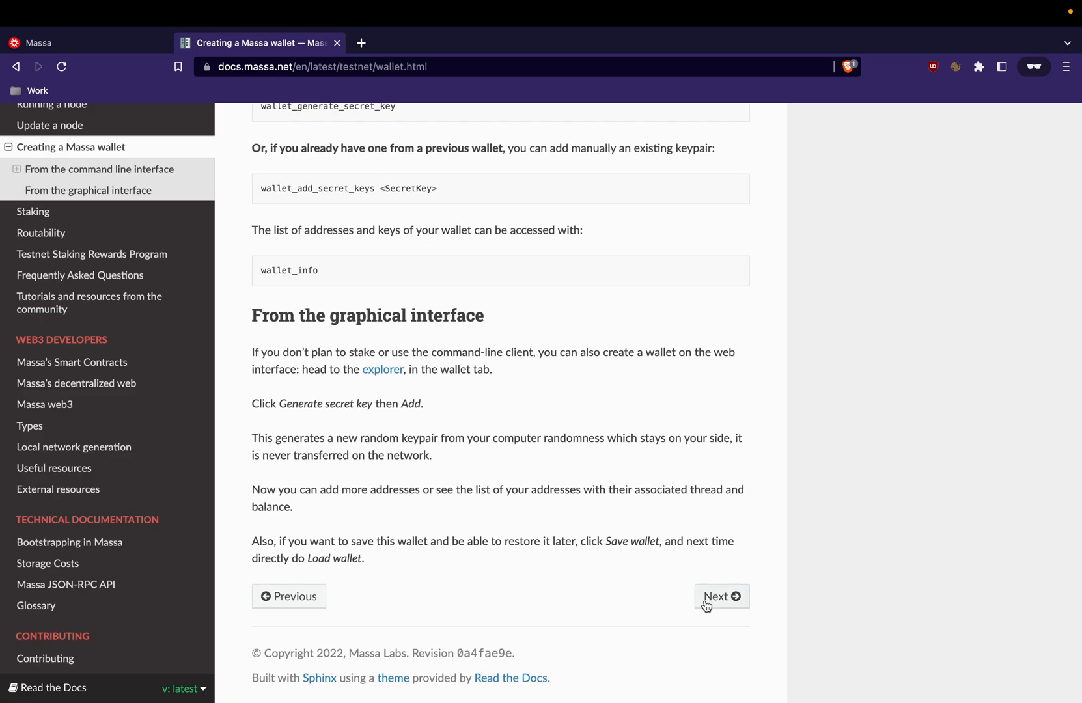
{"action": "left_click", "coordinate": [720, 596]}
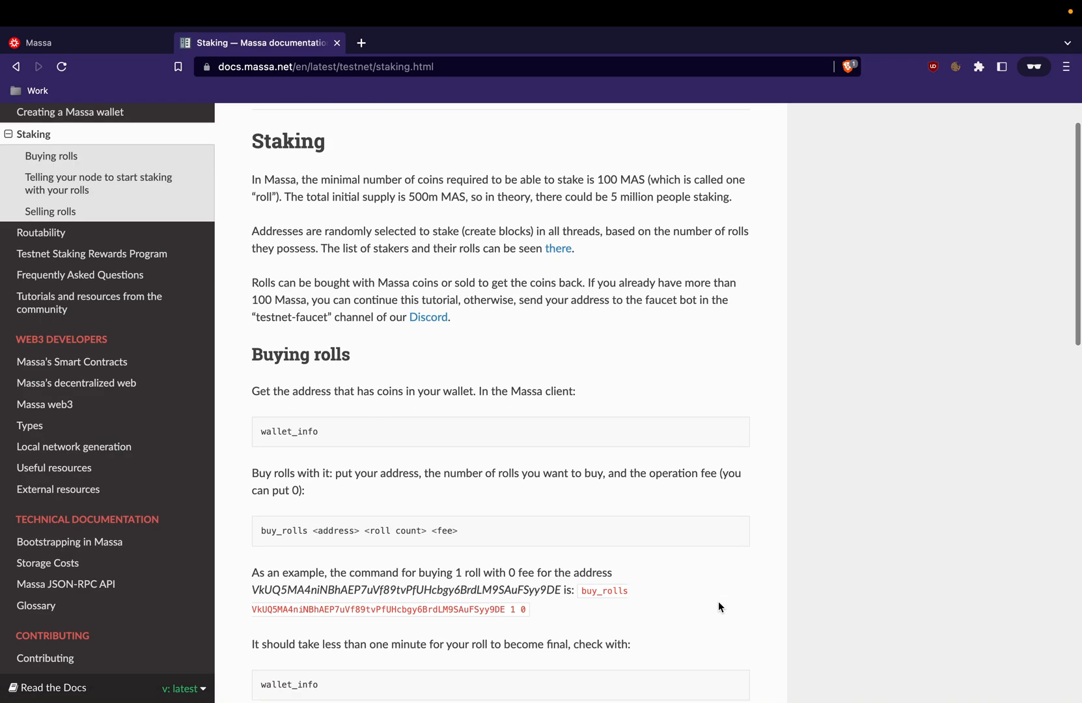
- Read through staking and selling rolls, briefly visit Routability, then return to Staking
{"action": "scroll", "scroll_direction": "down", "scroll_amount": 3}
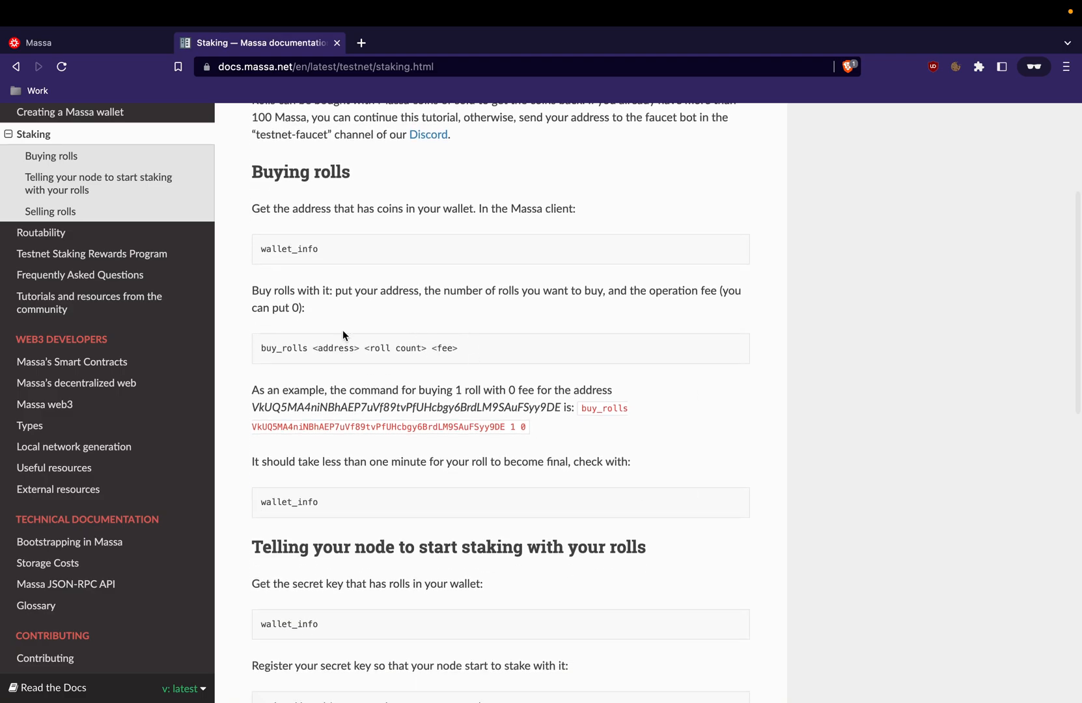
{"action": "scroll", "scroll_direction": "down", "scroll_amount": 3}
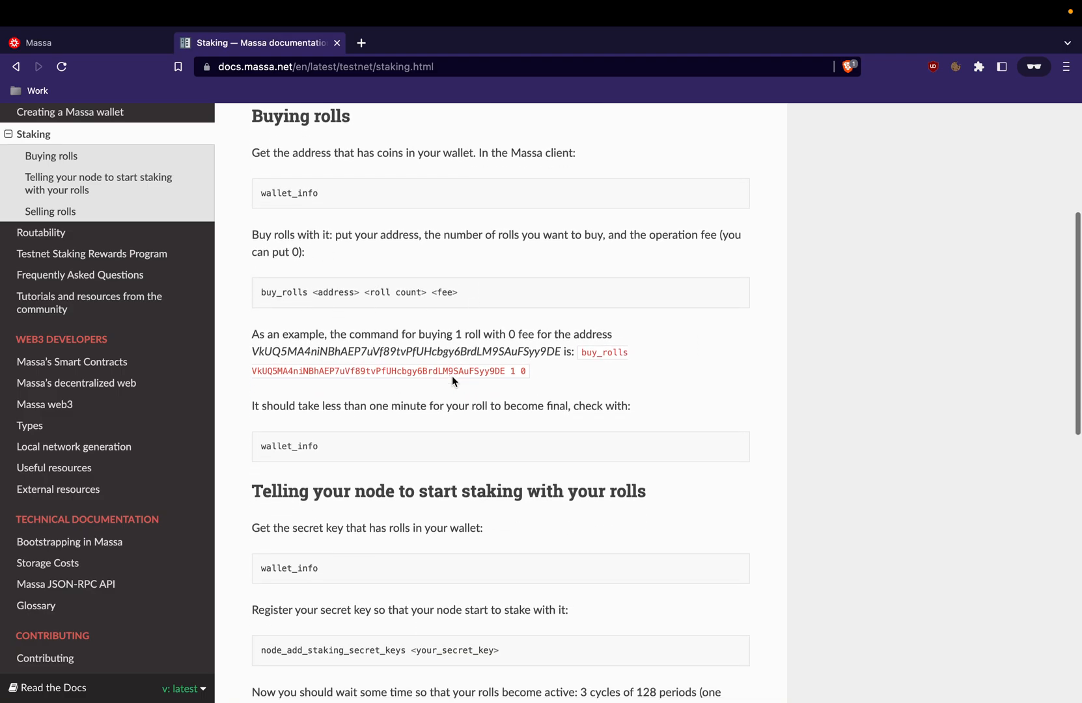
{"action": "scroll", "scroll_direction": "down", "scroll_amount": 3}
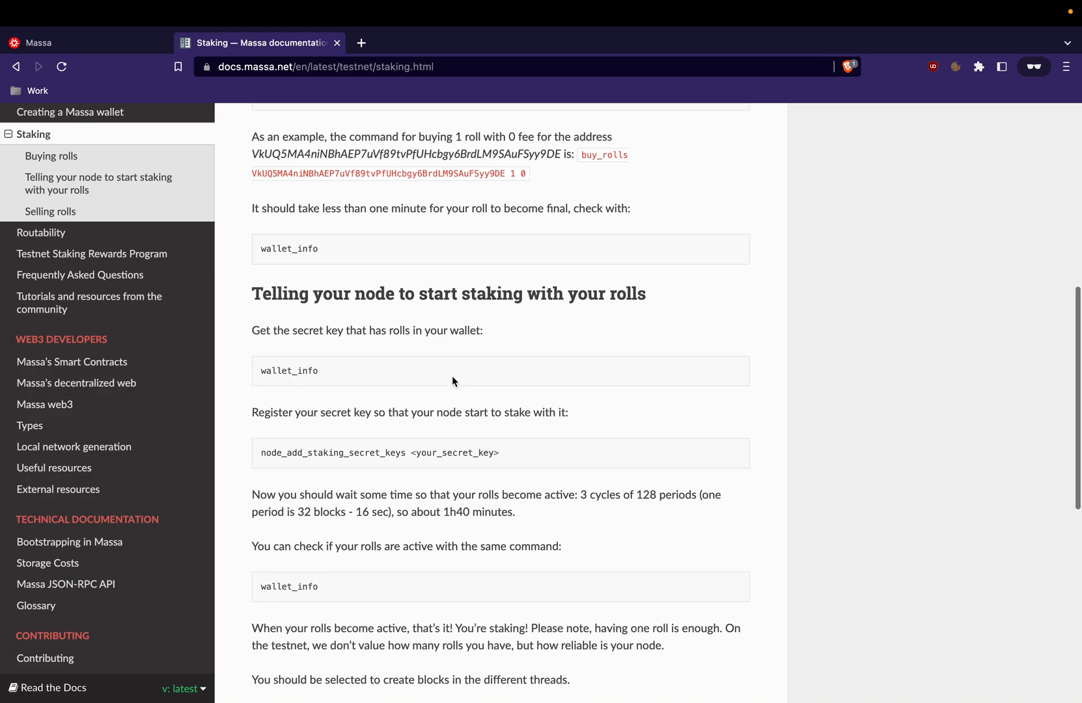
{"action": "scroll", "scroll_direction": "down", "scroll_amount": 3}
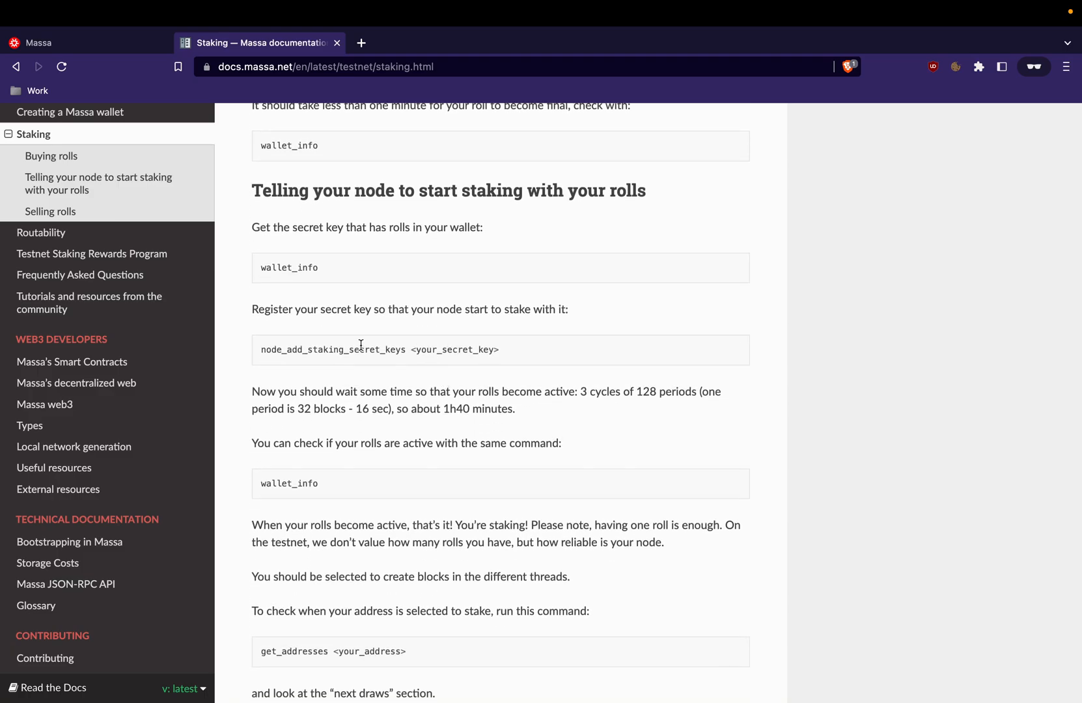
{"action": "scroll", "scroll_direction": "down", "scroll_amount": 3}
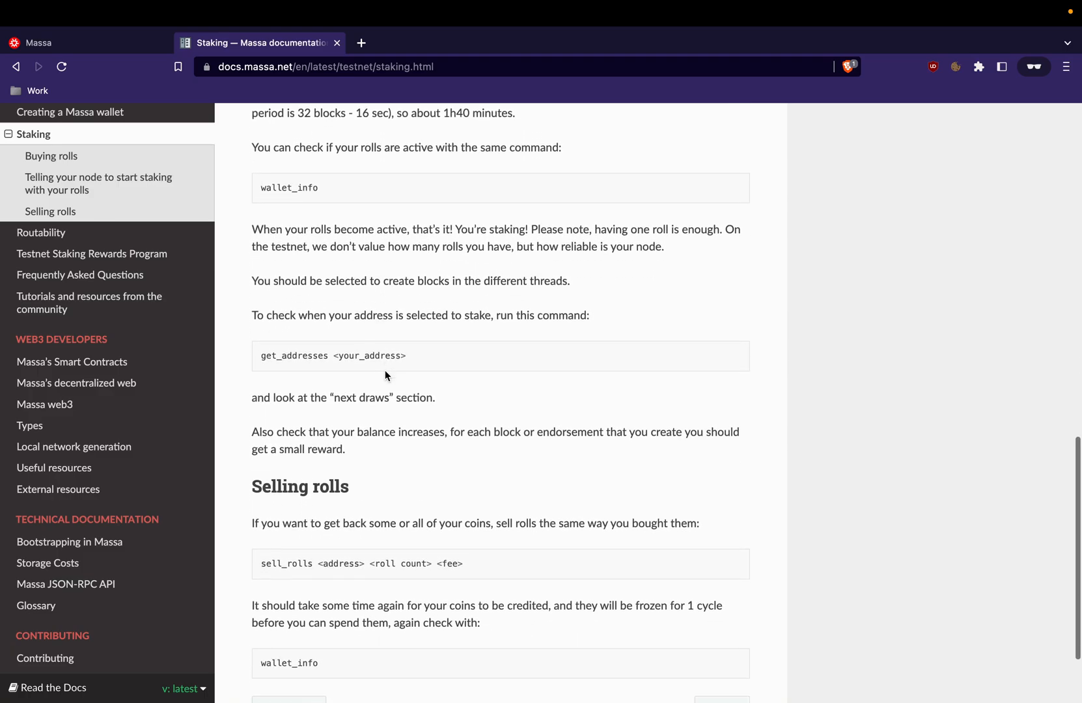
{"action": "scroll", "scroll_direction": "down", "scroll_amount": 3}
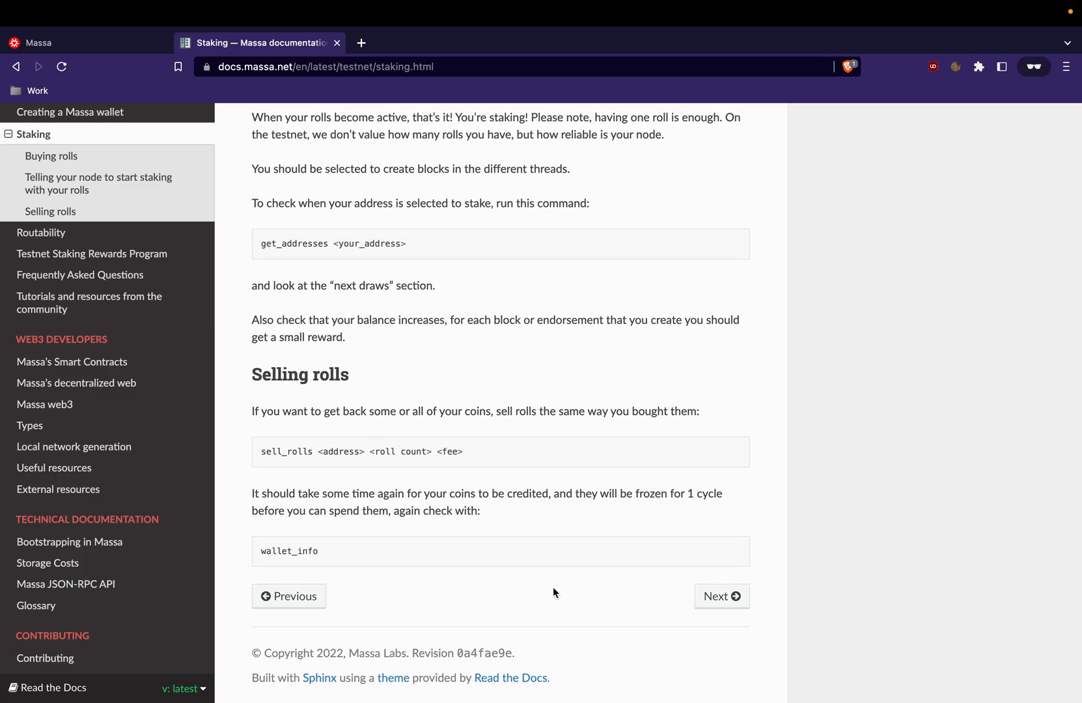
{"action": "mouse_move", "coordinate": [721, 596]}
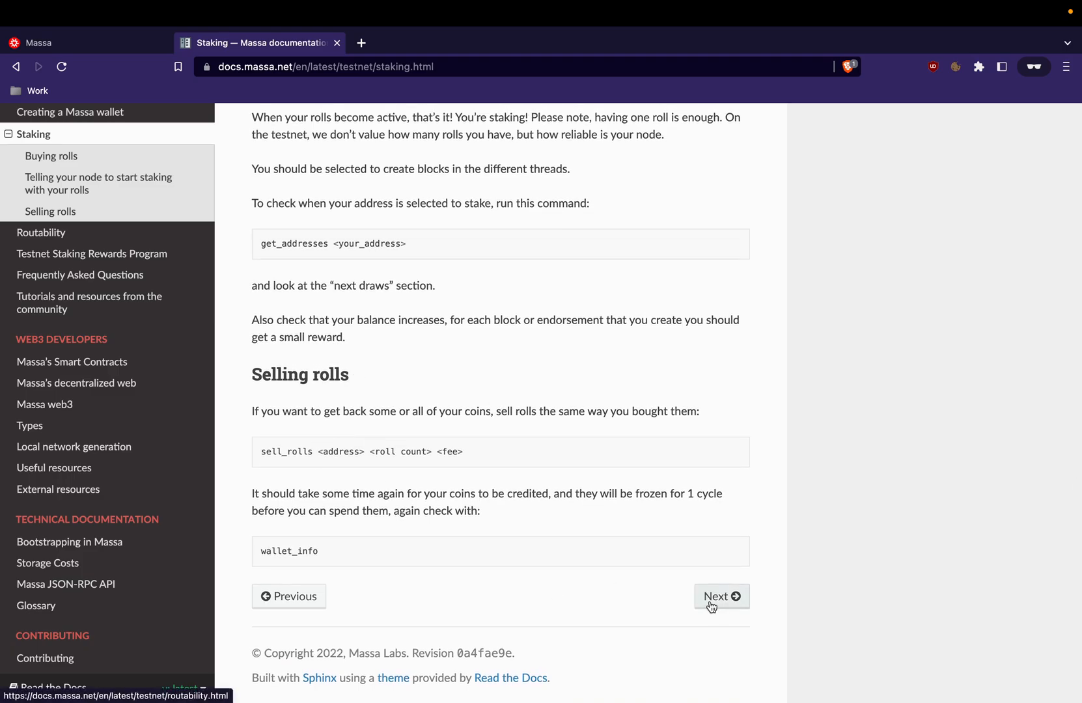
{"action": "left_click", "coordinate": [721, 596]}
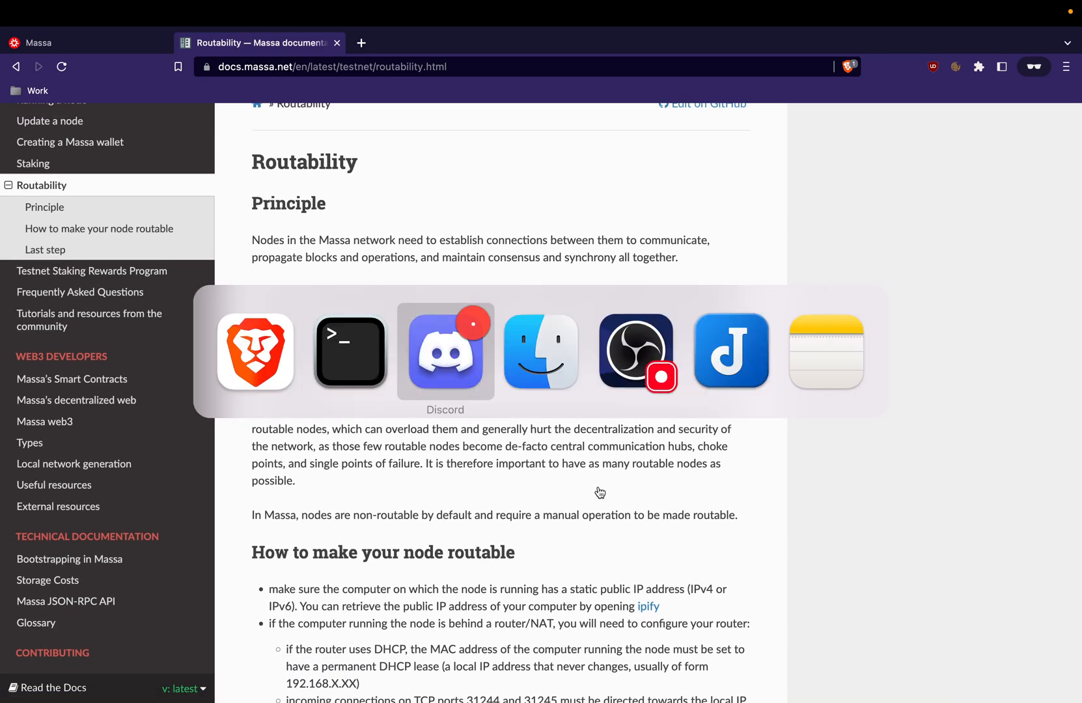
{"action": "left_click", "coordinate": [15, 66]}
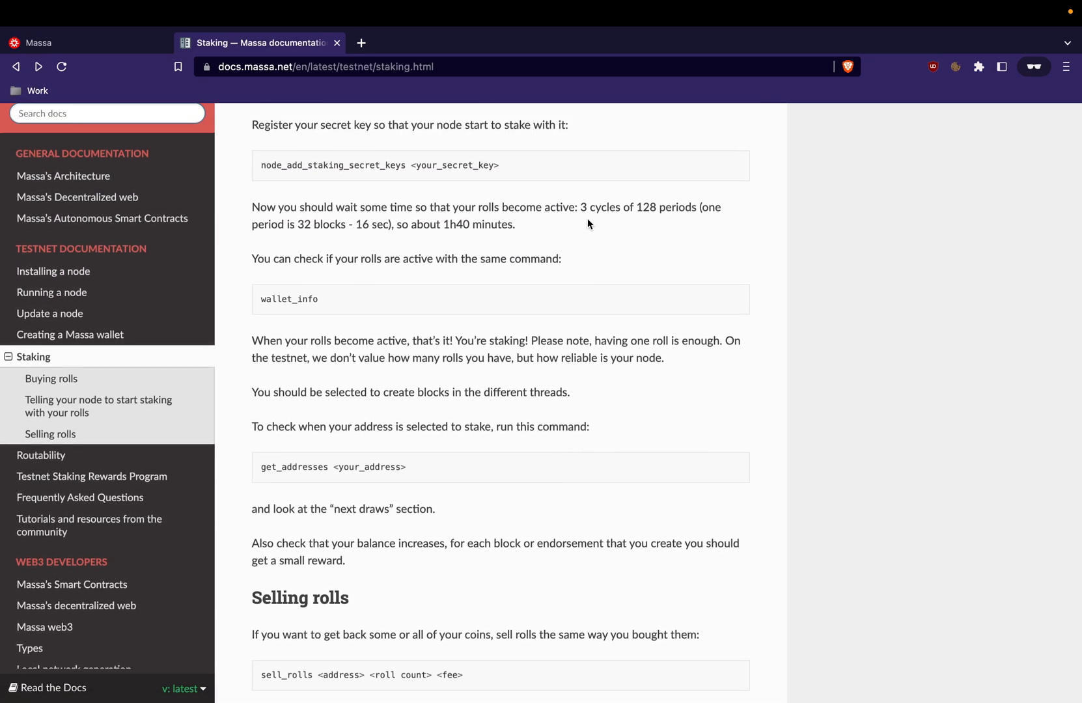
{"action": "left_click_drag", "start_coordinate": [582, 235], "coordinate": [514, 252]}
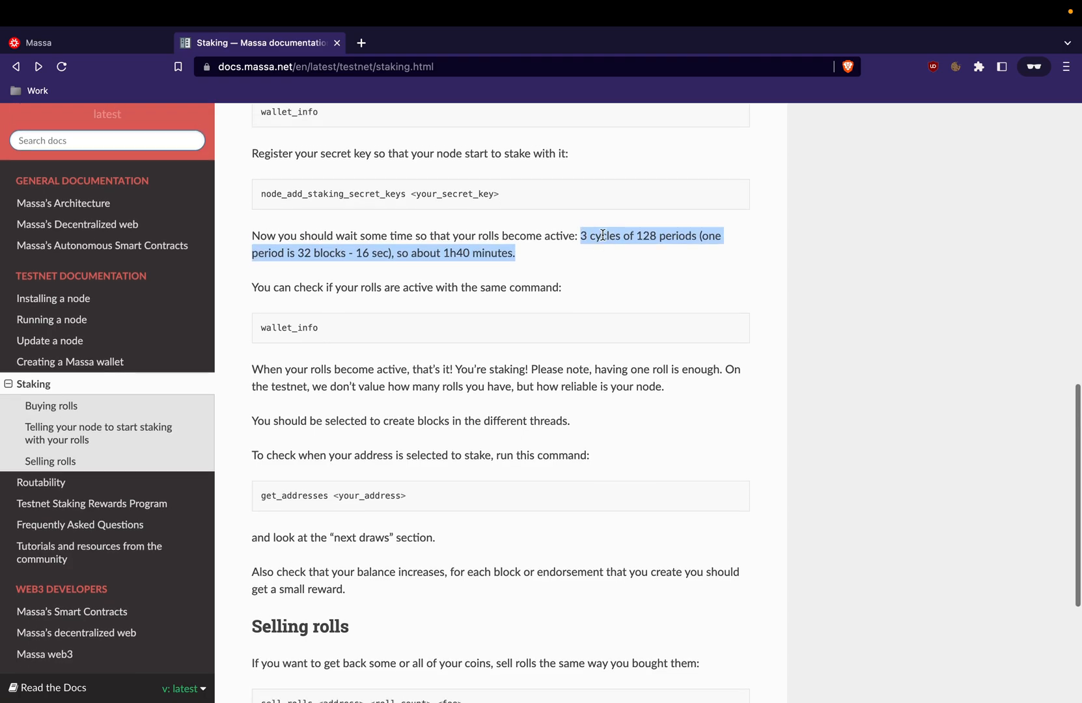
{"action": "scroll", "scroll_direction": "down", "scroll_amount": 3}
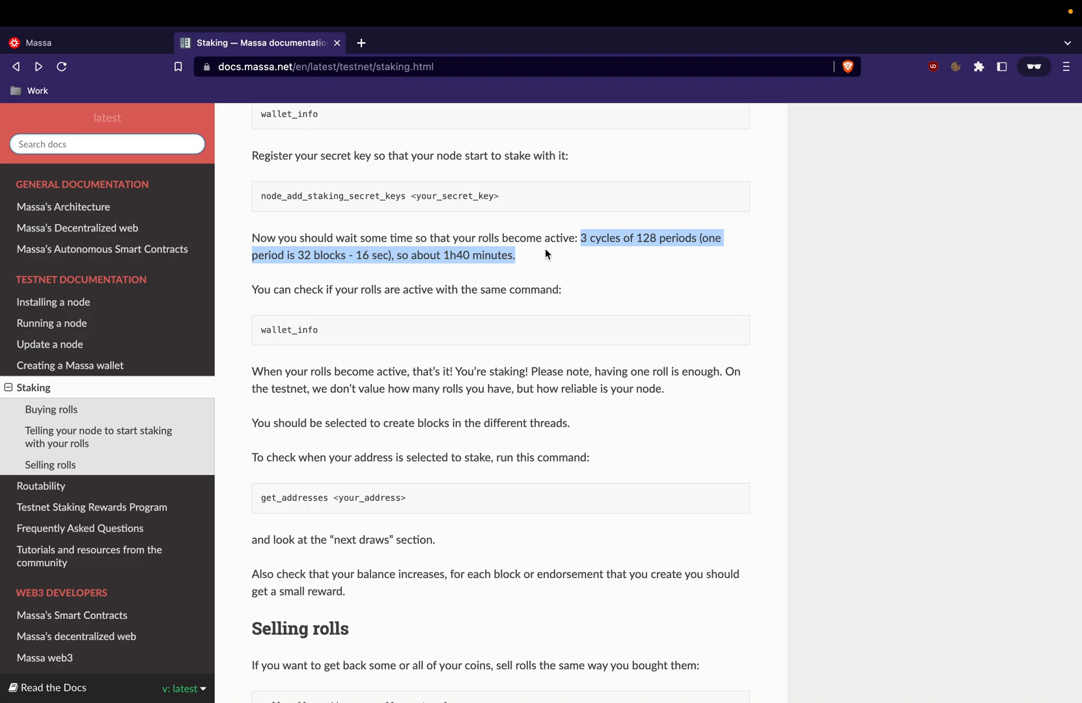
{"action": "mouse_move", "coordinate": [630, 260]}
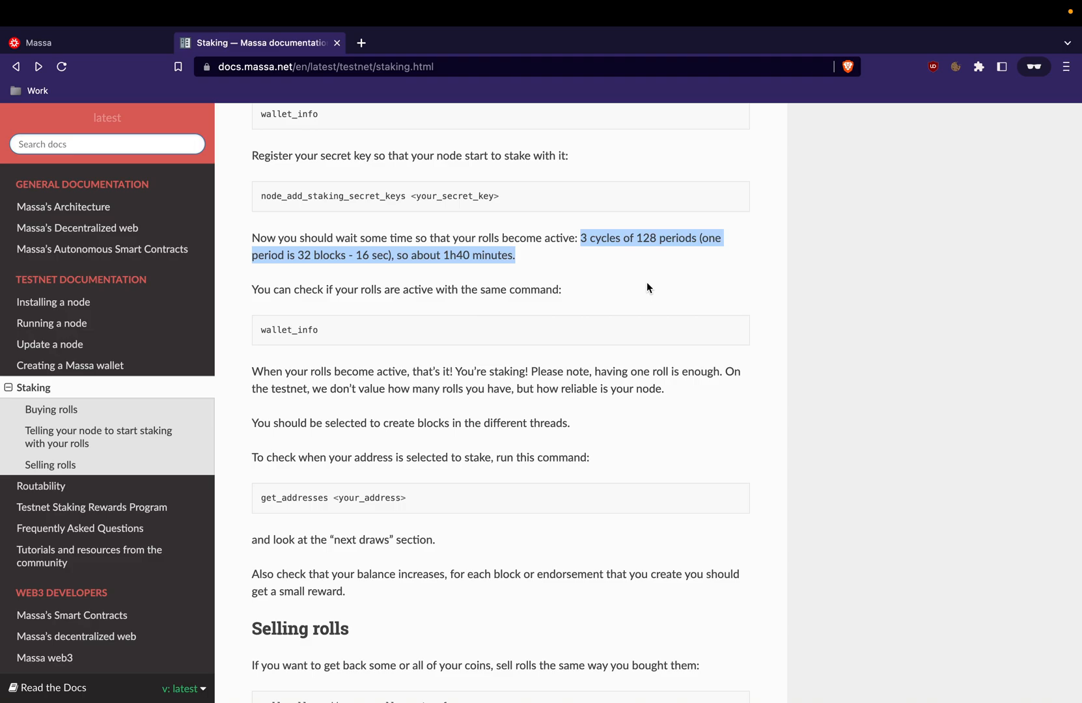
{"action": "mouse_move", "coordinate": [452, 270]}
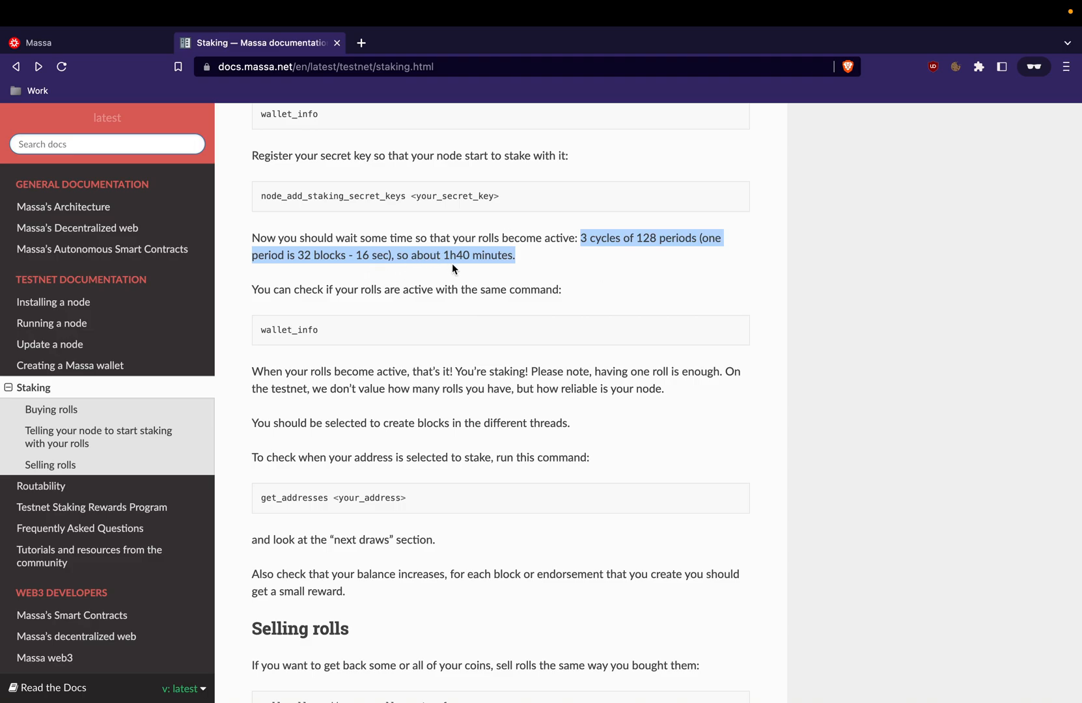
{"action": "mouse_move", "coordinate": [460, 267]}
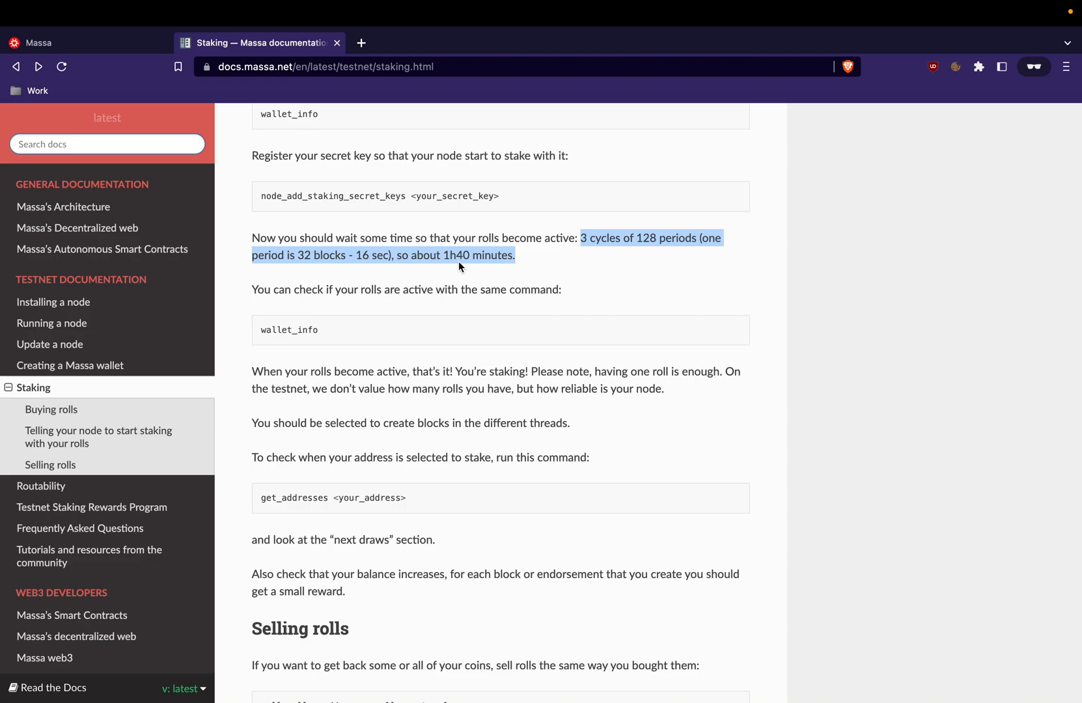
{"action": "scroll", "scroll_direction": "down", "scroll_amount": 3}
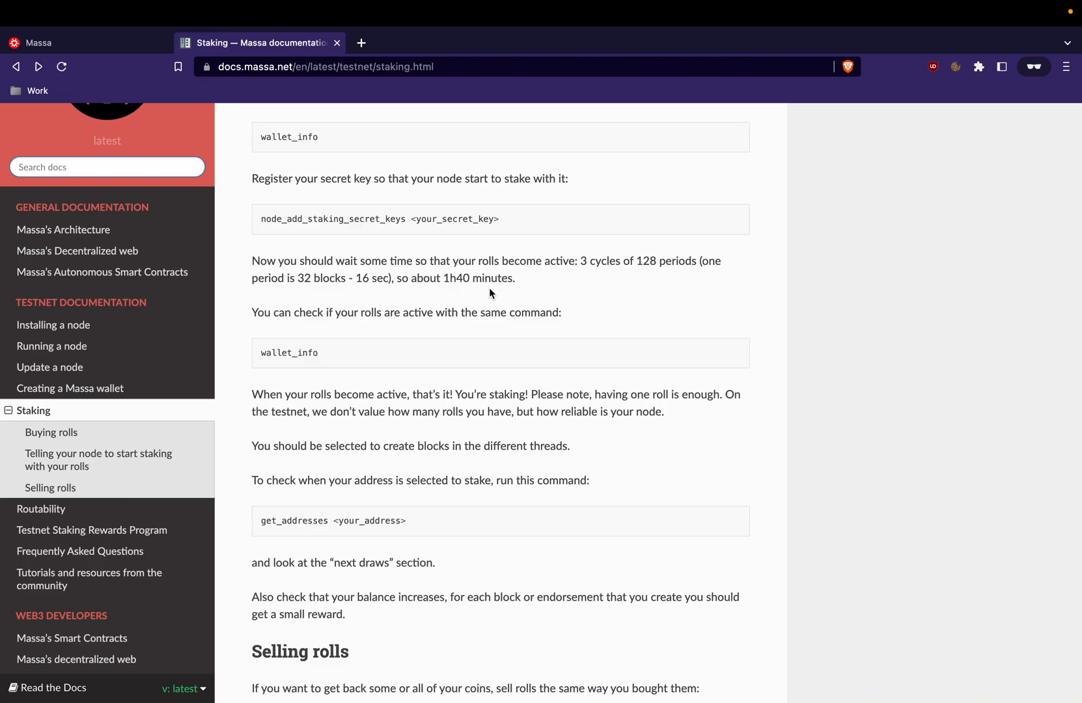
{"action": "scroll", "scroll_direction": "down", "scroll_amount": 3}
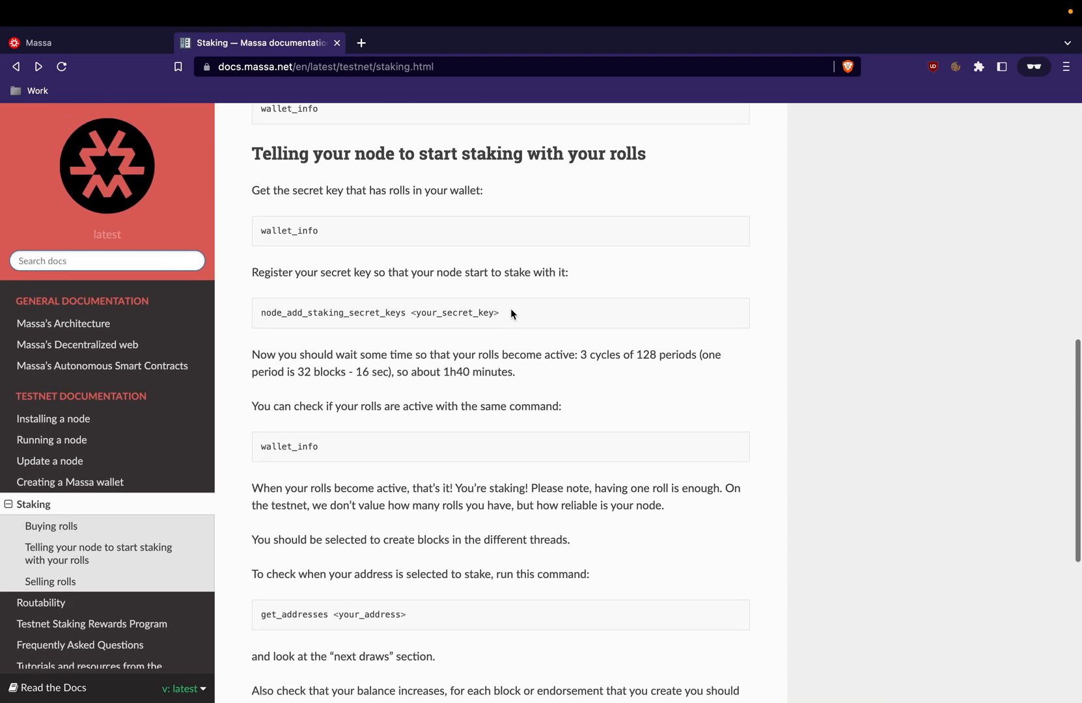
{"action": "scroll", "scroll_direction": "down", "scroll_amount": 3}
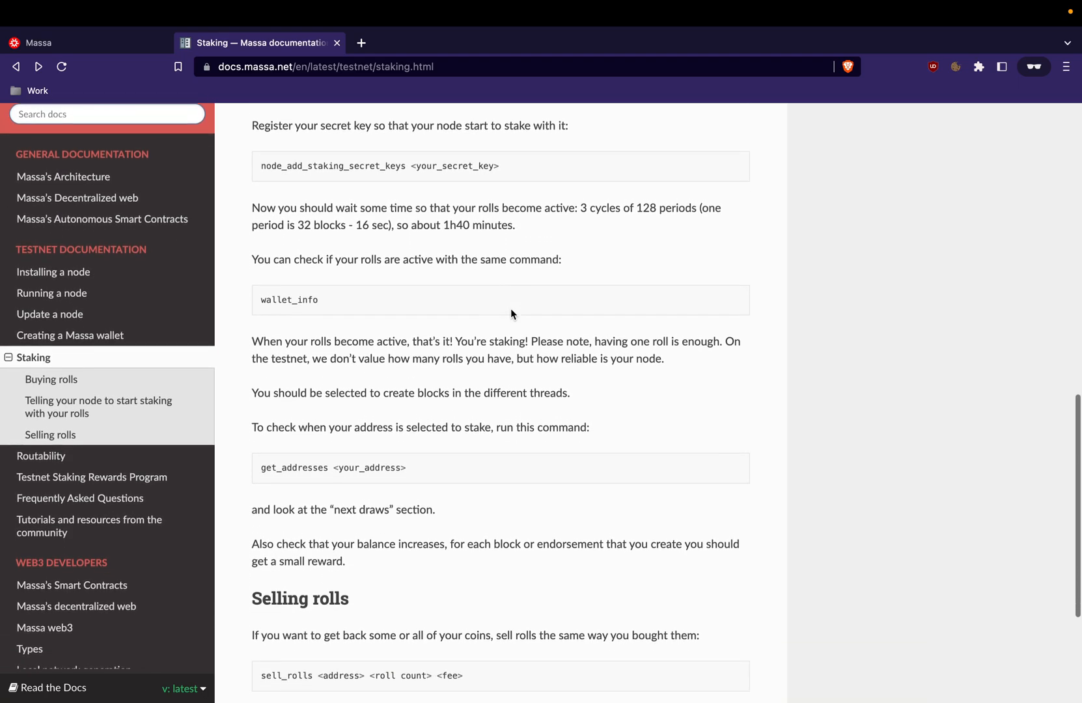
{"action": "scroll", "scroll_direction": "down", "scroll_amount": 3}
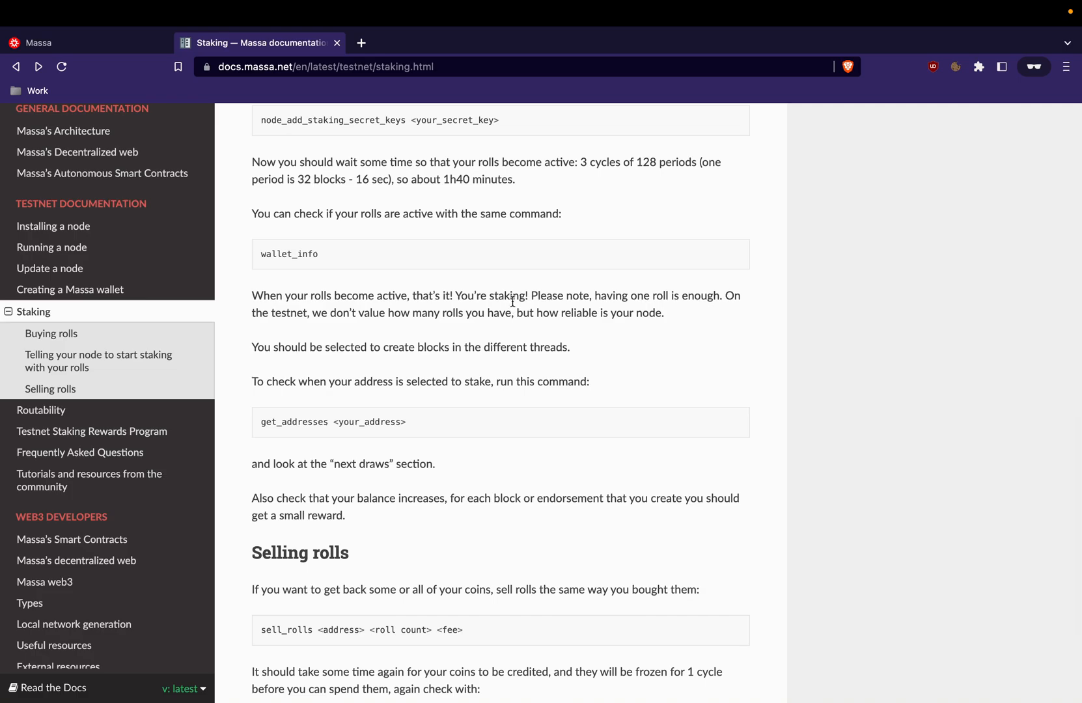
{"action": "scroll", "scroll_direction": "down", "scroll_amount": 3}
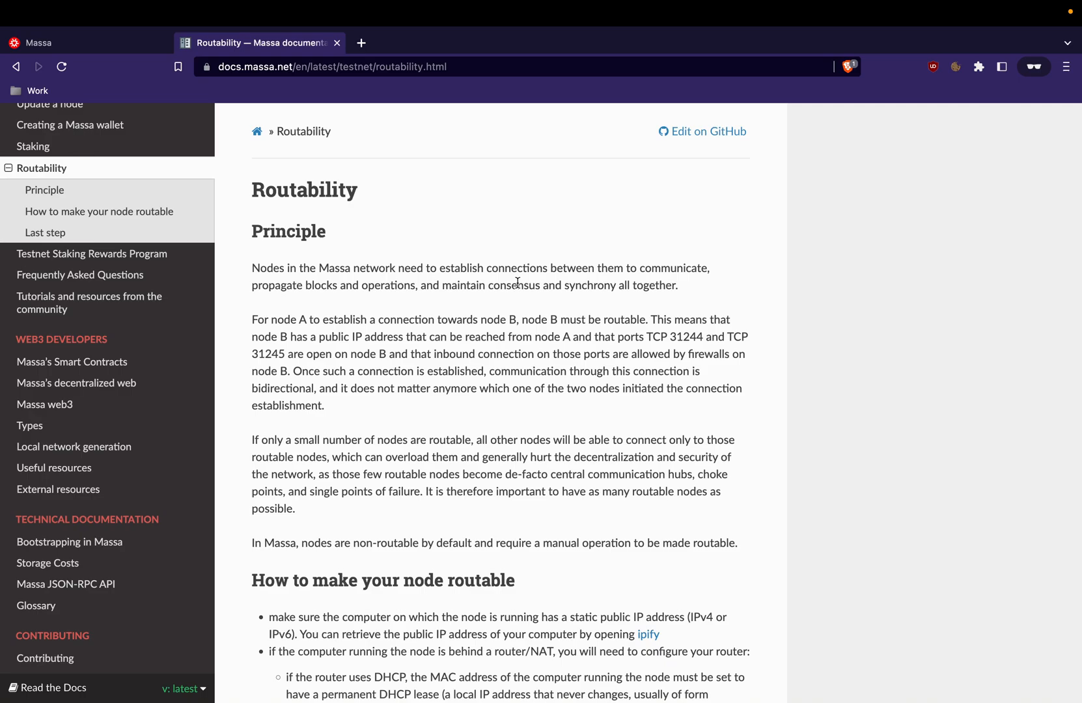
{"action": "mouse_move", "coordinate": [607, 307]}
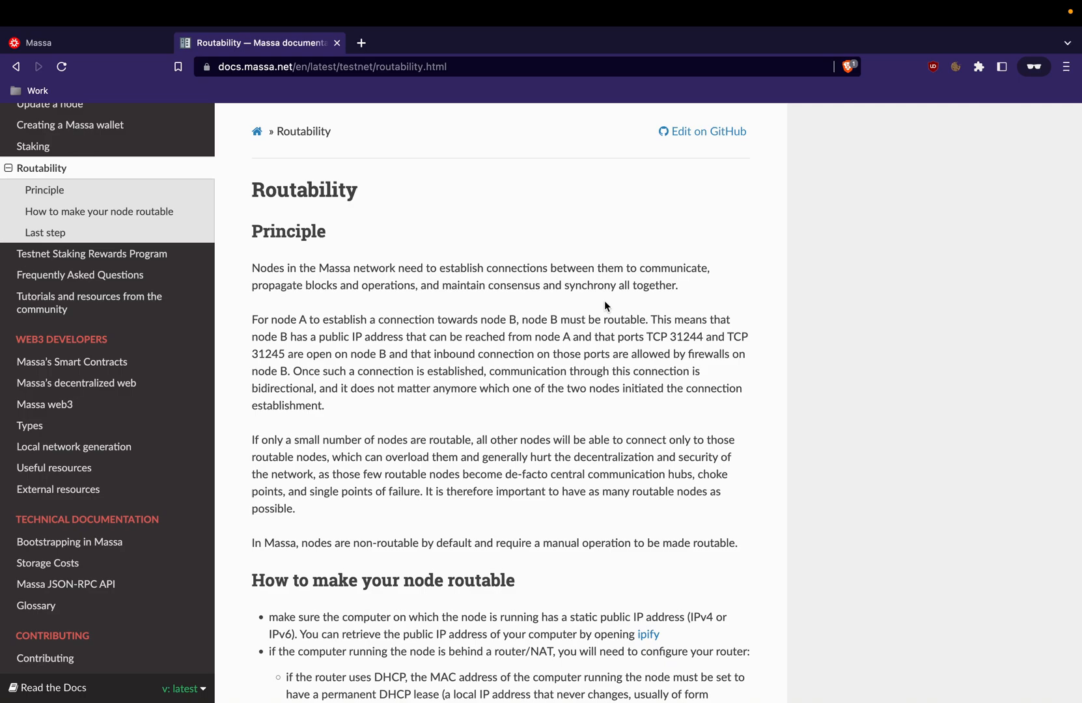
{"action": "mouse_move", "coordinate": [614, 306]}
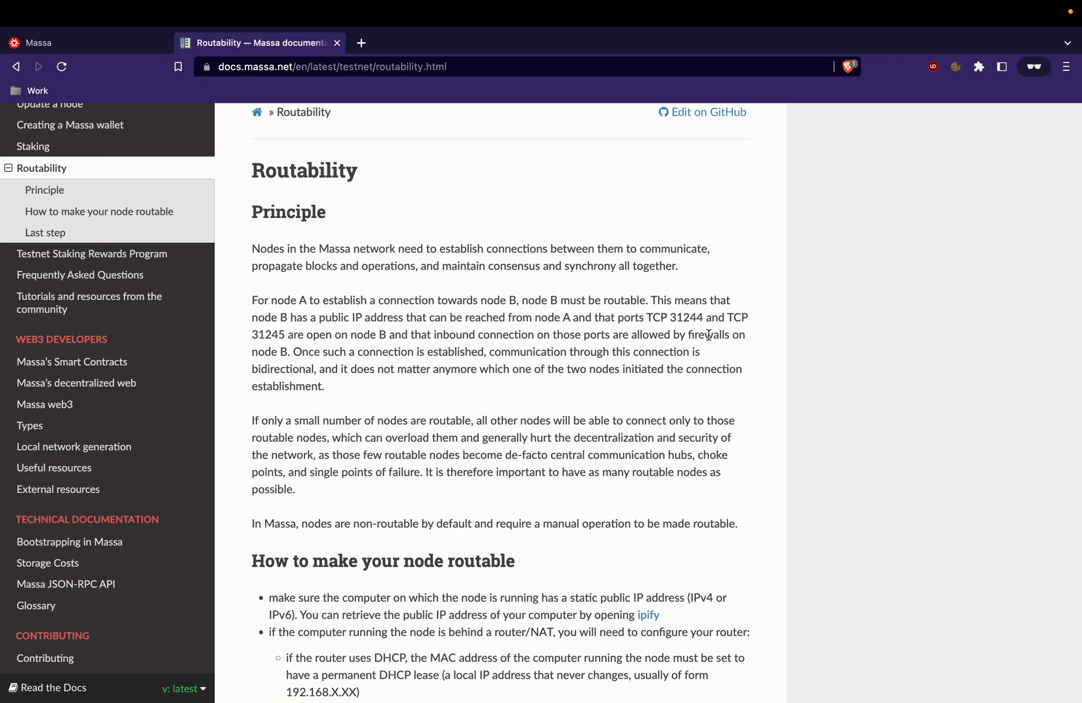
- Scroll the Routability page to the firewall, routable_ip config and port testing sections
{"action": "scroll", "scroll_direction": "down", "scroll_amount": 3}
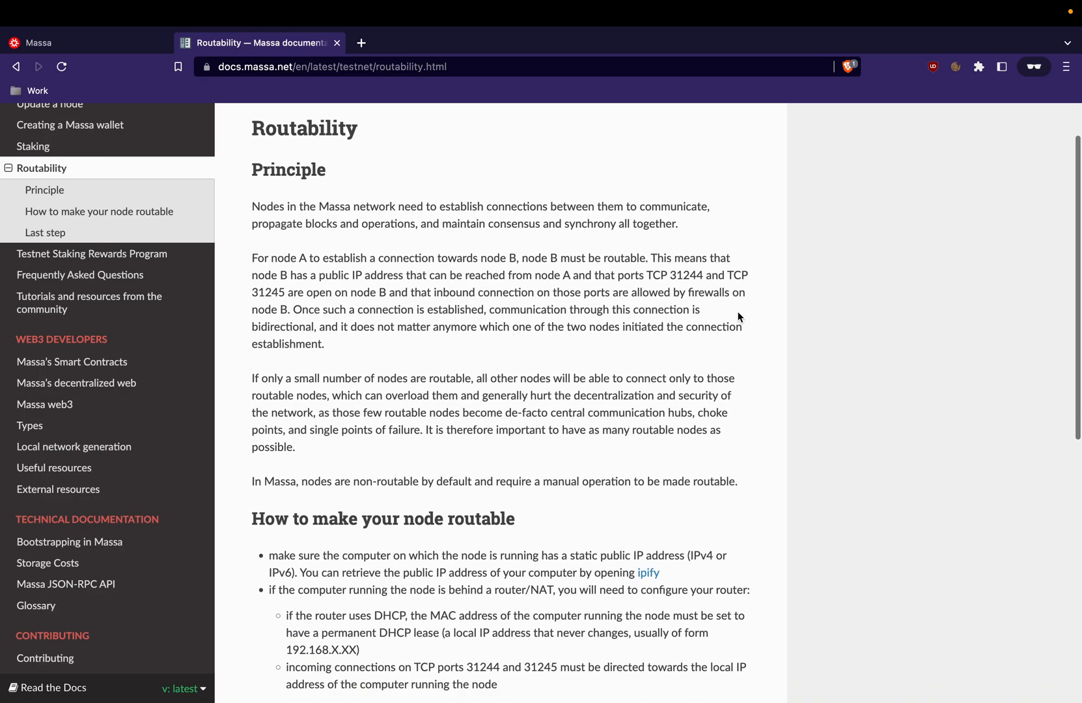
{"action": "scroll", "scroll_direction": "down", "scroll_amount": 3}
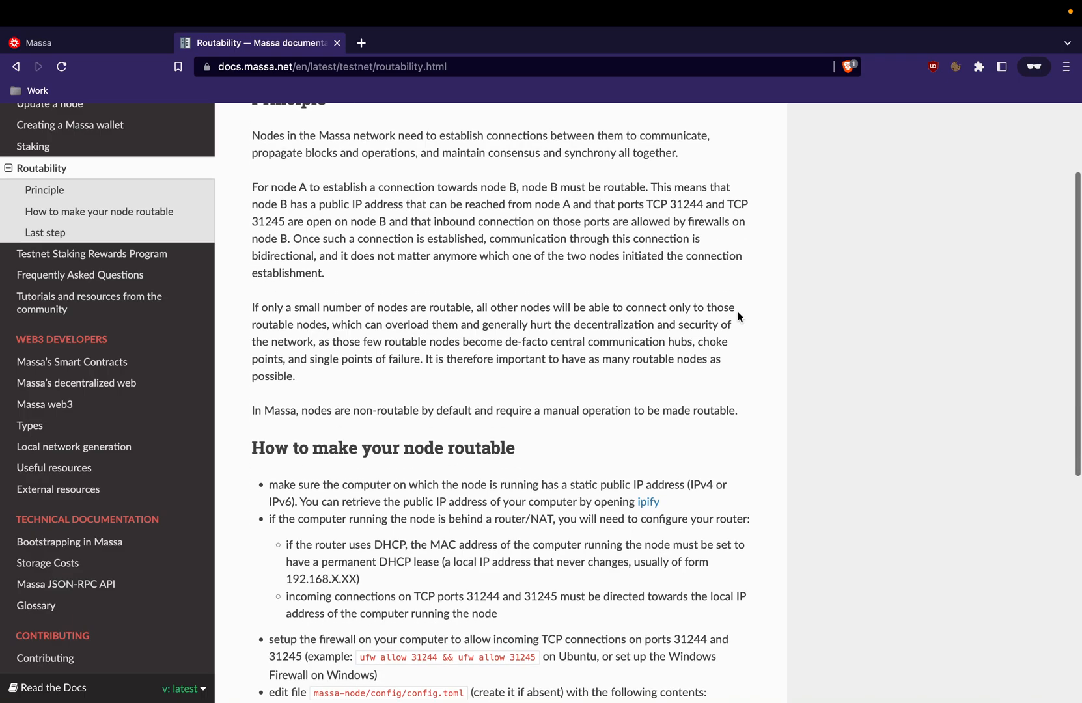
{"action": "scroll", "scroll_direction": "down", "scroll_amount": 3}
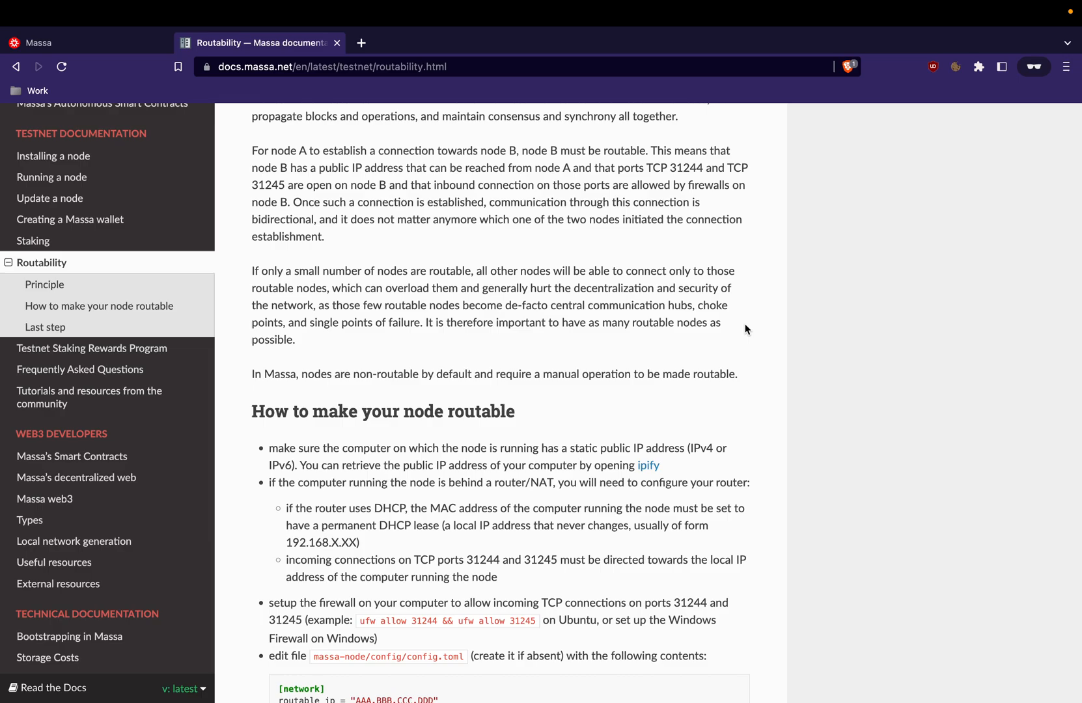
{"action": "scroll", "scroll_direction": "down", "scroll_amount": 3}
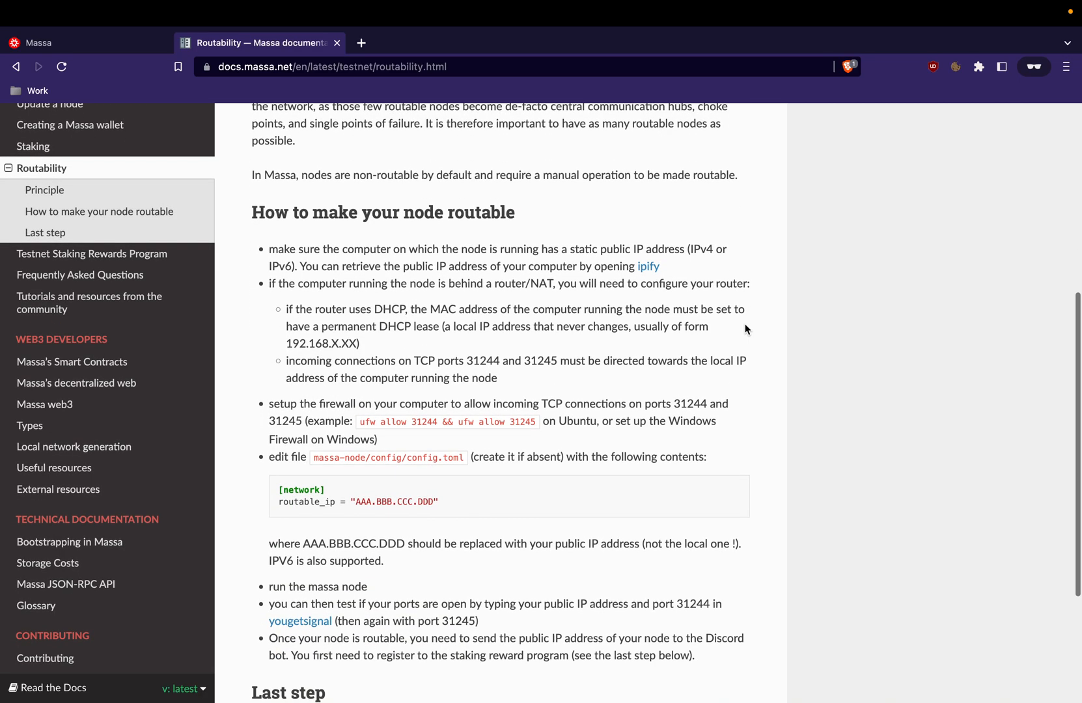
{"action": "scroll", "scroll_direction": "down", "scroll_amount": 3}
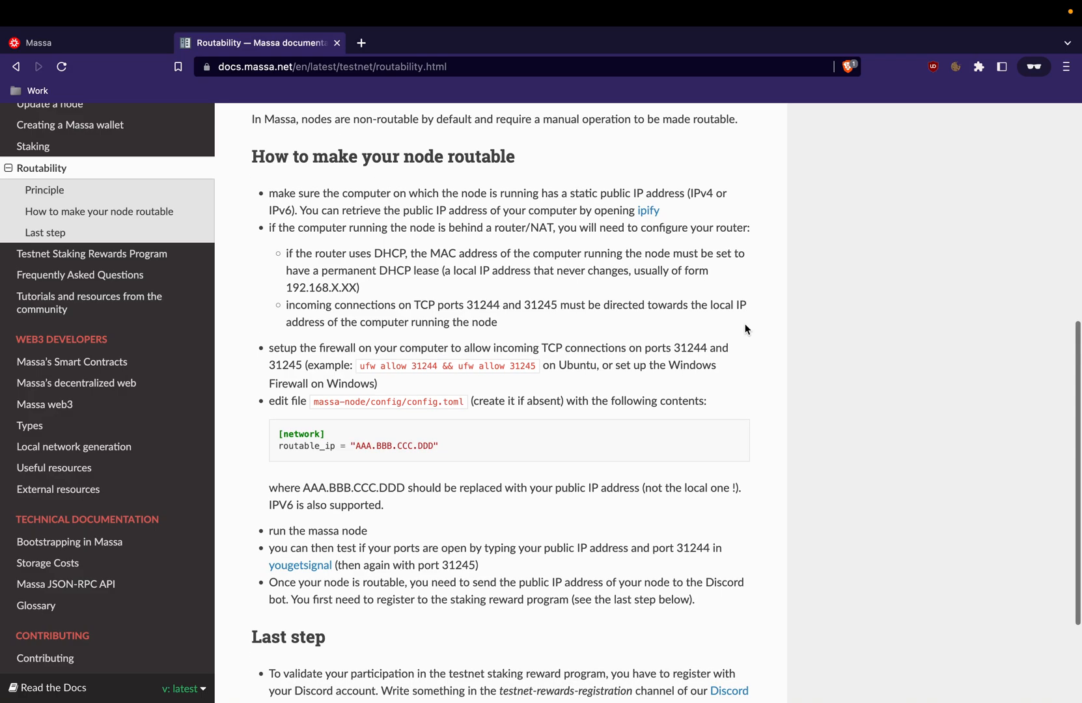
{"action": "scroll", "scroll_direction": "down", "scroll_amount": 3}
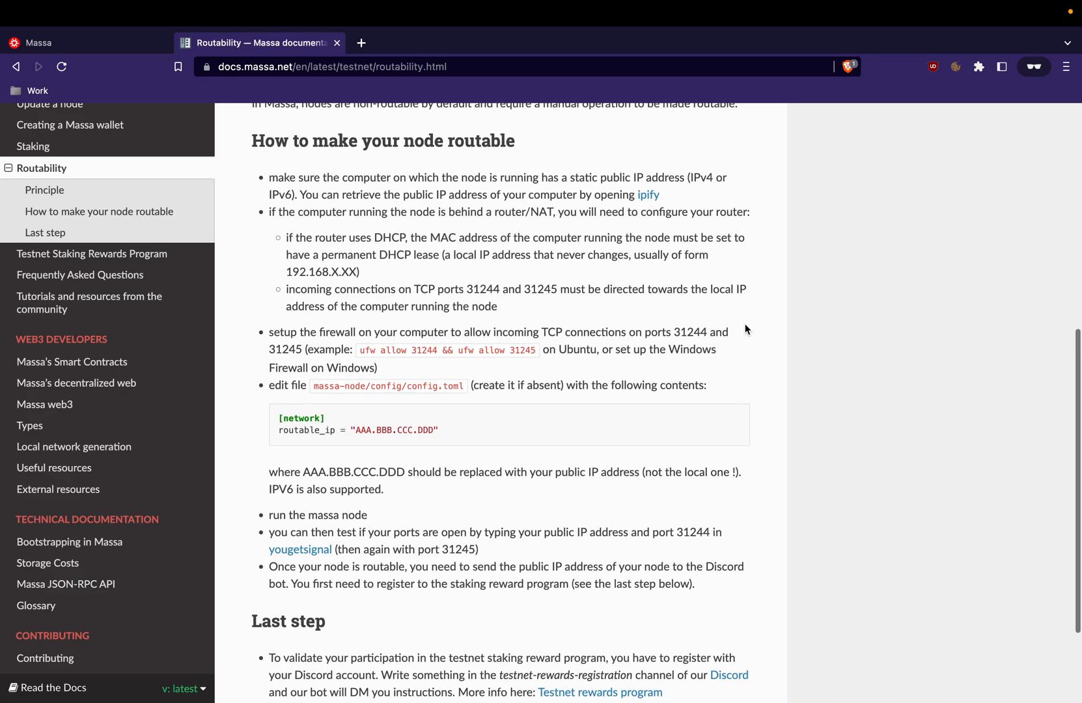
{"action": "mouse_move", "coordinate": [676, 354]}
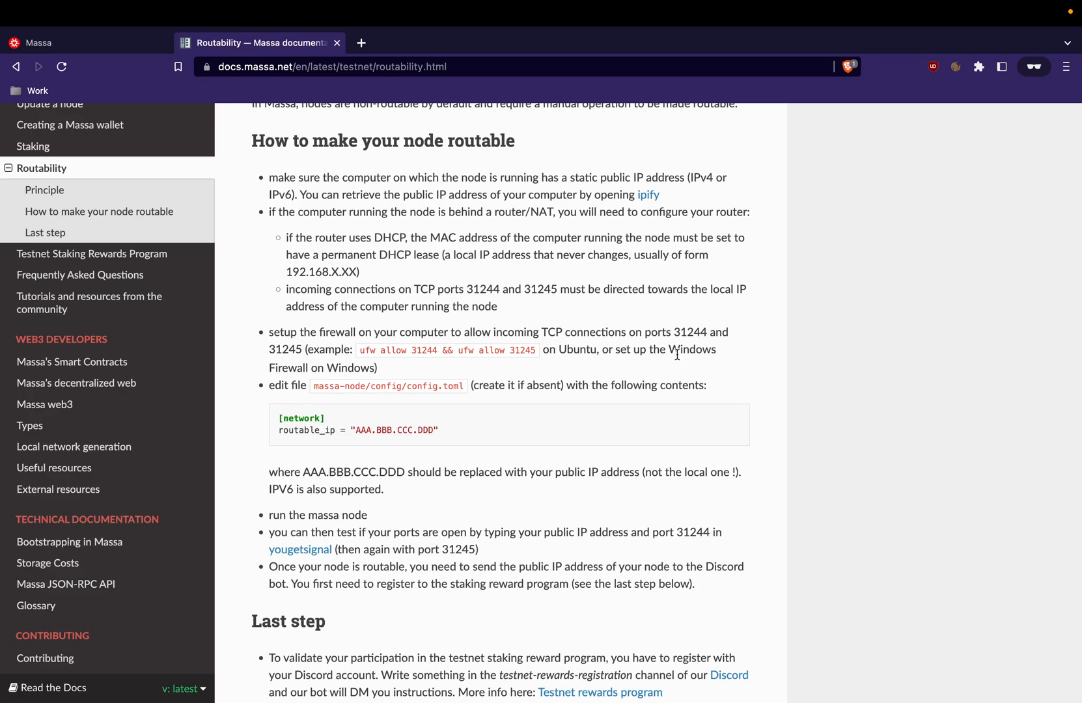
{"action": "mouse_move", "coordinate": [480, 283]}
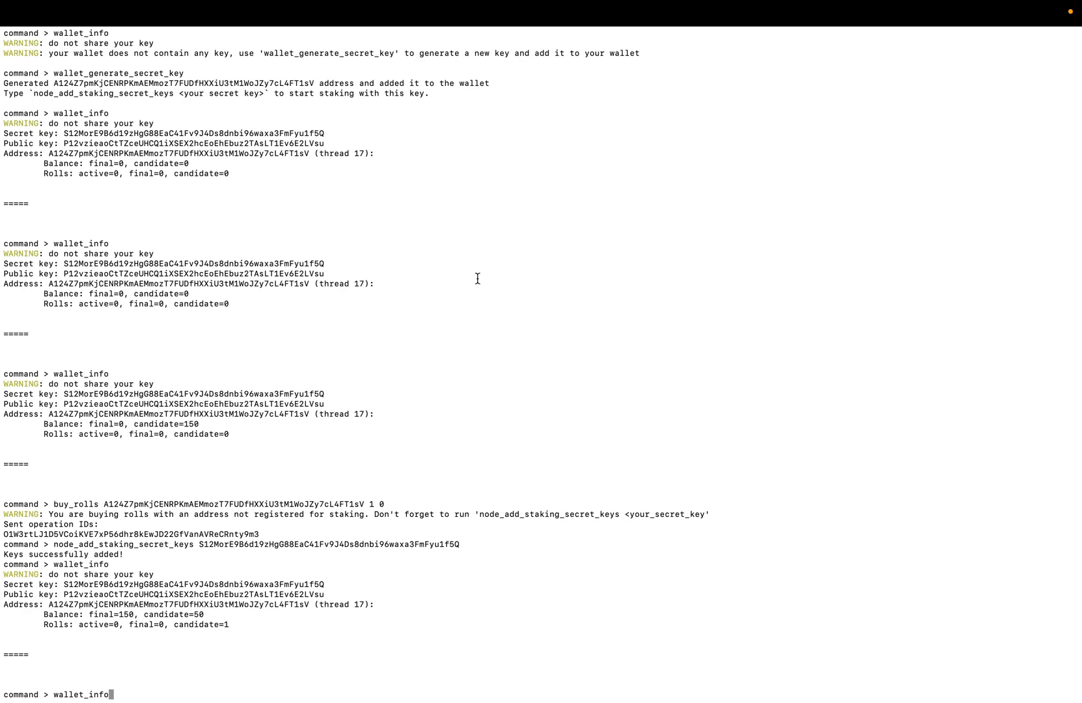
{"action": "mouse_move", "coordinate": [486, 286]}
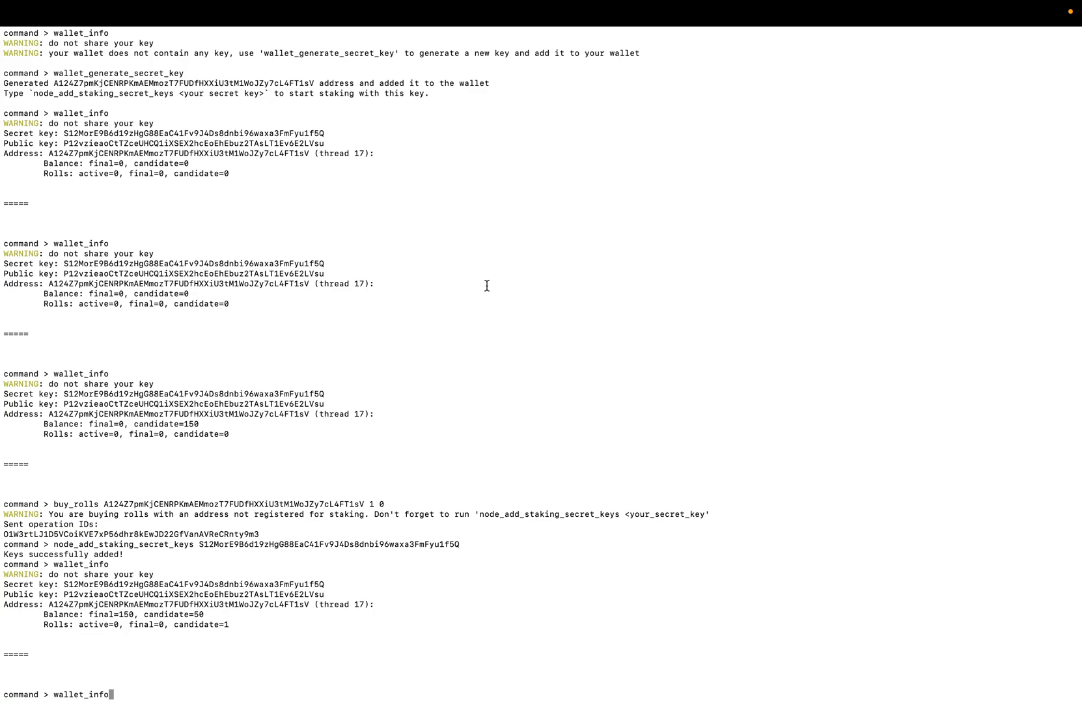
- Detach from massa-client and list ufw firewall rules, showing ports 31244 and 31245 allowed
{"action": "key", "text": "BackSpace"}
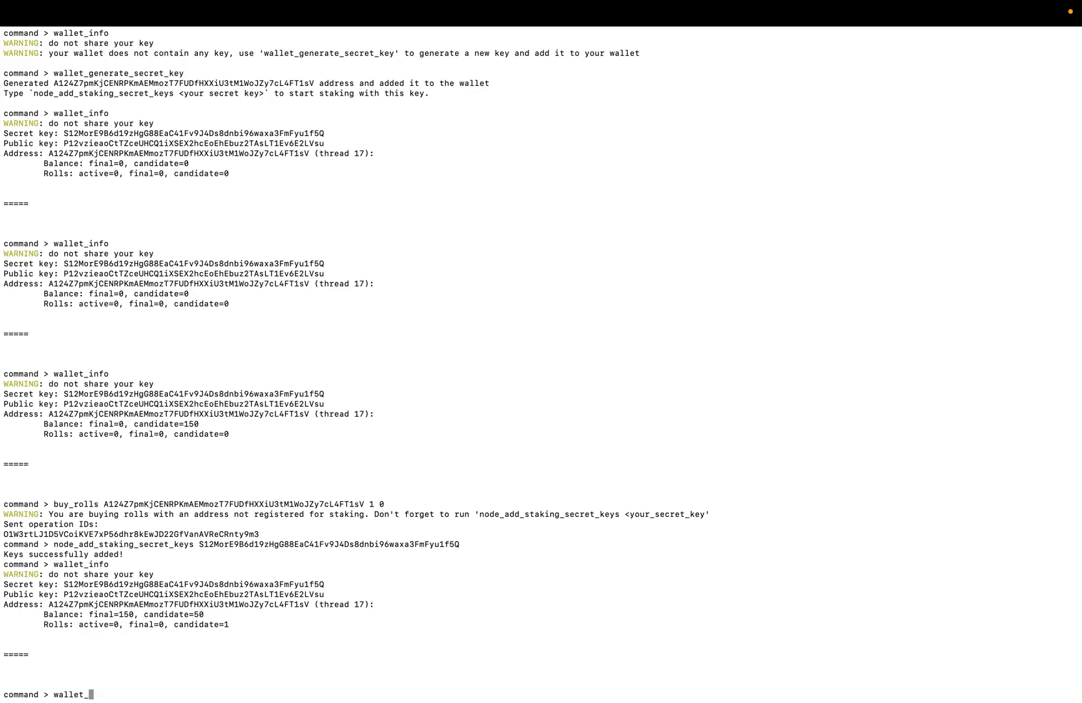
{"action": "key", "text": "Backspace"}
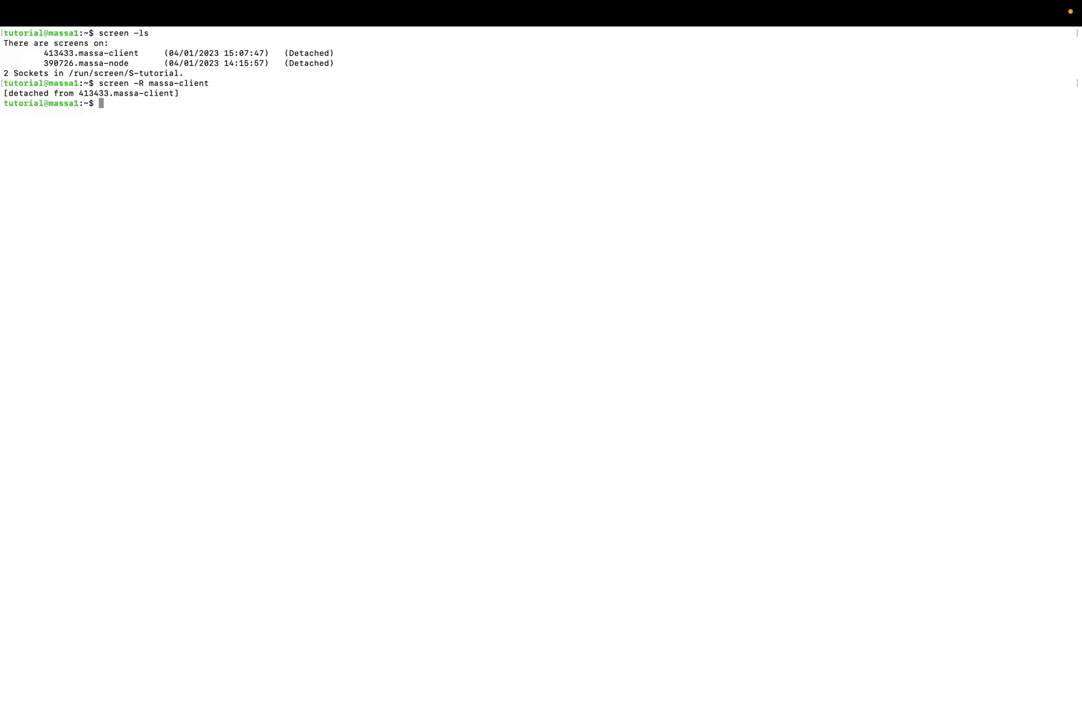
{"action": "type", "text": "sudo"}
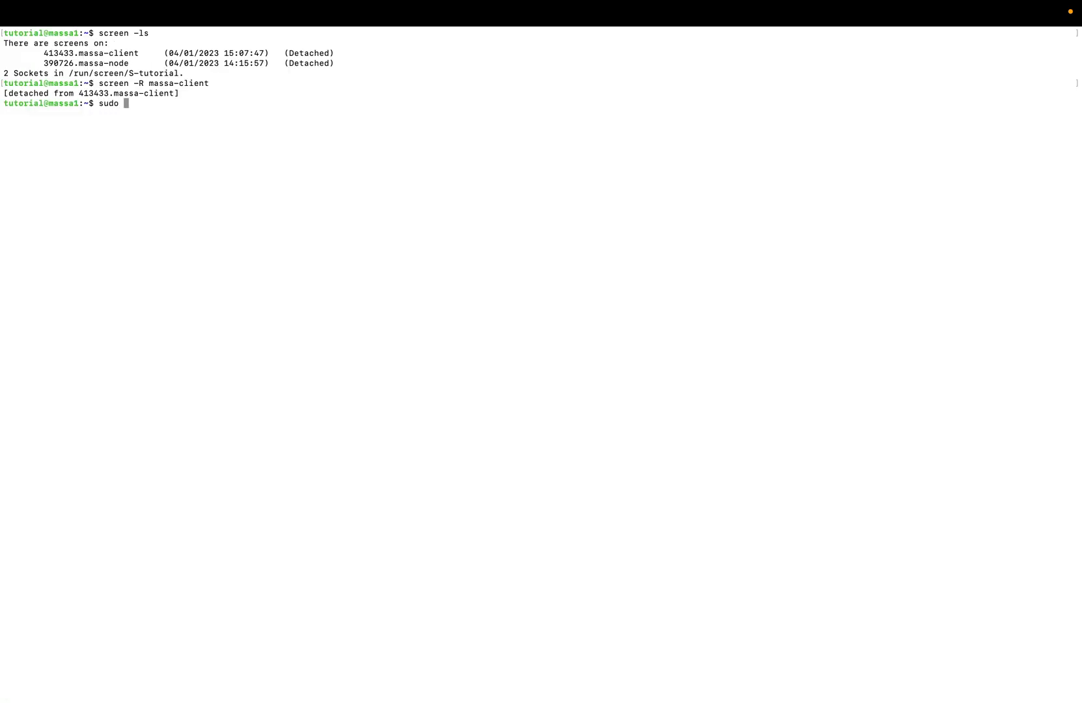
{"action": "type", "text": "u"}
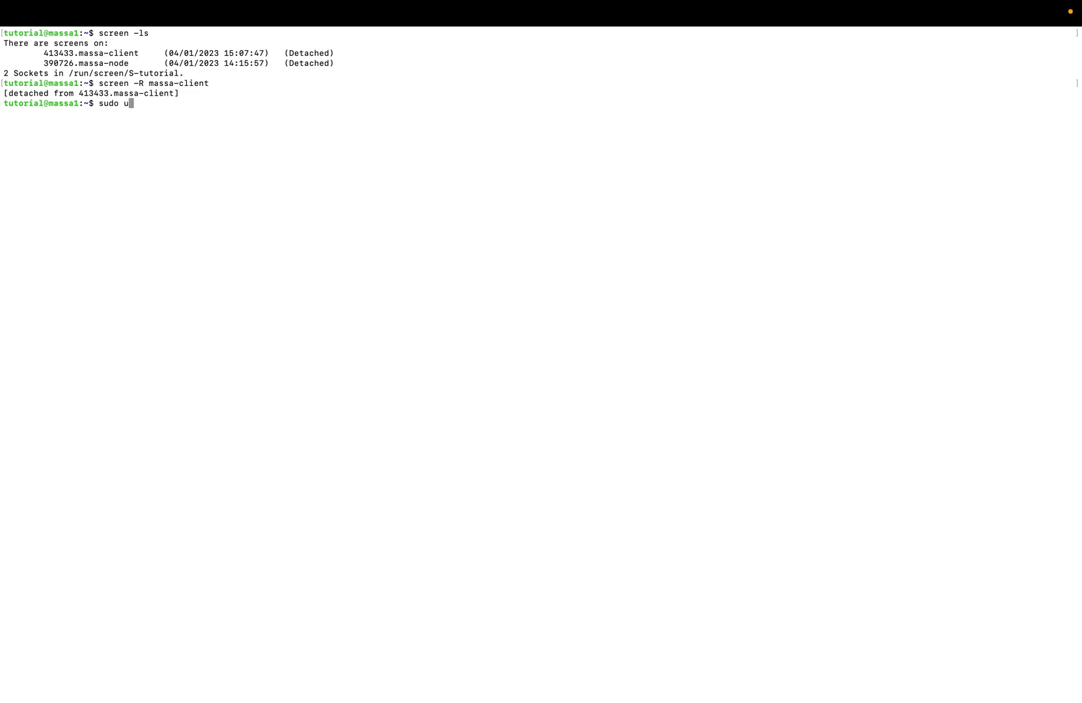
{"action": "type", "text": "fw"}
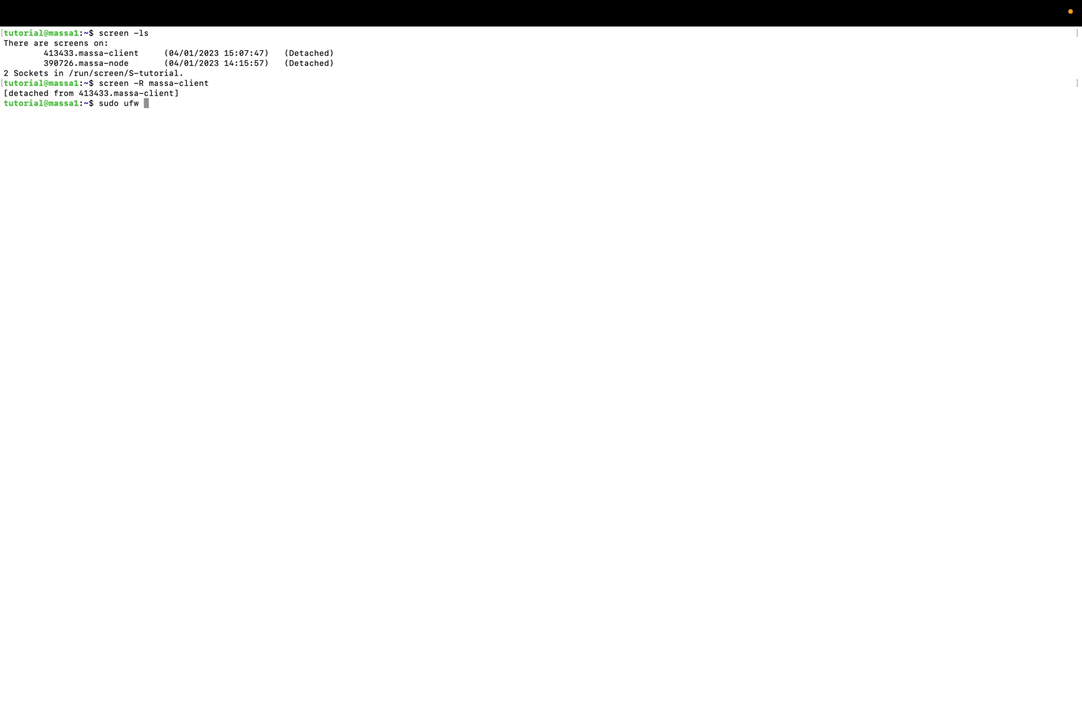
{"action": "type", "text": "lis"}
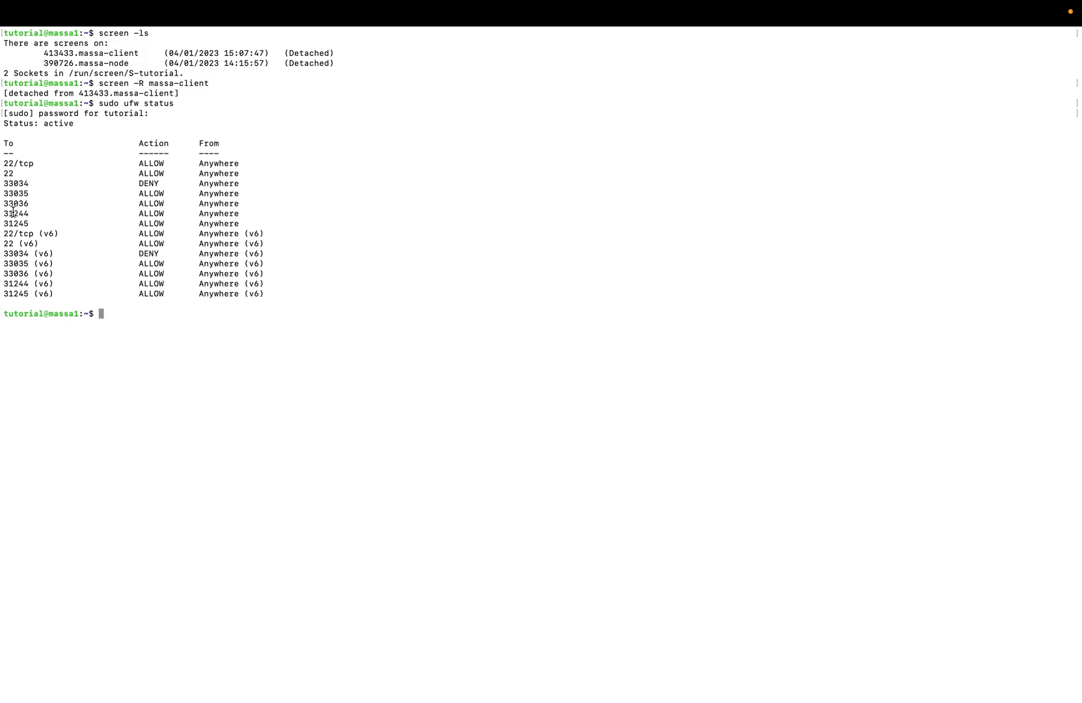
{"action": "double_click", "coordinate": [15, 224]}
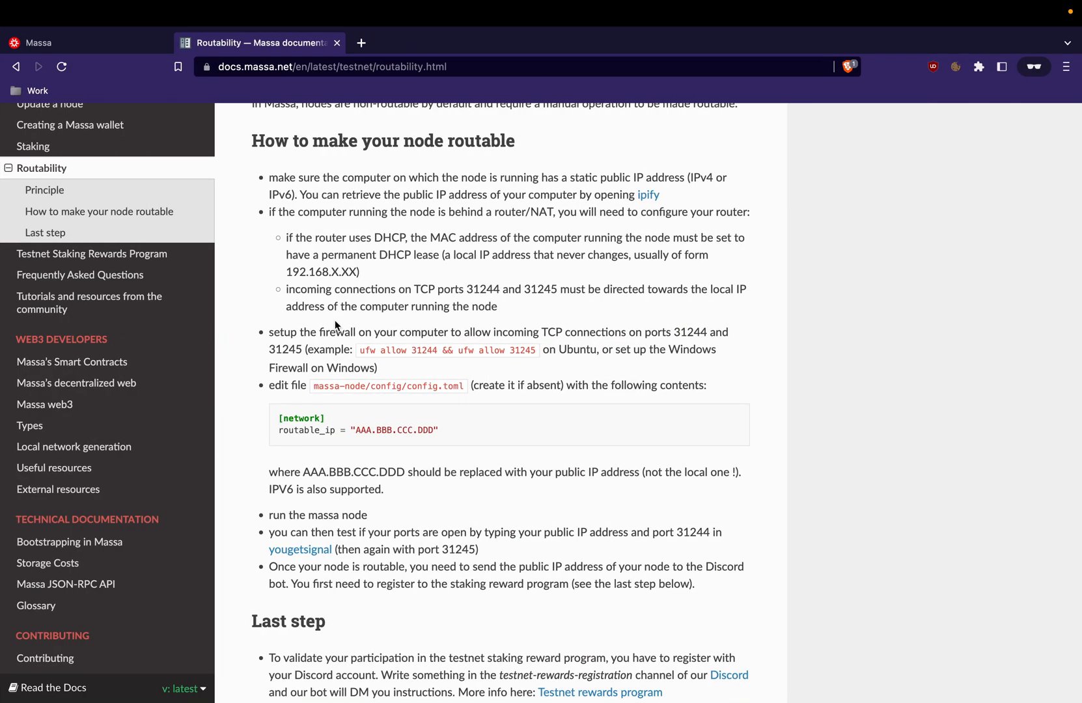
- Scroll the Routability docs down to the config.toml routable_ip example and Last step section
{"action": "scroll", "scroll_direction": "down", "scroll_amount": 3}
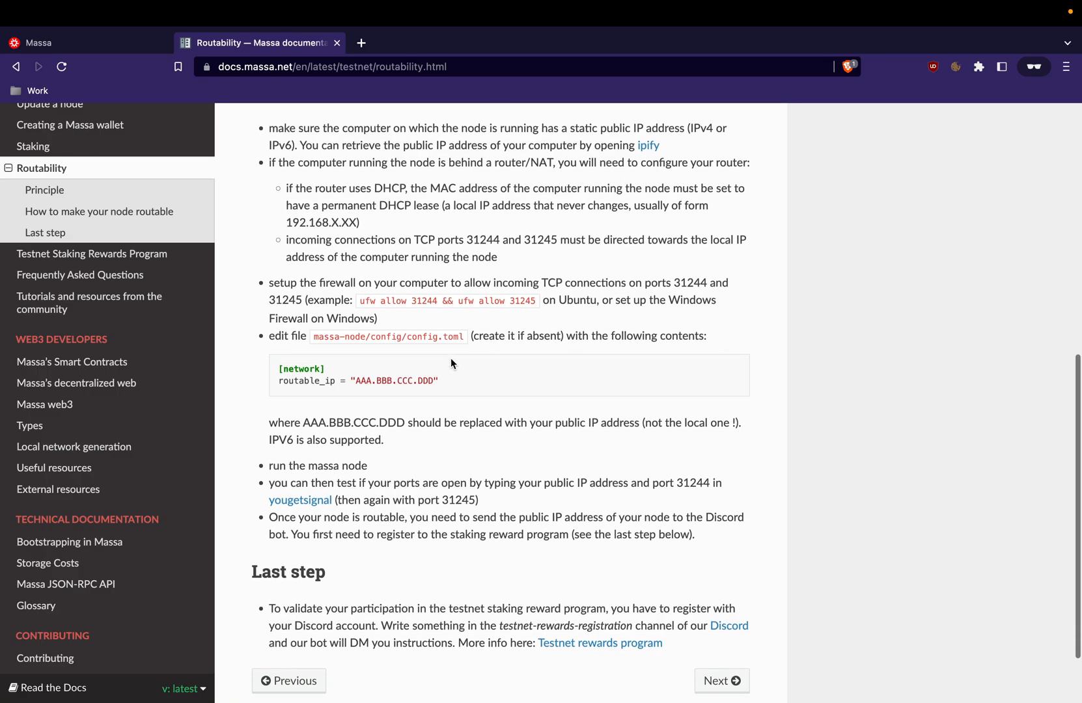
{"action": "scroll", "scroll_direction": "down", "scroll_amount": 3}
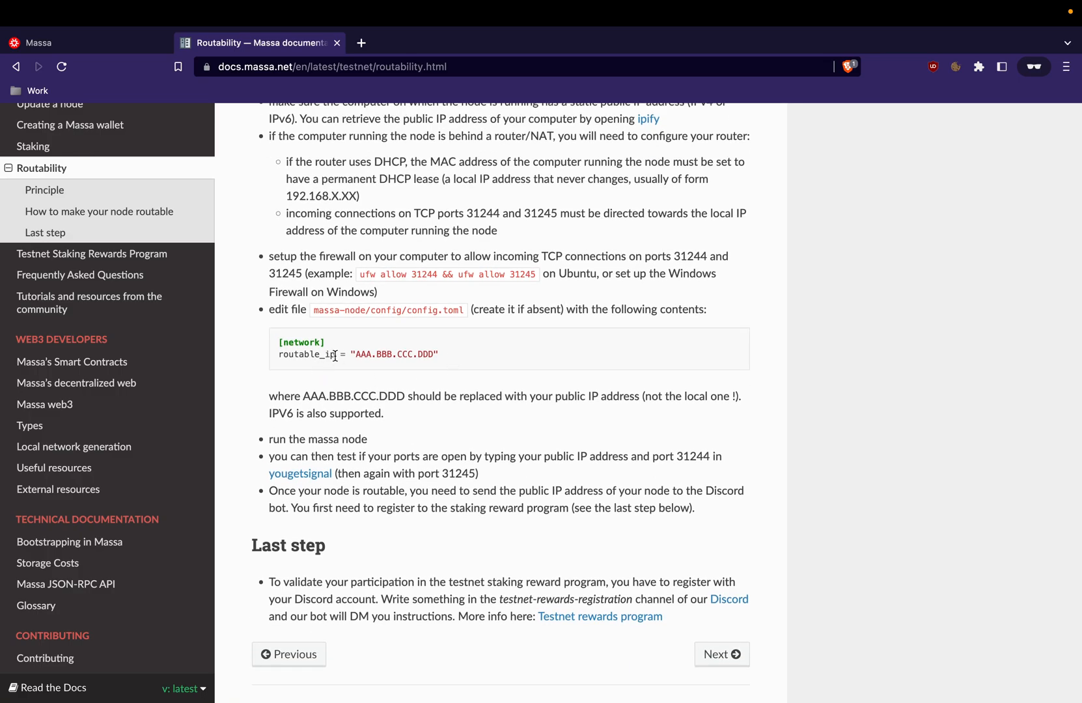
{"action": "mouse_move", "coordinate": [377, 384]}
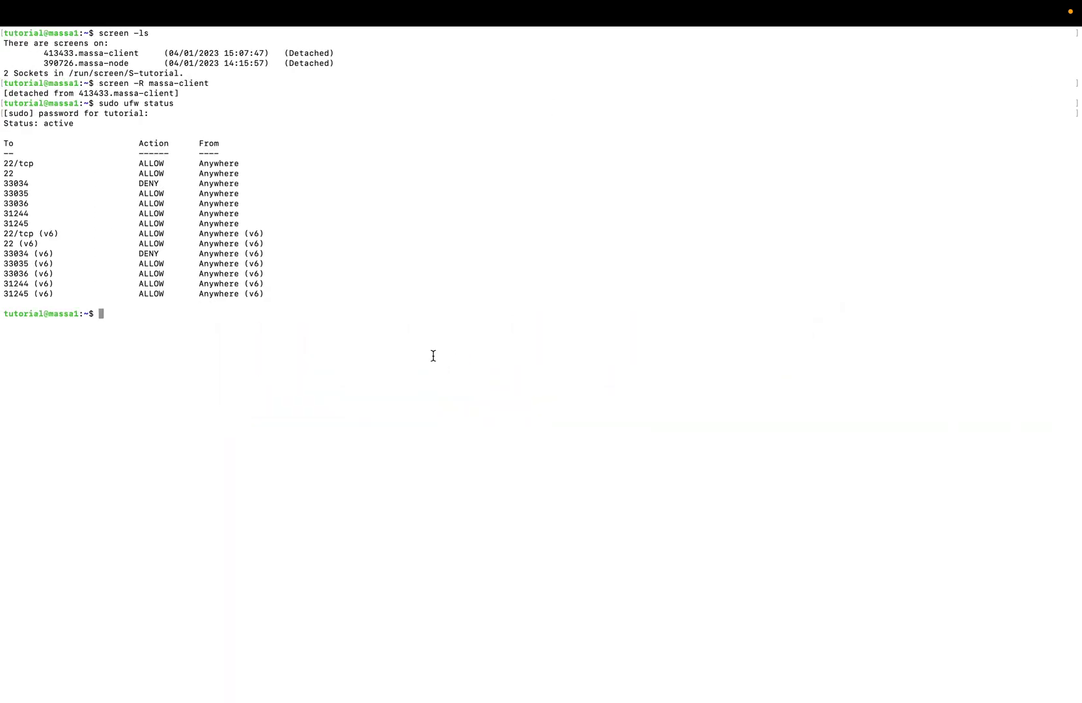
{"action": "mouse_move", "coordinate": [366, 346]}
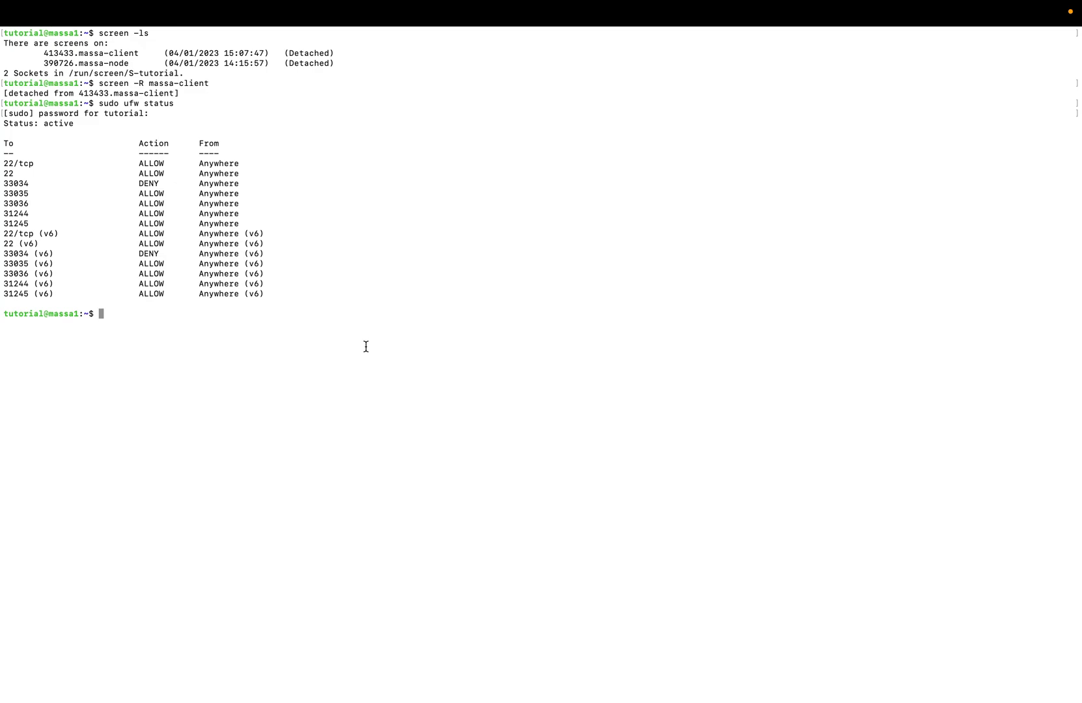
- Run curl ifconfig.me to print the server's public IP, 195.134.167.226
{"action": "type", "text": "curl"}
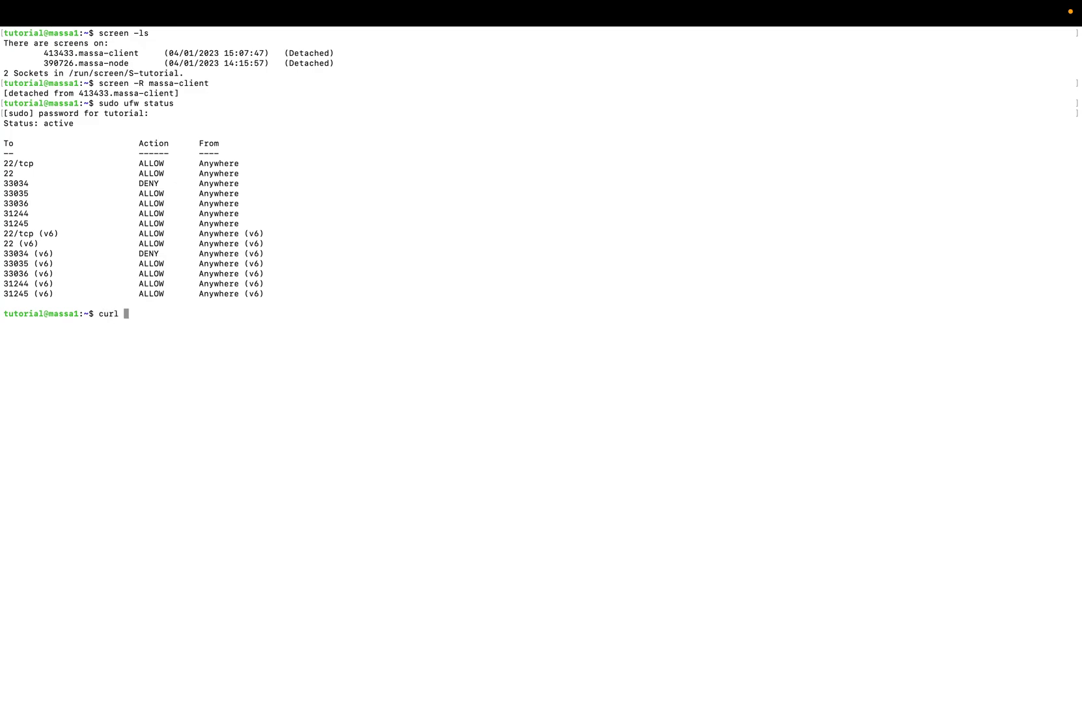
{"action": "type", "text": "ifconfig"}
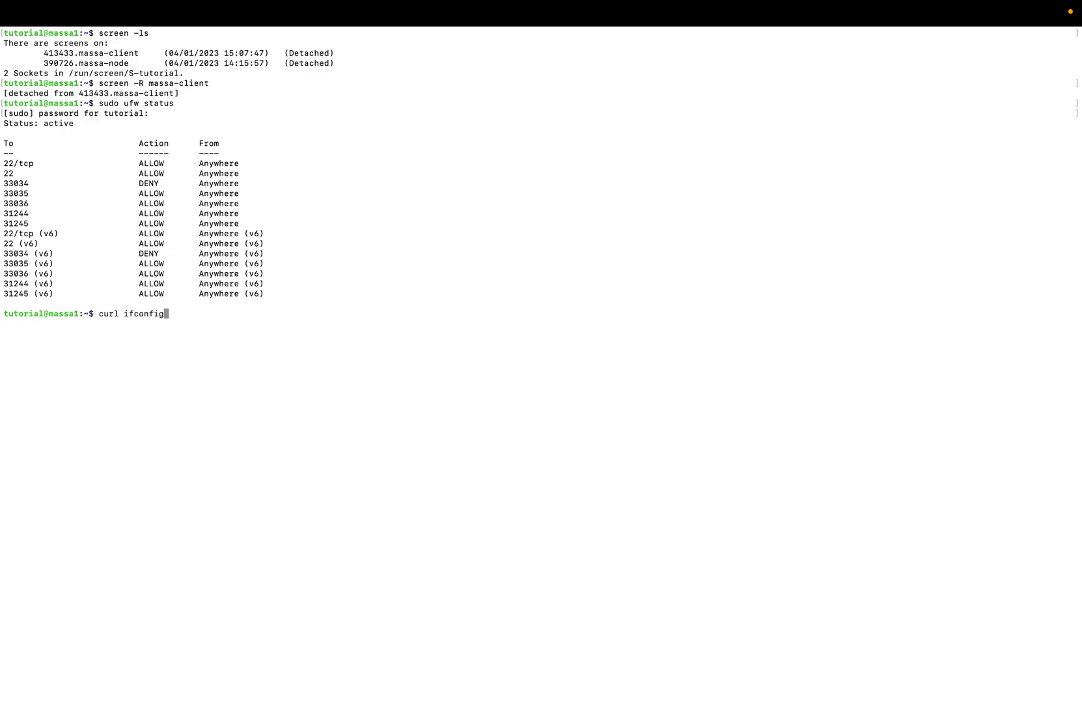
{"action": "type", "text": "."}
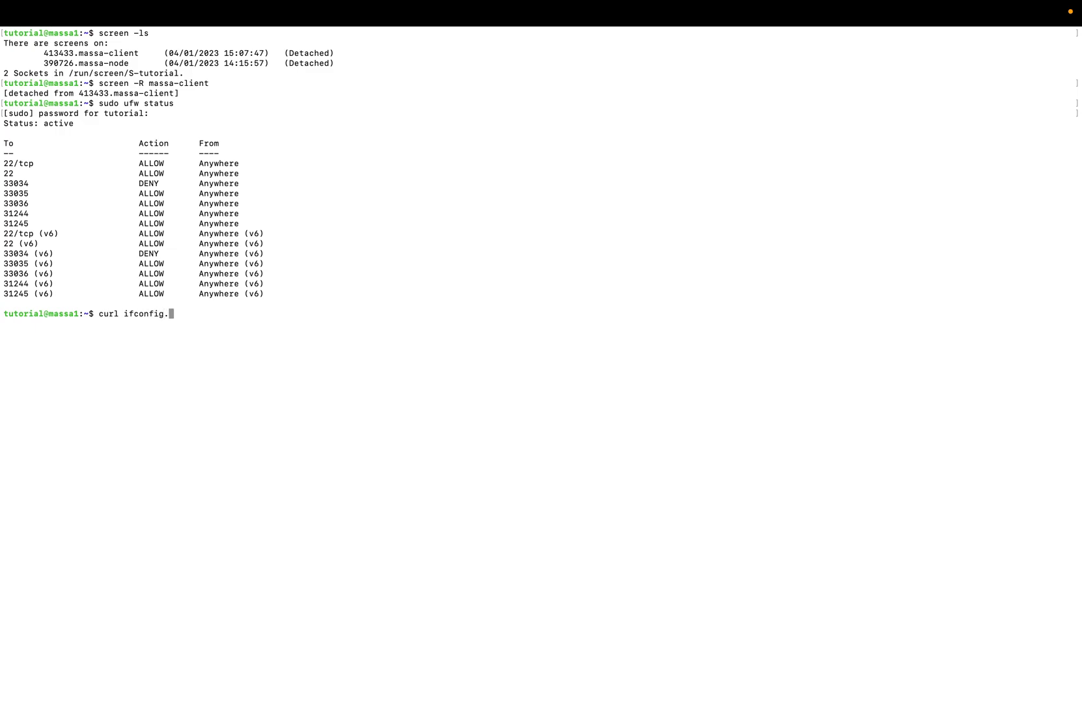
{"action": "type", "text": "m"}
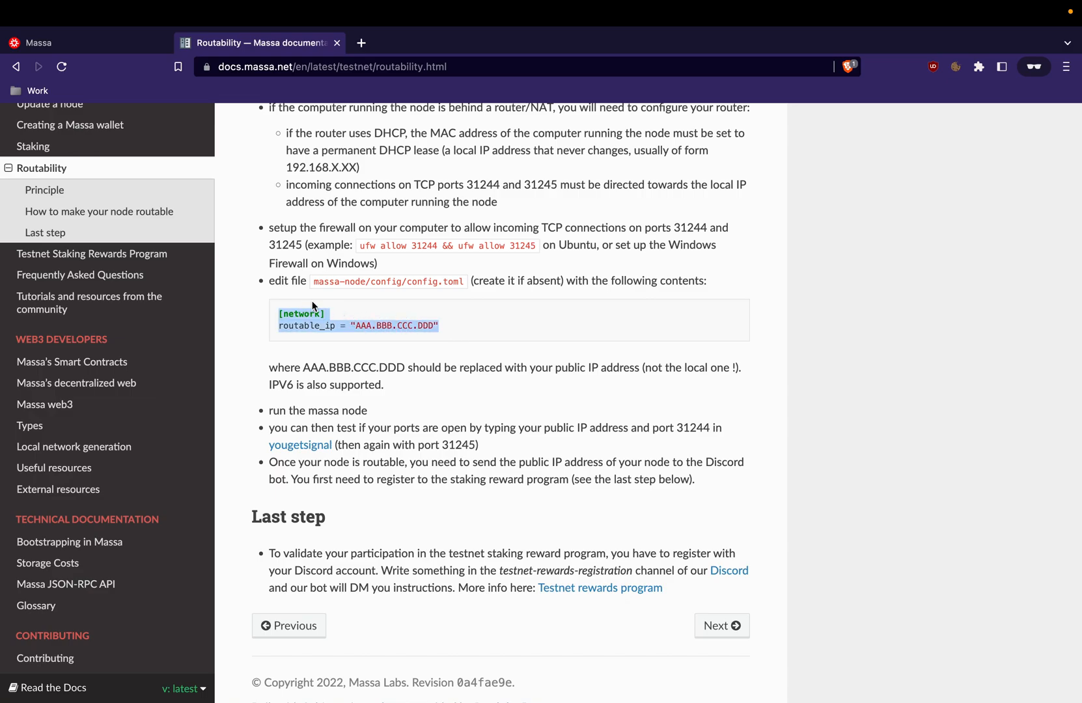
{"action": "mouse_move", "coordinate": [377, 316]}
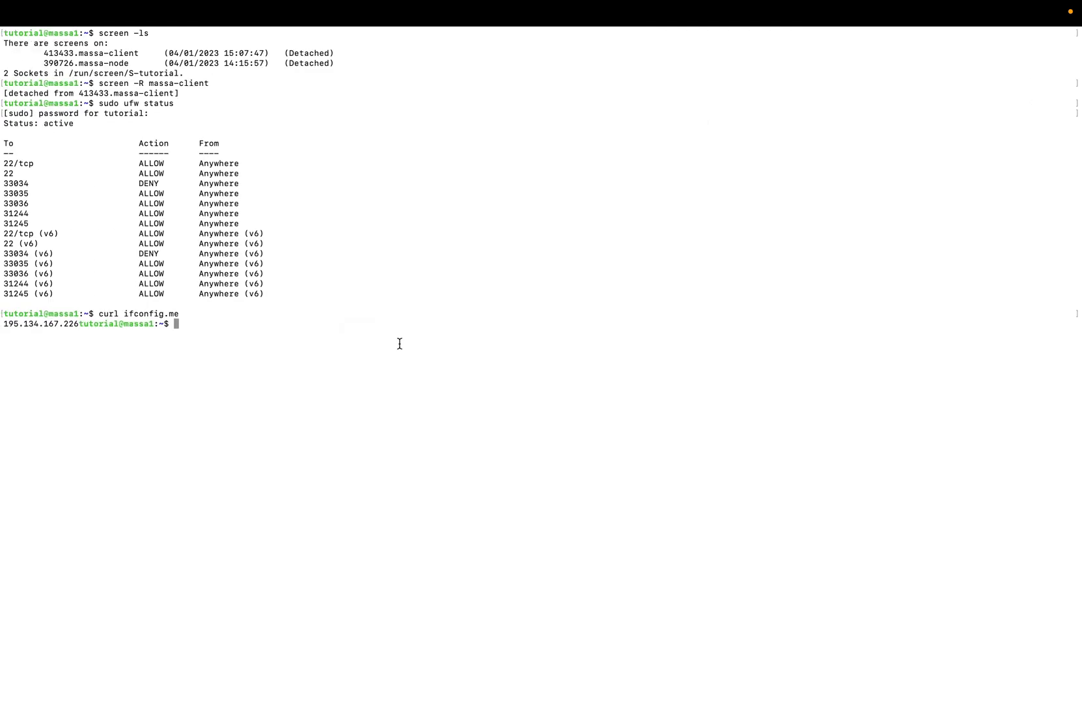
- Create and open massa/massa-node/config/config.toml in nano
{"action": "type", "text": "n"}
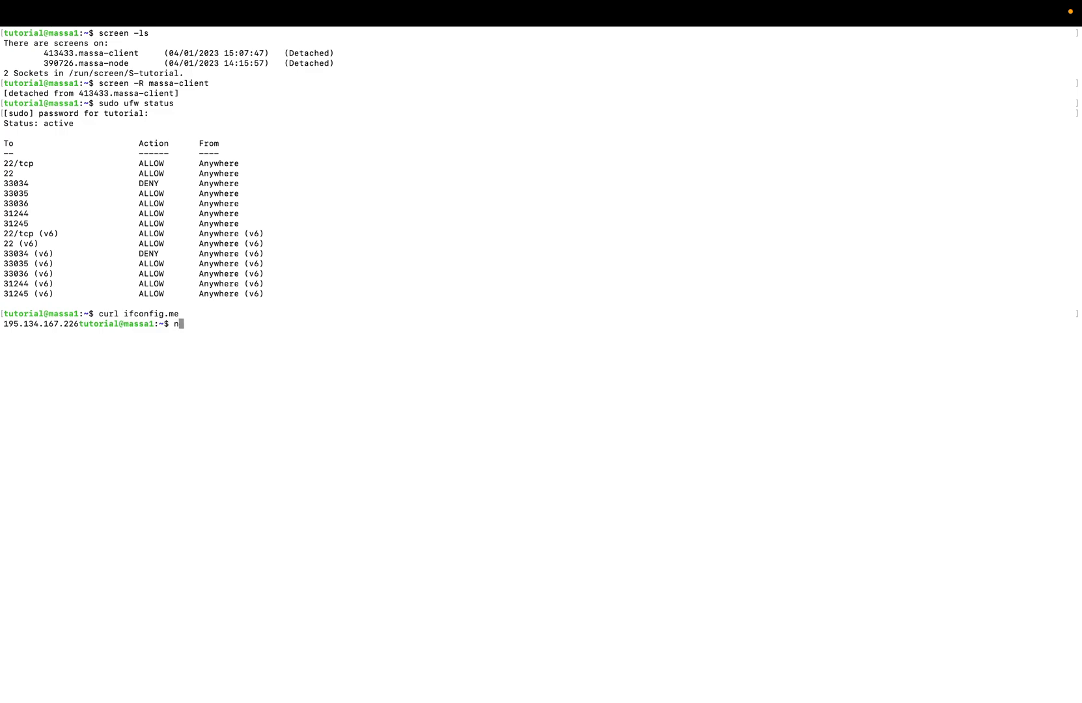
{"action": "type", "text": "ano massa"}
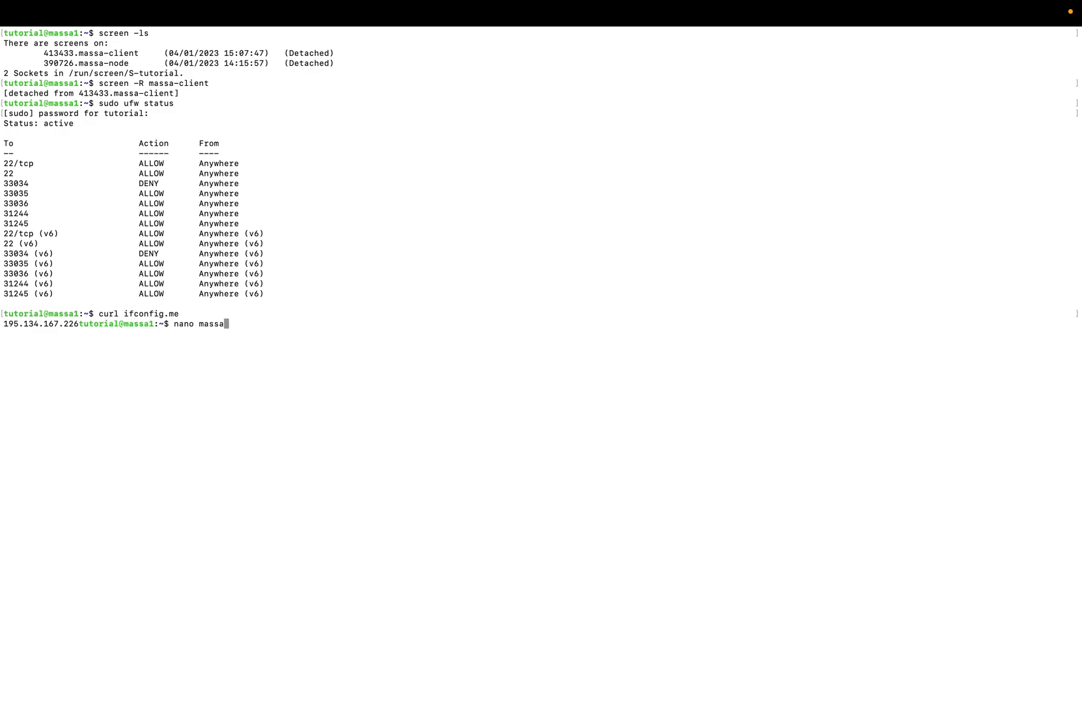
{"action": "type", "text": "/"}
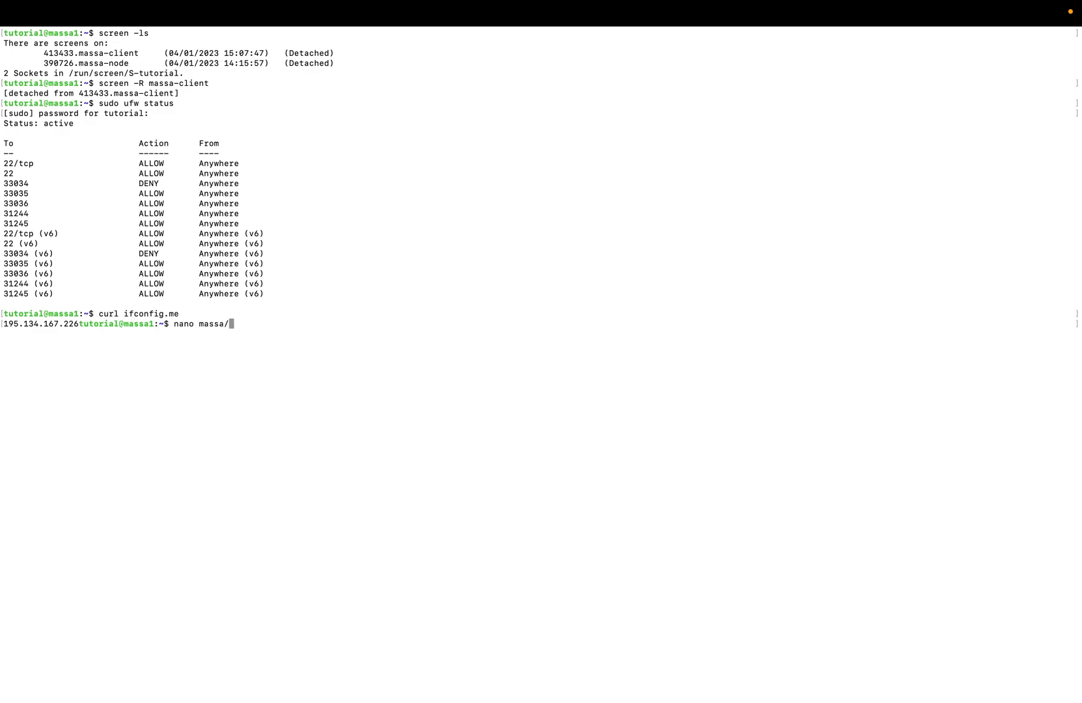
{"action": "type", "text": "massa-"}
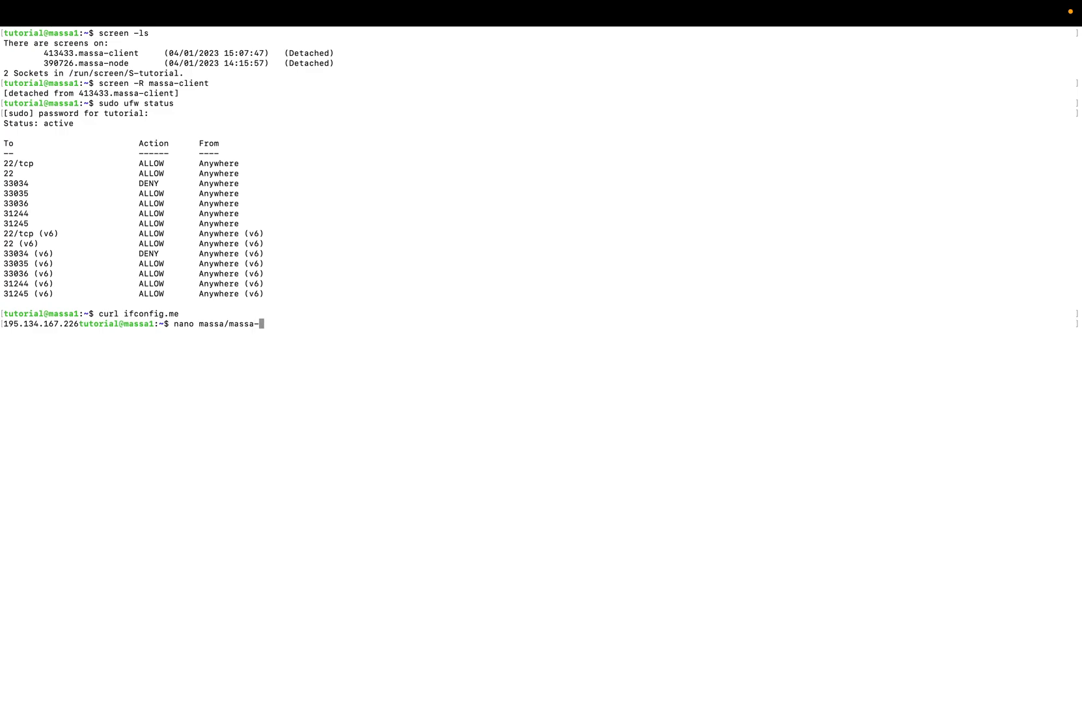
{"action": "type", "text": "node/"}
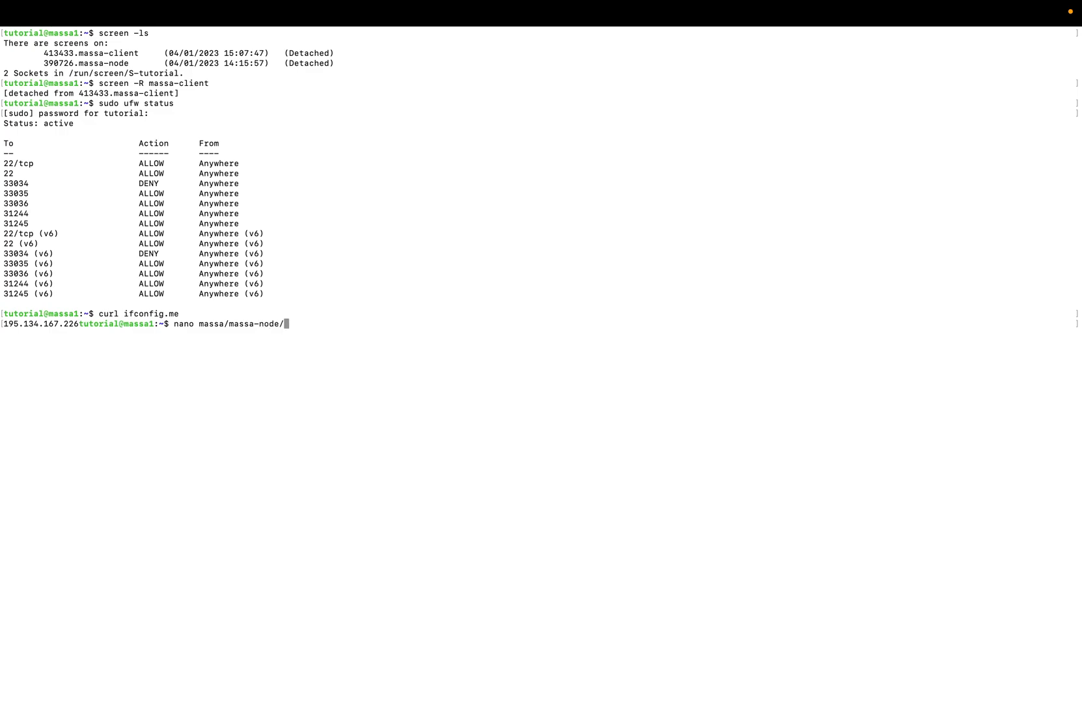
{"action": "type", "text": "co"}
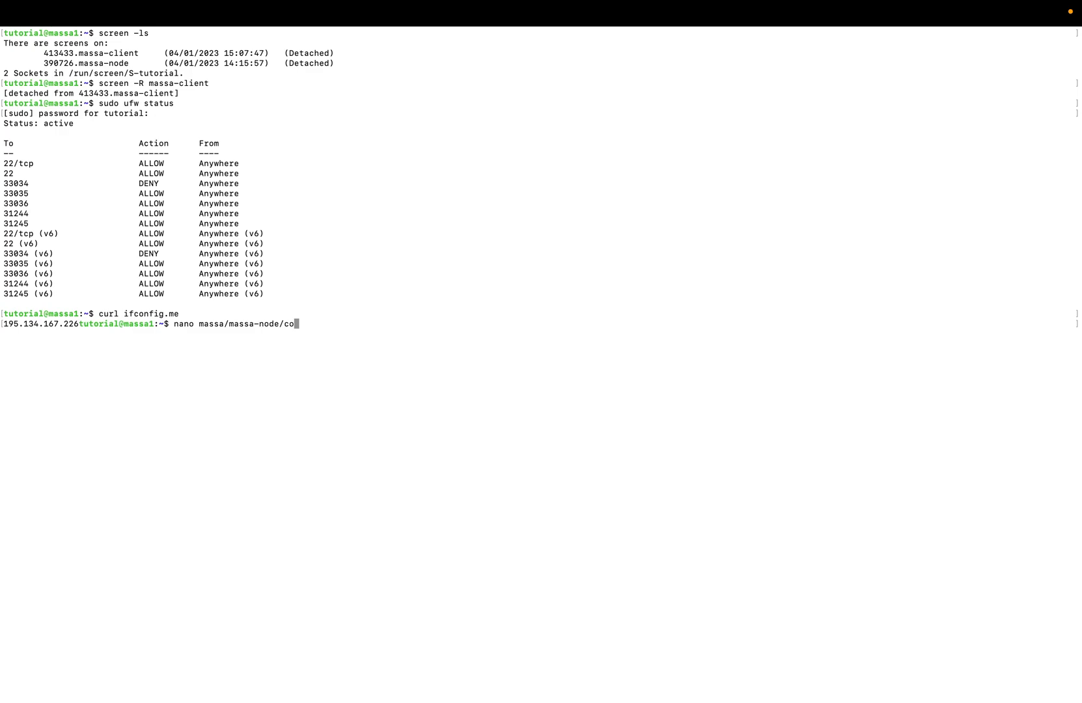
{"action": "type", "text": "nfig/config.tom"}
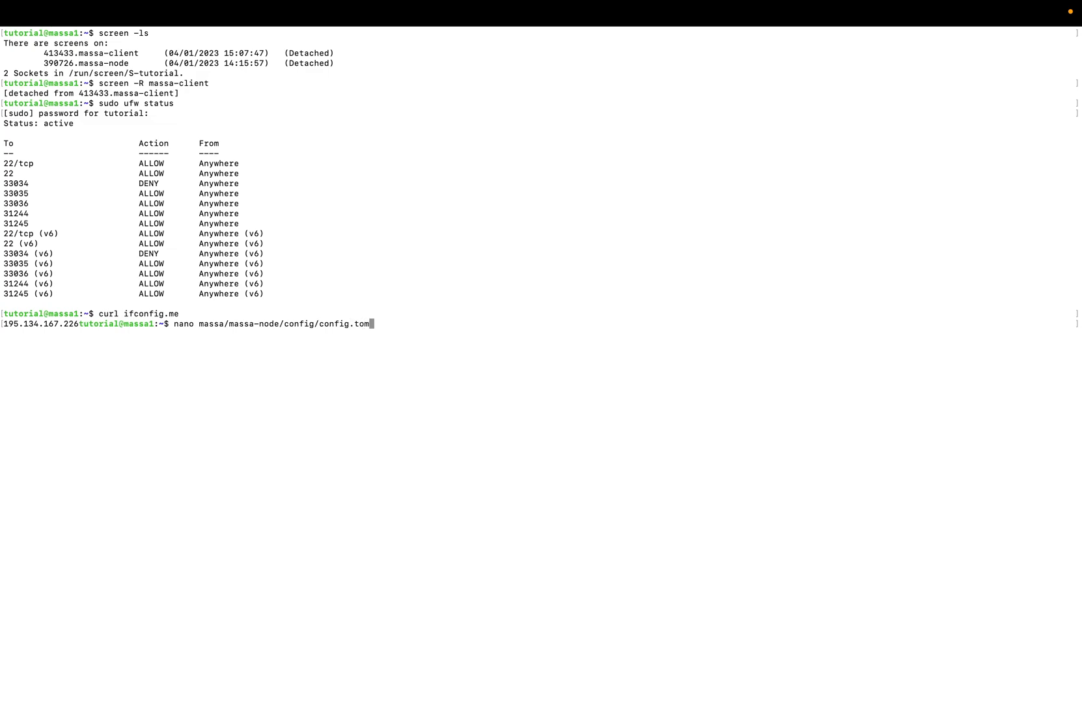
{"action": "type", "text": "l"}
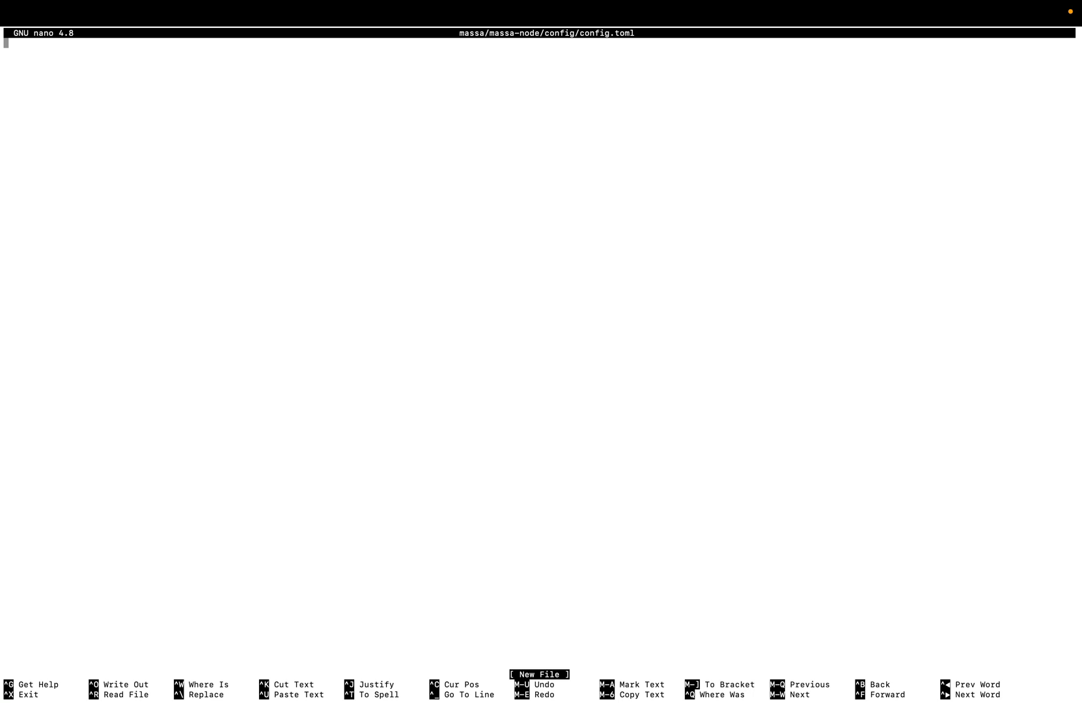
{"action": "mouse_move", "coordinate": [312, 235]}
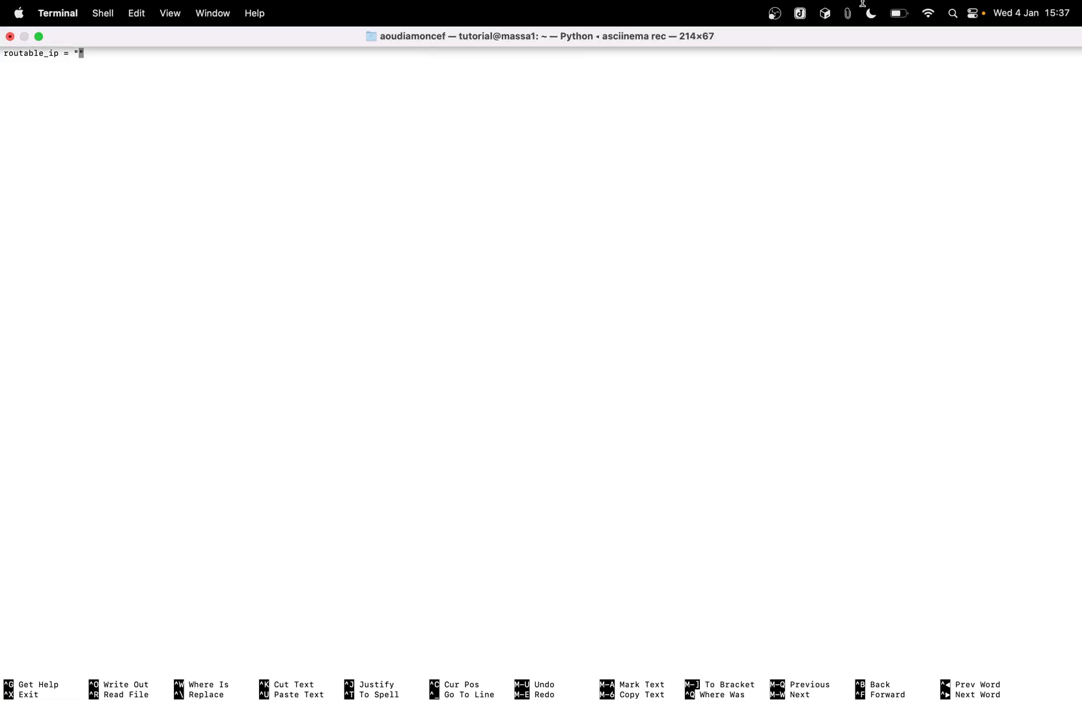
- Paste the [network] routable_ip snippet into config.toml and fill in 195.134.167.226
{"action": "left_click", "coordinate": [848, 13]}
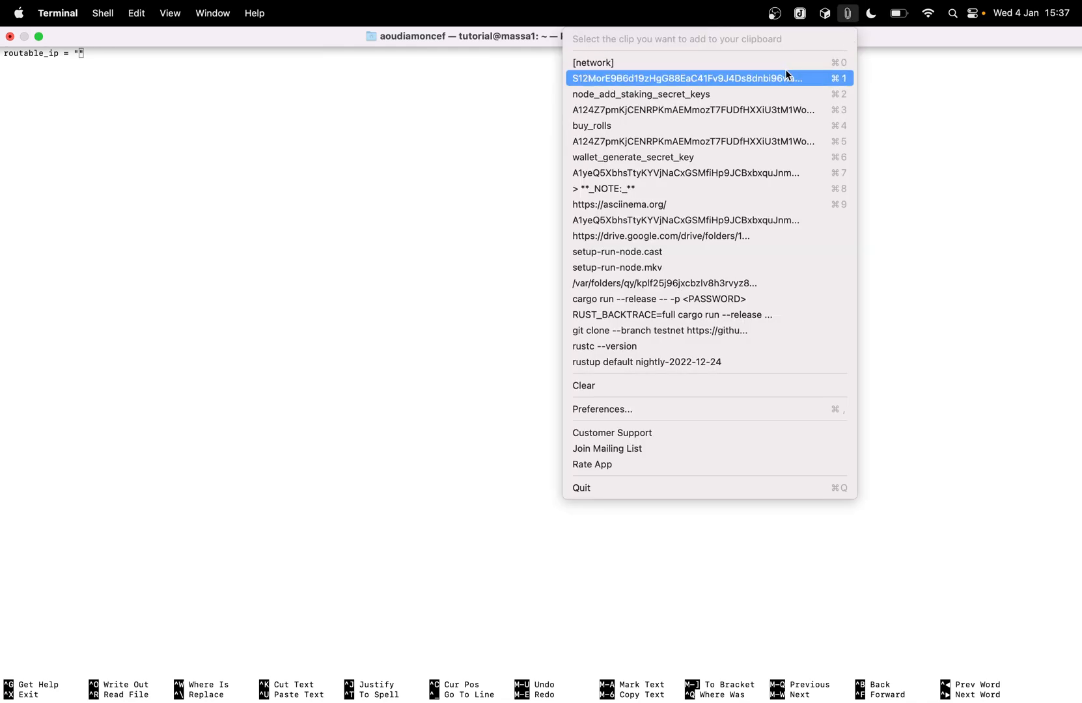
{"action": "left_click", "coordinate": [686, 77]}
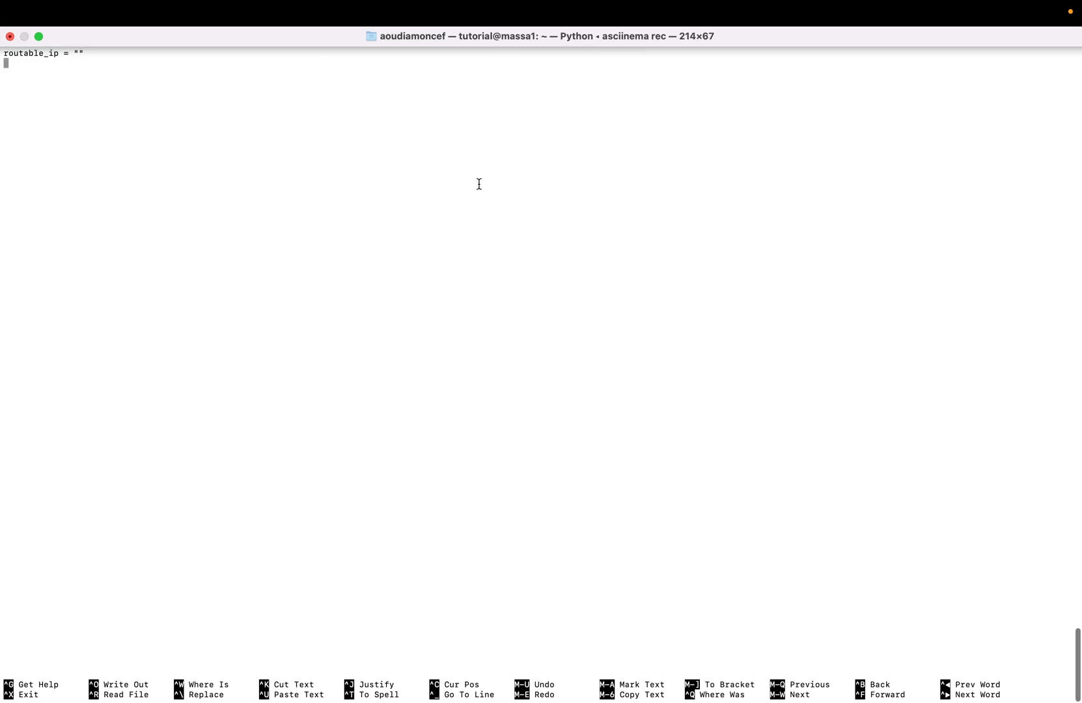
{"action": "mouse_move", "coordinate": [485, 162]}
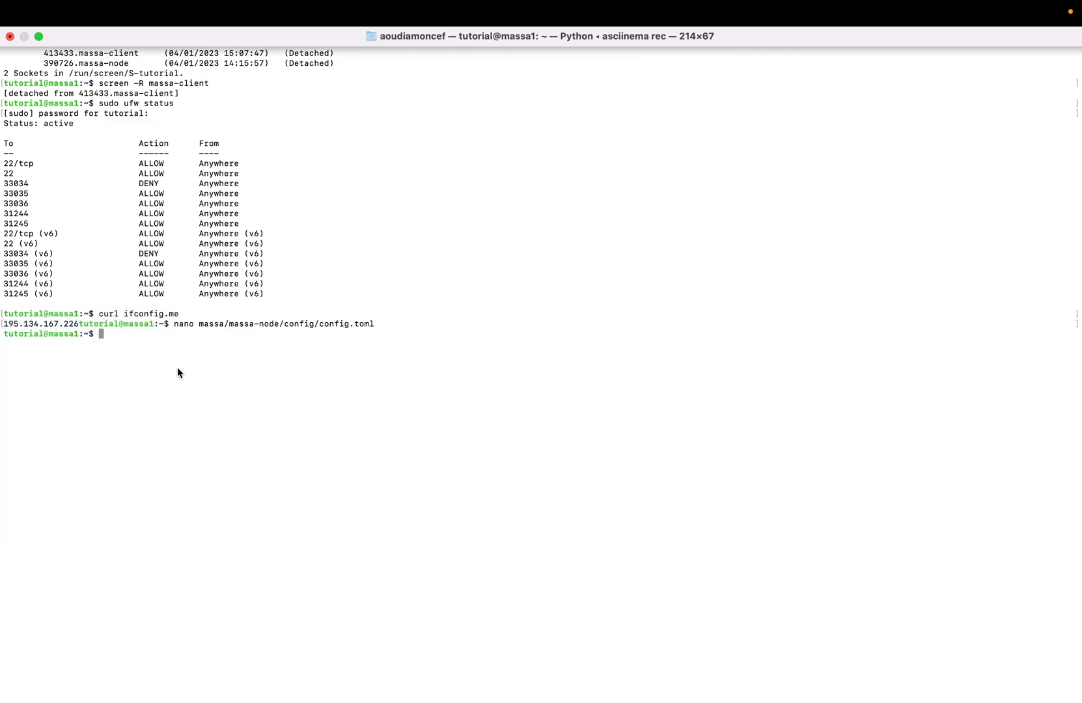
{"action": "key", "text": "Enter"}
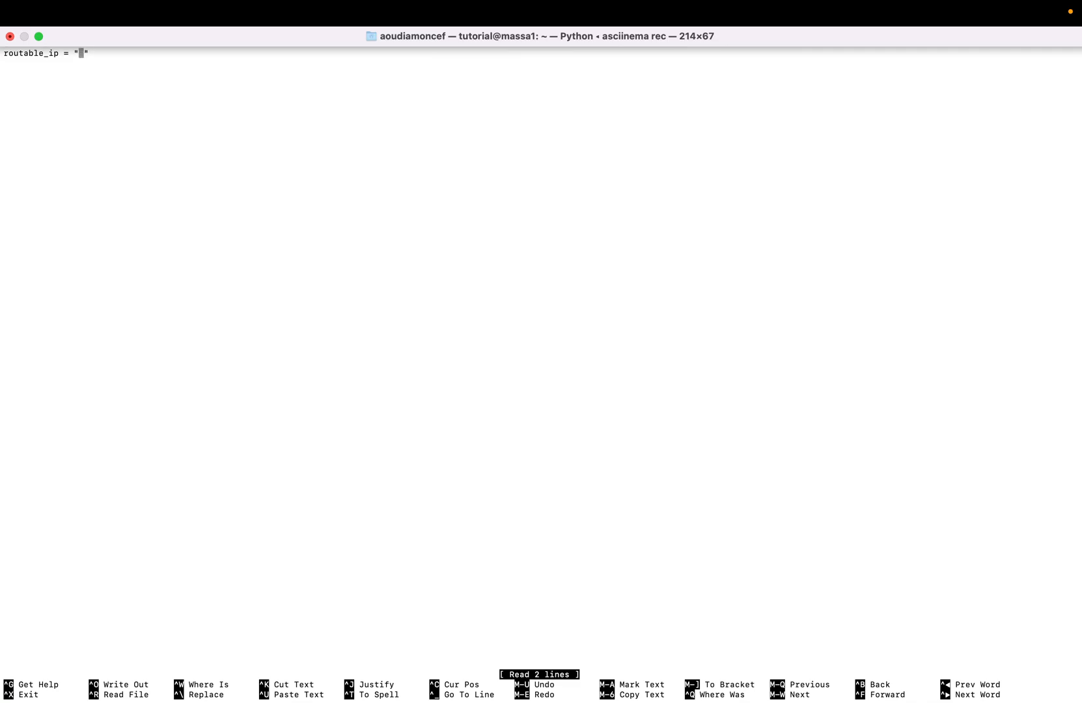
{"action": "type", "text": "195.134.167.226"}
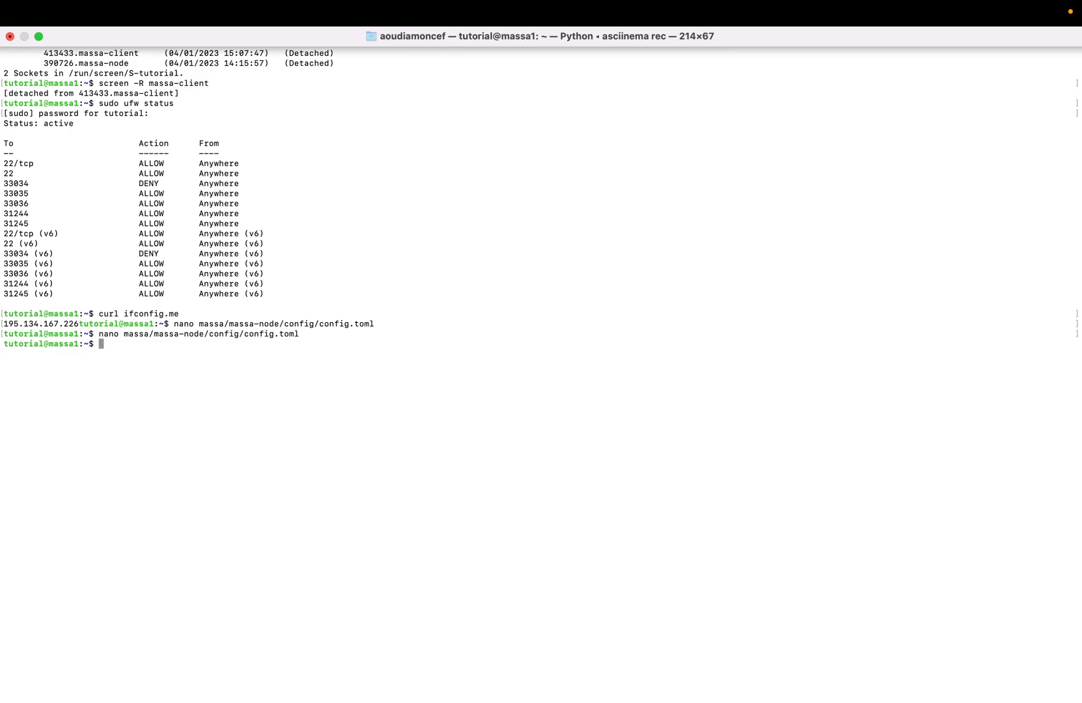
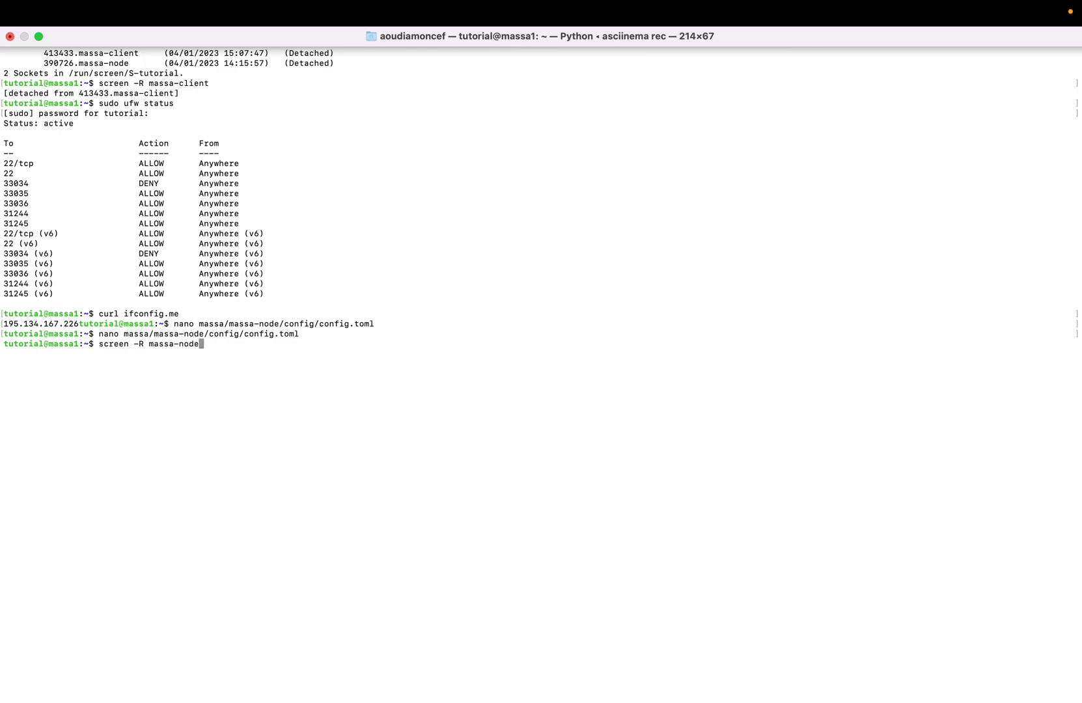
- Reattach the massa-node screen, stop the node, and rerun it with RUST_BACKTRACE=full logging to logs.txt
{"action": "key", "text": "Return"}
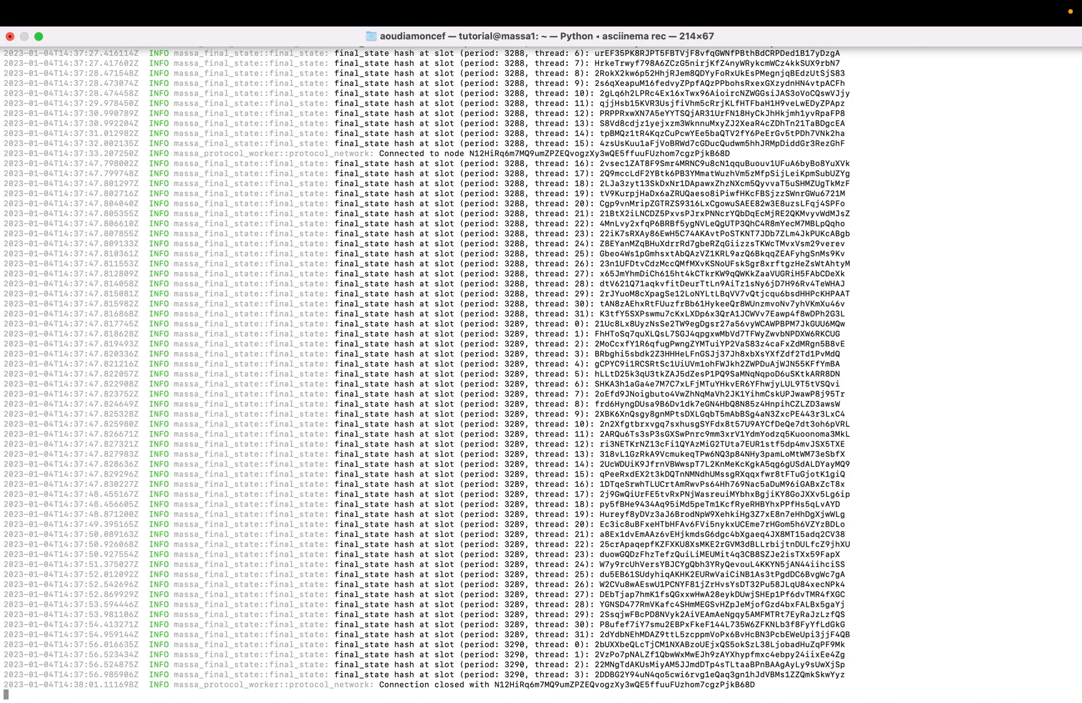
{"action": "key", "text": "ctrl+c"}
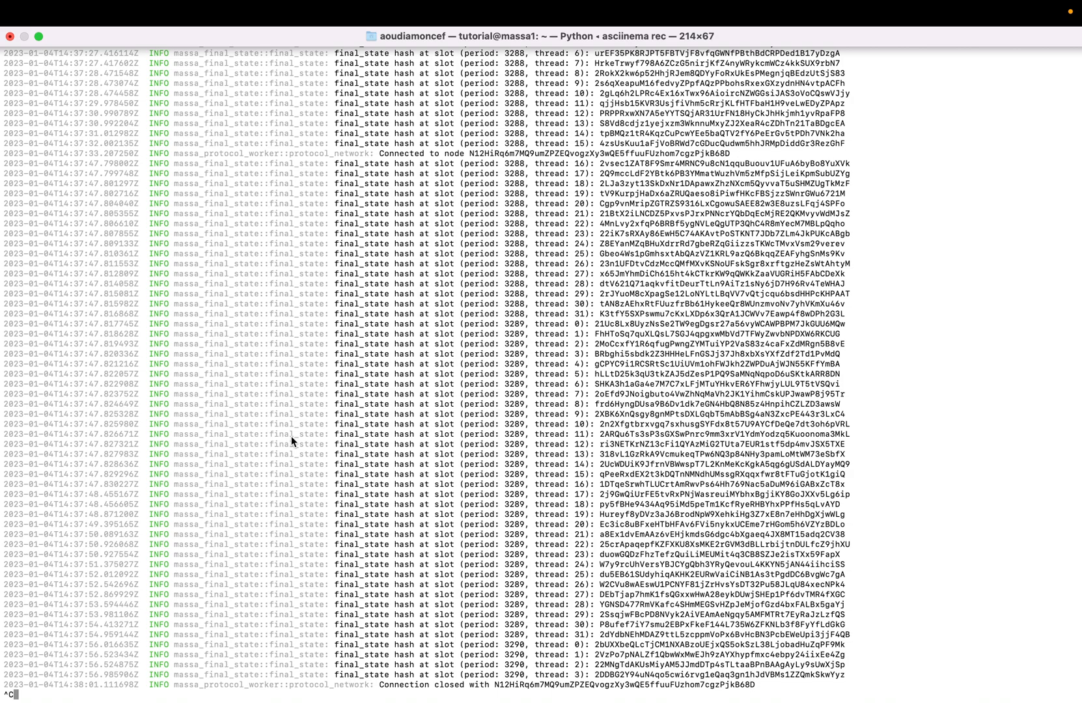
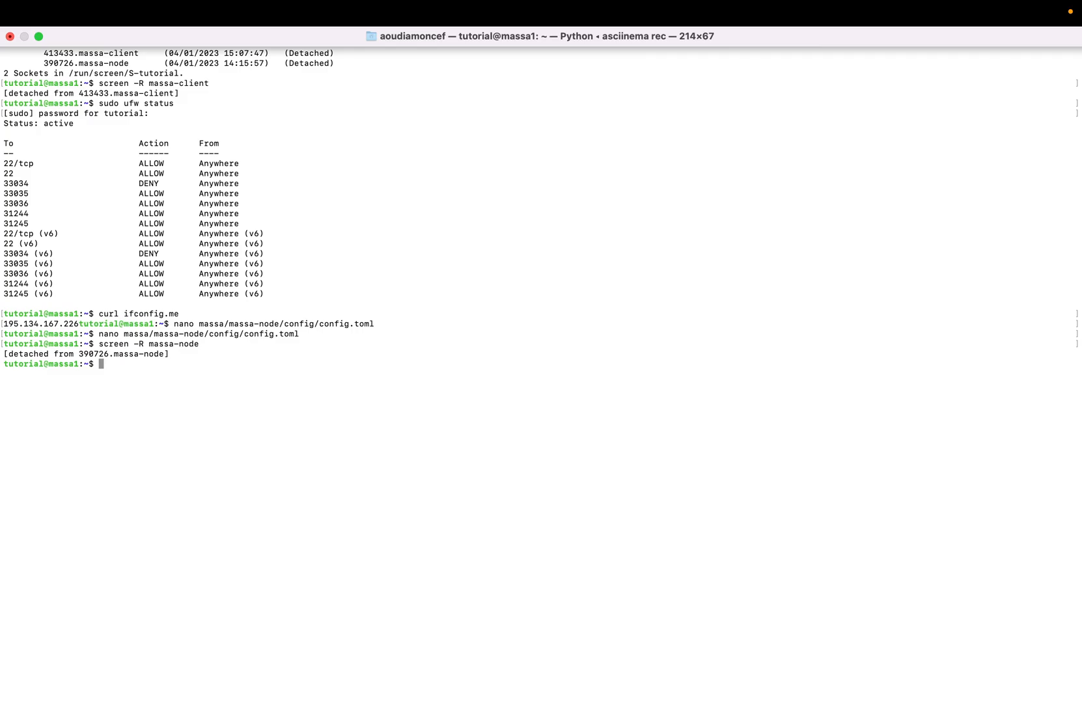
{"action": "mouse_move", "coordinate": [397, 331]}
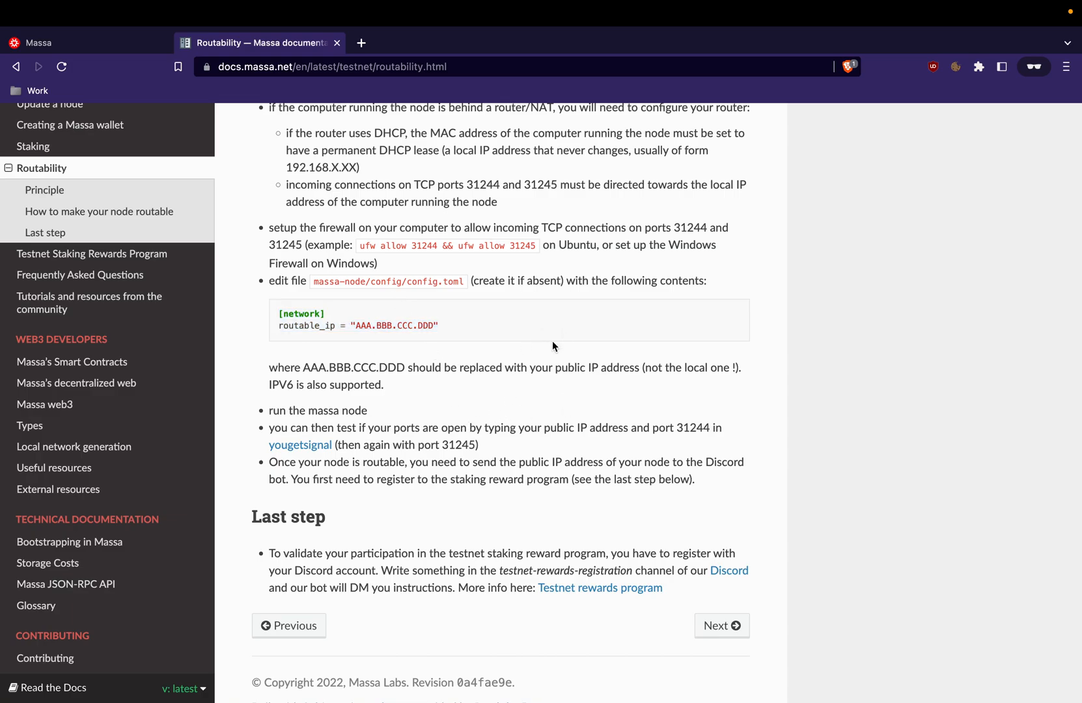
{"action": "mouse_move", "coordinate": [514, 339]}
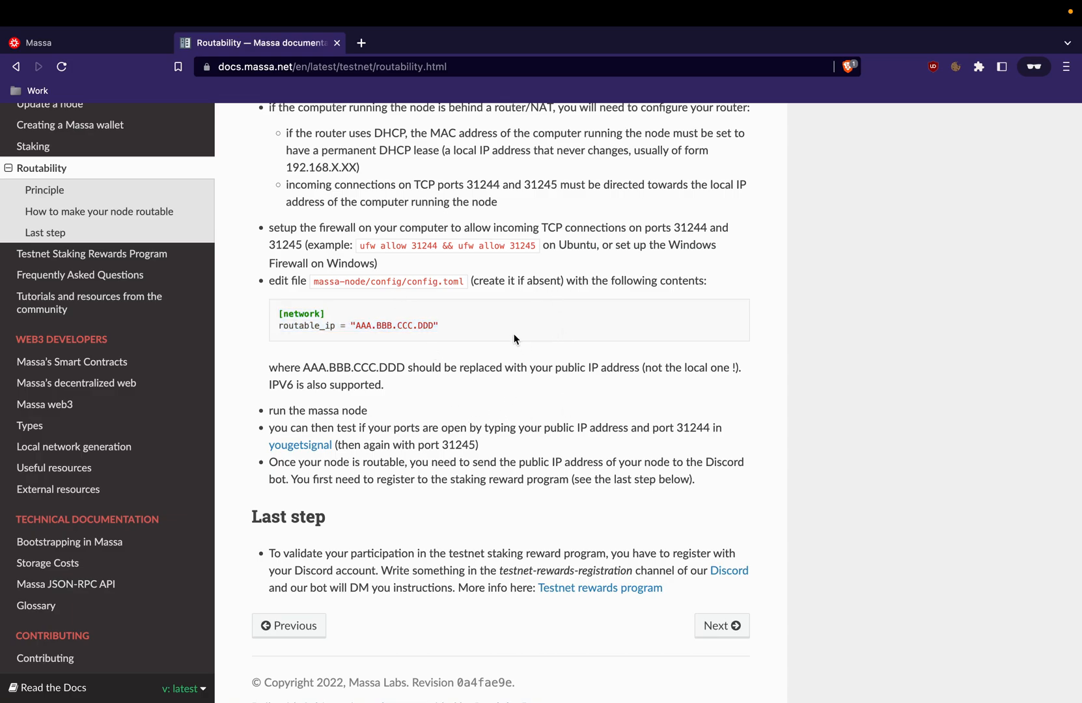
{"action": "mouse_move", "coordinate": [323, 342]}
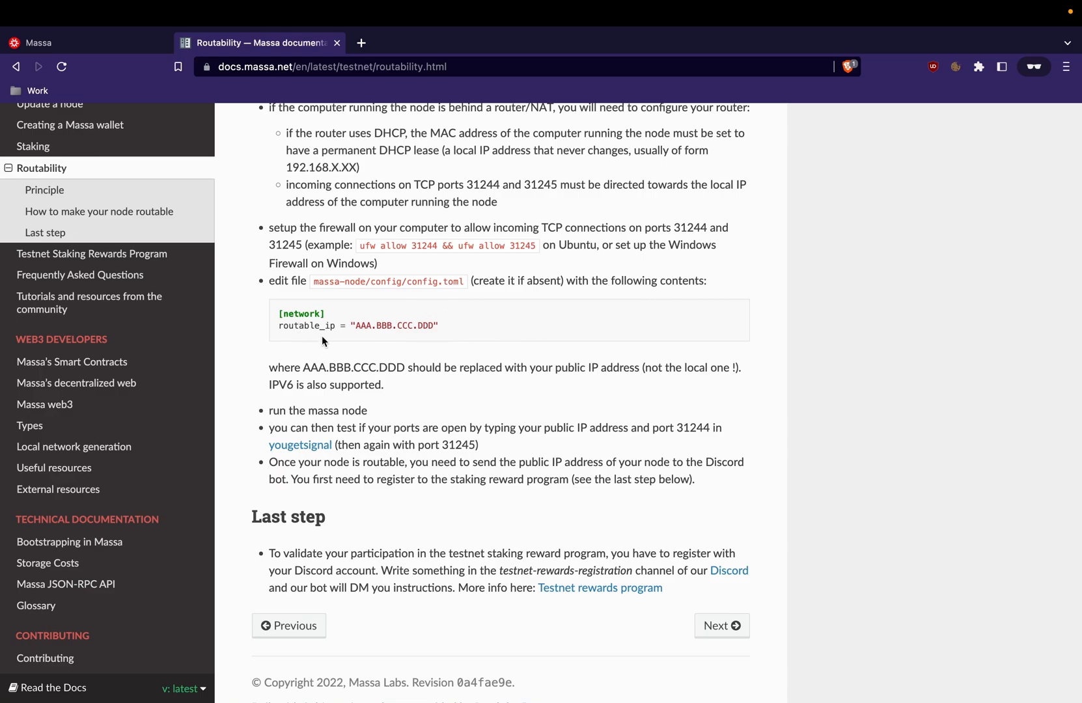
{"action": "mouse_move", "coordinate": [445, 330]}
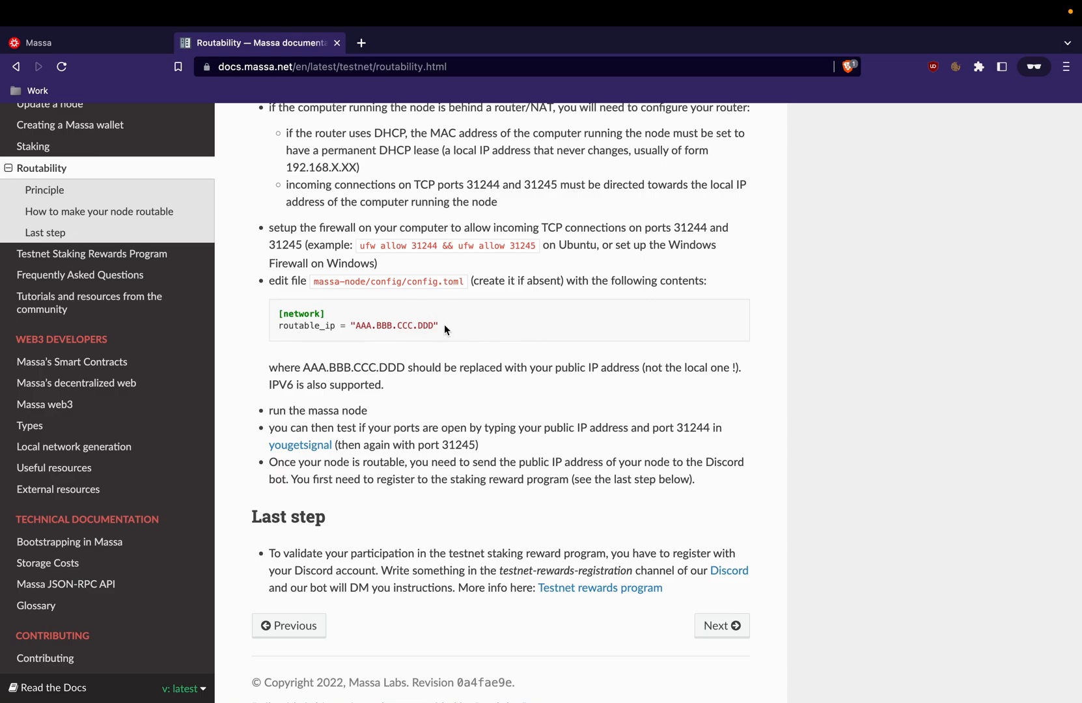
{"action": "scroll", "scroll_direction": "down", "scroll_amount": 3}
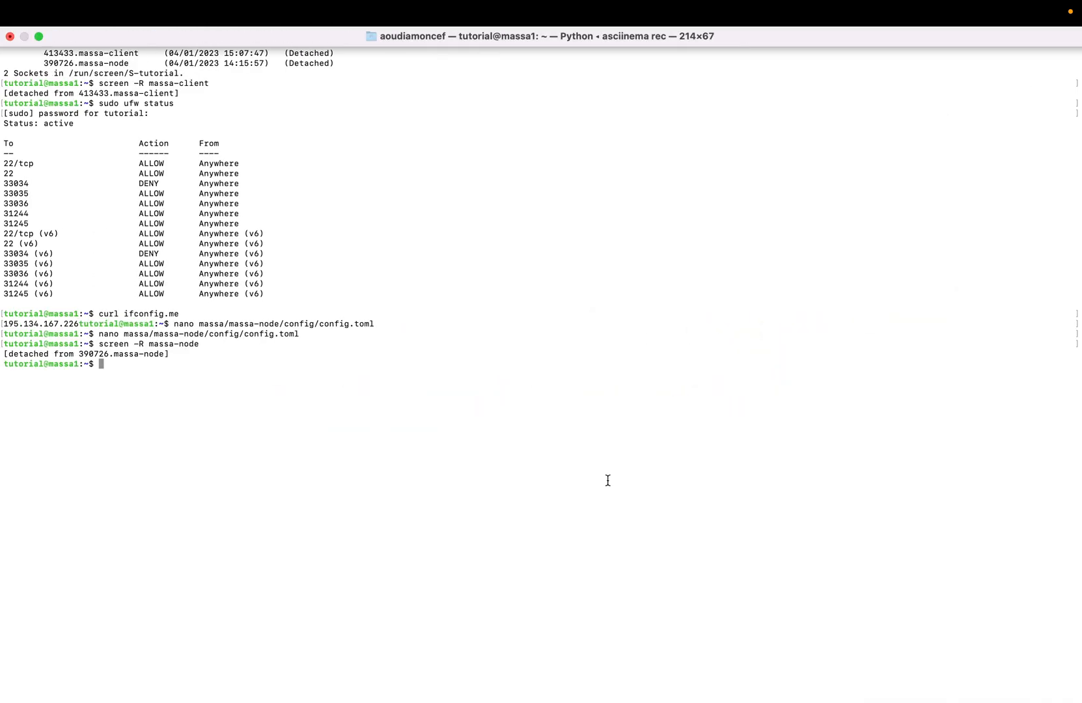
- Attach to the massa-client screen session and review wallet info showing one candidate roll
{"action": "type", "text": "screen -R massa-node"}
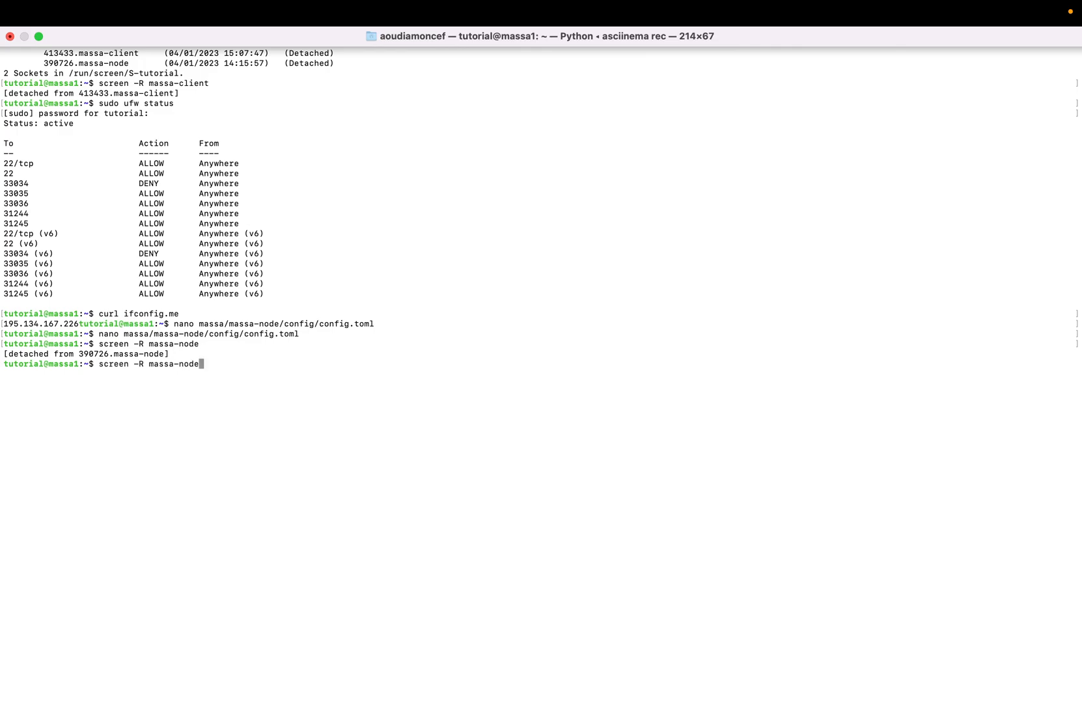
{"action": "key", "text": "BackSpace"}
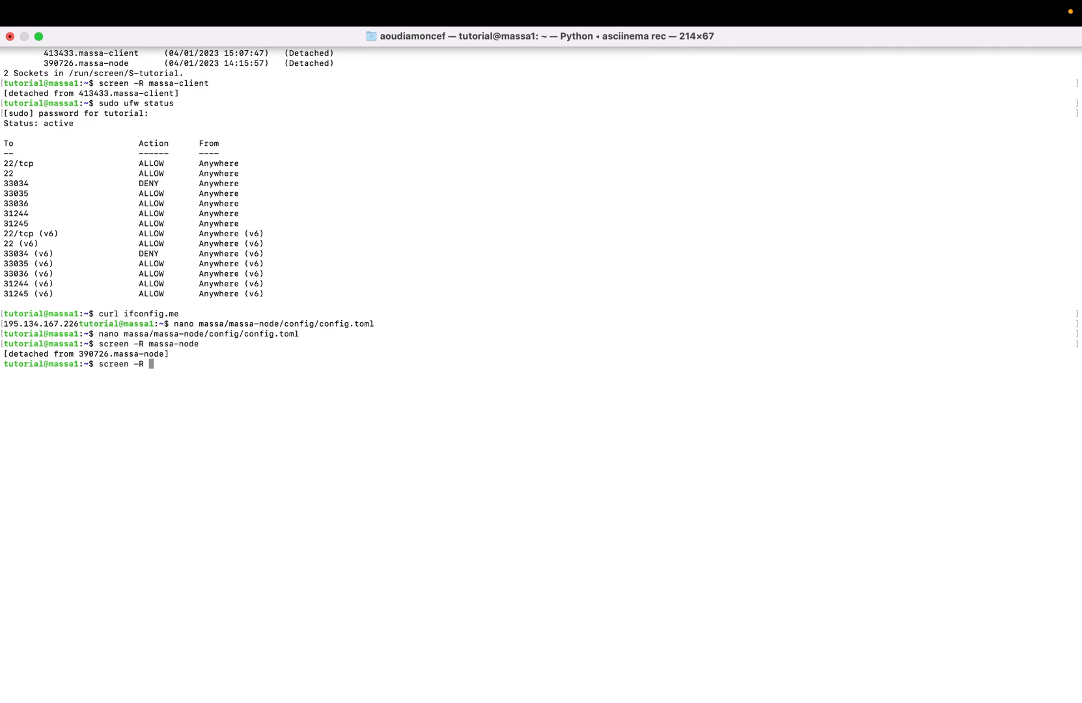
{"action": "type", "text": "massa-"}
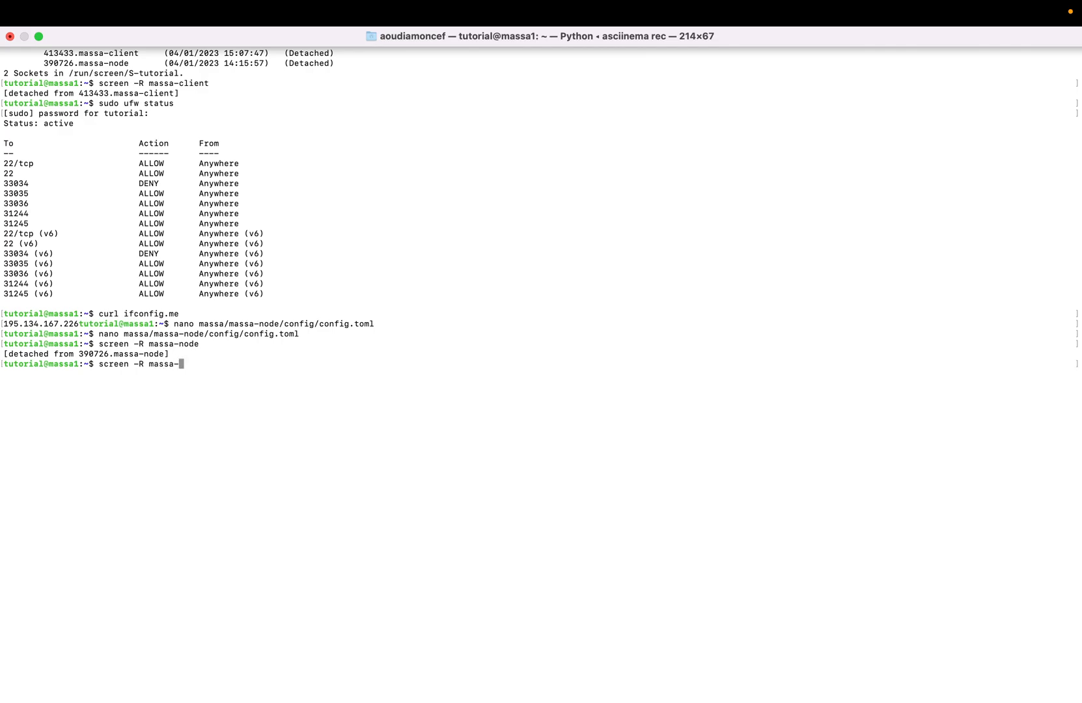
{"action": "type", "text": "client"}
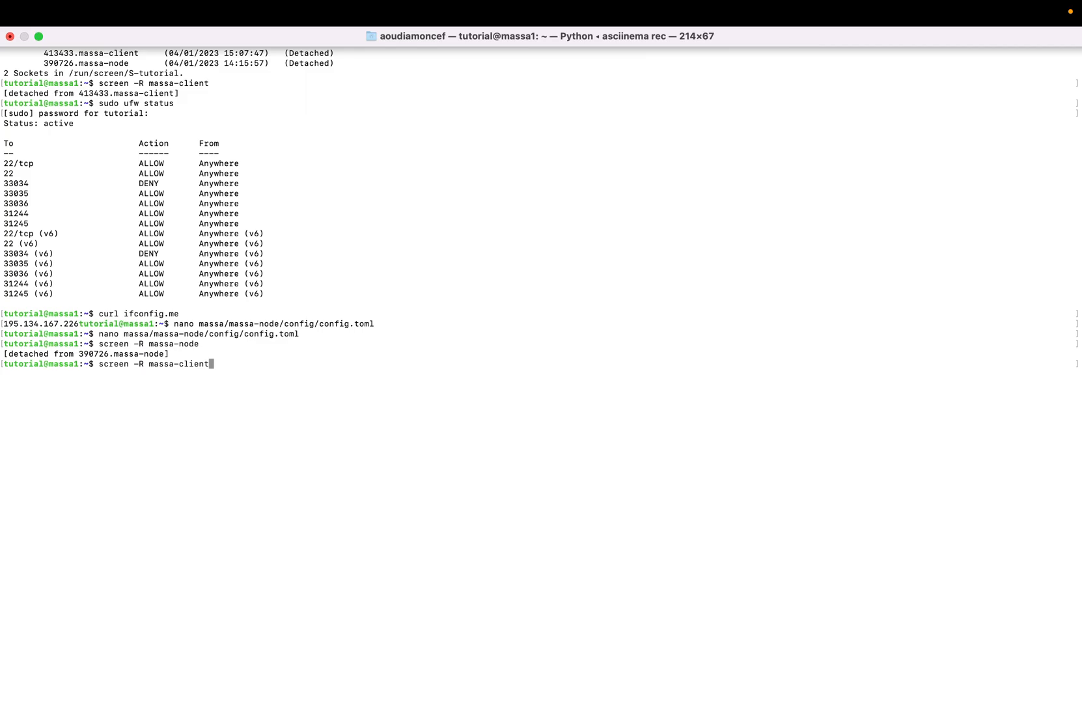
{"action": "key", "text": "Return"}
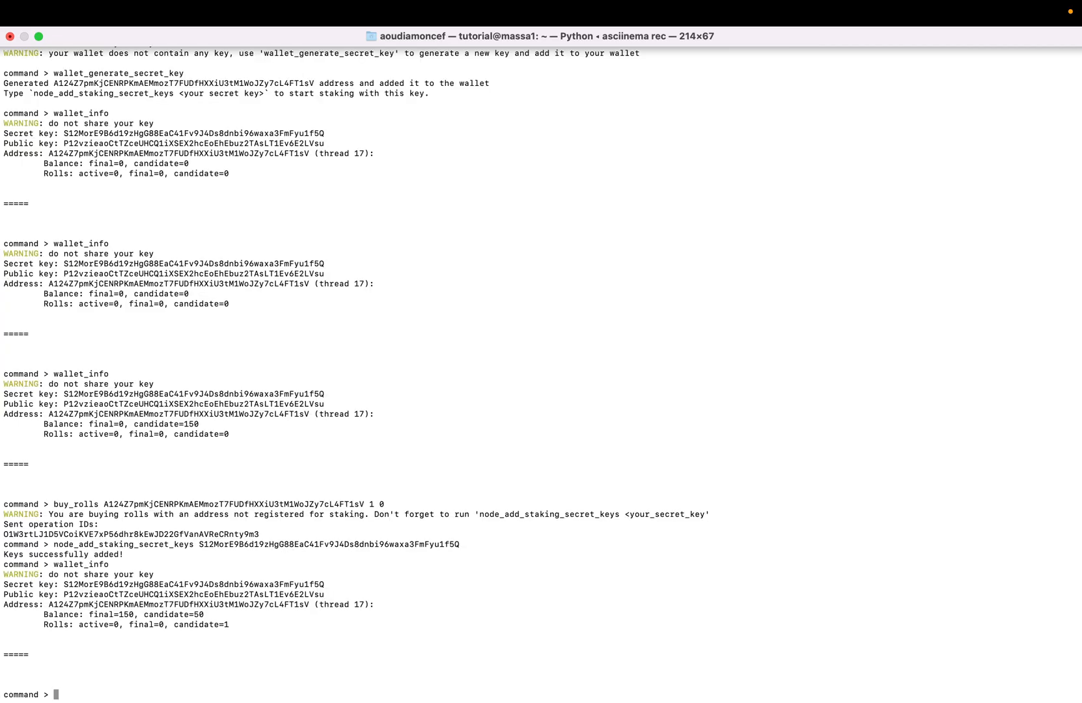
{"action": "type", "text": "help"}
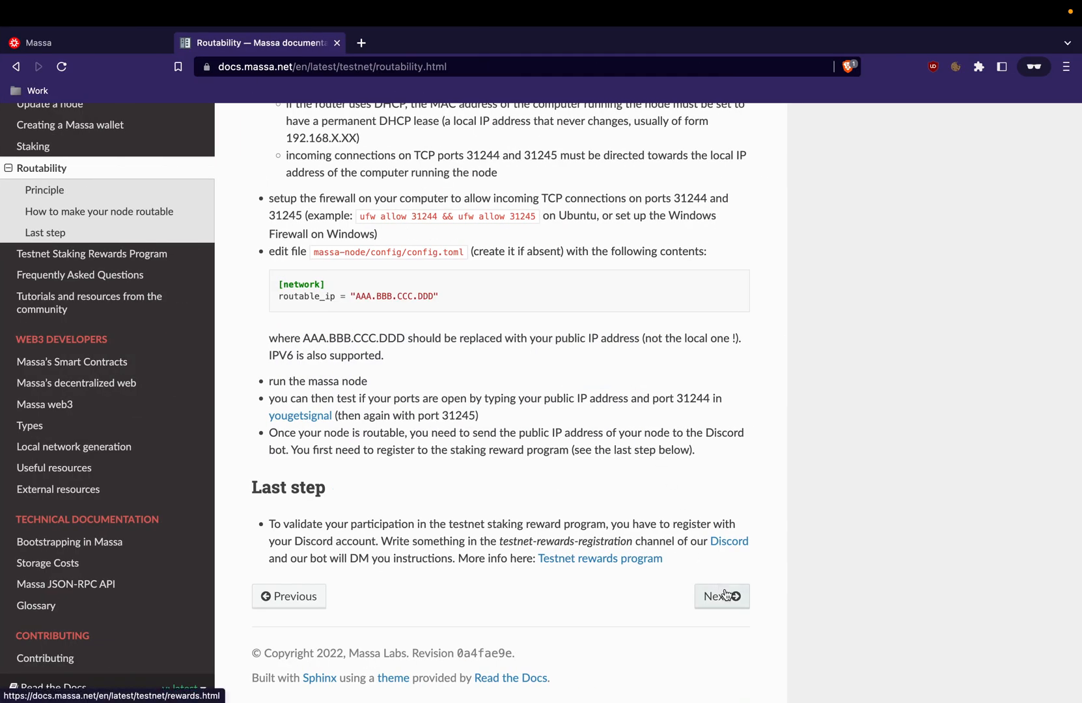
- Go to the Testnet Staking Rewards Program page and scroll through its overview
{"action": "left_click", "coordinate": [722, 596]}
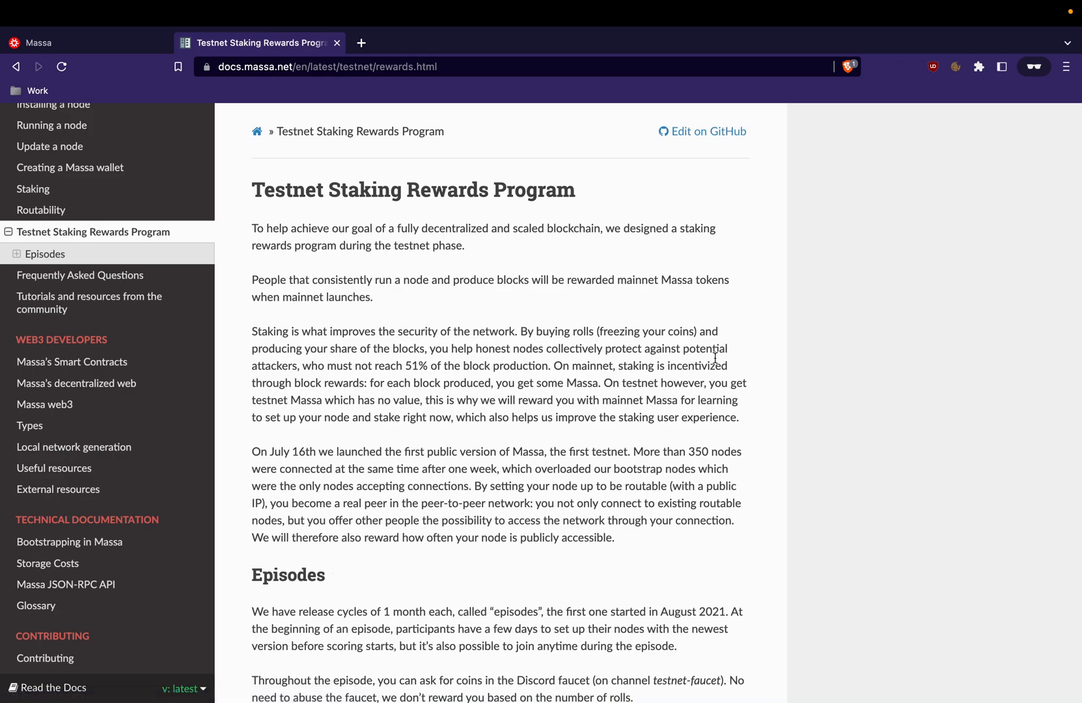
{"action": "scroll", "scroll_direction": "down", "scroll_amount": 3}
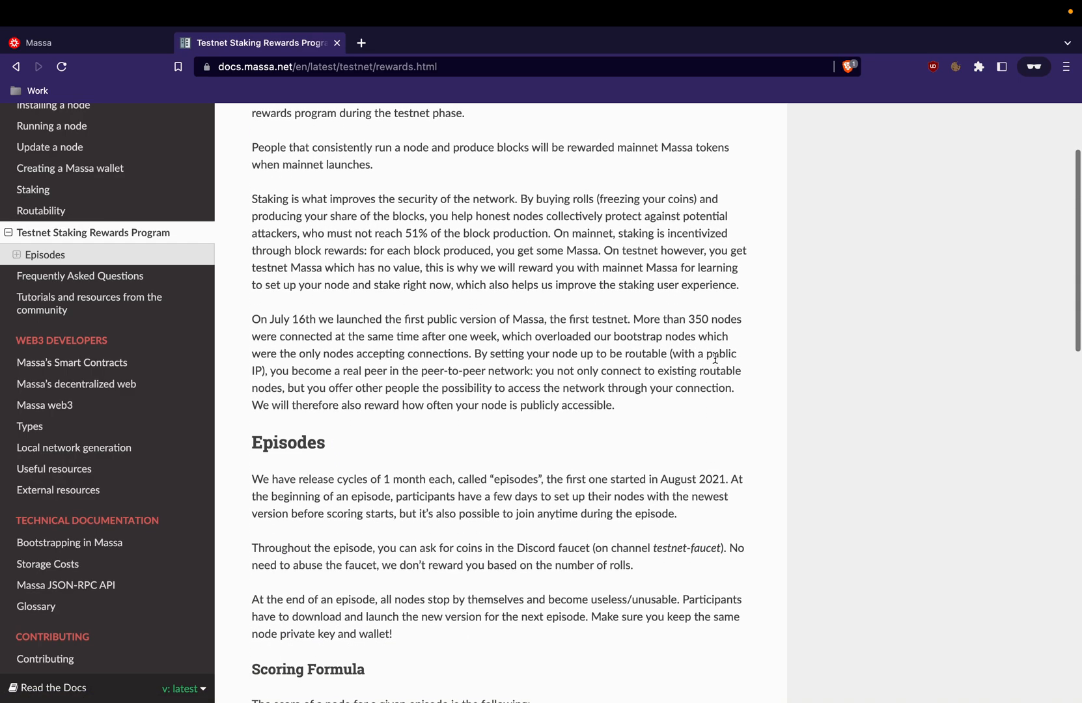
{"action": "scroll", "scroll_direction": "down", "scroll_amount": 3}
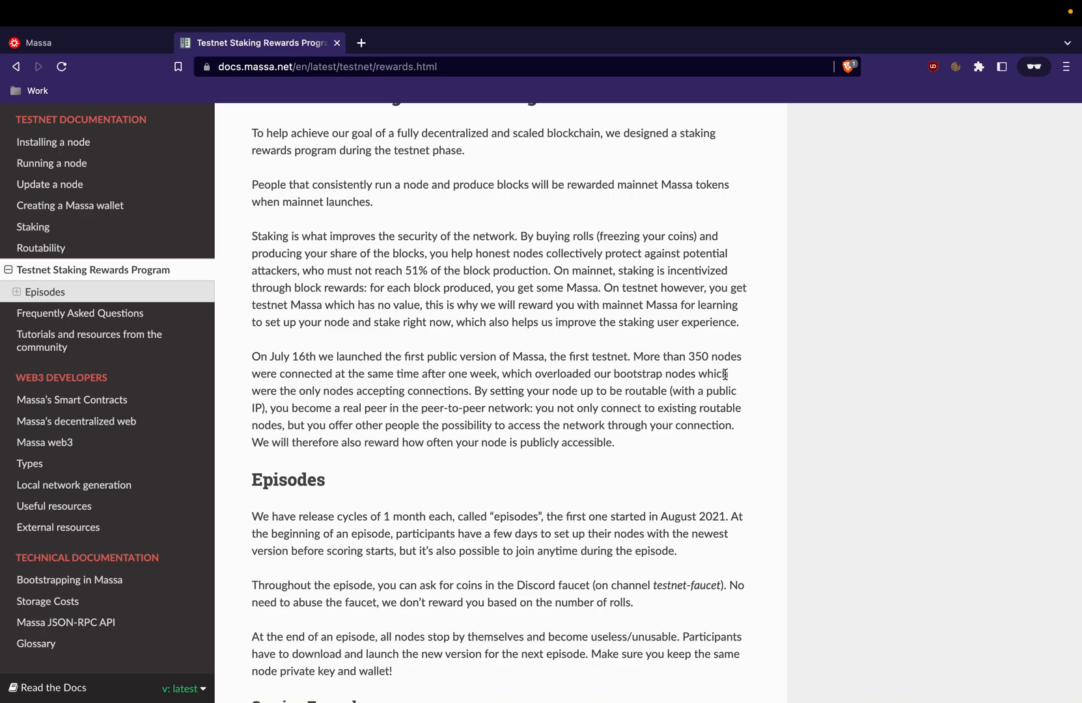
{"action": "mouse_move", "coordinate": [765, 406]}
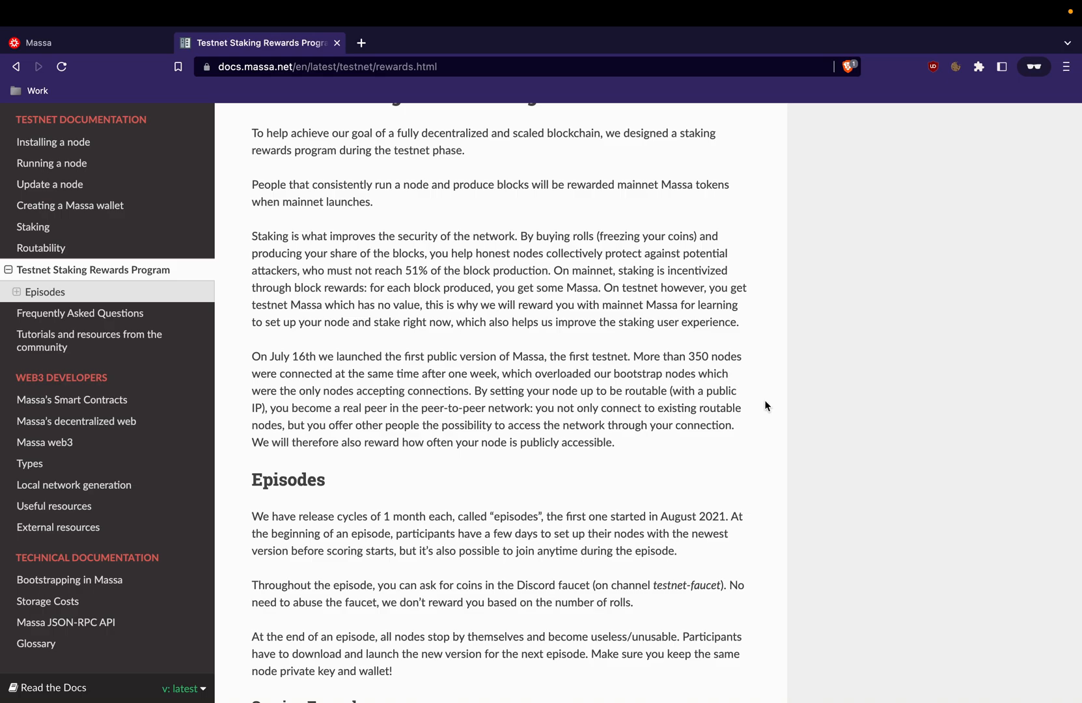
{"action": "scroll", "scroll_direction": "down", "scroll_amount": 3}
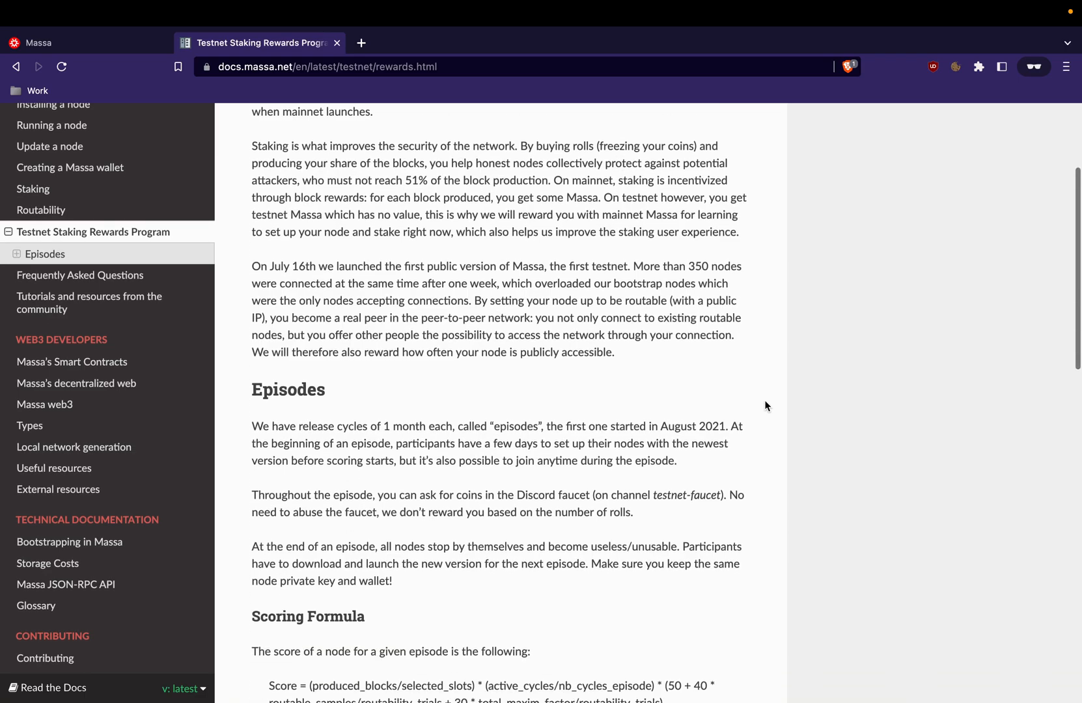
{"action": "scroll", "scroll_direction": "down", "scroll_amount": 3}
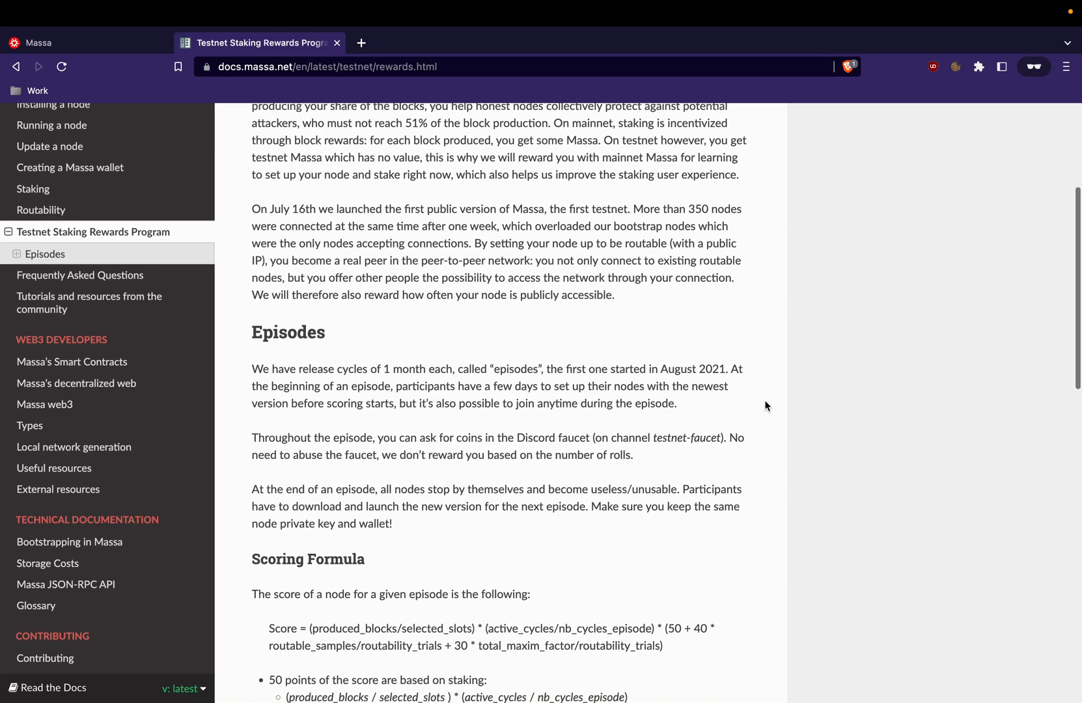
{"action": "scroll", "scroll_direction": "down", "scroll_amount": 3}
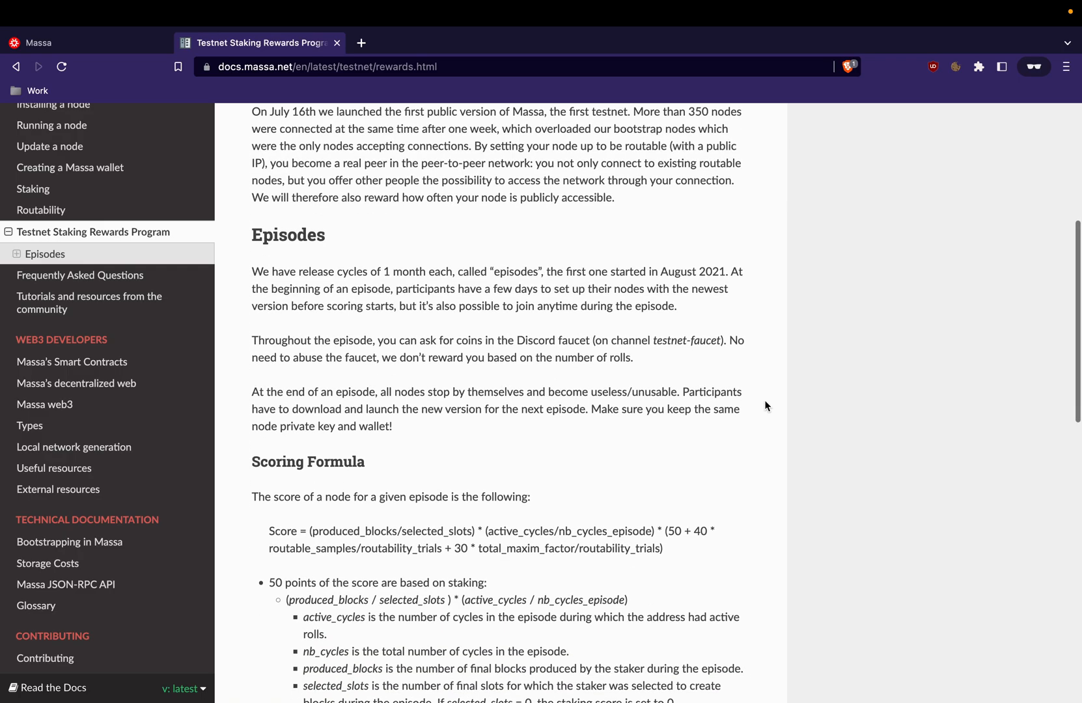
{"action": "scroll", "scroll_direction": "down", "scroll_amount": 3}
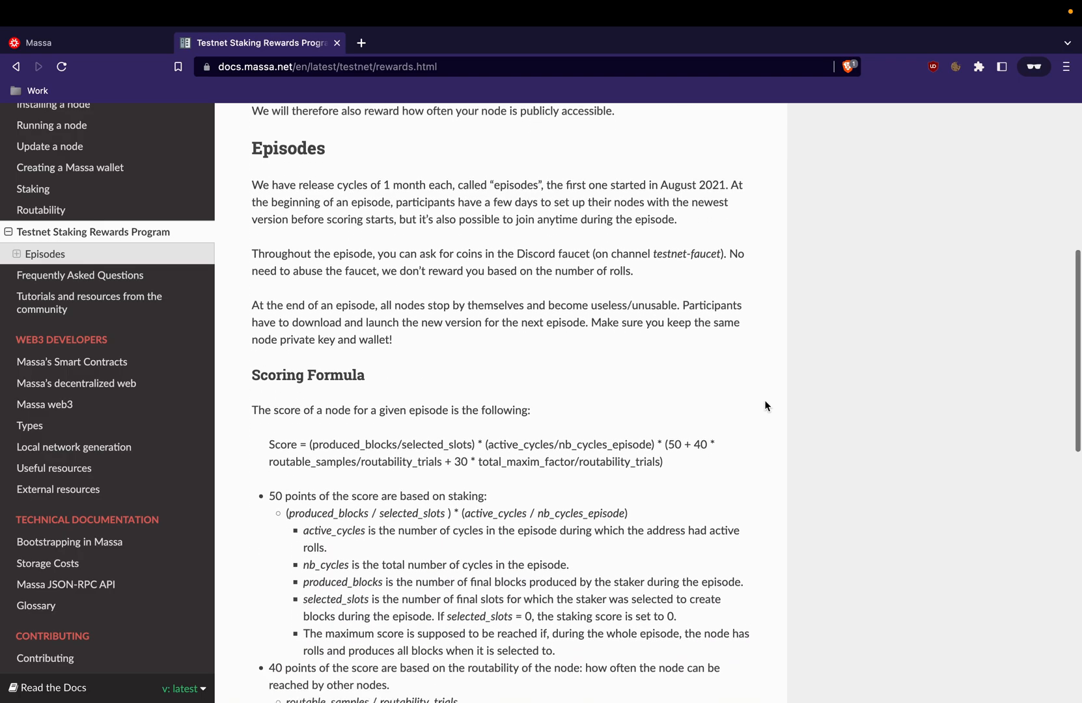
{"action": "scroll", "scroll_direction": "down", "scroll_amount": 3}
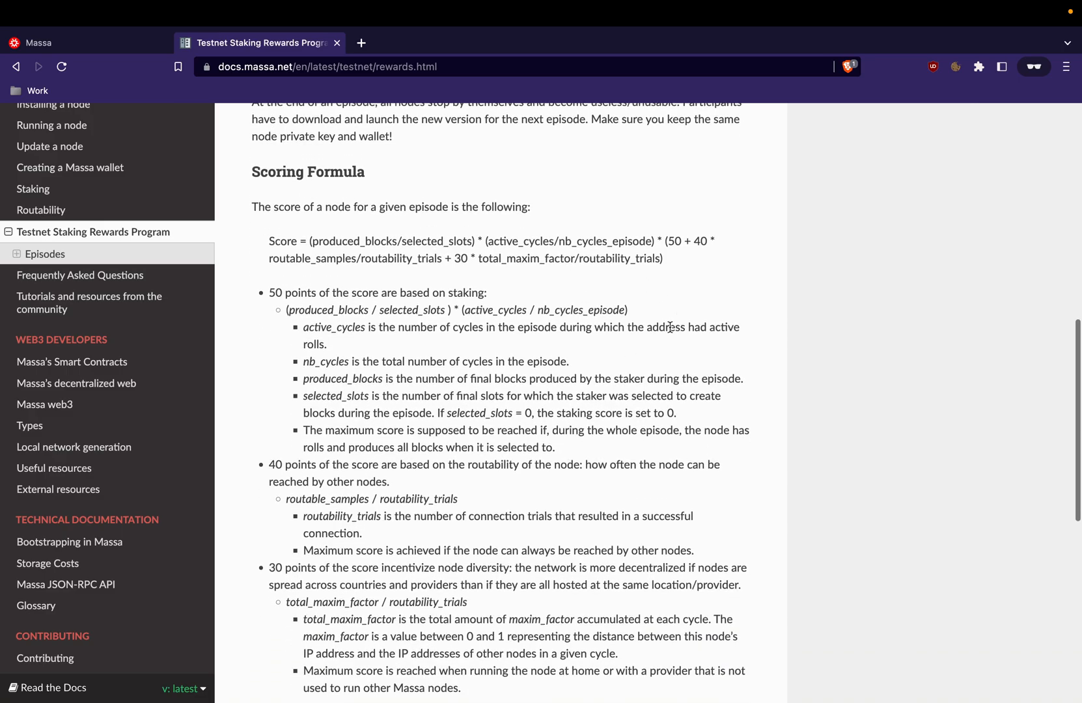
{"action": "scroll", "scroll_direction": "down", "scroll_amount": 3}
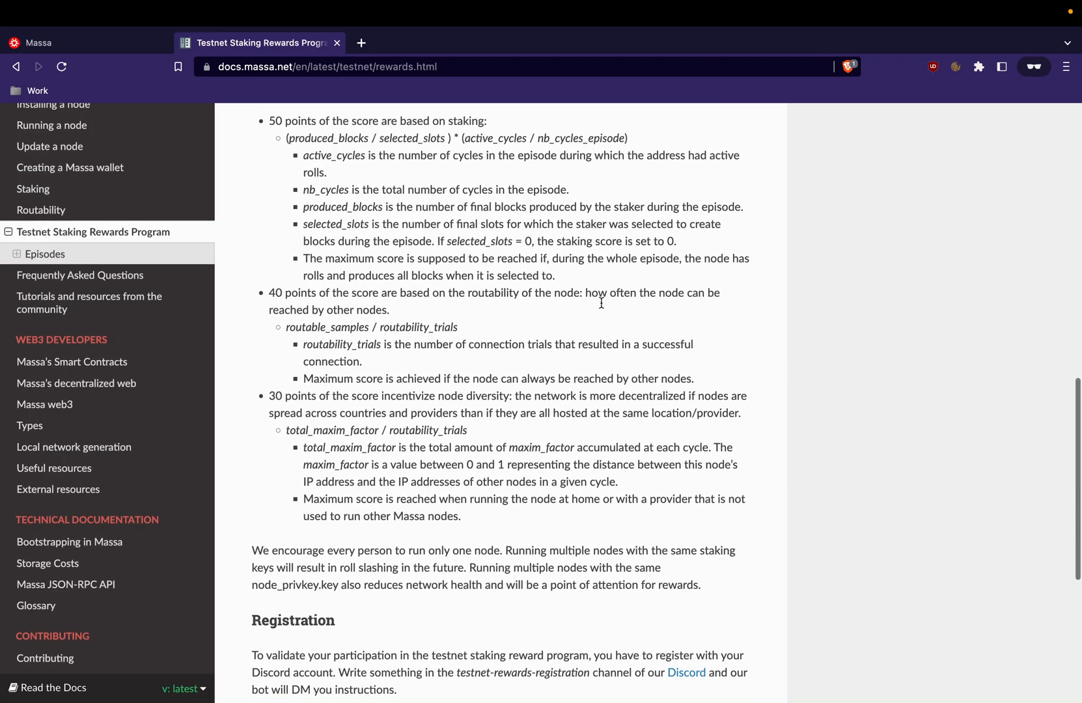
{"action": "mouse_move", "coordinate": [601, 308]}
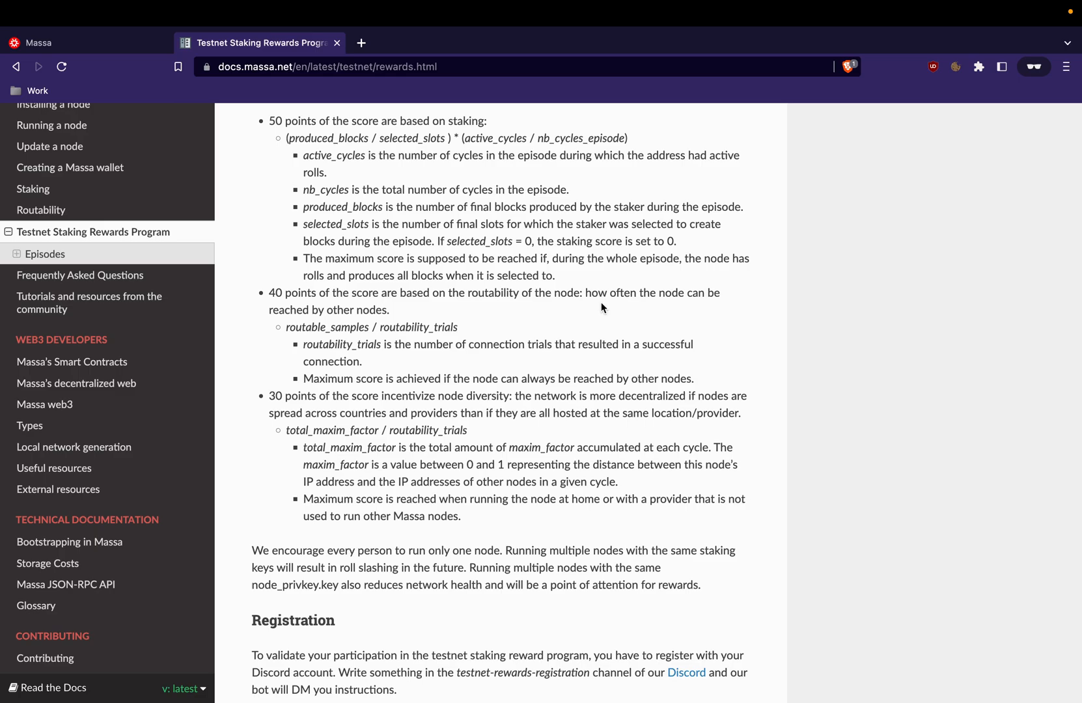
- Scroll to the Registration section and select the registration channel name
{"action": "scroll", "scroll_direction": "down", "scroll_amount": 3}
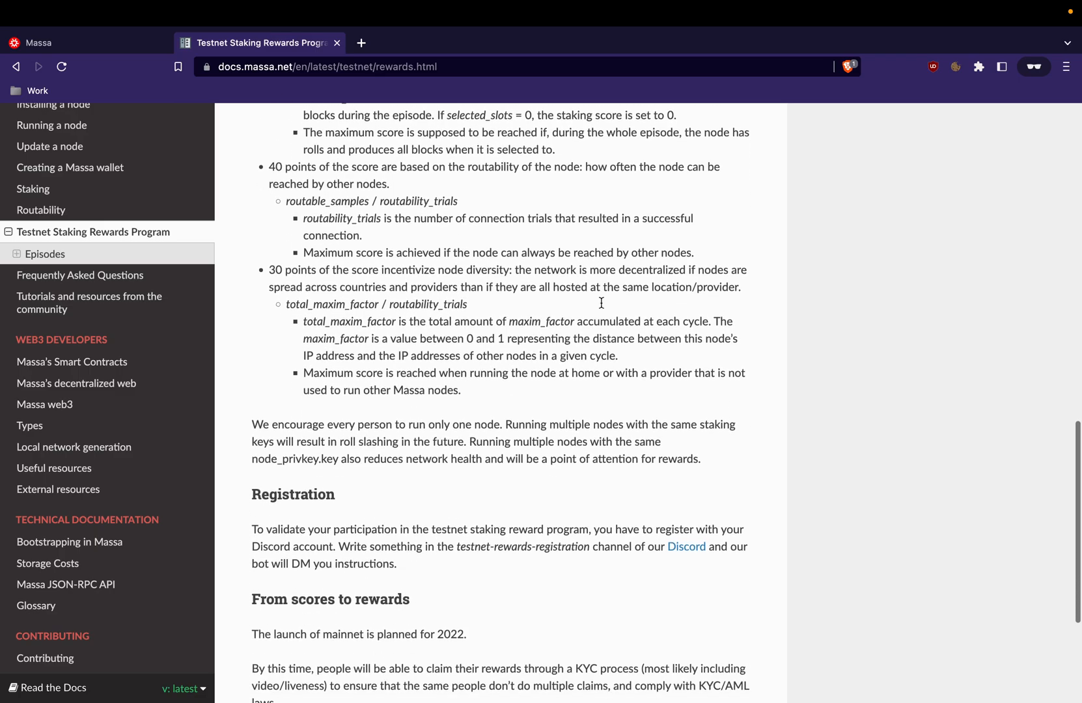
{"action": "scroll", "scroll_direction": "down", "scroll_amount": 3}
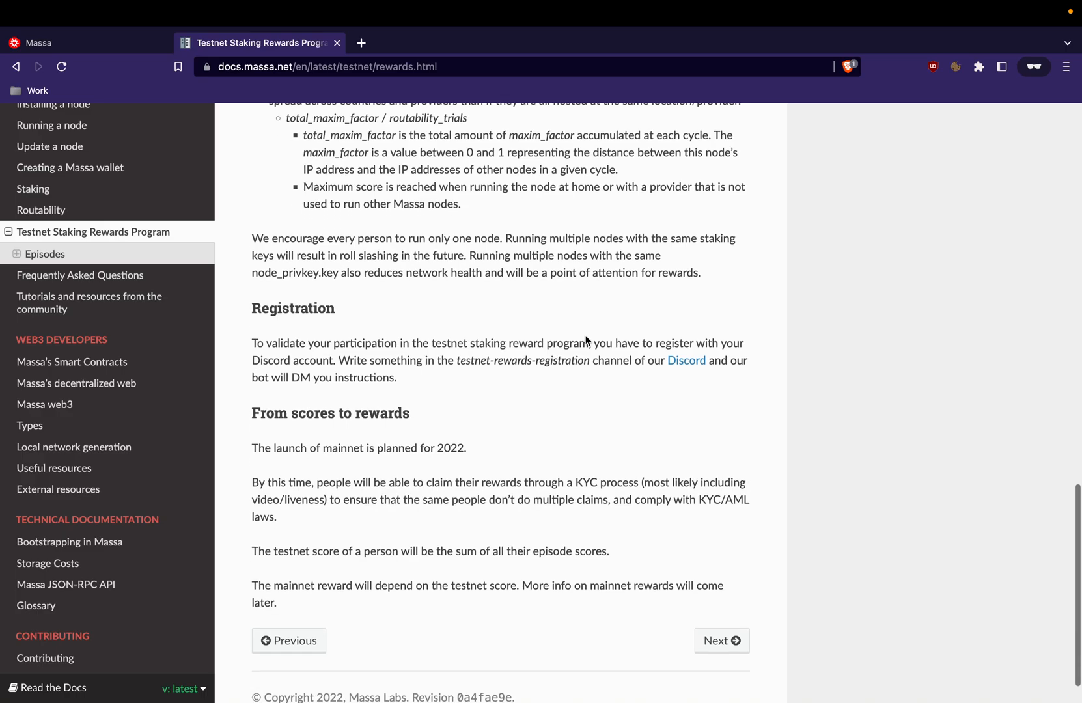
{"action": "scroll", "scroll_direction": "down", "scroll_amount": 3}
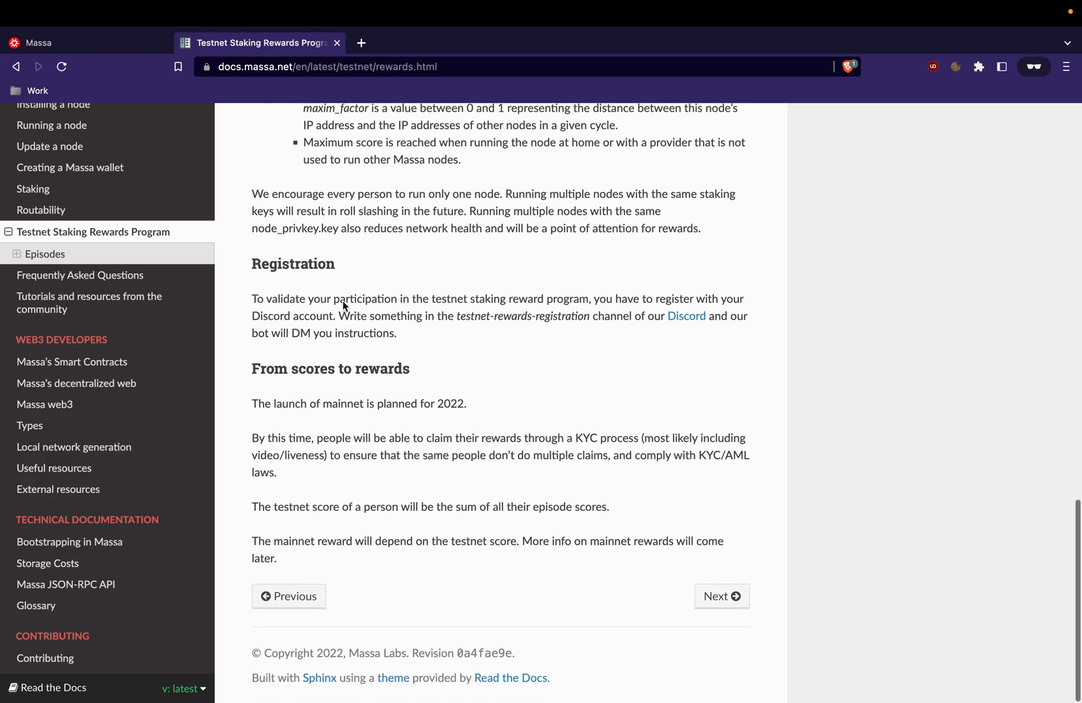
{"action": "mouse_move", "coordinate": [395, 308]}
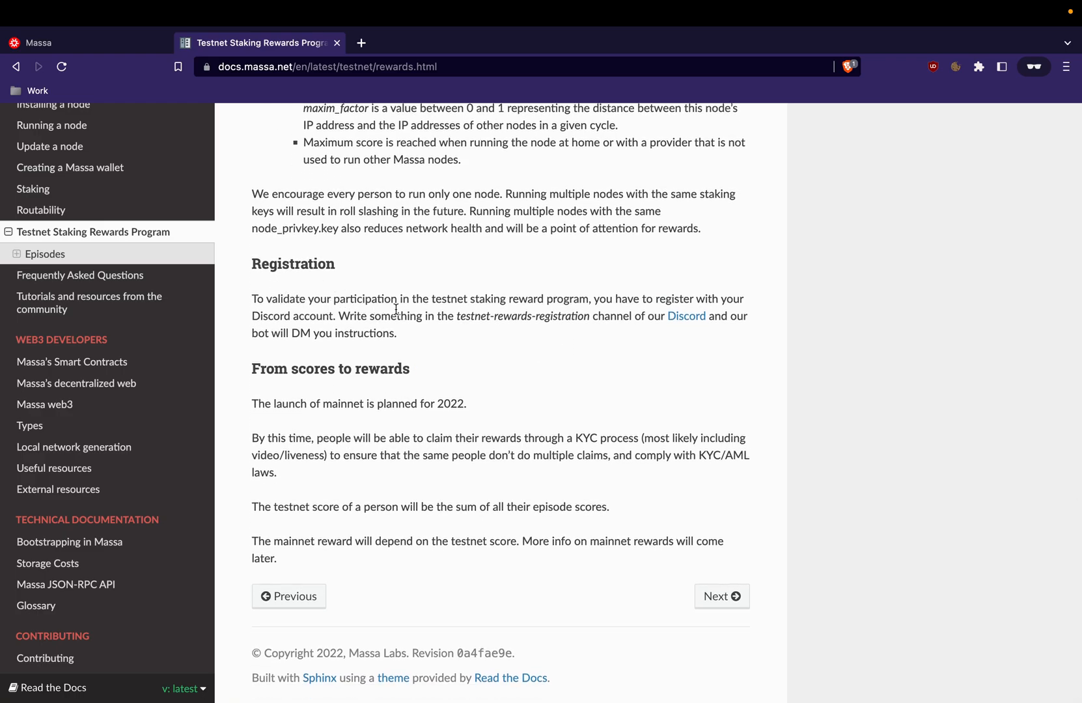
{"action": "mouse_move", "coordinate": [405, 282]}
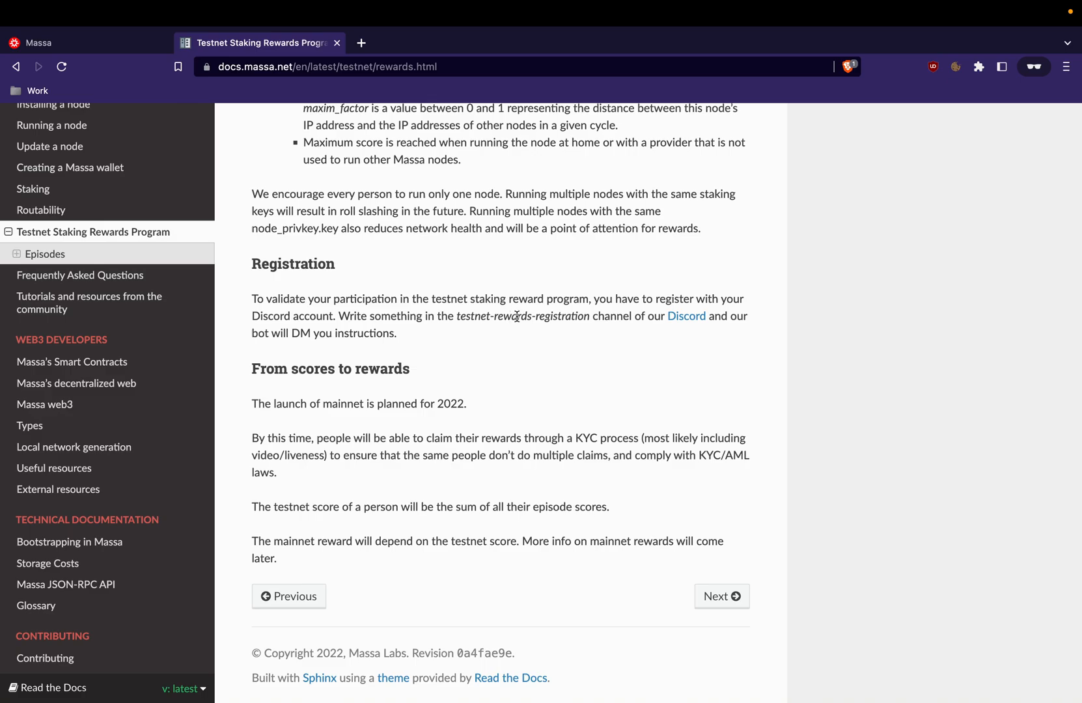
{"action": "double_click", "coordinate": [522, 316]}
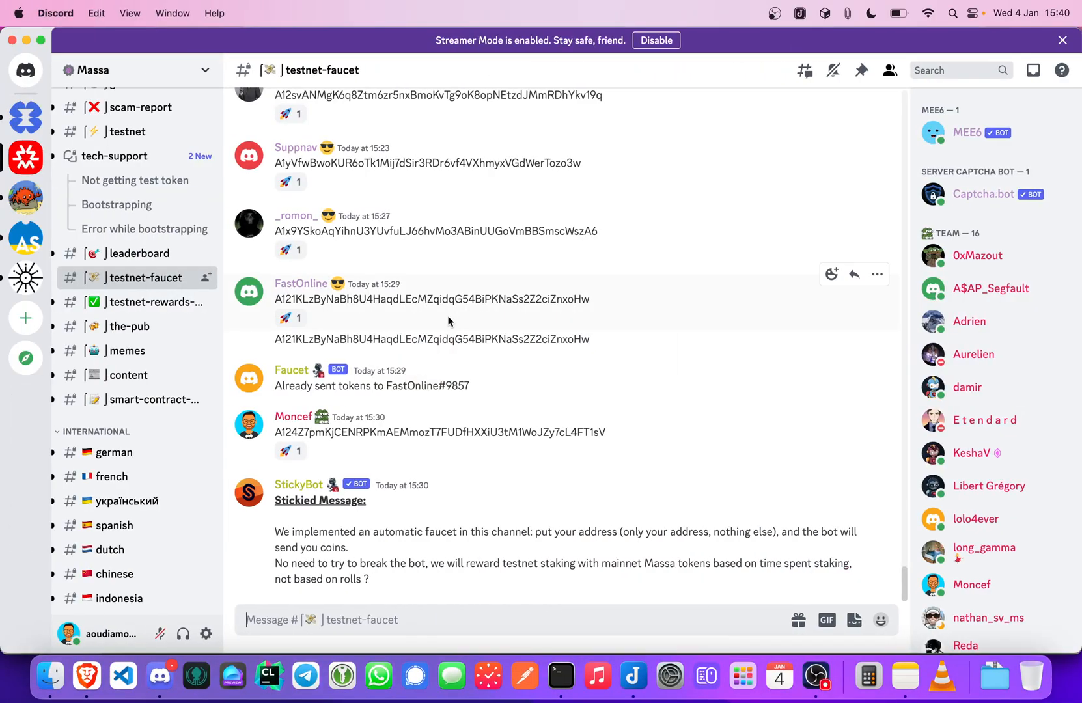
{"action": "mouse_move", "coordinate": [224, 350]}
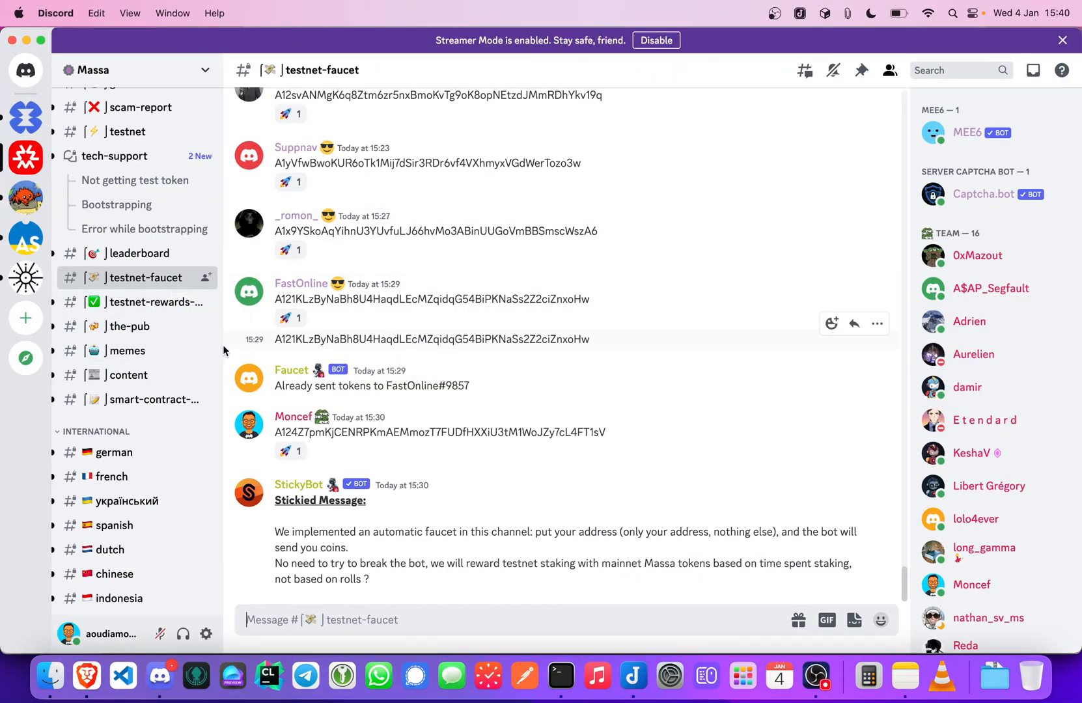
- Open the MassaBot direct message containing its registration instructions
{"action": "left_click", "coordinate": [145, 301]}
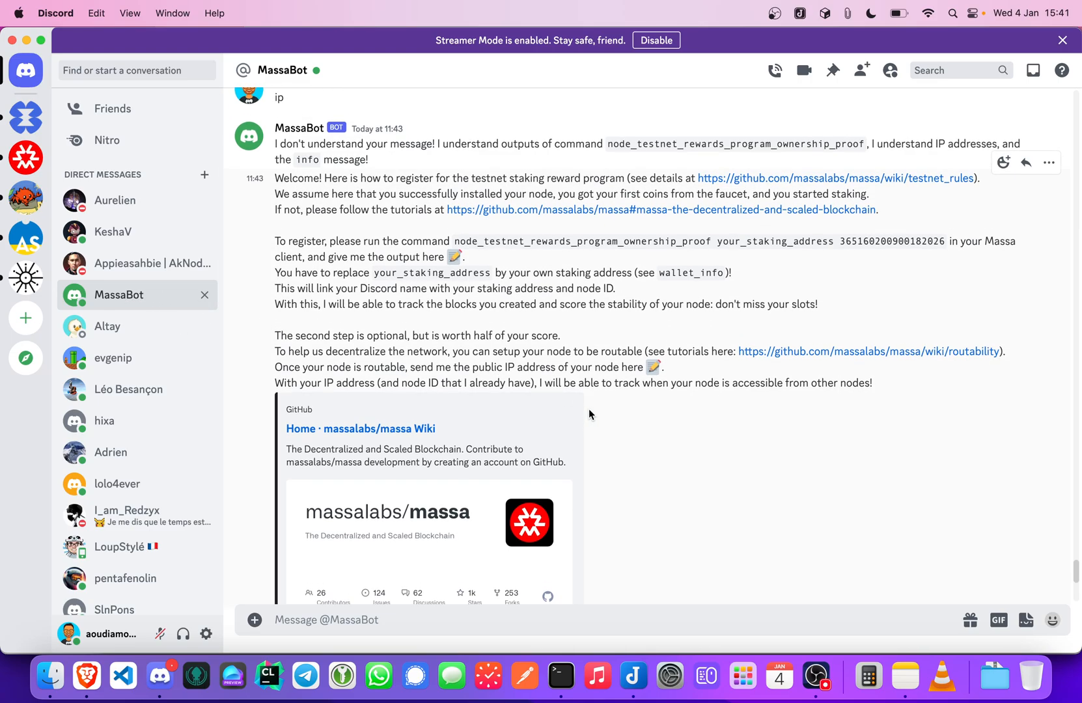
- Copy the node_testnet_rewards_program_ownership_proof command with Discord ID and return to massa-client
{"action": "scroll", "scroll_direction": "down", "scroll_amount": 3}
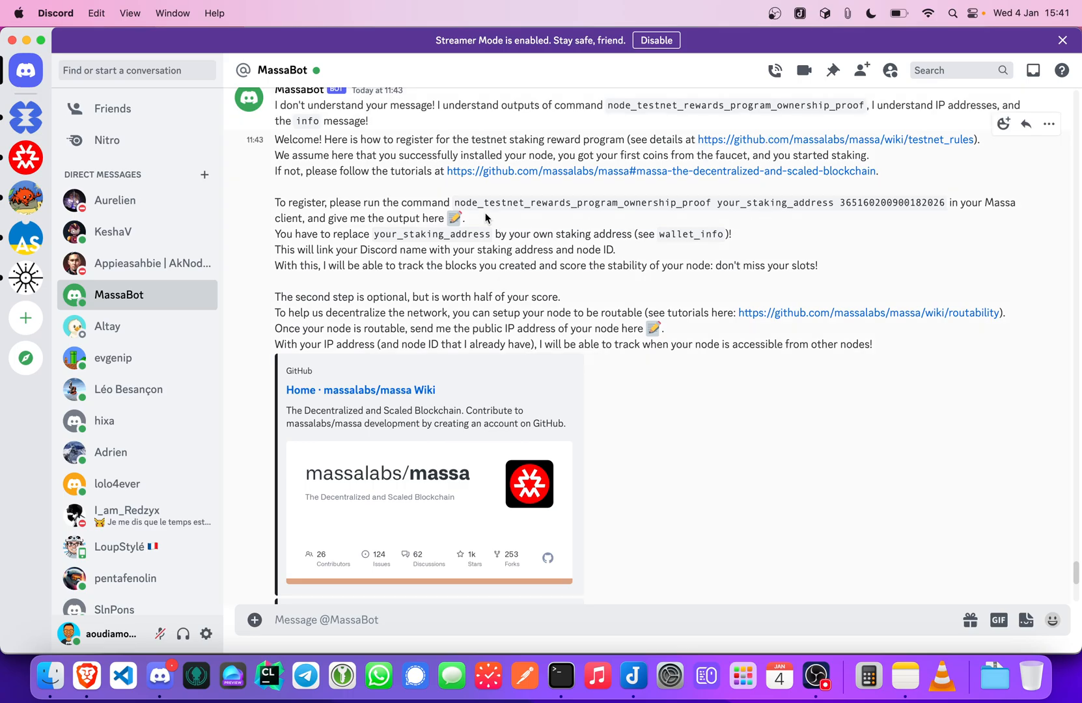
{"action": "scroll", "scroll_direction": "down", "scroll_amount": 3}
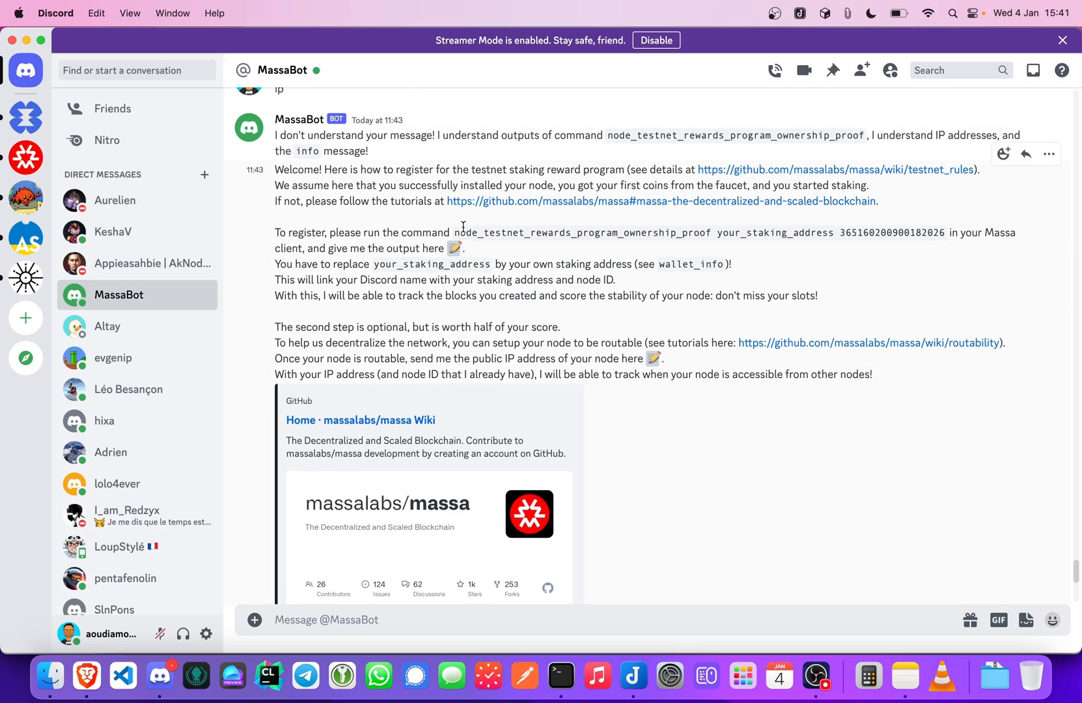
{"action": "left_click_drag", "start_coordinate": [456, 233], "coordinate": [699, 232]}
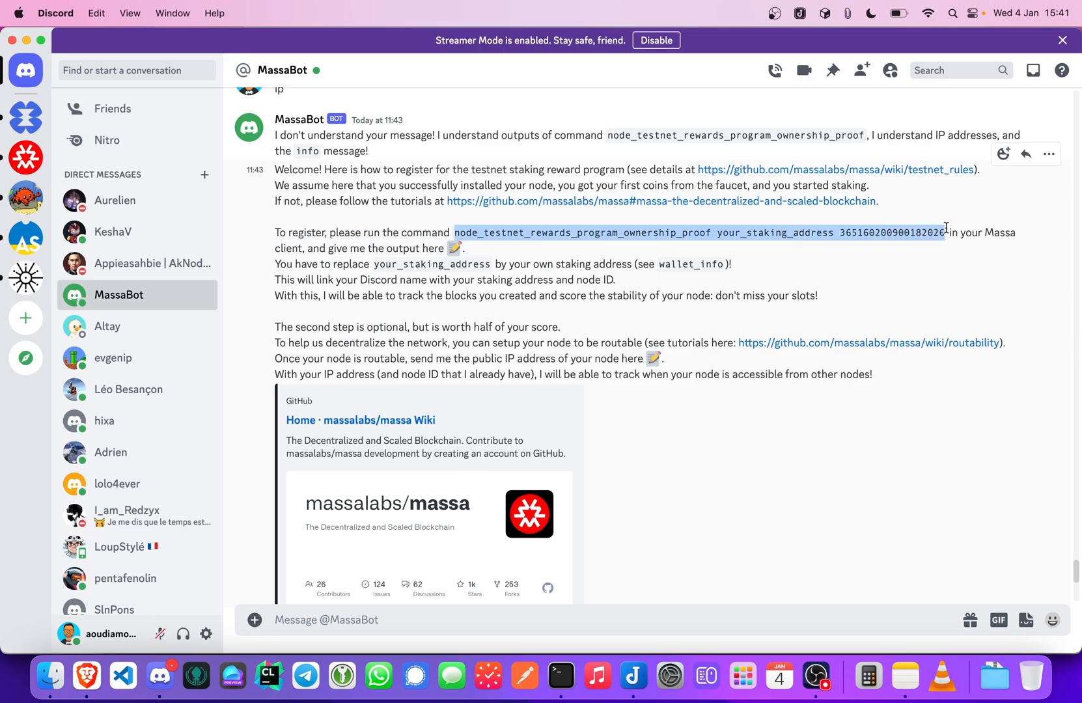
{"action": "mouse_move", "coordinate": [929, 296]}
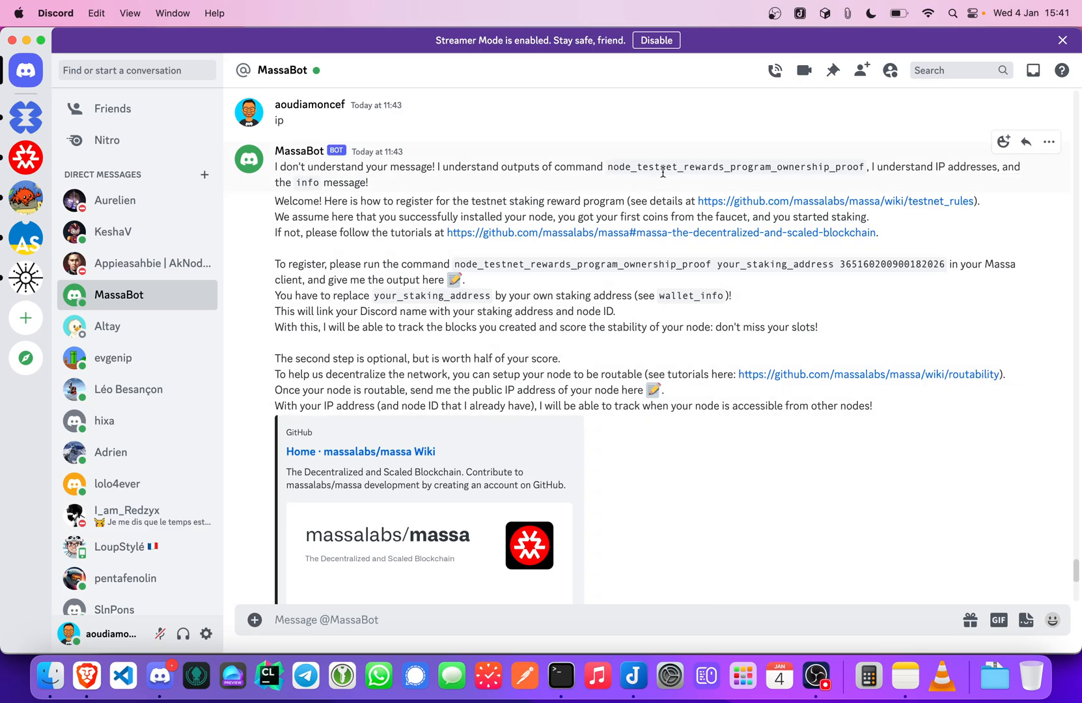
{"action": "key", "text": "cmd+tab"}
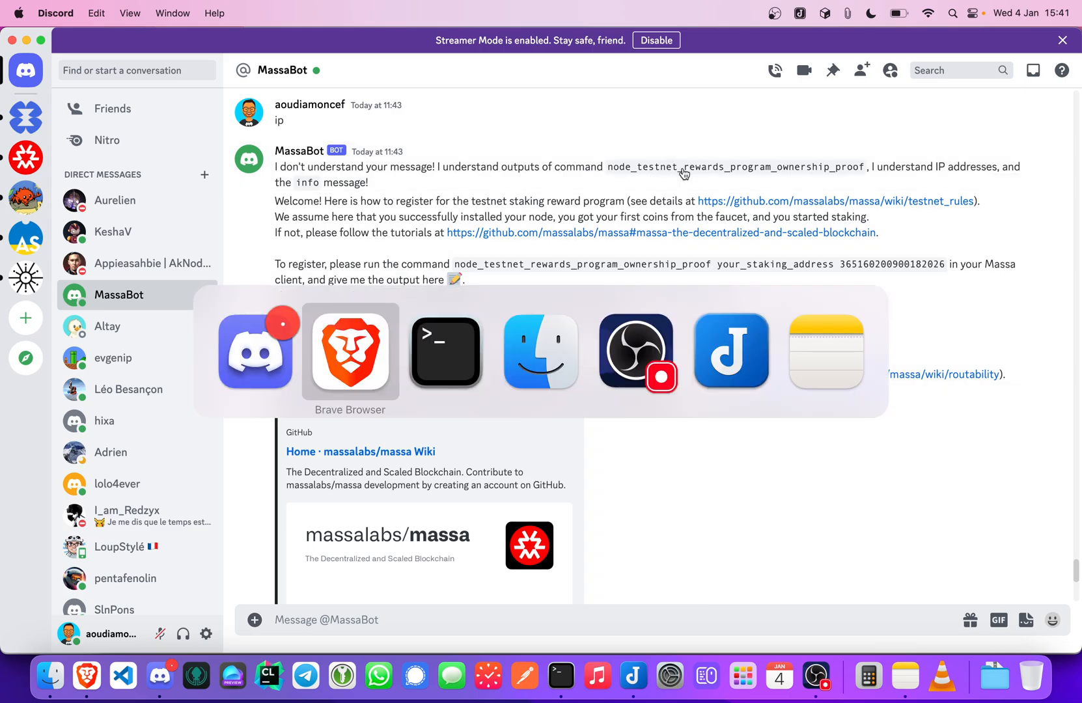
{"action": "left_click", "coordinate": [350, 351]}
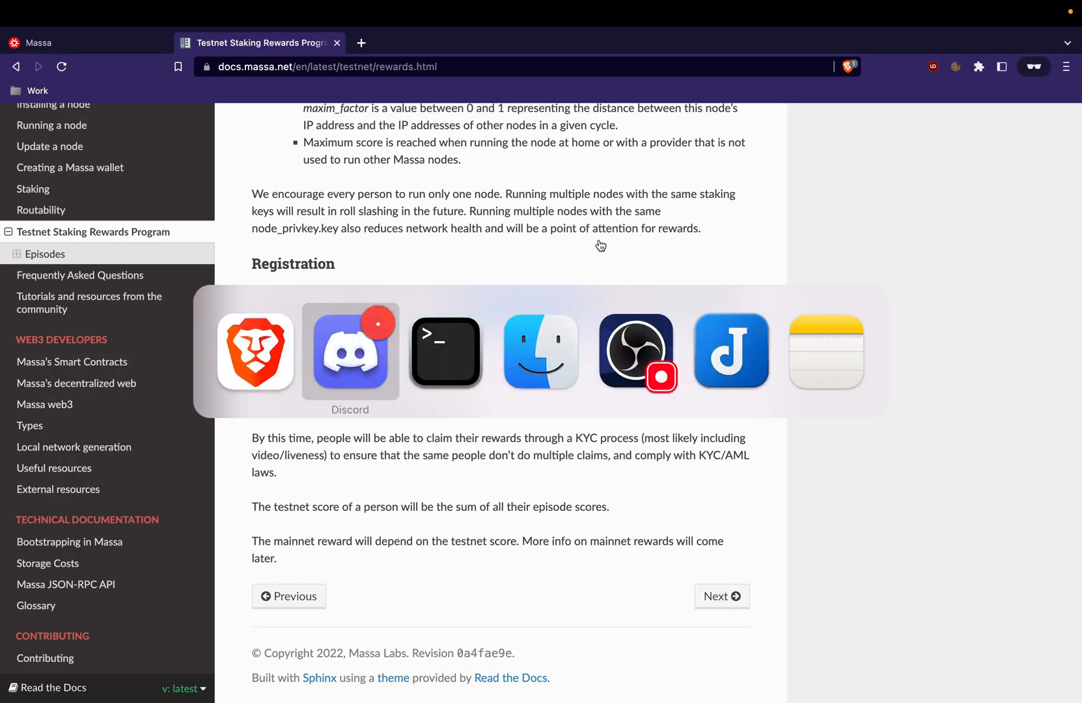
{"action": "mouse_move", "coordinate": [445, 350]}
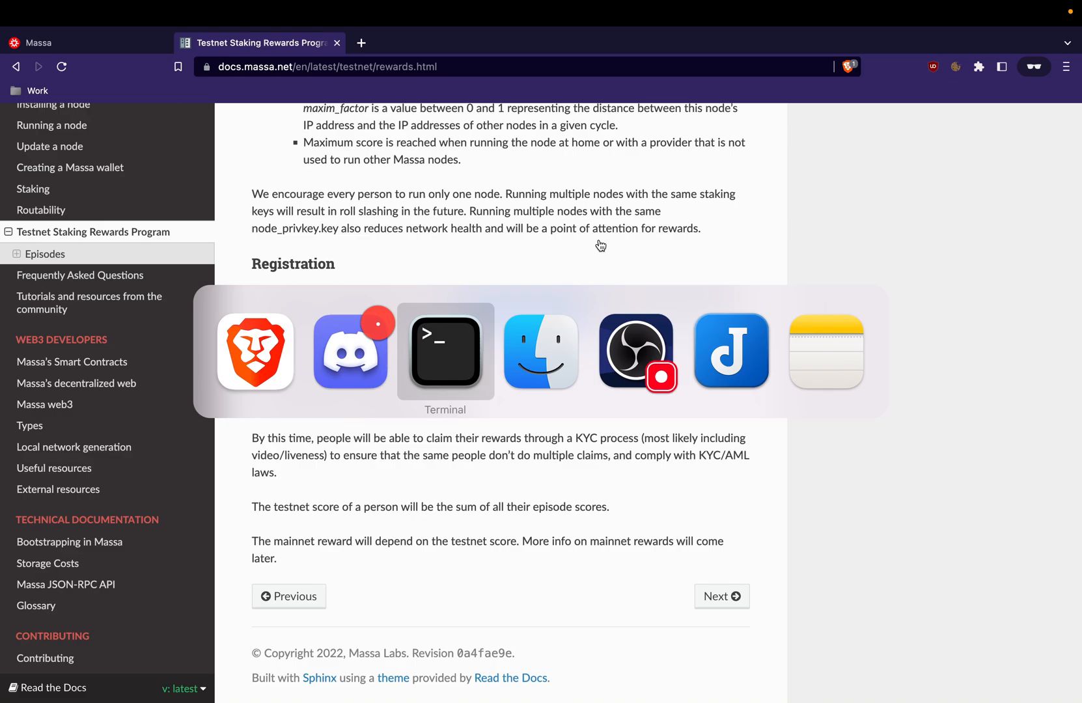
{"action": "left_click", "coordinate": [445, 352]}
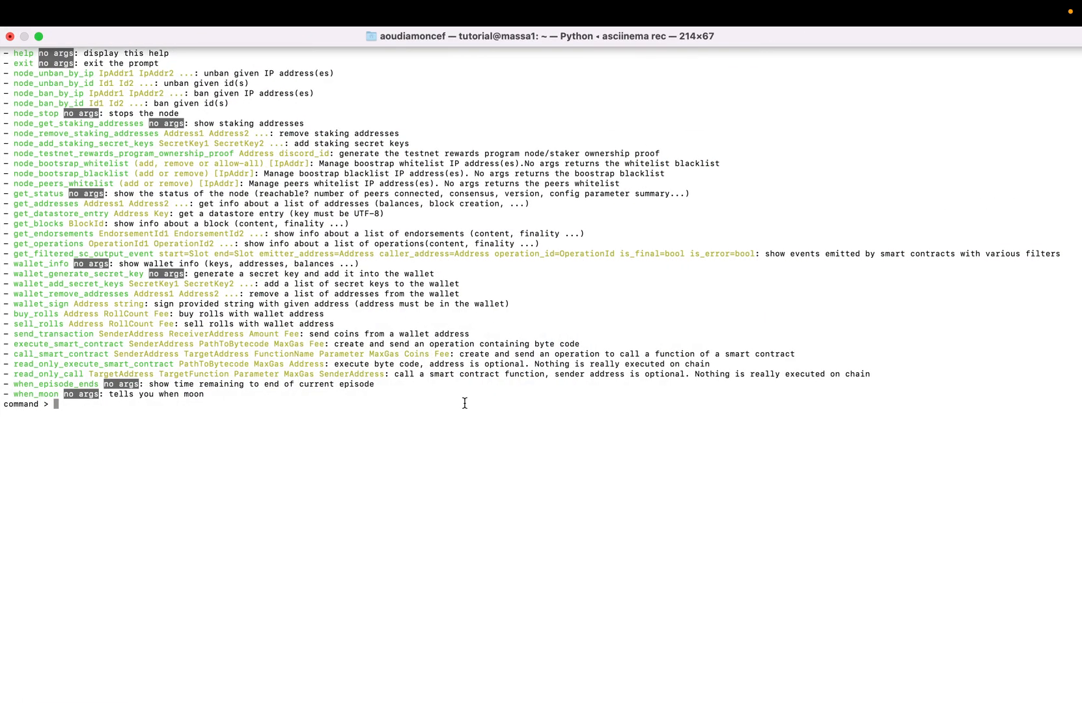
{"action": "mouse_move", "coordinate": [209, 245]}
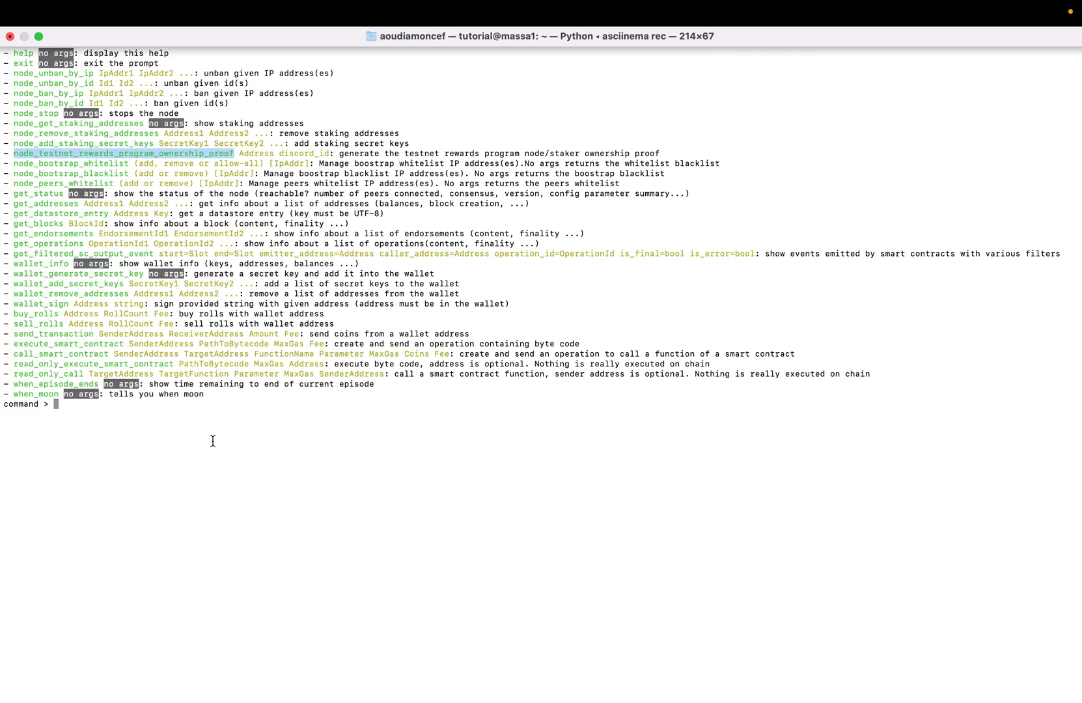
- Check the massa-client help and wallet info for the ownership proof command
{"action": "type", "text": "node_testnet_rewards_program_ownership_proof"}
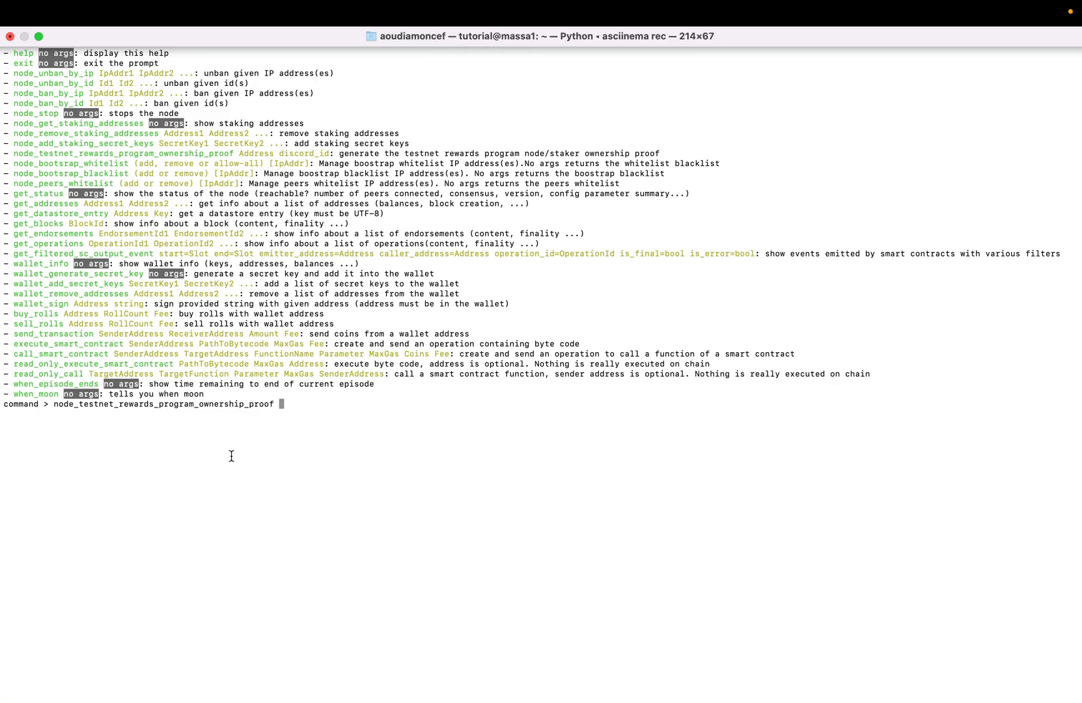
{"action": "type", "text": "help"}
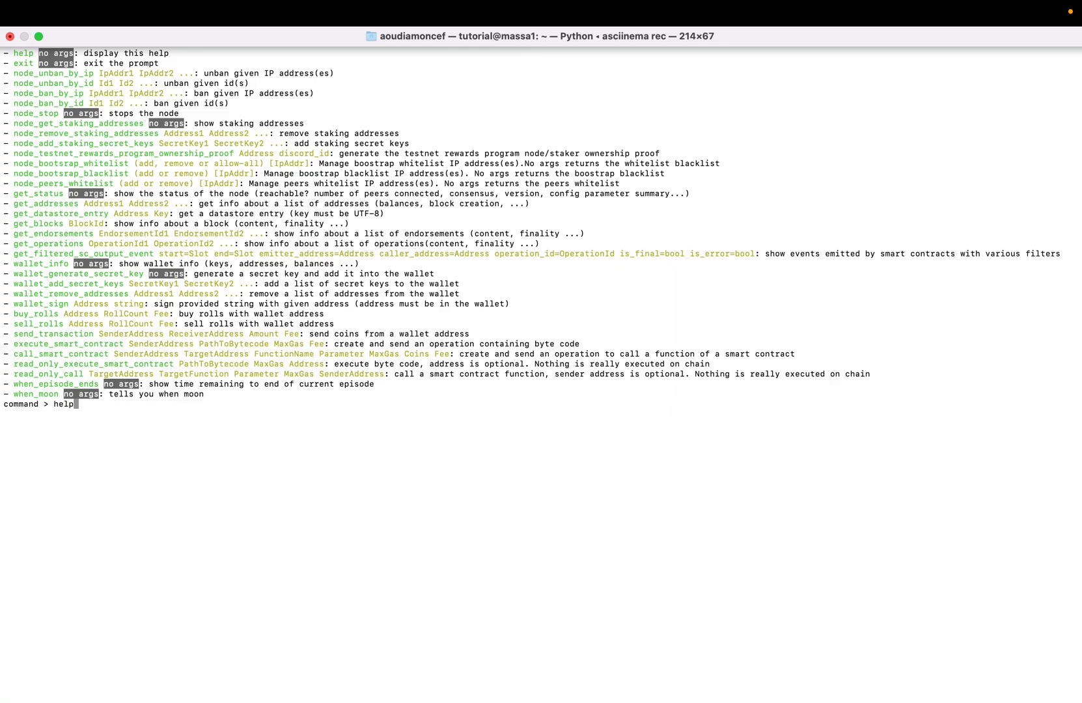
{"action": "type", "text": "w"}
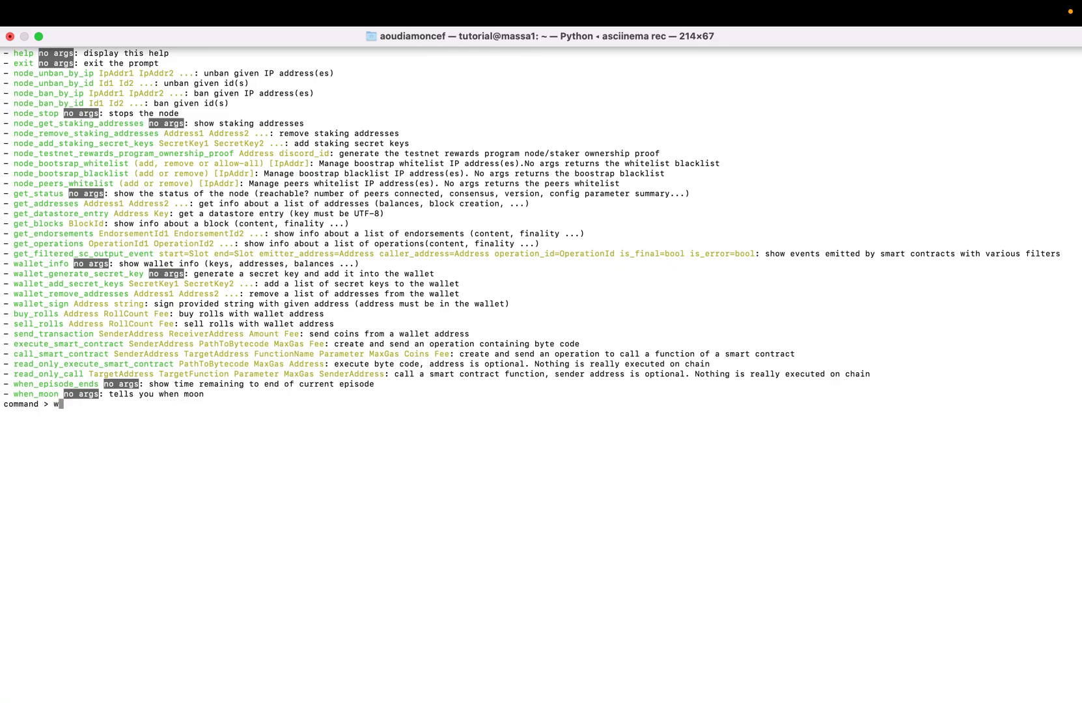
{"action": "type", "text": "allet_info"}
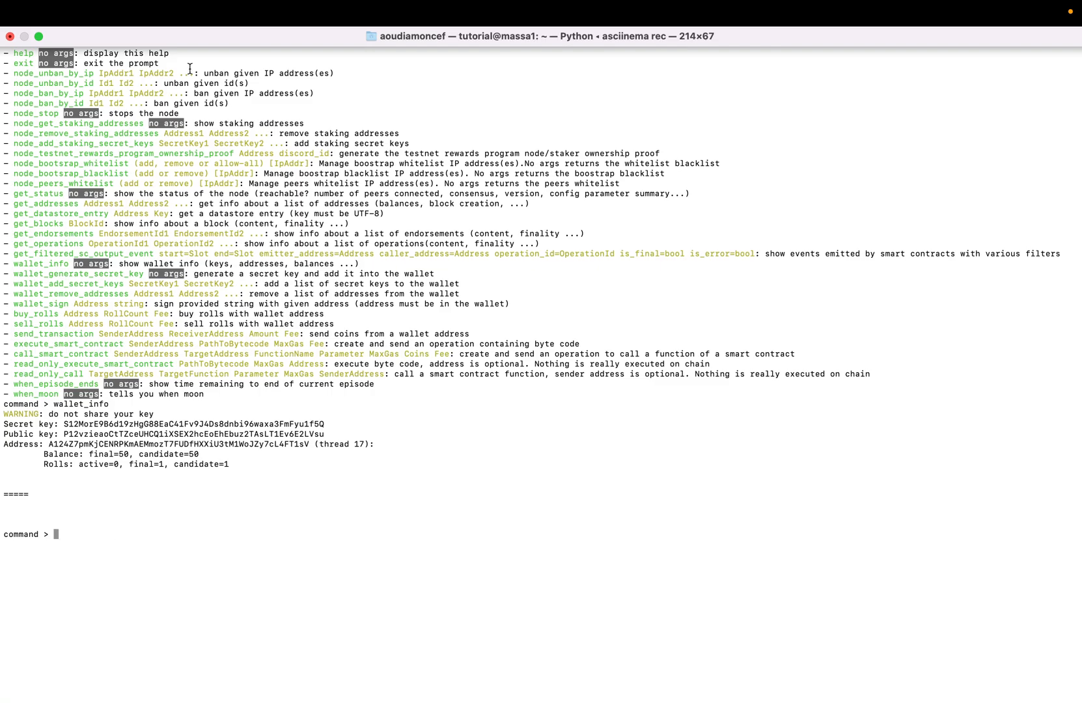
{"action": "type", "text": "node_testnet_rewards_program_ownership_proof"}
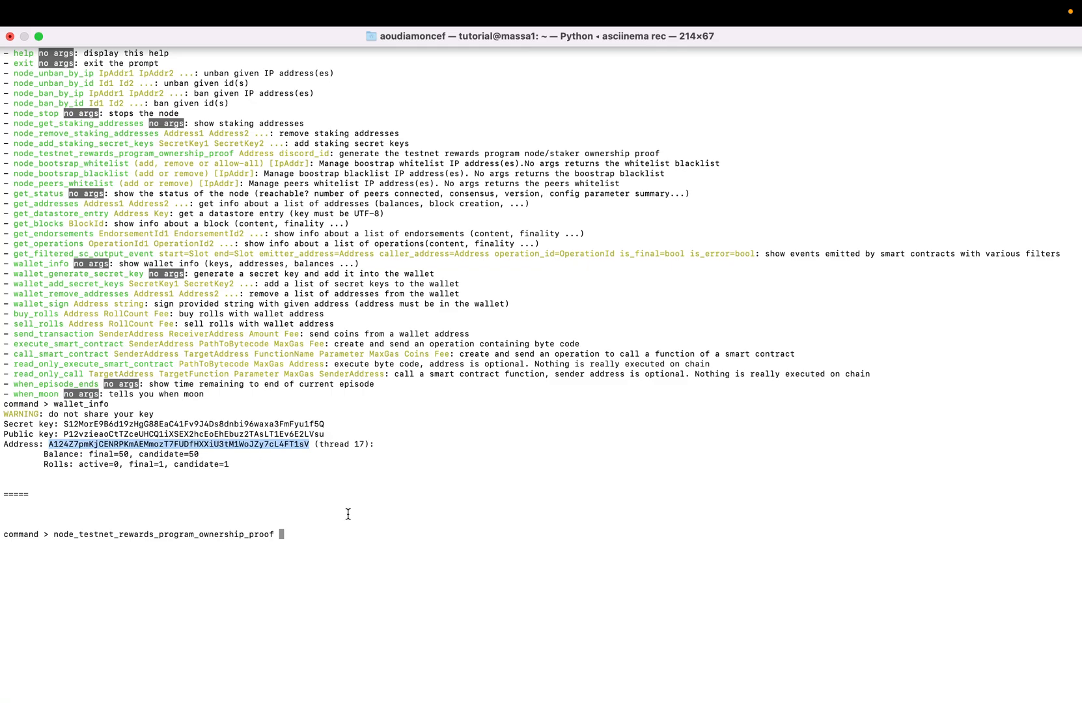
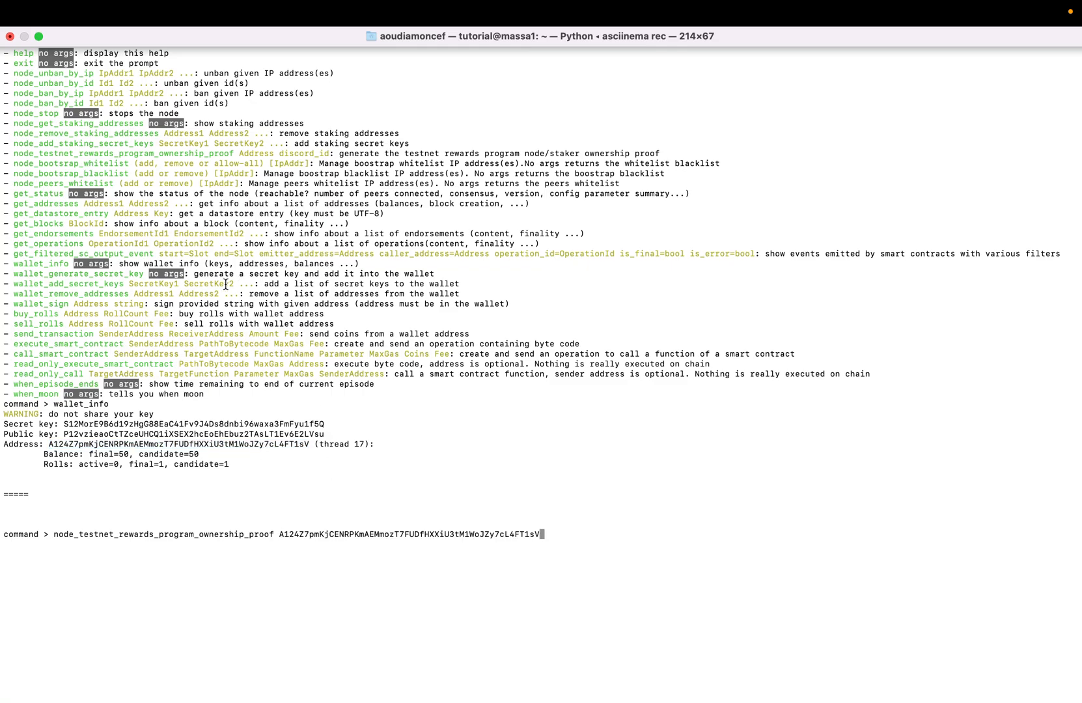
{"action": "mouse_move", "coordinate": [154, 164]}
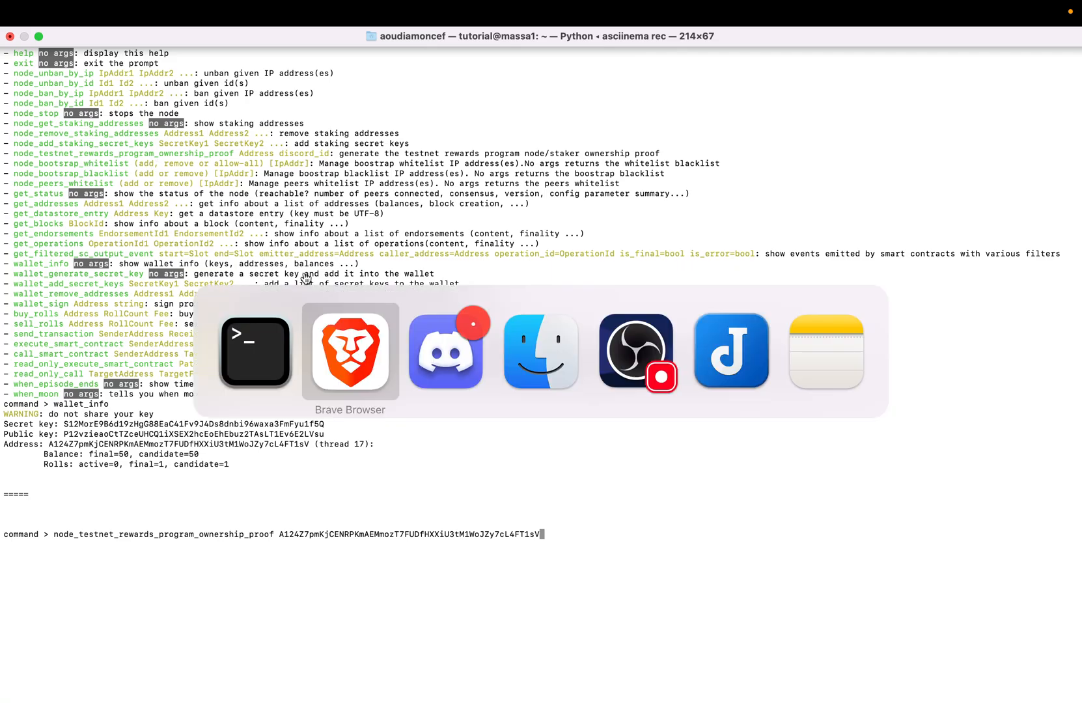
{"action": "left_click", "coordinate": [446, 352]}
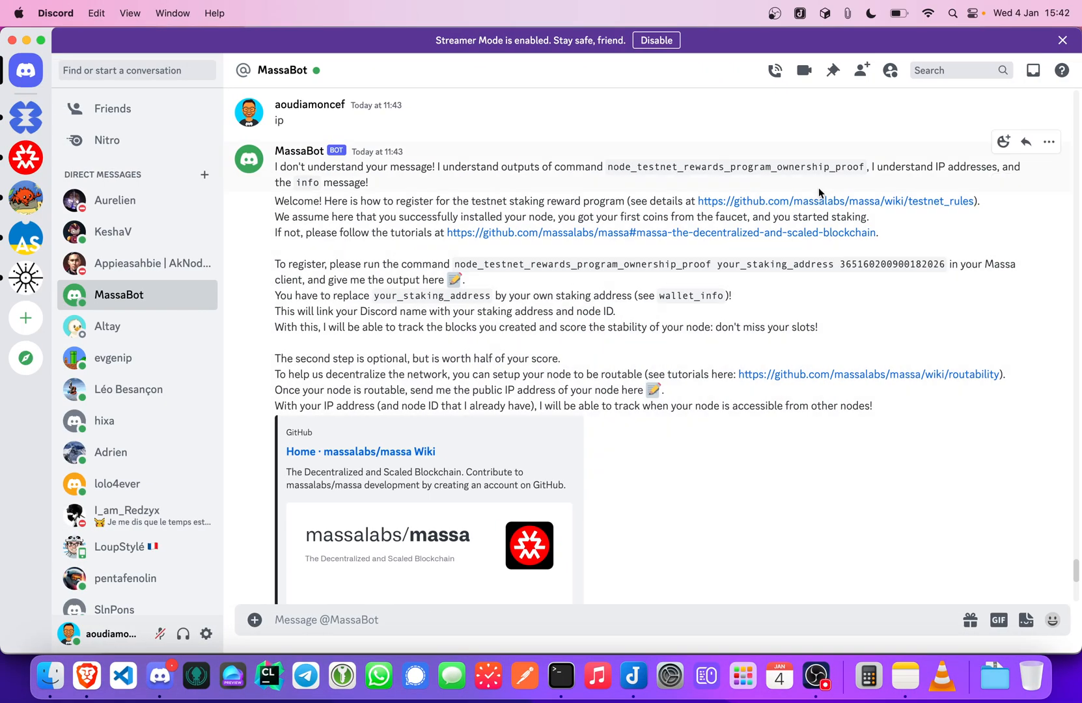
{"action": "double_click", "coordinate": [892, 264]}
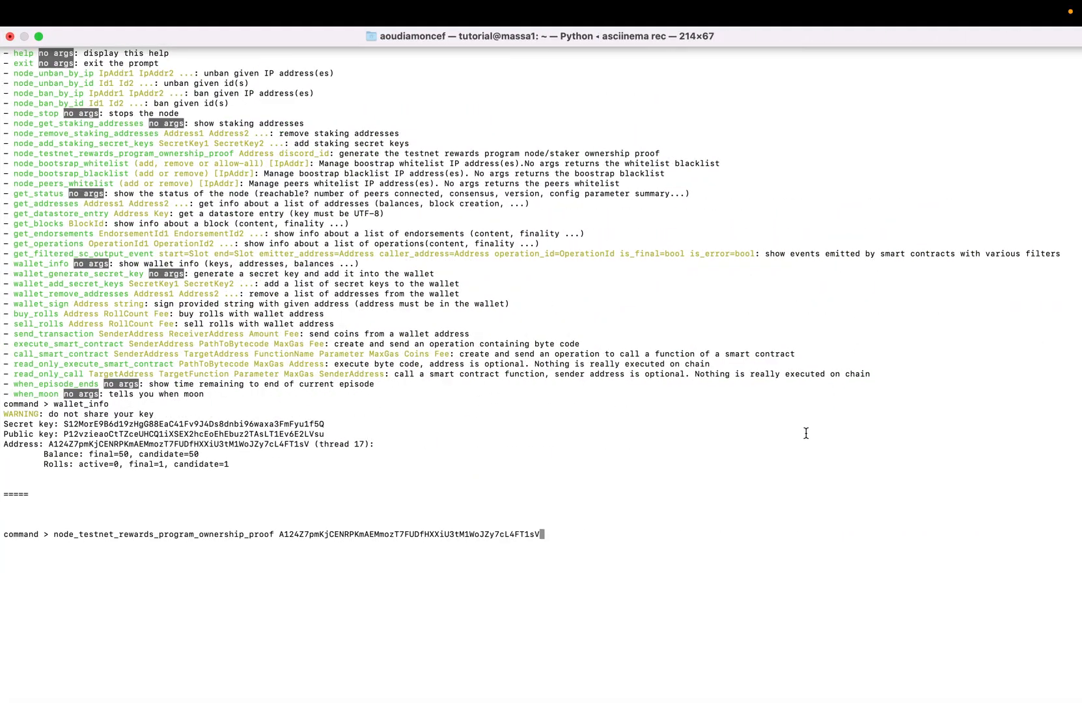
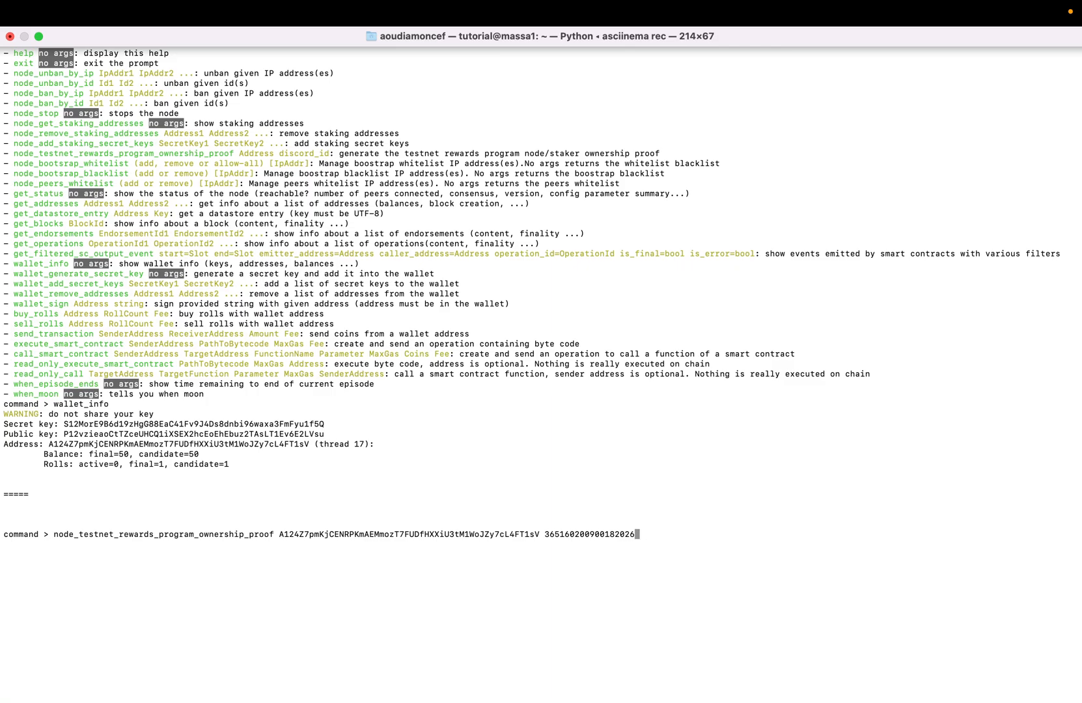
{"action": "key", "text": "enter"}
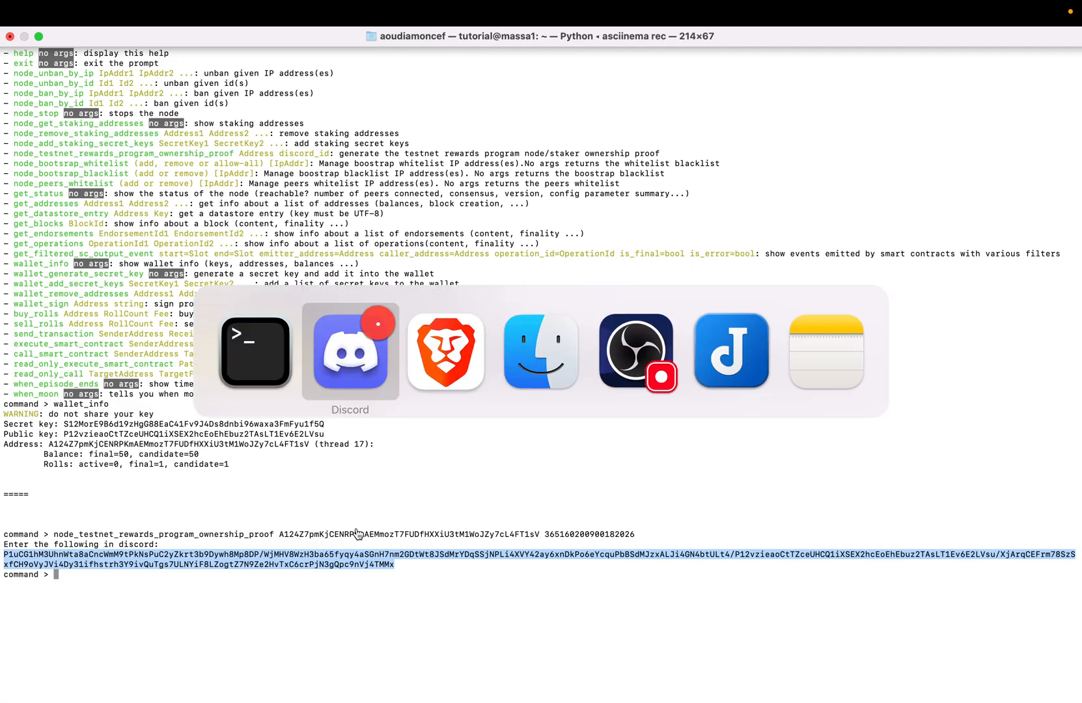
- Post the ownership proof to MassaBot in Discord to link the node ID and staking address
{"action": "left_click", "coordinate": [349, 348]}
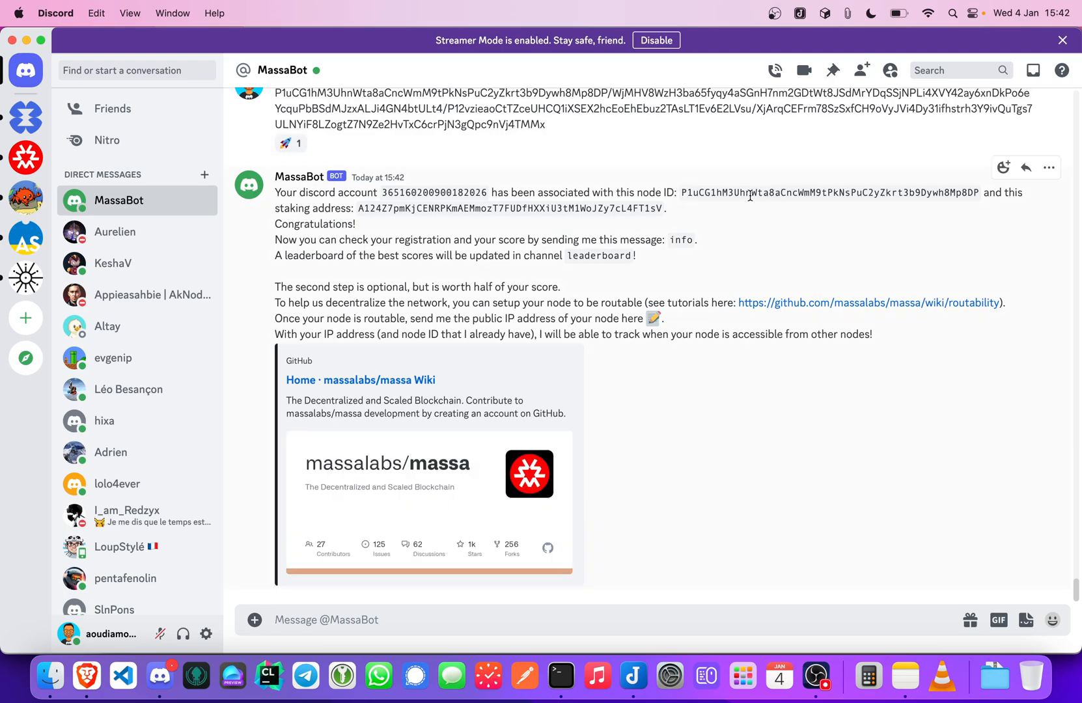
{"action": "mouse_move", "coordinate": [887, 190]}
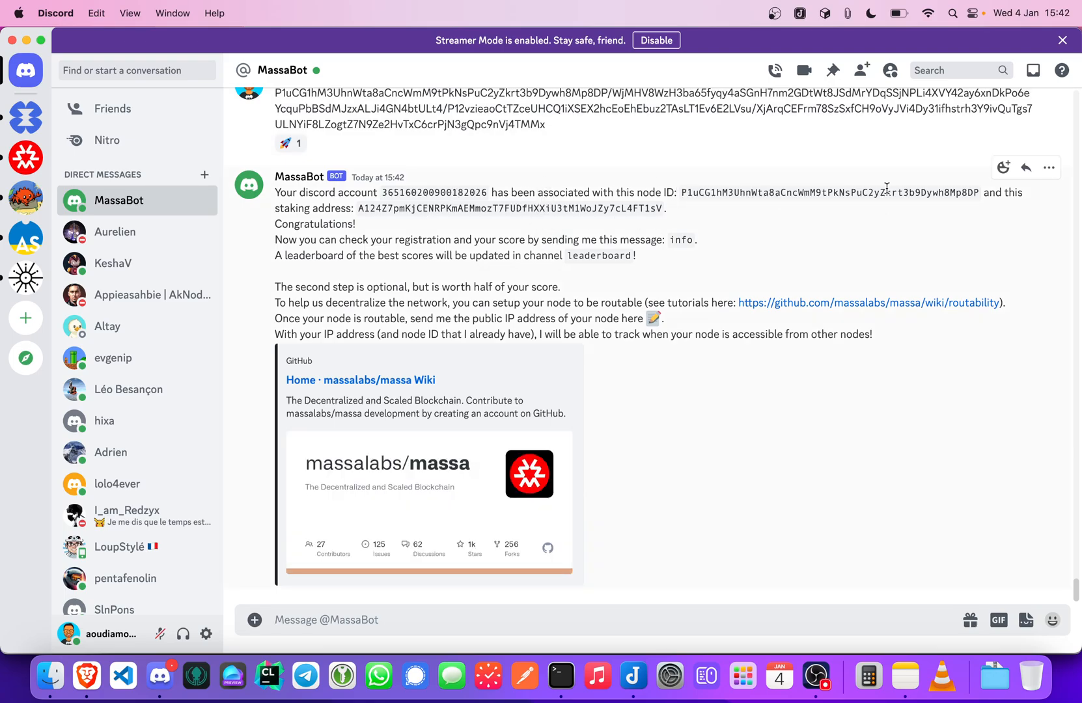
{"action": "mouse_move", "coordinate": [569, 219]}
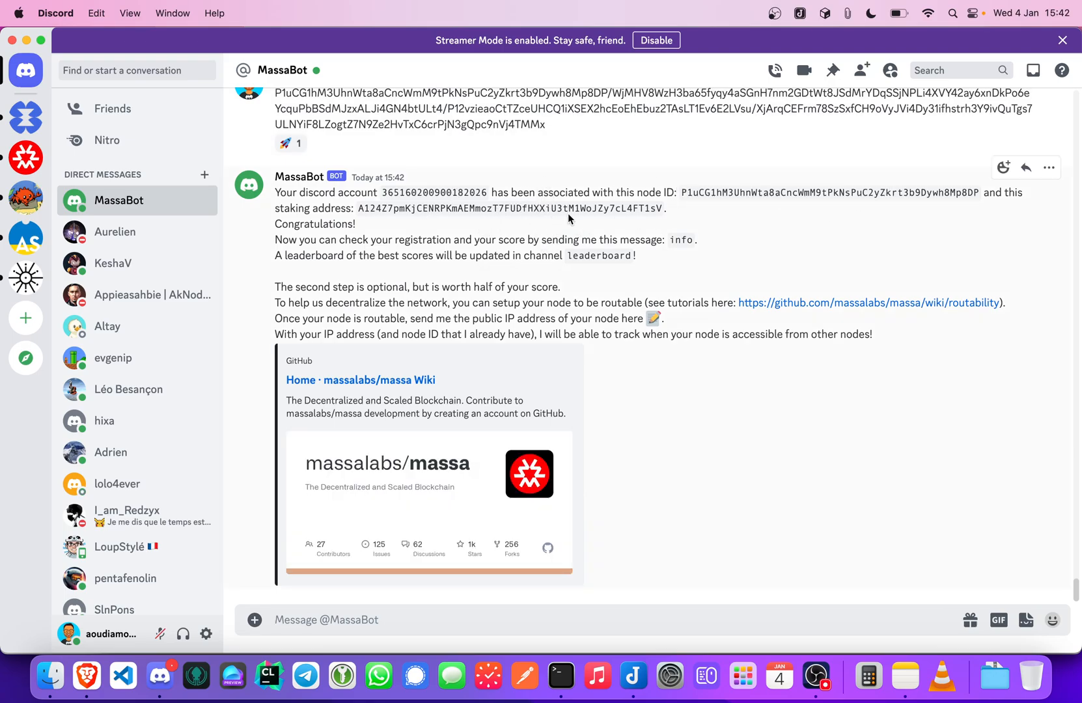
{"action": "mouse_move", "coordinate": [529, 336]}
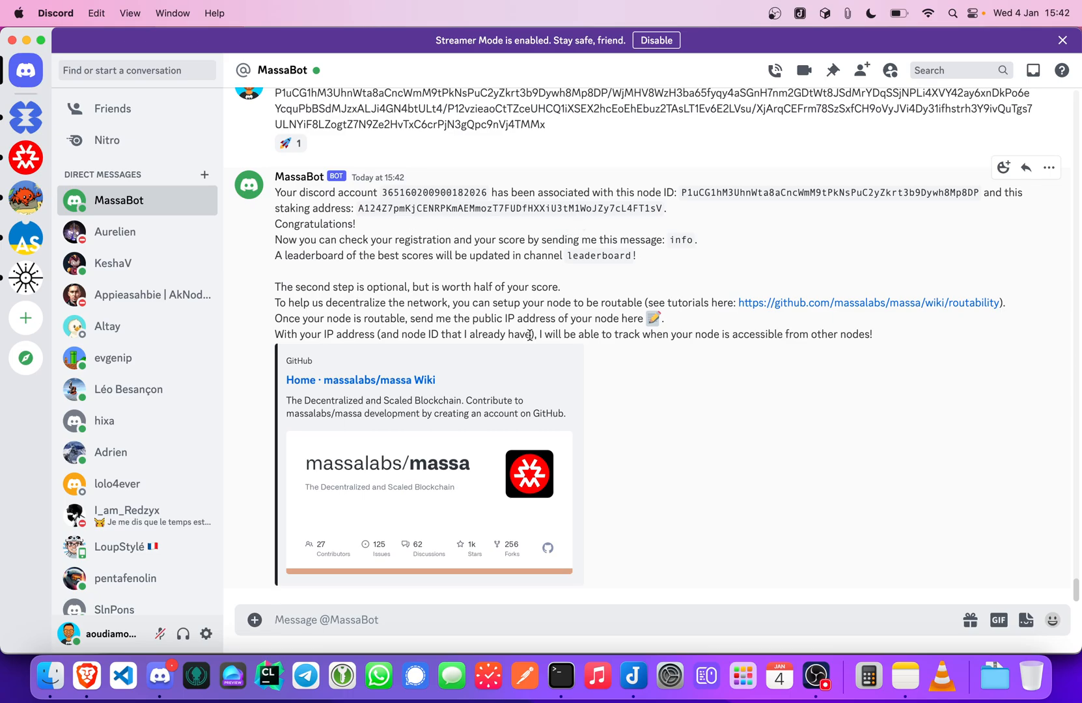
{"action": "mouse_move", "coordinate": [715, 405]}
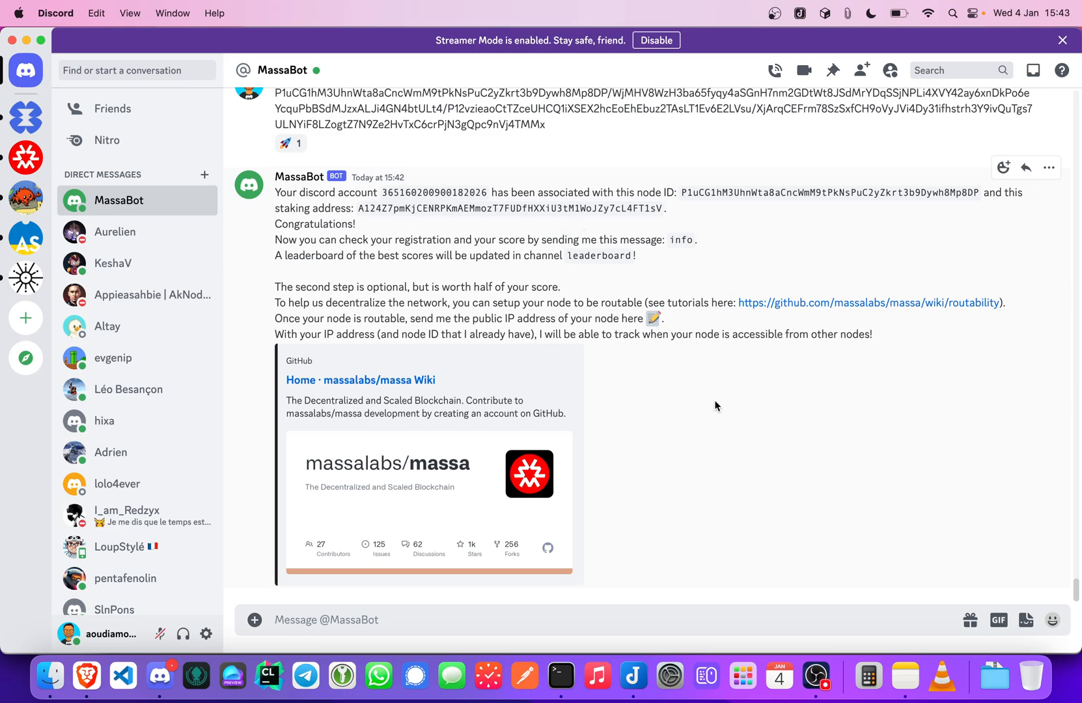
{"action": "mouse_move", "coordinate": [607, 412]}
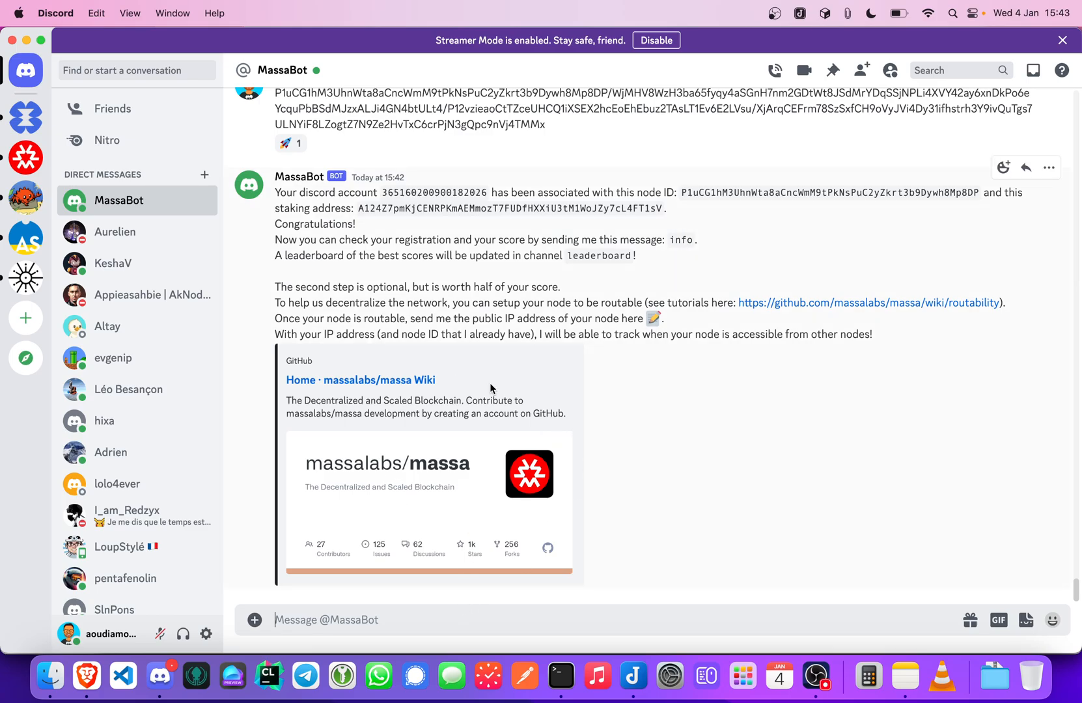
{"action": "mouse_move", "coordinate": [738, 257]}
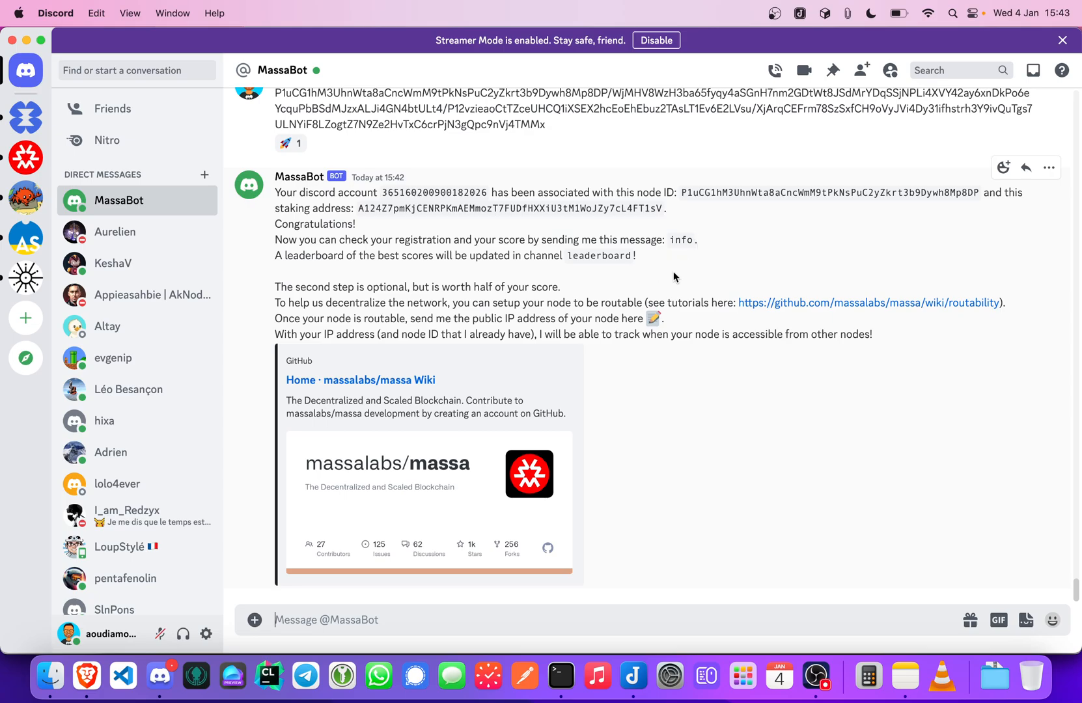
{"action": "mouse_move", "coordinate": [745, 494]}
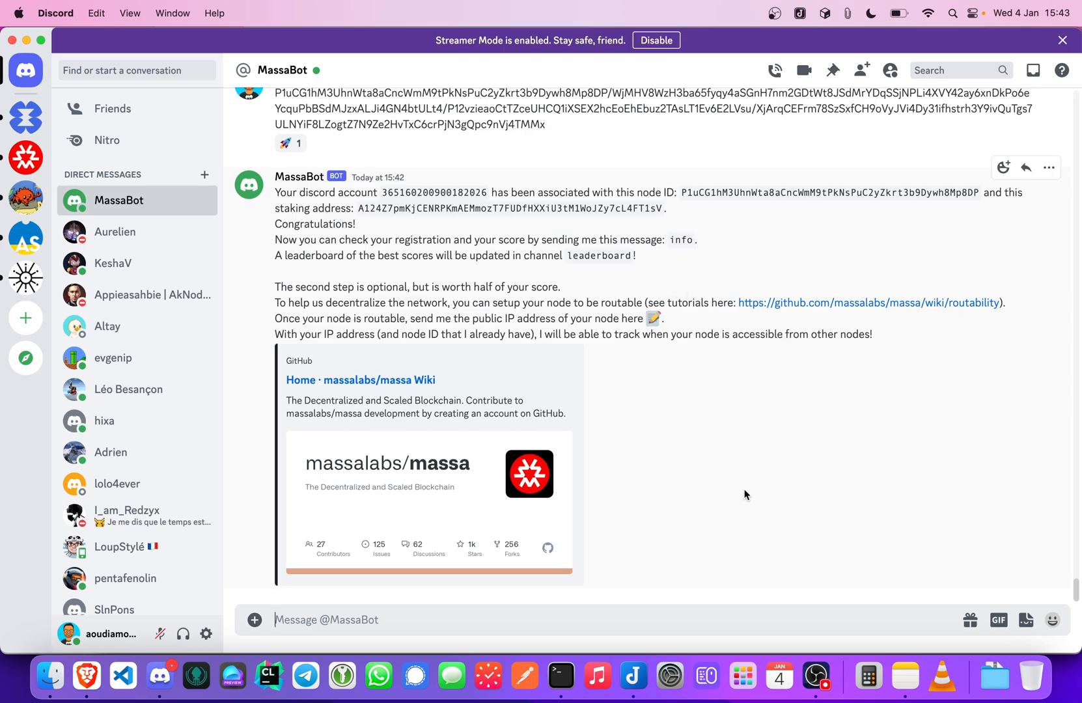
{"action": "mouse_move", "coordinate": [698, 497]}
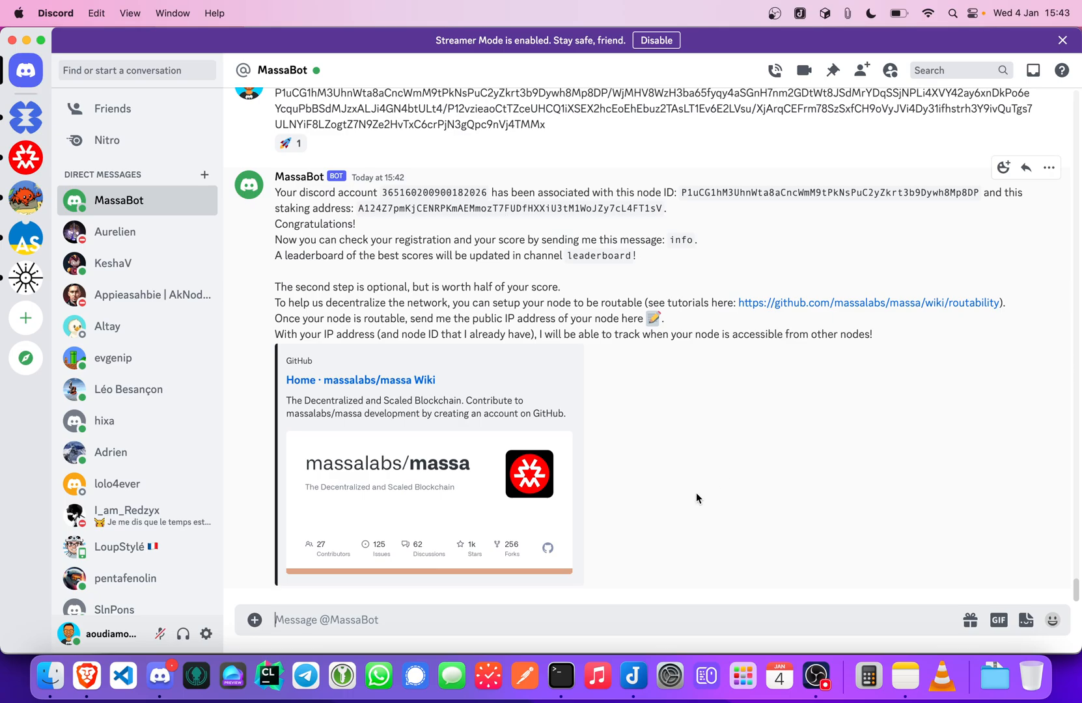
{"action": "mouse_move", "coordinate": [648, 469]}
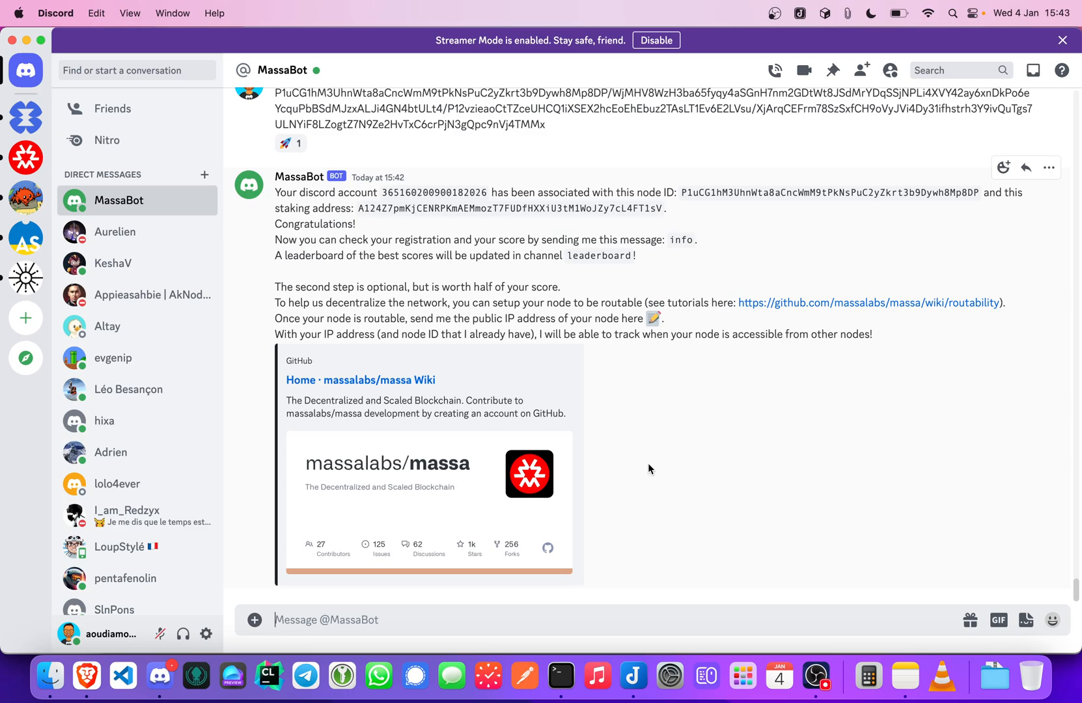
- Send 'info' to MassaBot to list the registered node ID, staking address and score
{"action": "type", "text": "info"}
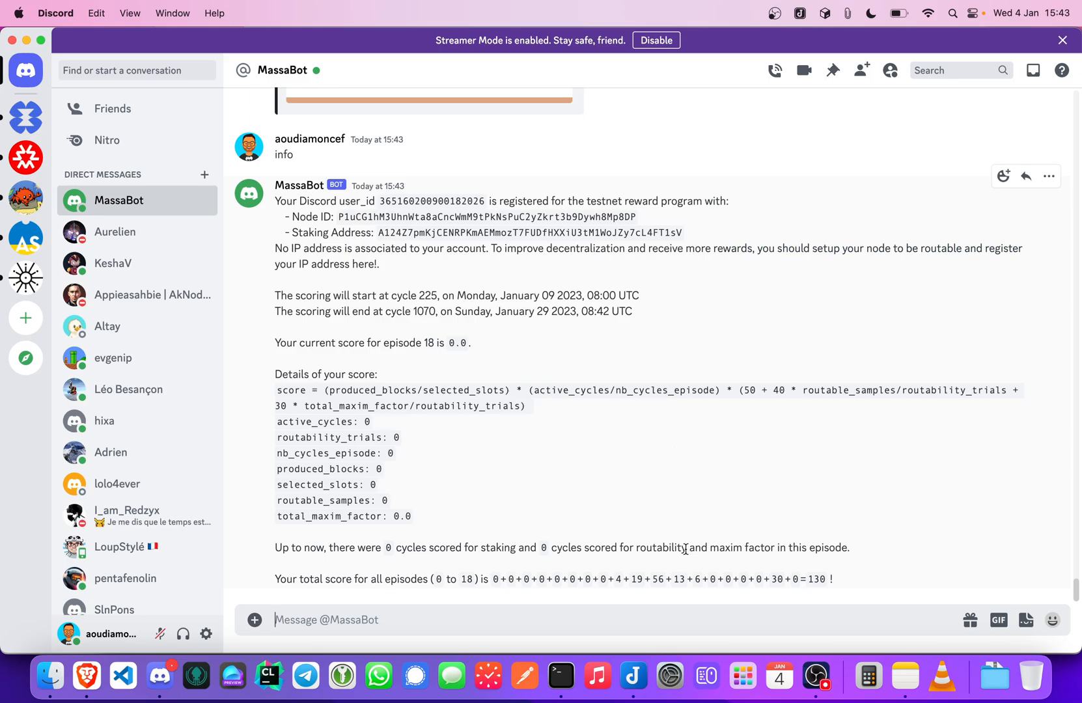
{"action": "mouse_move", "coordinate": [764, 505]}
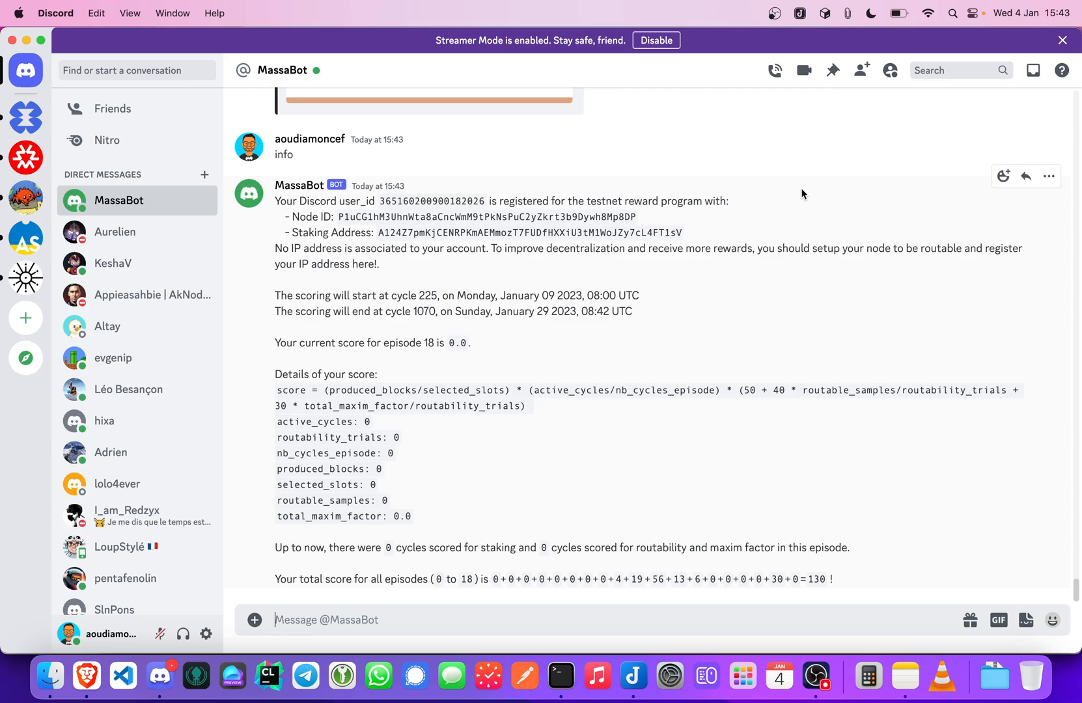
{"action": "mouse_move", "coordinate": [803, 359]}
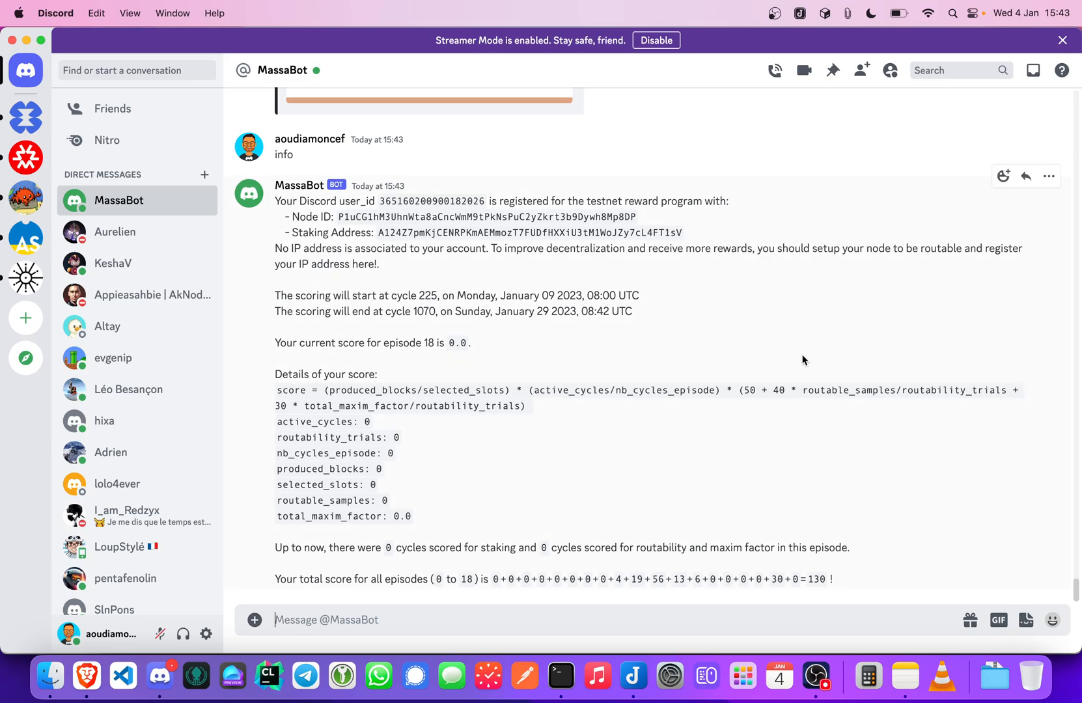
{"action": "mouse_move", "coordinate": [684, 433]}
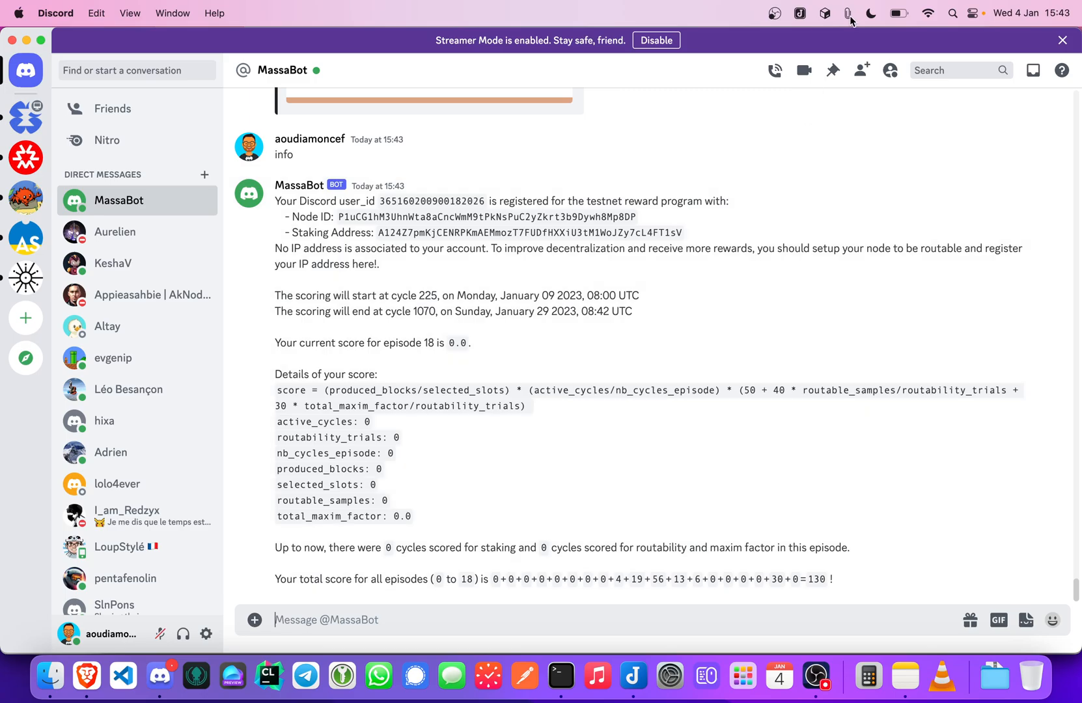
{"action": "left_click", "coordinate": [848, 13]}
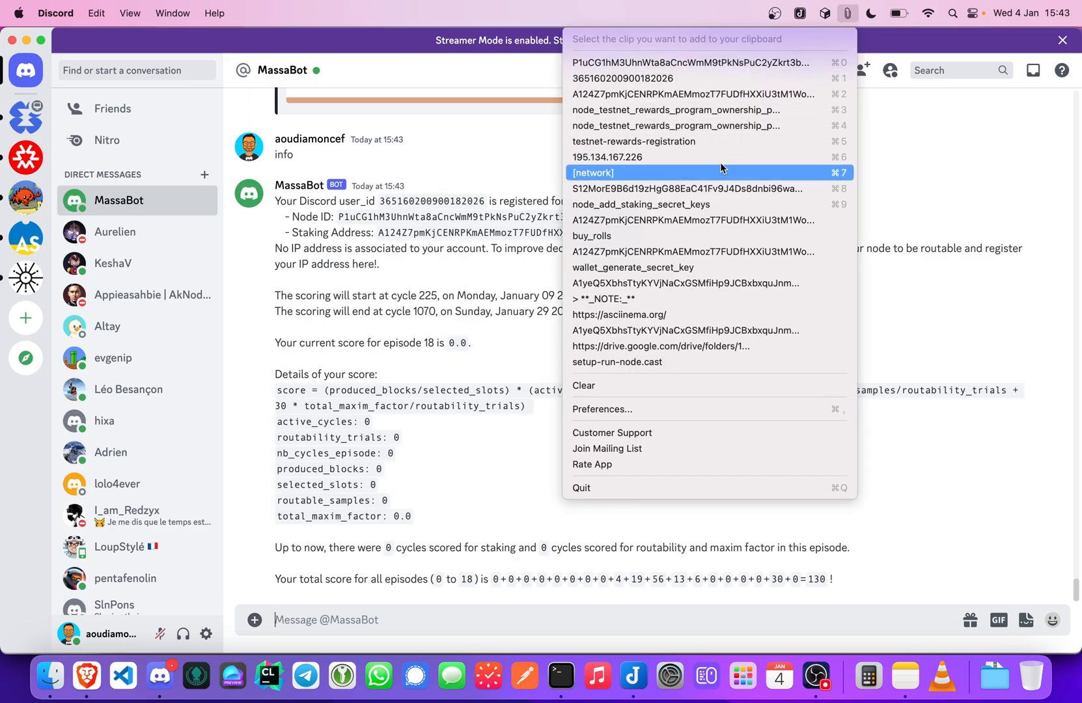
{"action": "left_click", "coordinate": [607, 157]}
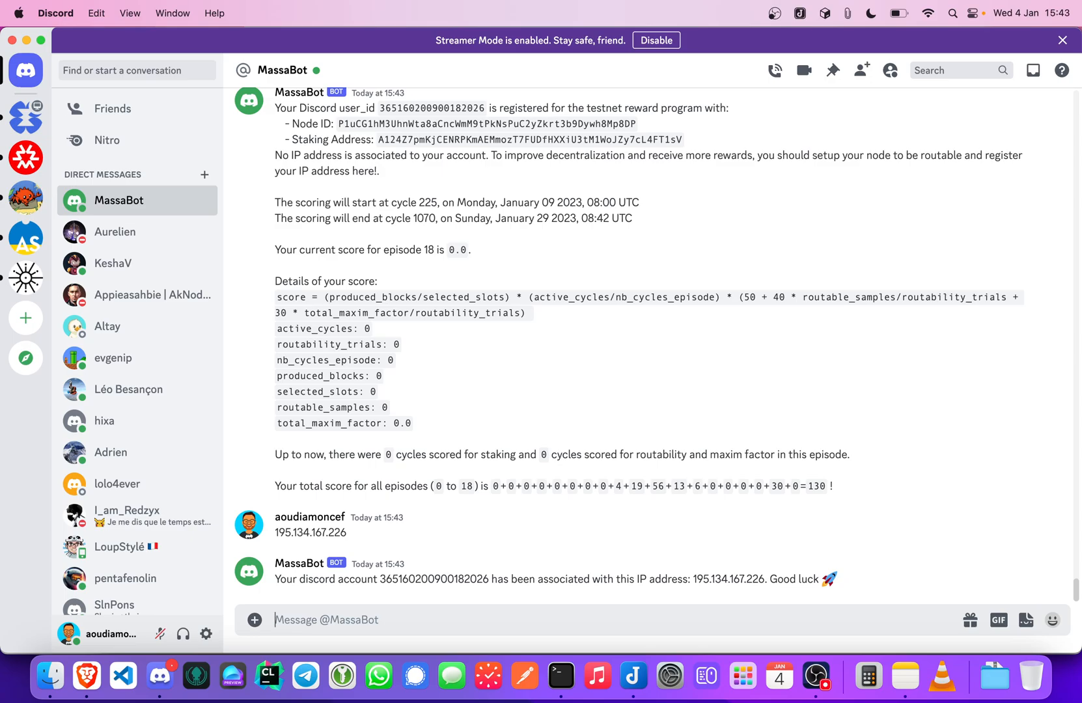
{"action": "mouse_move", "coordinate": [532, 553]}
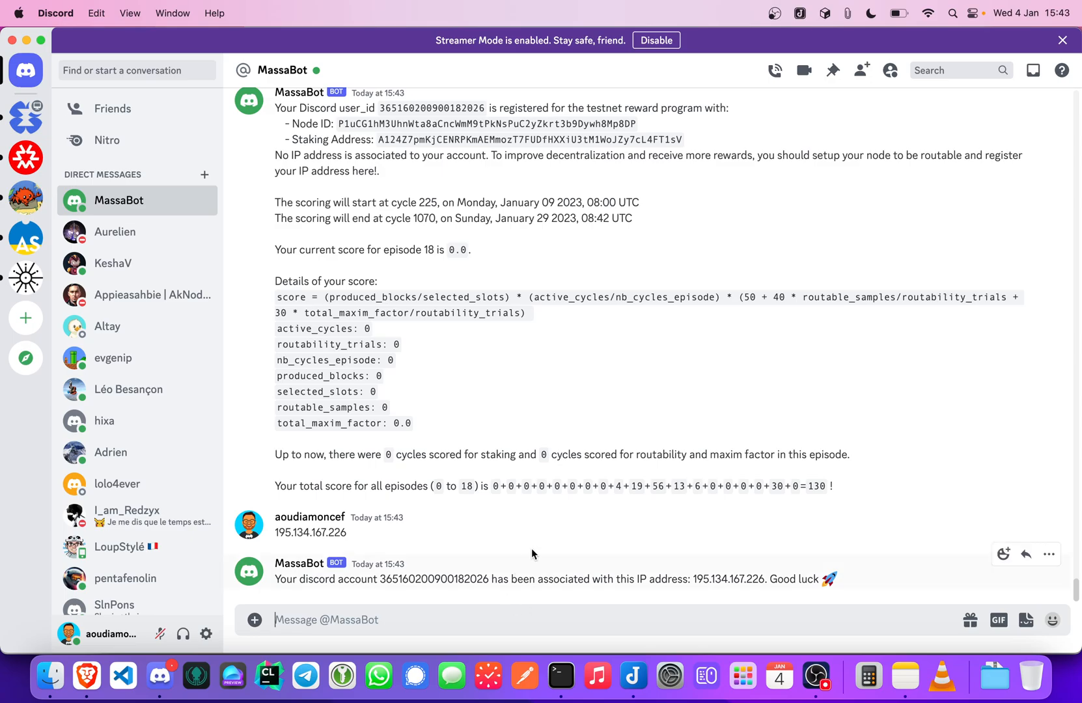
{"action": "mouse_move", "coordinate": [606, 447]}
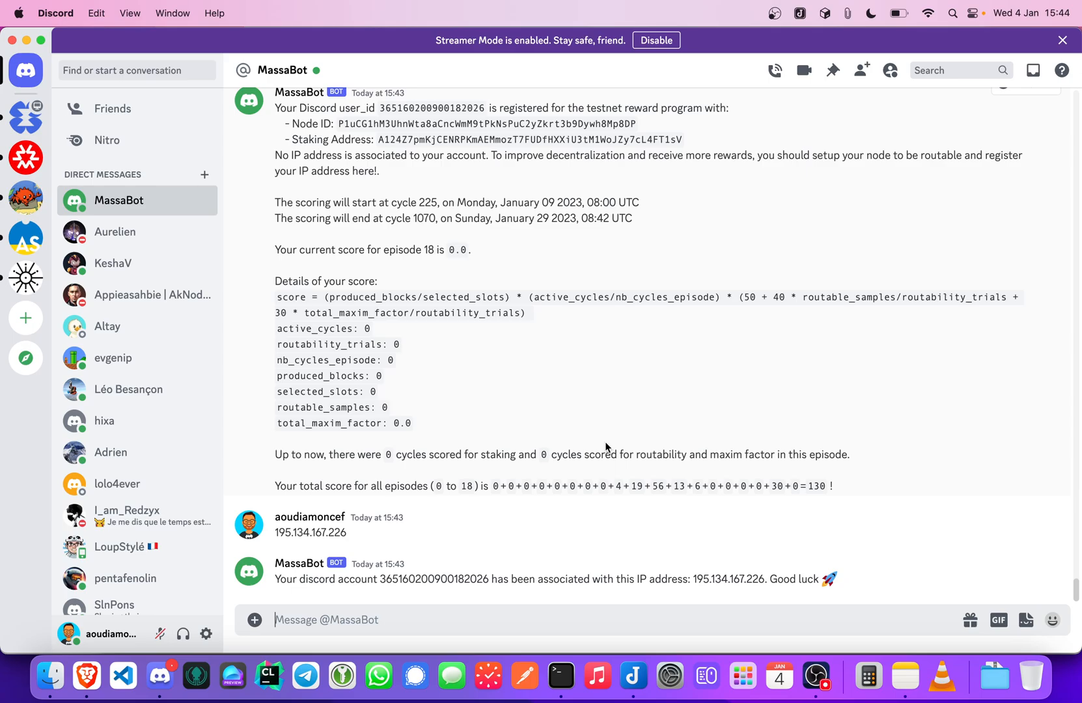
{"action": "mouse_move", "coordinate": [633, 399]}
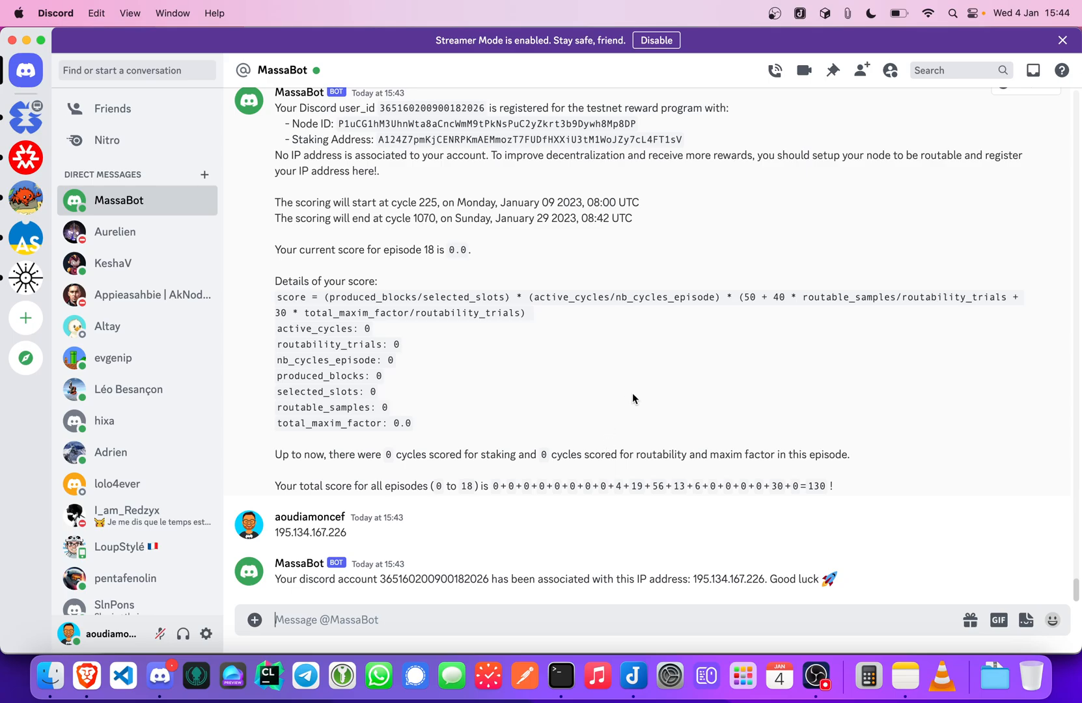
{"action": "mouse_move", "coordinate": [840, 351]}
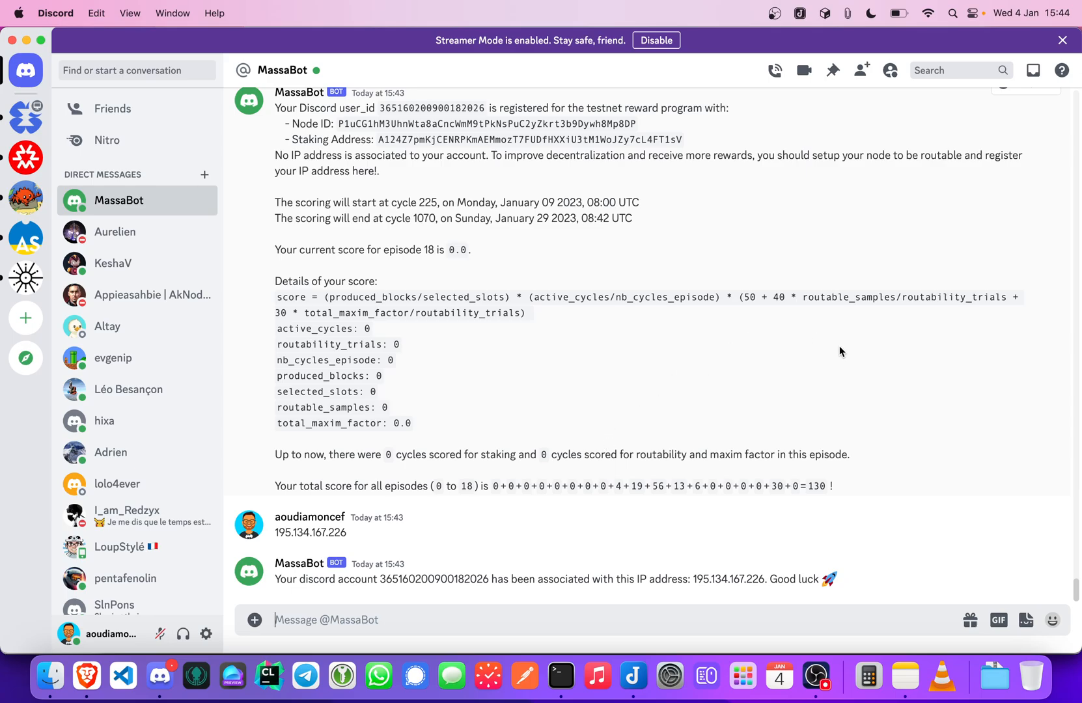